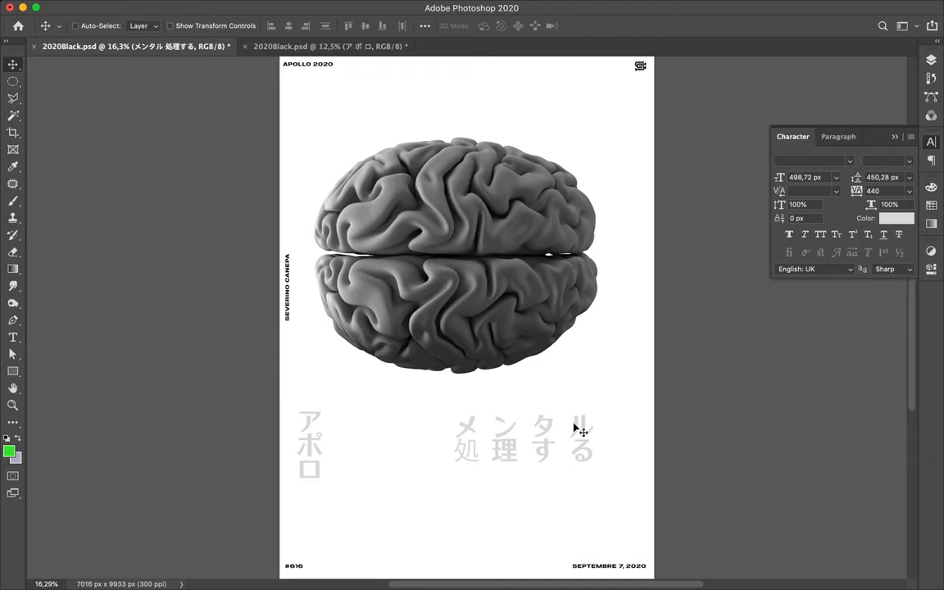
pyautogui.moveTo(325, 422)
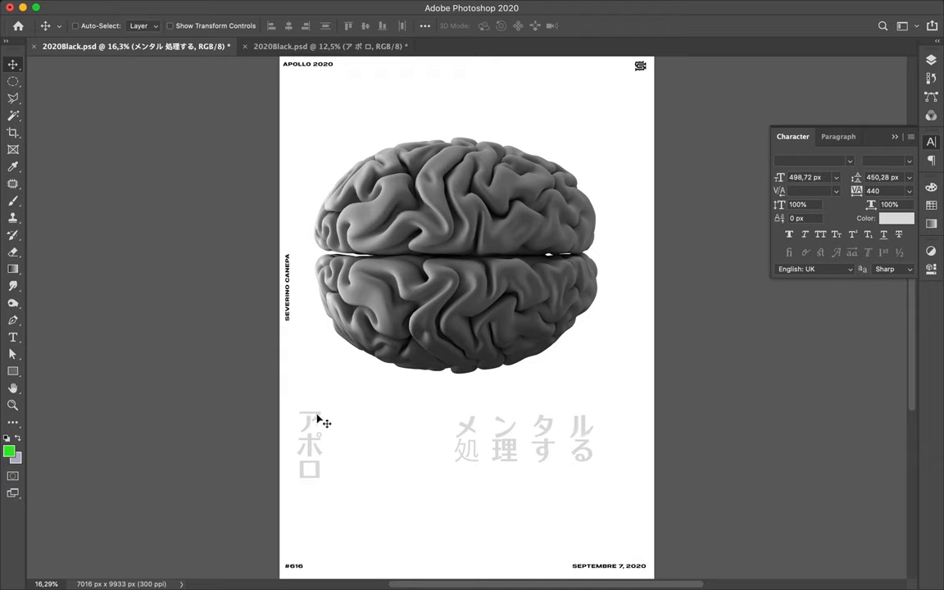
pyautogui.moveTo(322, 479)
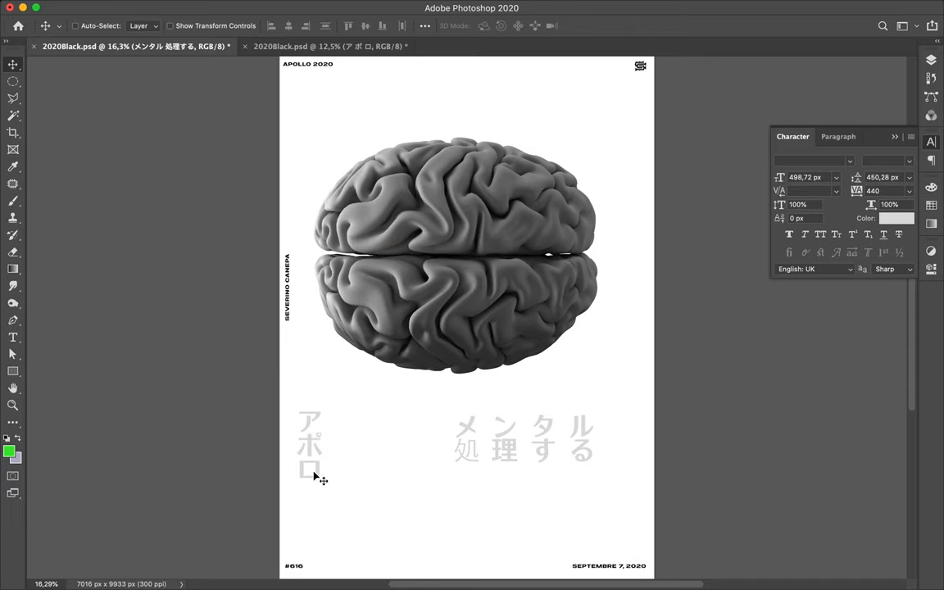
pyautogui.moveTo(488, 432)
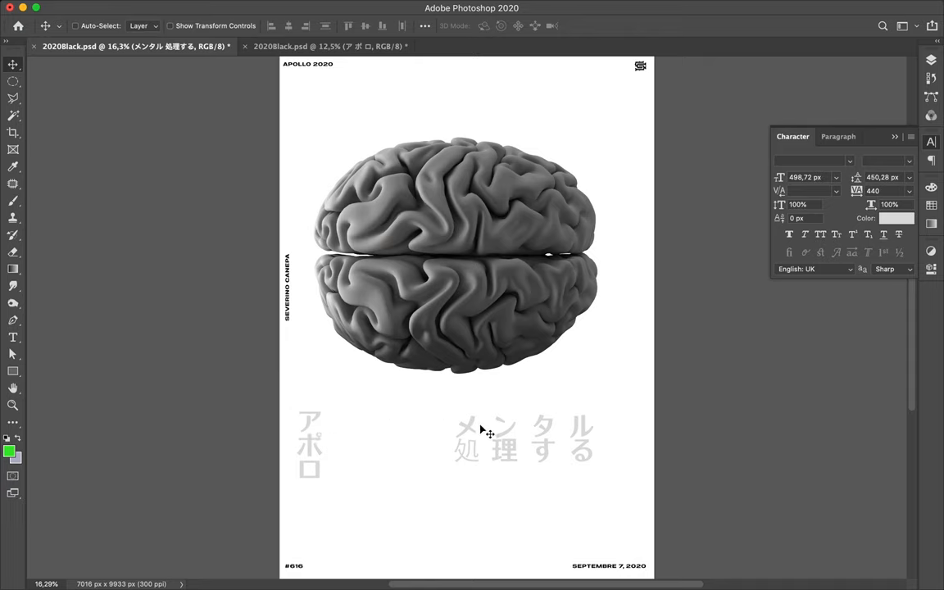
pyautogui.moveTo(487, 449)
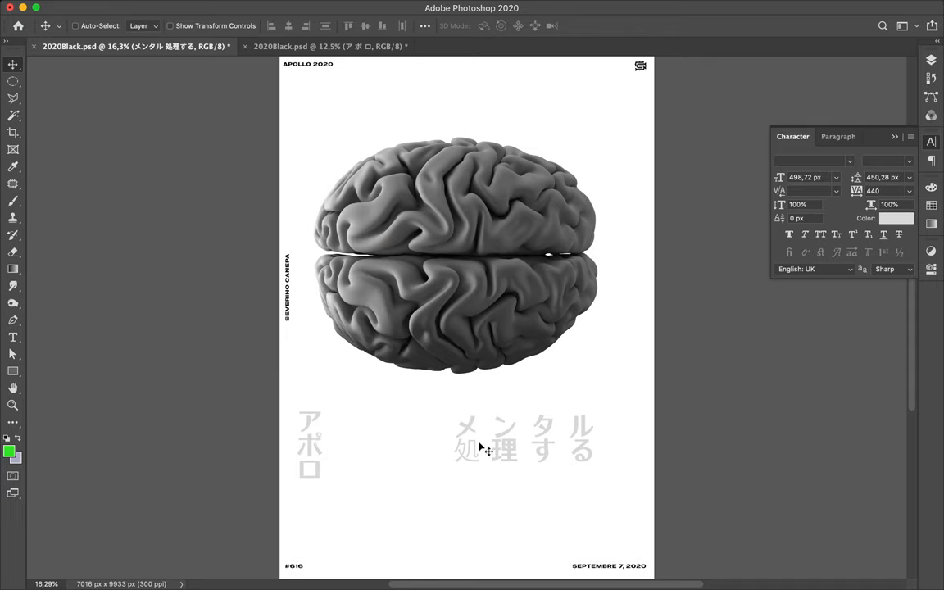
pyautogui.moveTo(514, 443)
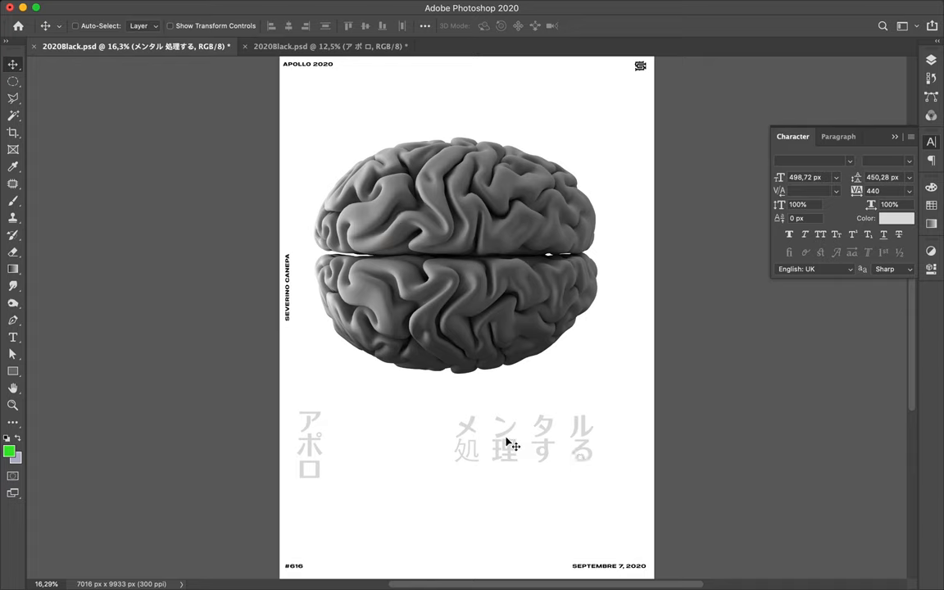
pyautogui.moveTo(477, 449)
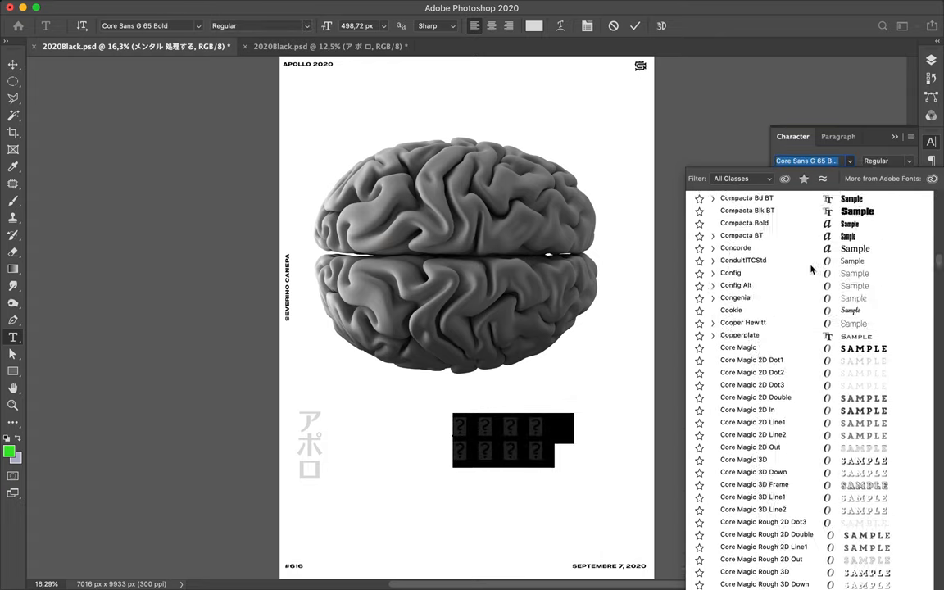
# Step: Preview Hiragino, Adobe Fan Heiti, AR YuanB5Std, DATK6 and Heiti TC fonts on the title
pyautogui.scroll(-3)
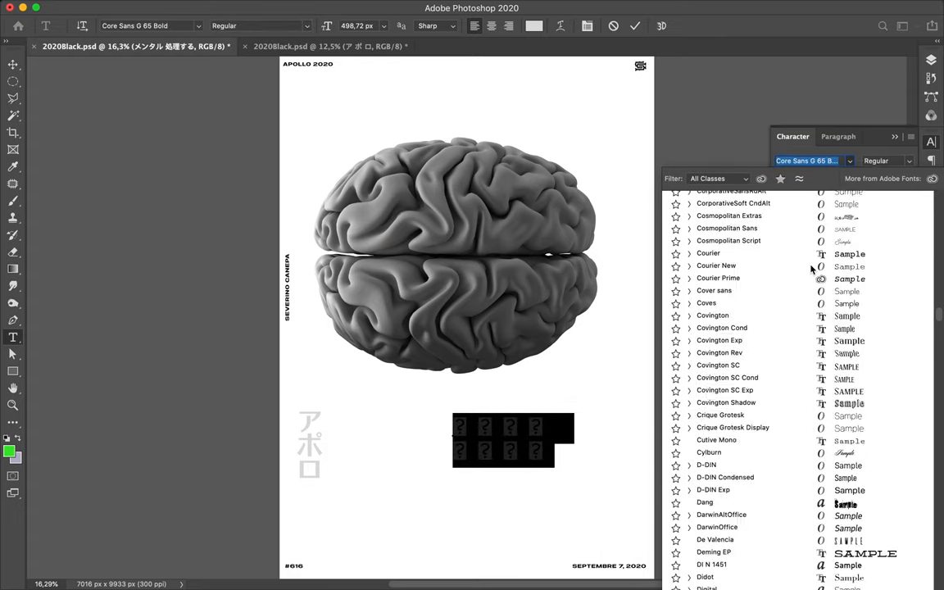
pyautogui.scroll(-3)
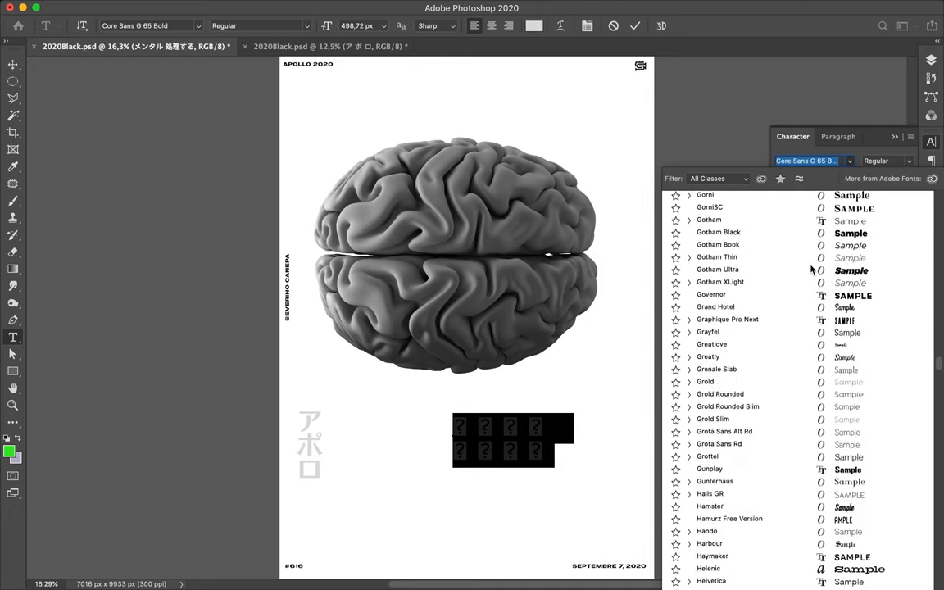
pyautogui.scroll(-3)
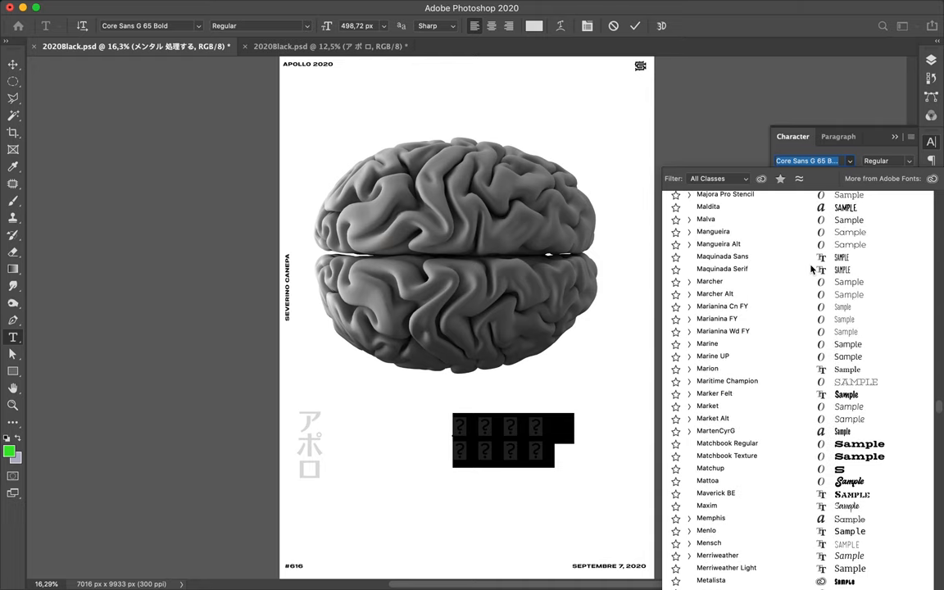
pyautogui.scroll(-3)
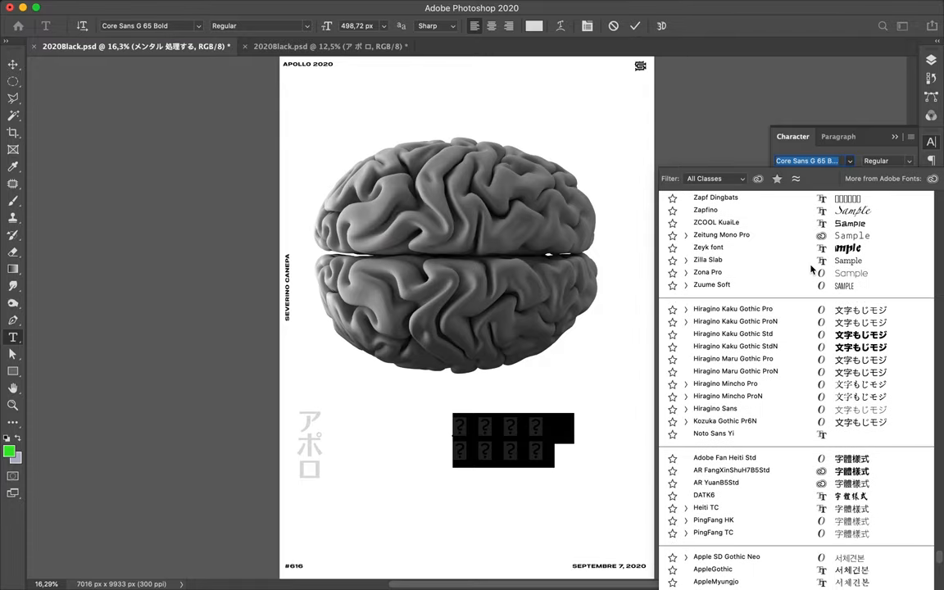
pyautogui.click(735, 321)
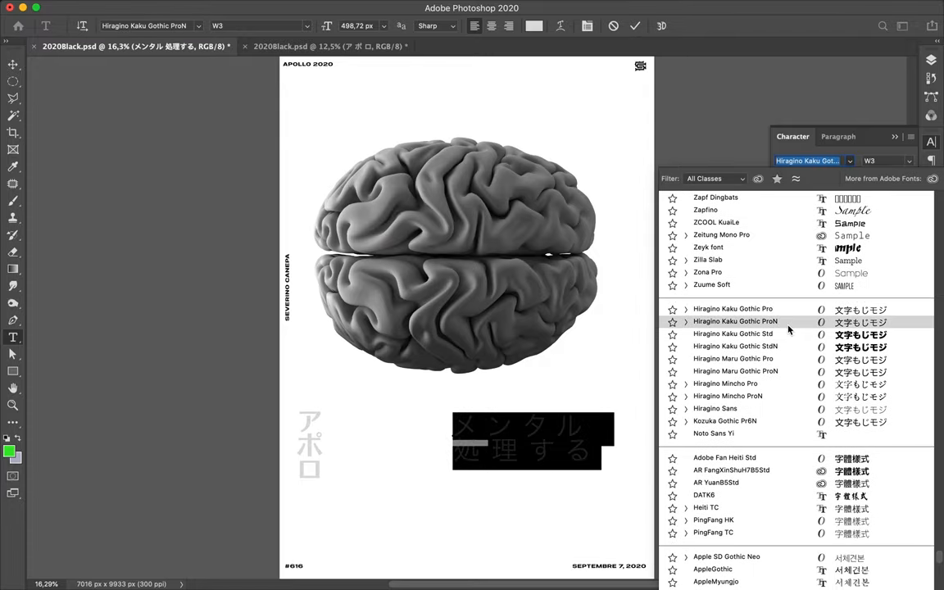
pyautogui.click(733, 334)
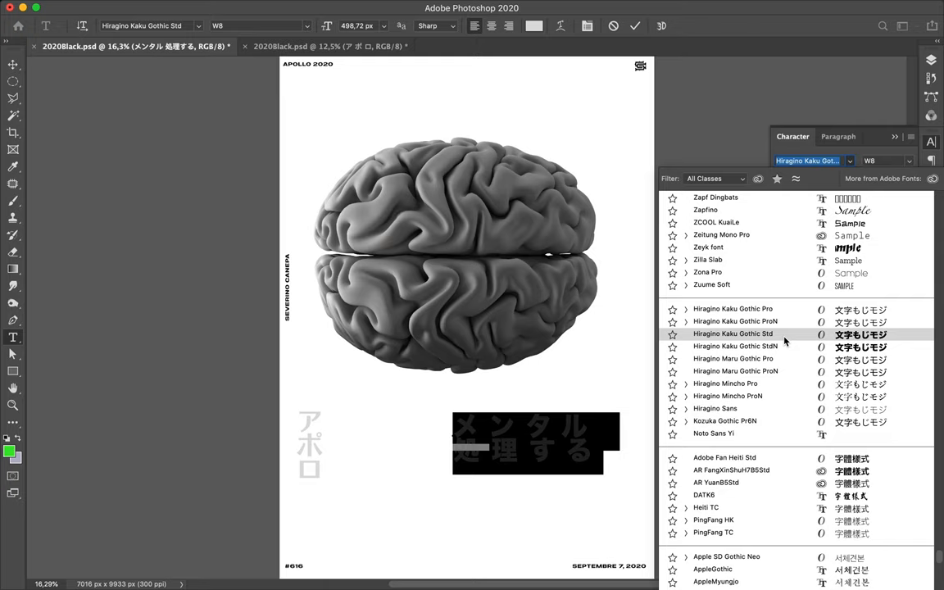
pyautogui.moveTo(785, 342)
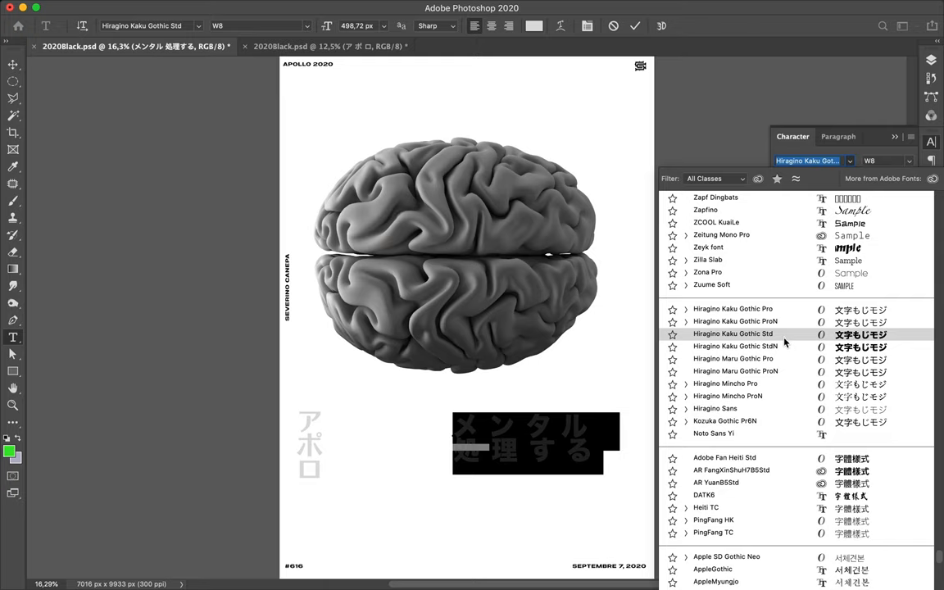
pyautogui.click(724, 458)
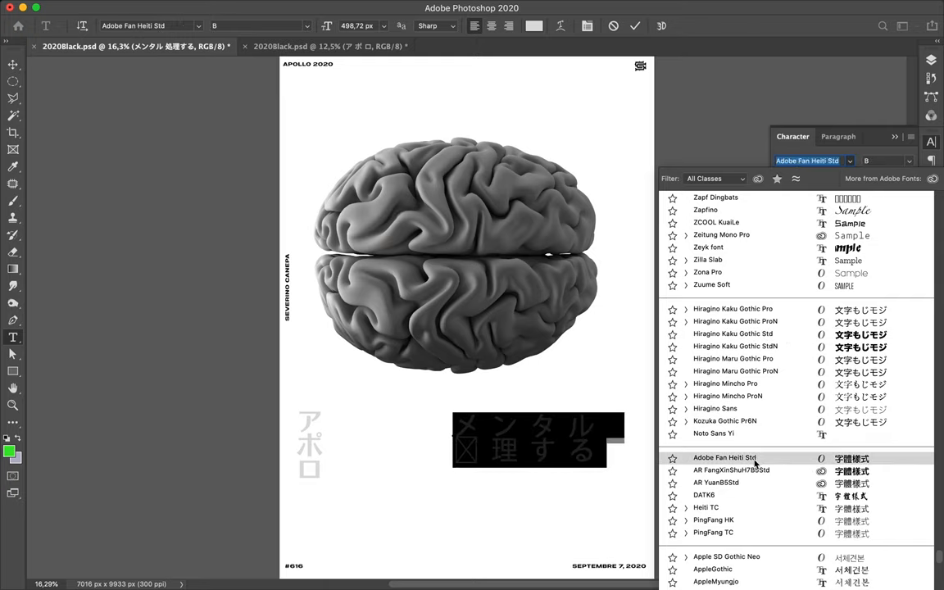
pyautogui.click(731, 470)
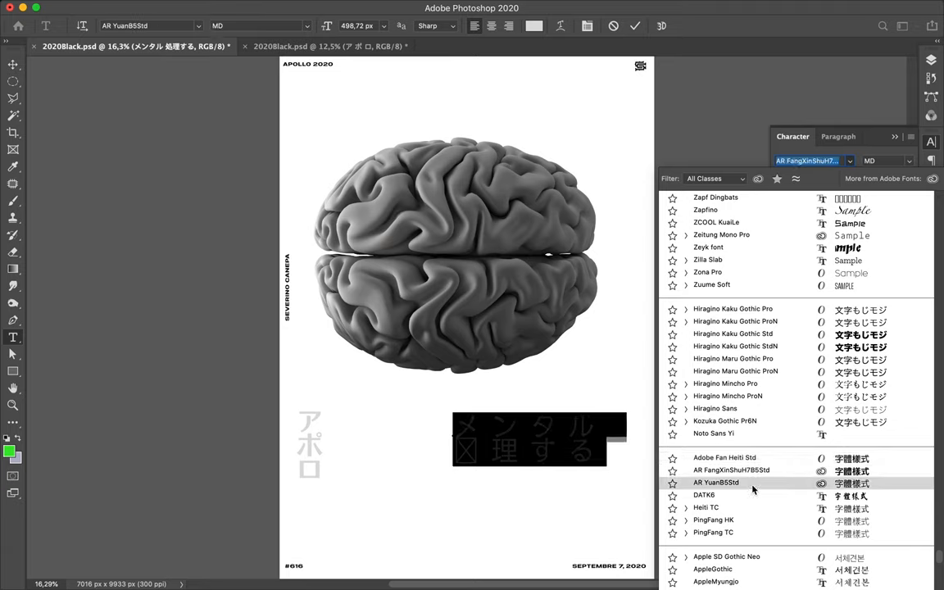
pyautogui.click(703, 495)
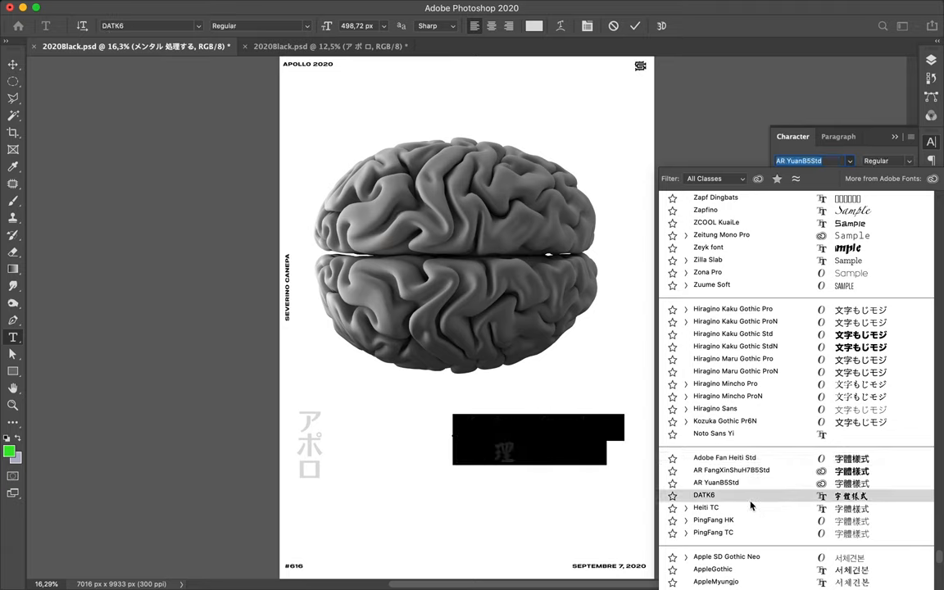
pyautogui.click(706, 507)
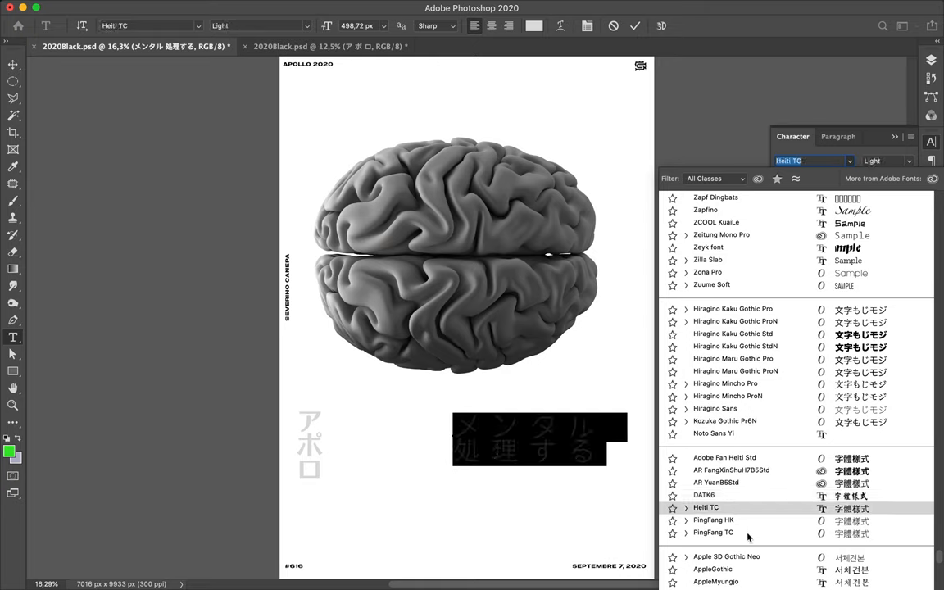
pyautogui.click(726, 557)
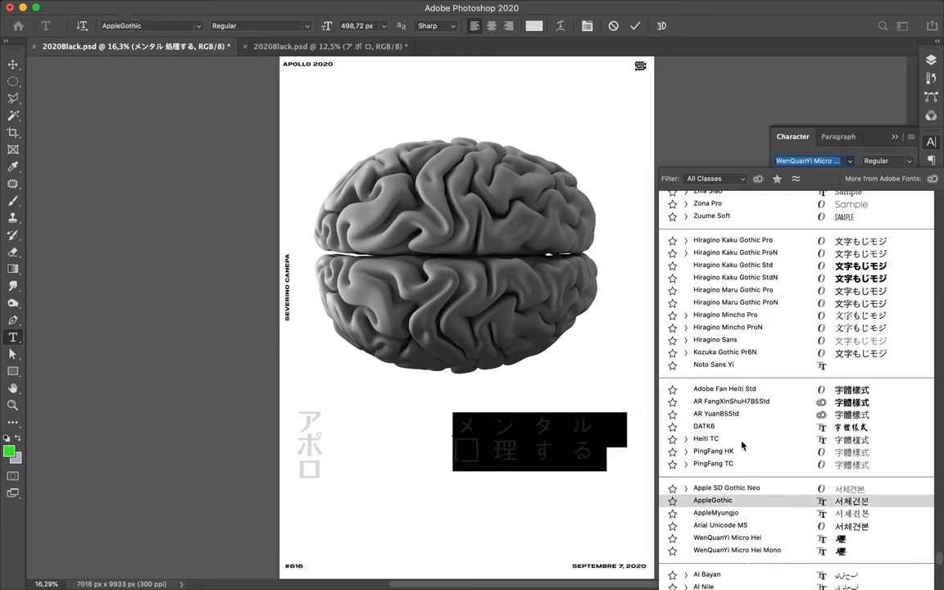
# Step: Compare Kozuka Gothic and Hiragino Mincho, then apply Hiragino Kaku Gothic ProN W3 to the title
pyautogui.click(731, 401)
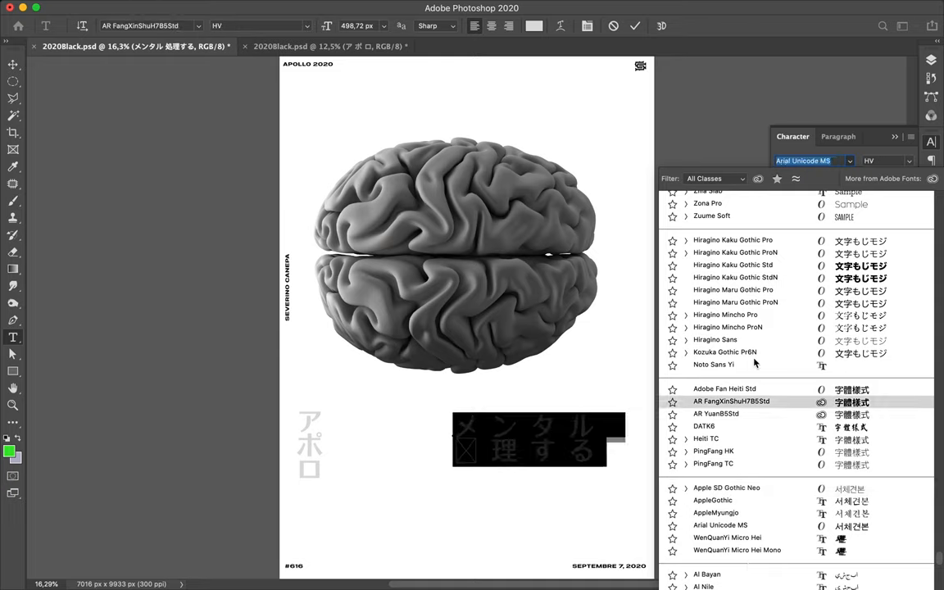
pyautogui.click(725, 352)
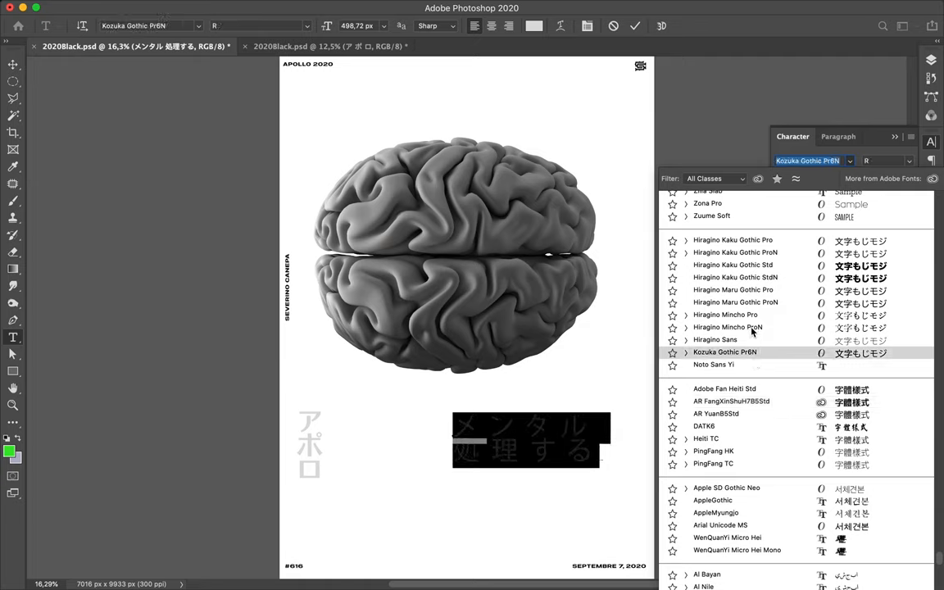
pyautogui.click(728, 327)
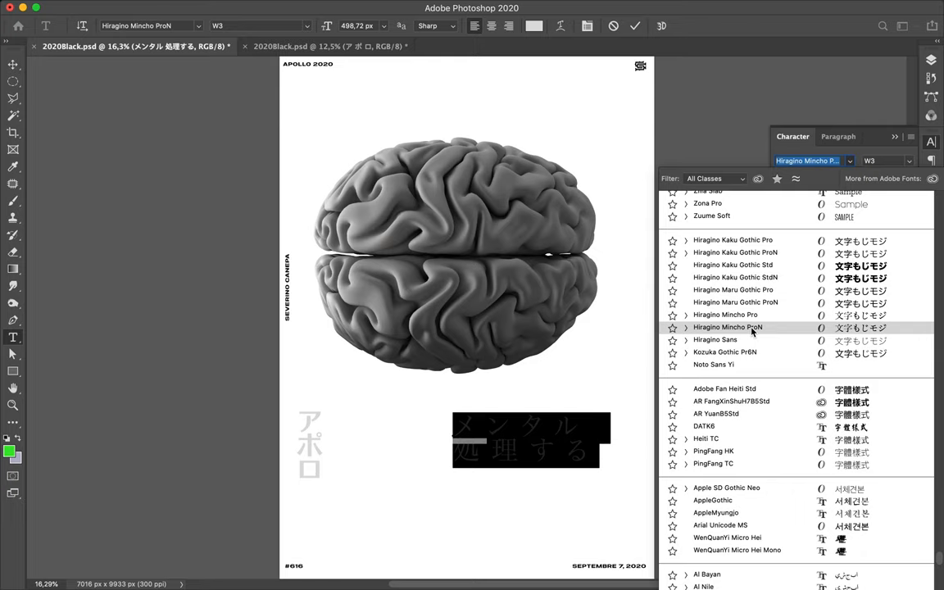
pyautogui.click(725, 315)
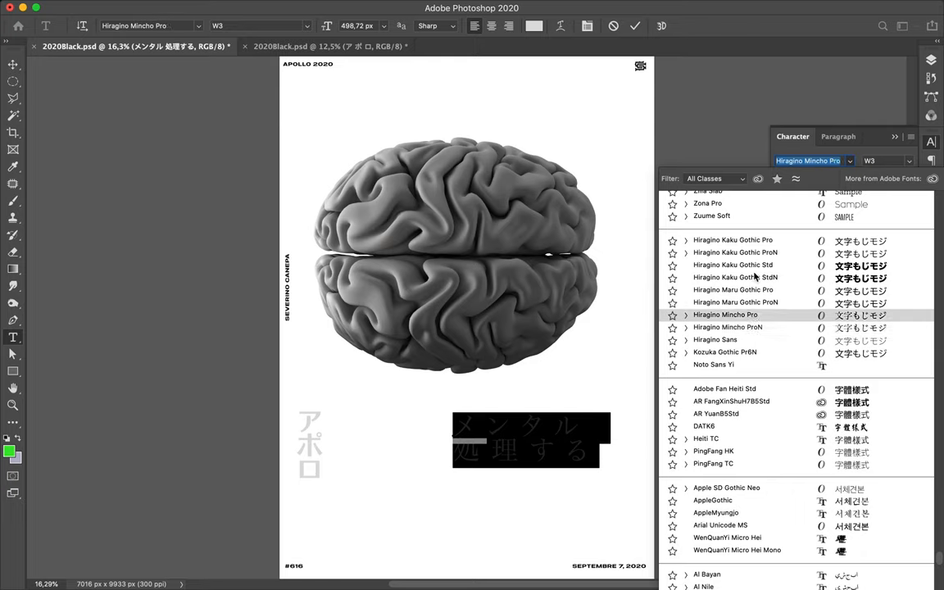
pyautogui.click(732, 265)
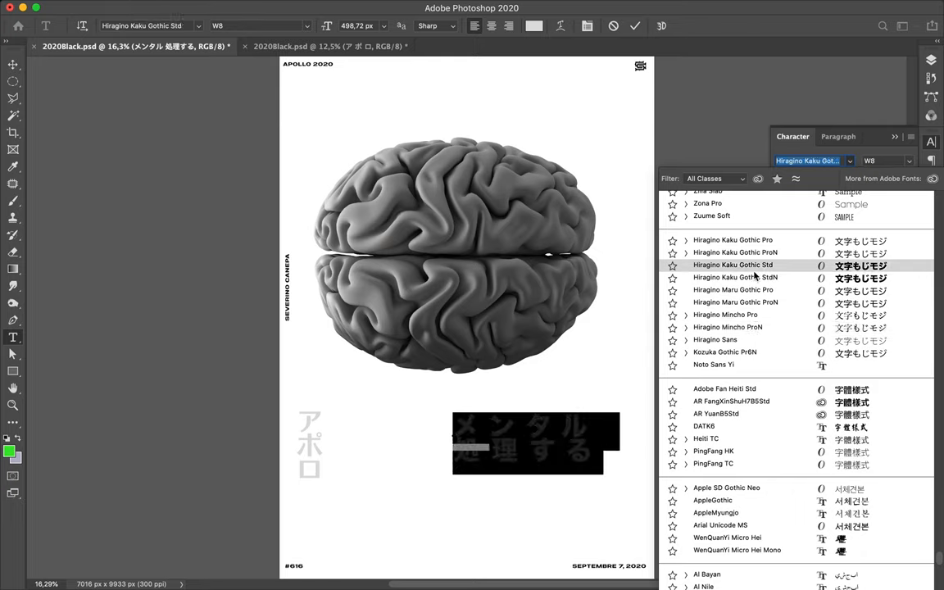
pyautogui.click(735, 252)
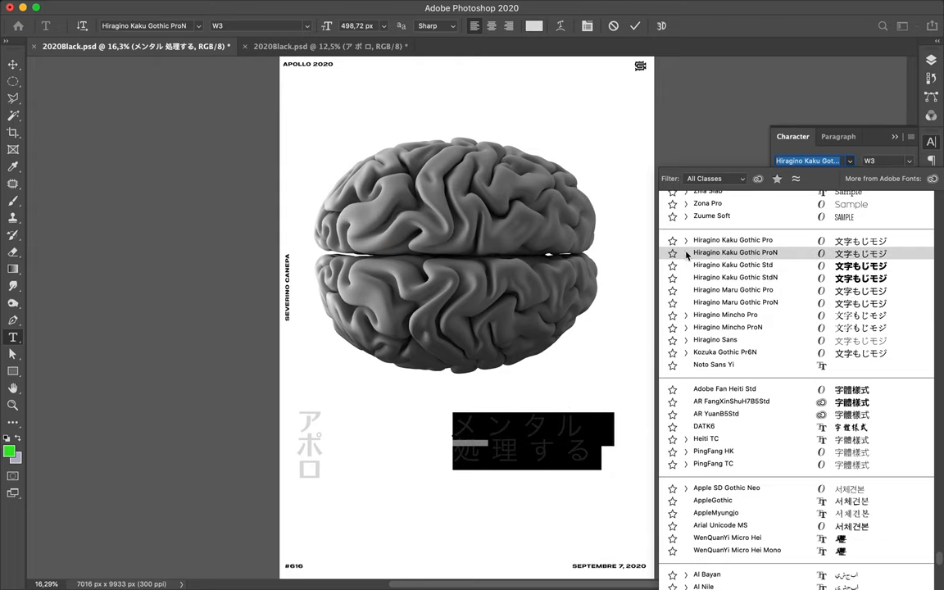
pyautogui.click(686, 252)
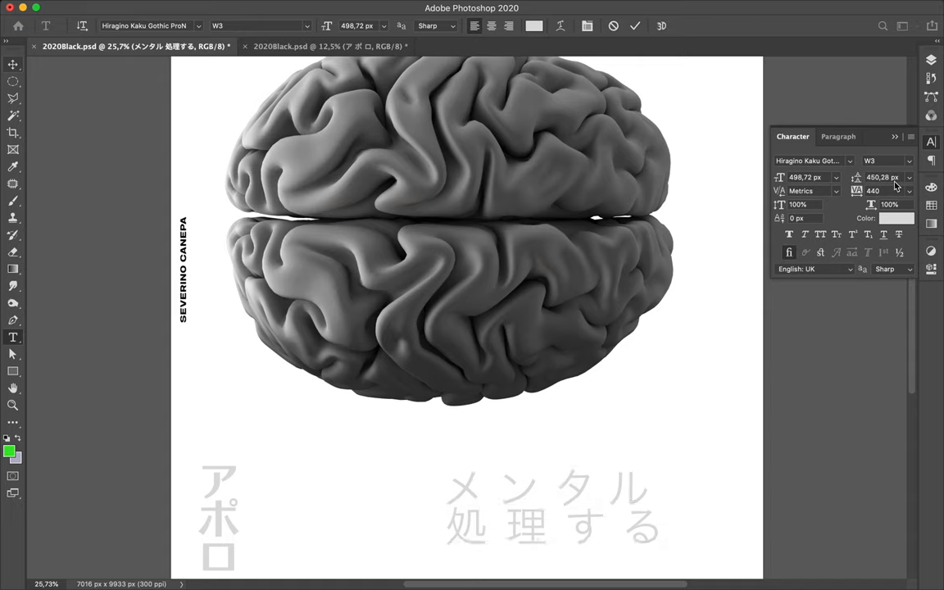
# Step: Commit the Hiragino Kaku Gothic ProN title edit and reopen the typeface list
pyautogui.click(885, 161)
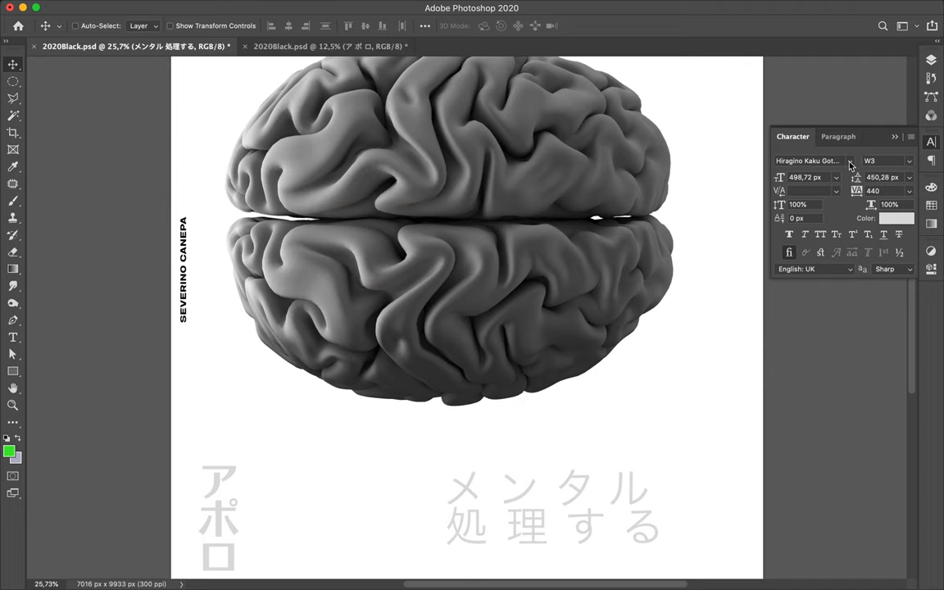
pyautogui.click(850, 160)
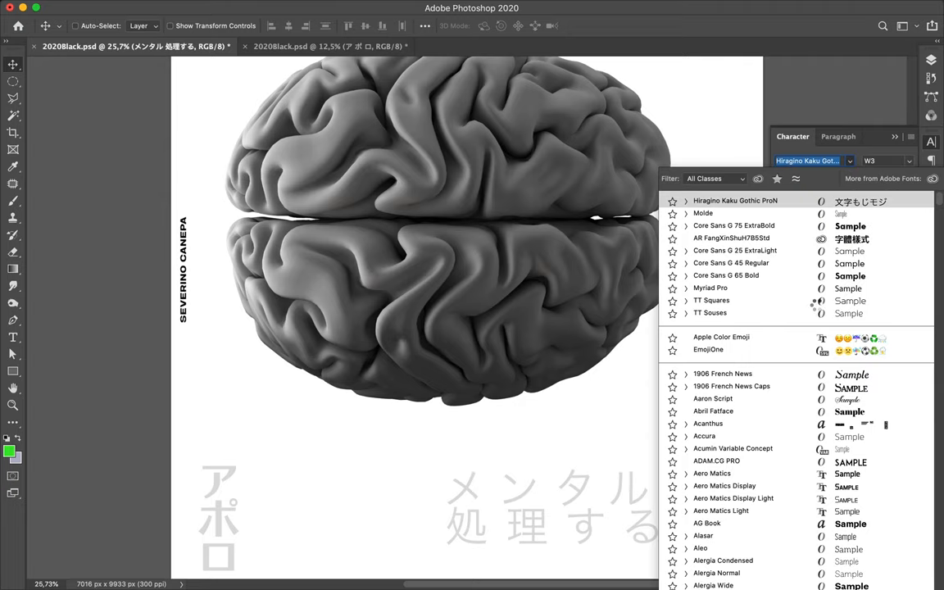
pyautogui.moveTo(817, 308)
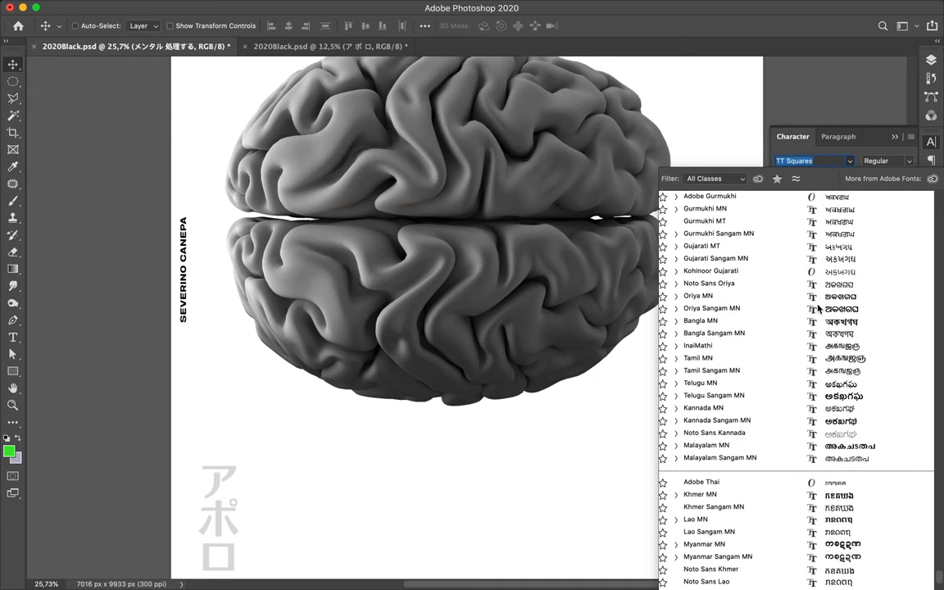
# Step: Preview Hiragino gothic variants and set the メンタル 処理する title in Hiragino Maru Gothic W4
pyautogui.scroll(-3)
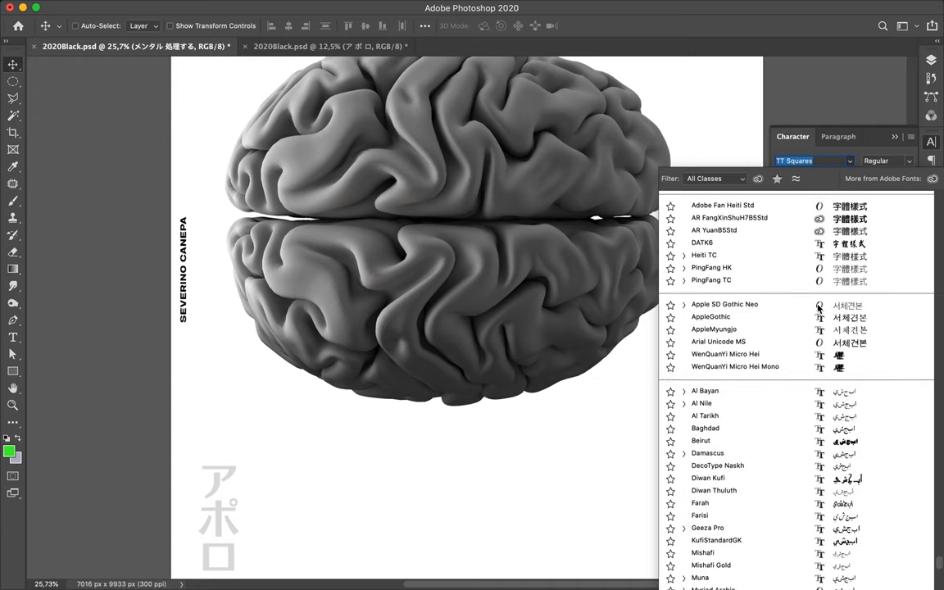
pyautogui.scroll(-3)
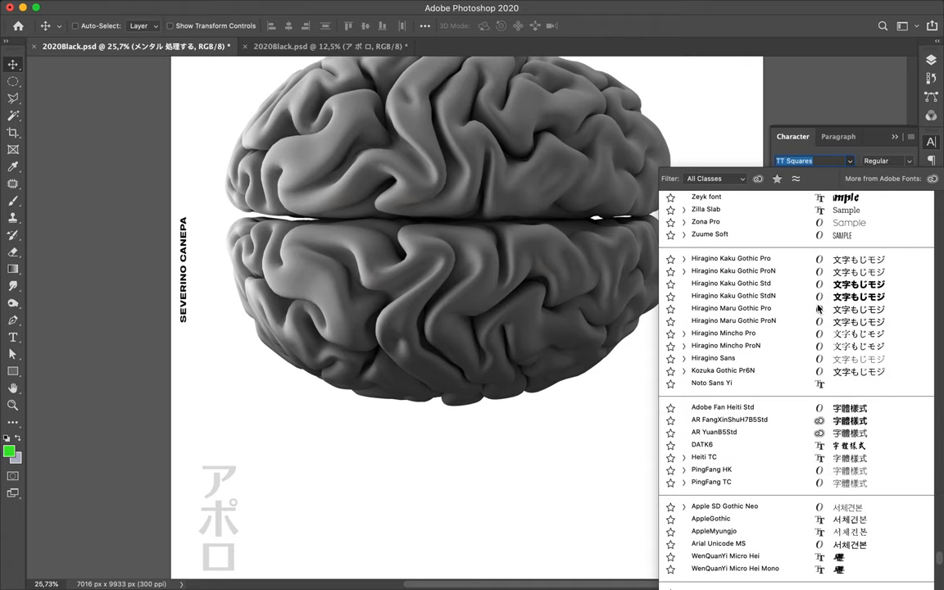
pyautogui.moveTo(802, 288)
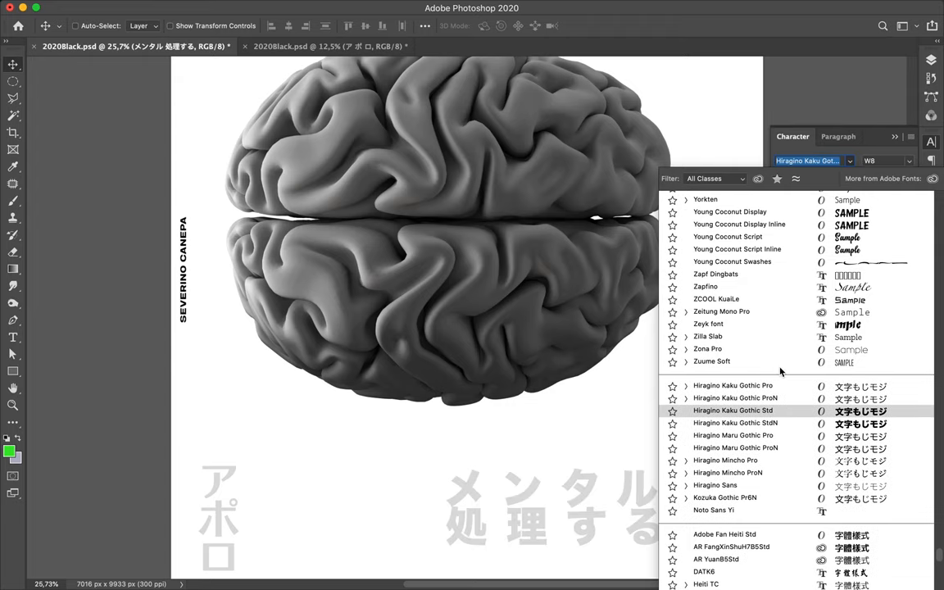
pyautogui.moveTo(782, 393)
pyautogui.write('Zapfino')
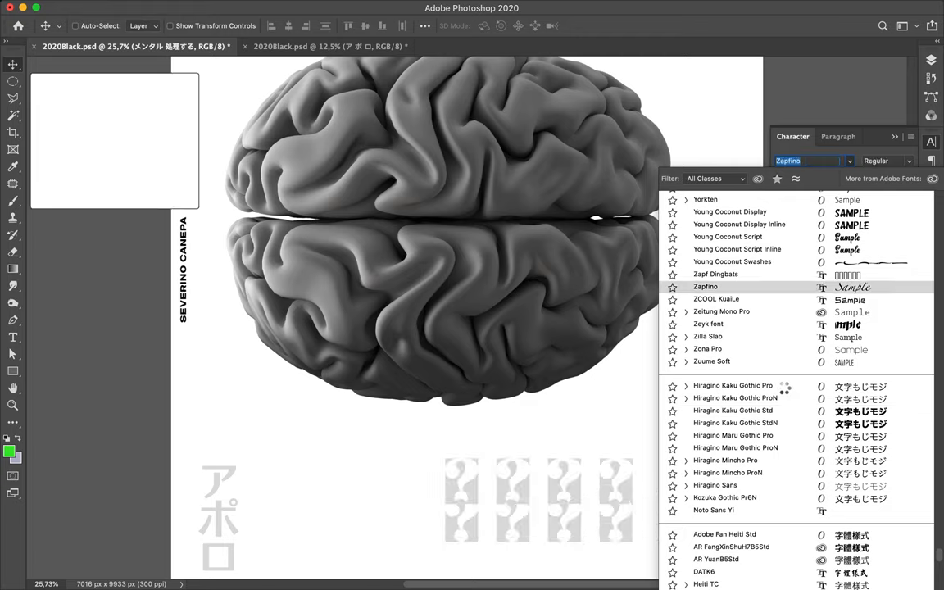
pyautogui.click(733, 385)
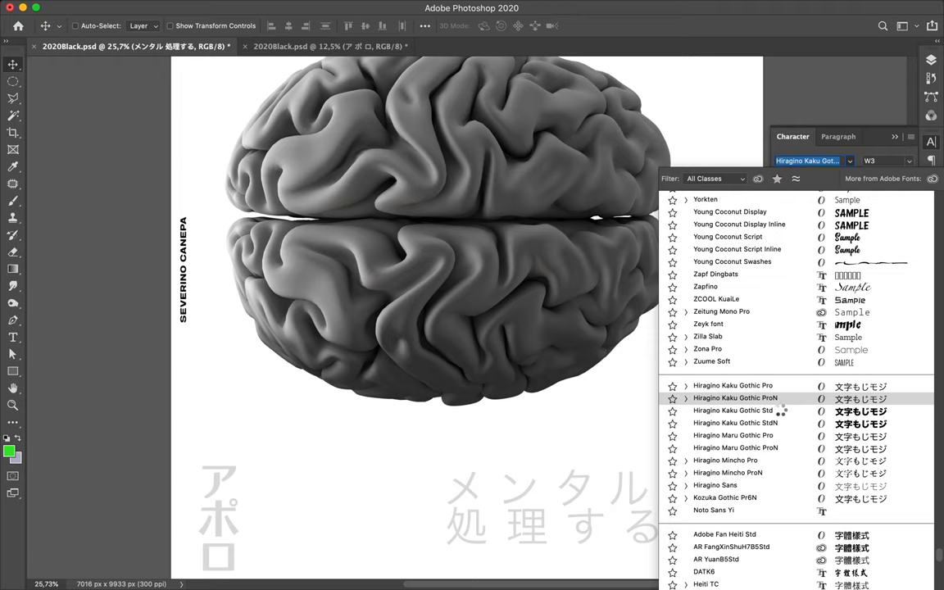
pyautogui.click(732, 410)
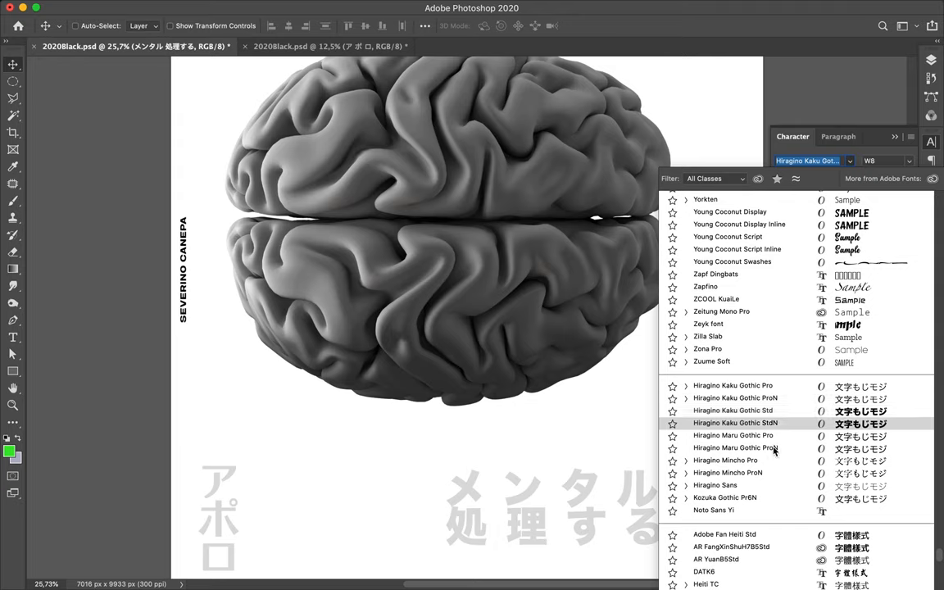
pyautogui.moveTo(617, 413)
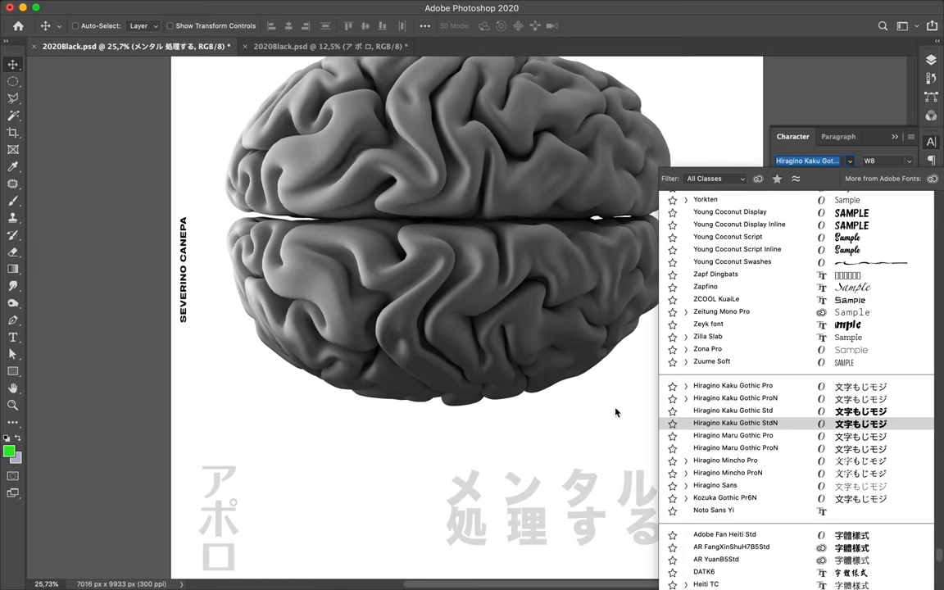
pyautogui.click(732, 435)
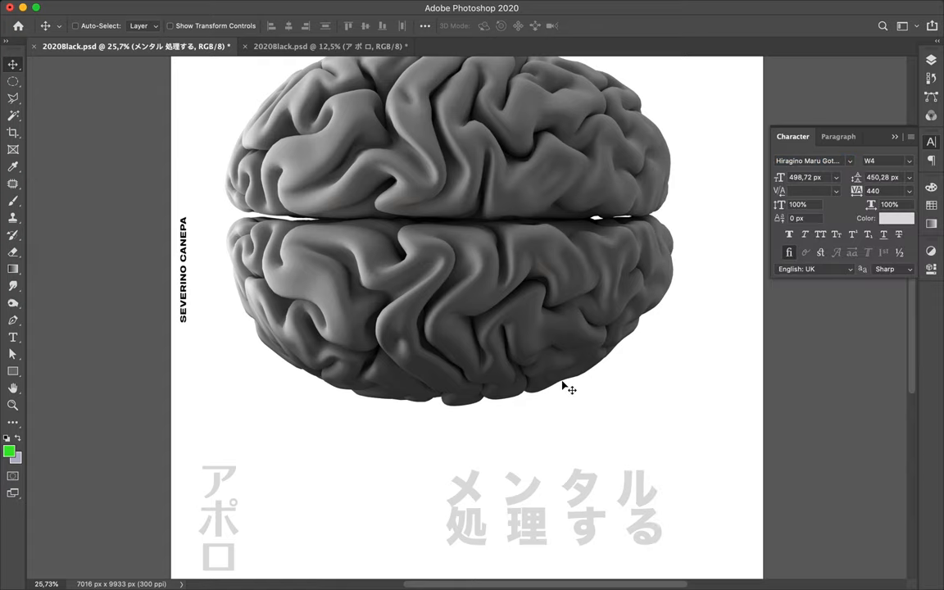
# Step: Return the title to Hiragino Kaku Gothic W3 and start Free Transform (Cmd+T) on the brain
pyautogui.click(811, 161)
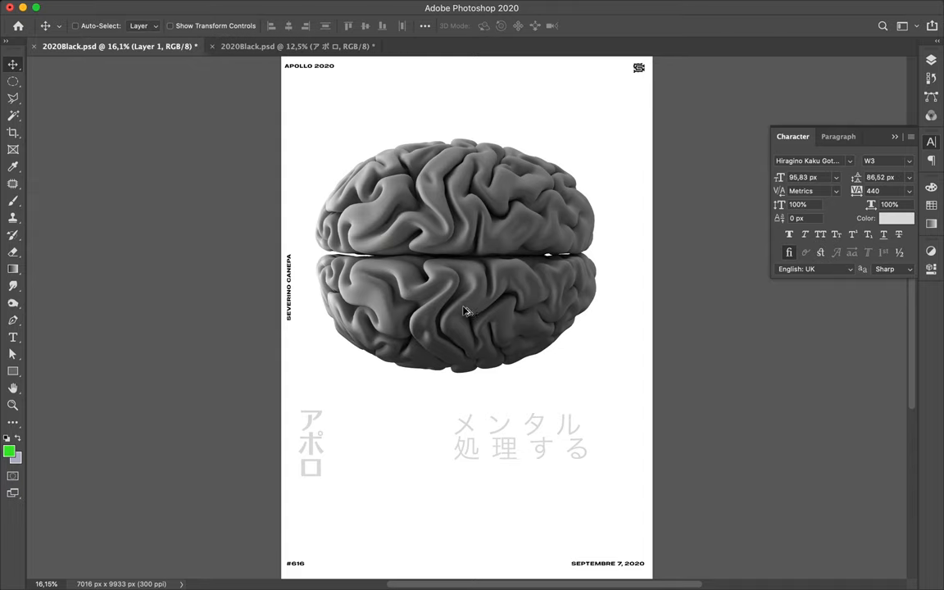
pyautogui.moveTo(424, 252)
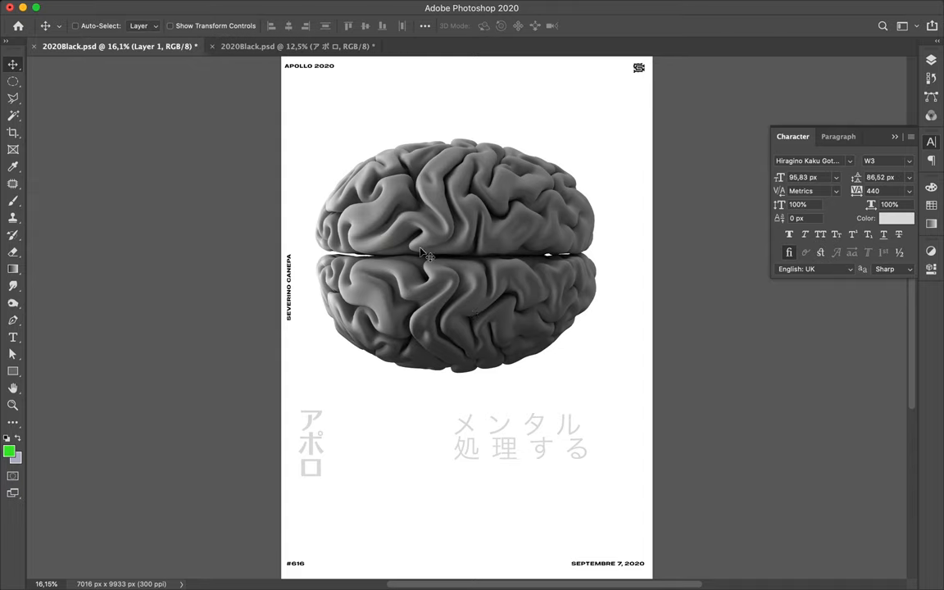
pyautogui.press('cmd+t')
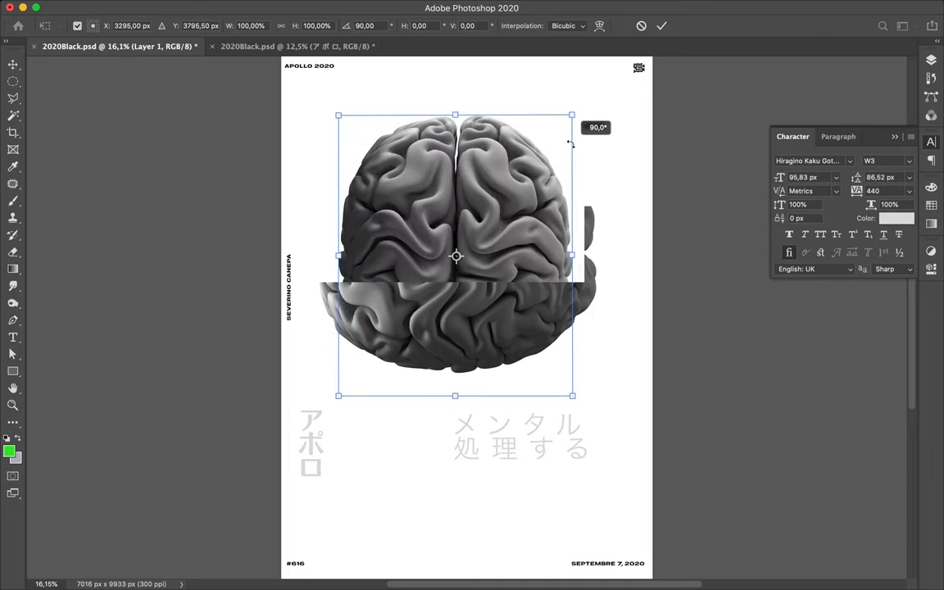
pyautogui.moveTo(506, 195)
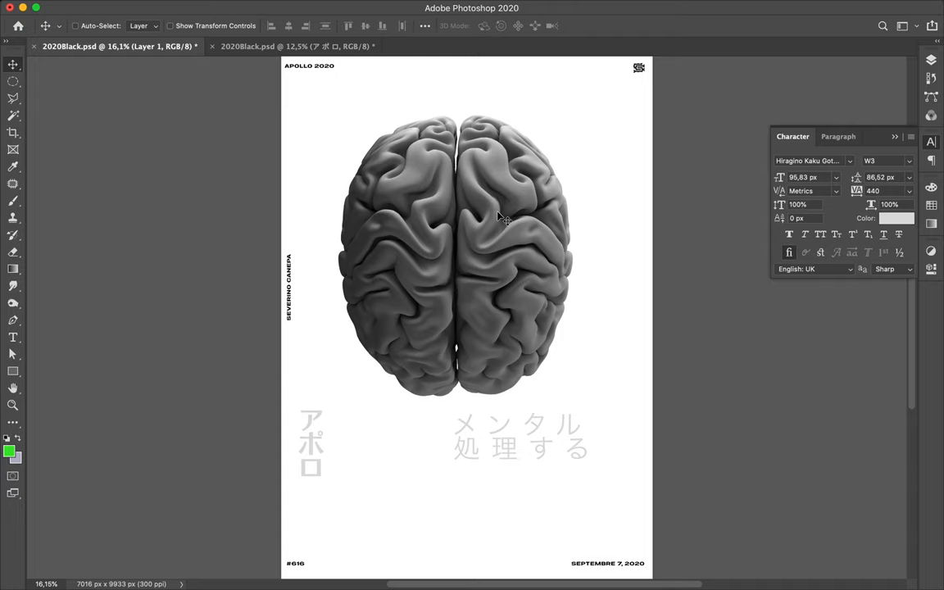
pyautogui.moveTo(502, 223)
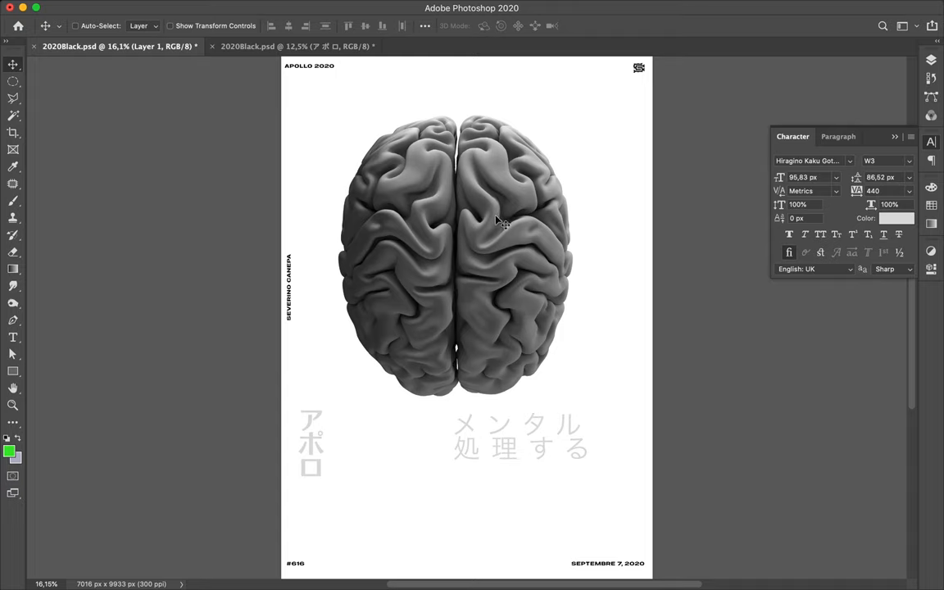
# Step: Copy the MENTAL PROCESS #14 title layer from the earlier 2020Black.psd poster into this one
pyautogui.click(425, 25)
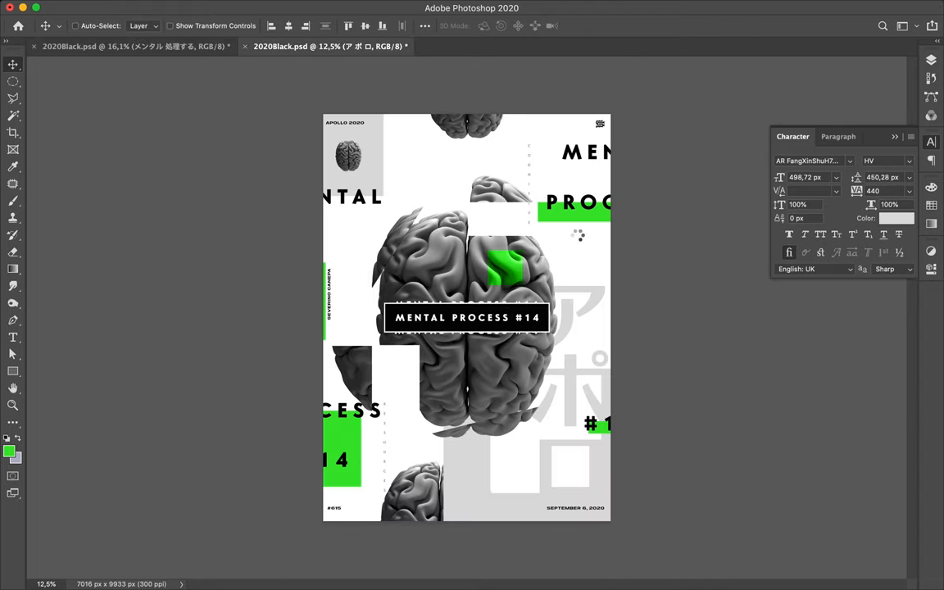
pyautogui.moveTo(514, 320)
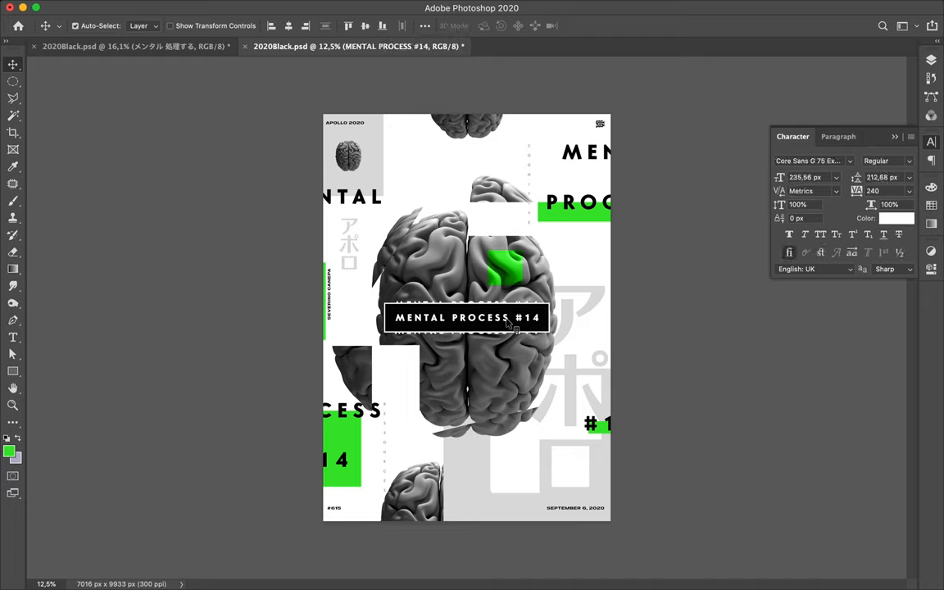
pyautogui.moveTo(468, 318); pyautogui.dragTo(467, 308)
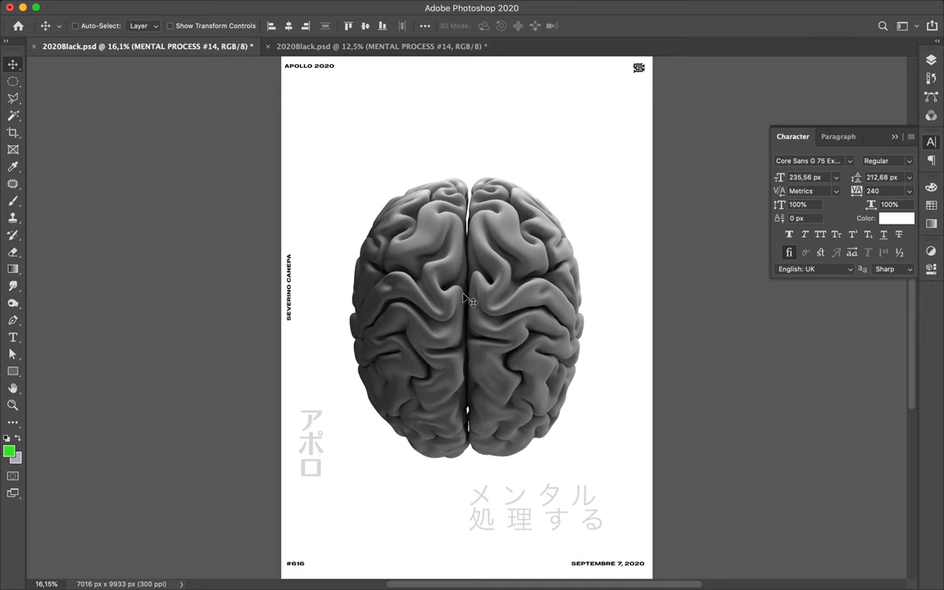
pyautogui.moveTo(466, 298)
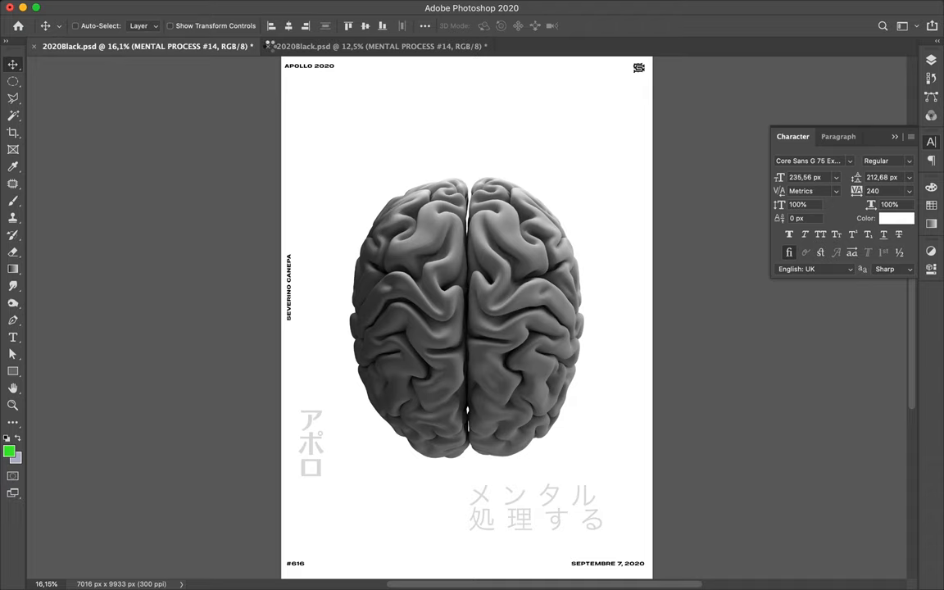
pyautogui.write('MENTAL PROCESS #14')
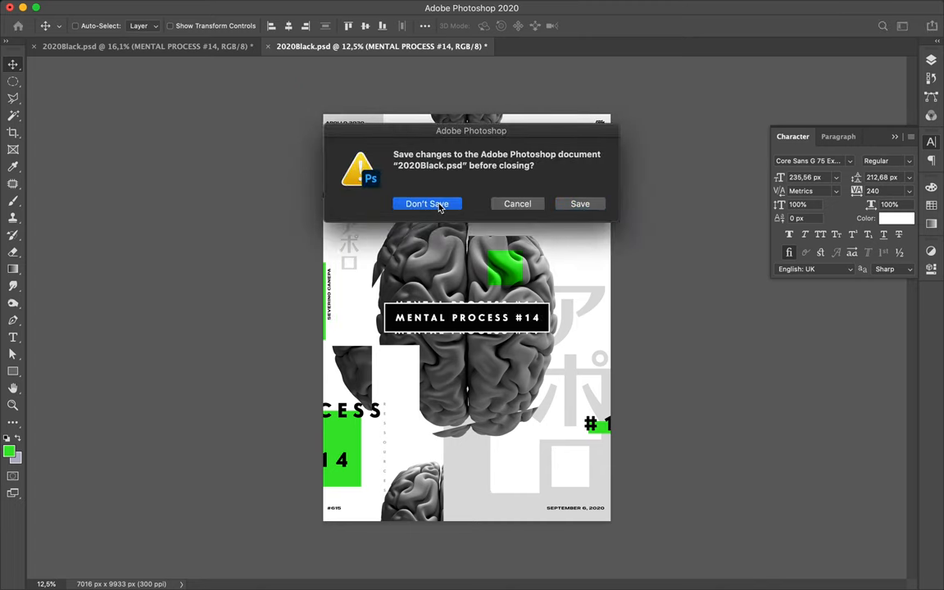
# Step: Discard the earlier poster, move the title onto the brain, and align vertical centers
pyautogui.click(427, 204)
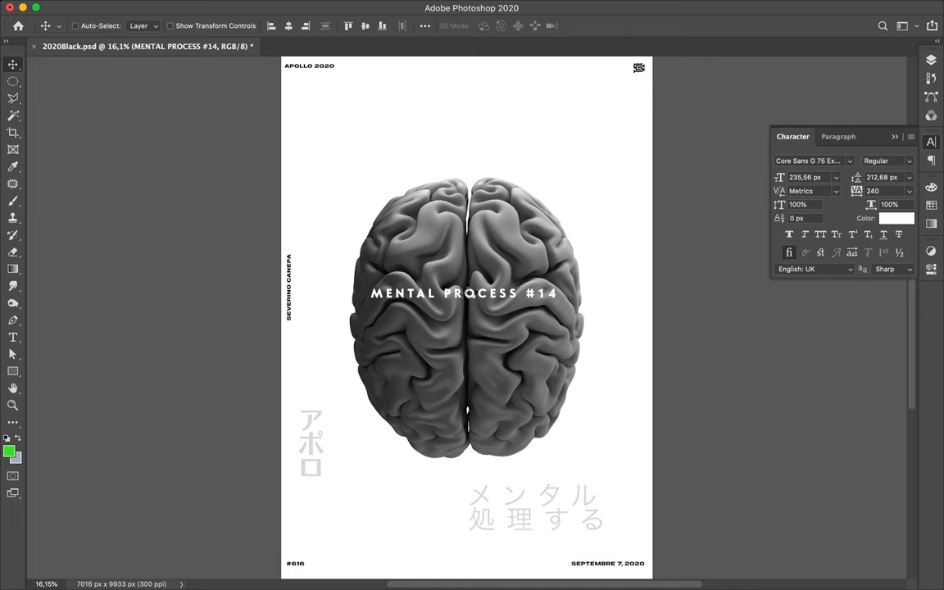
pyautogui.moveTo(471, 292)
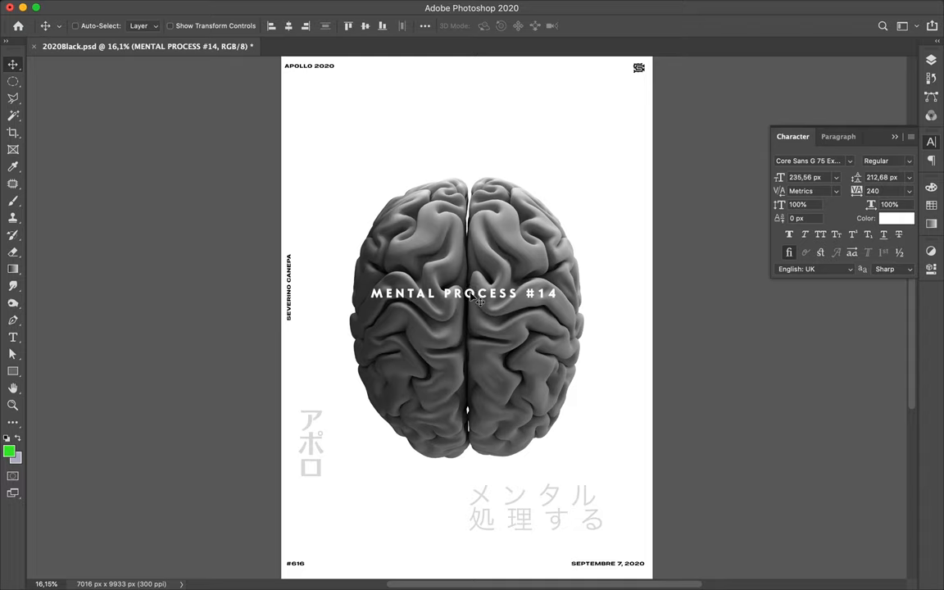
pyautogui.moveTo(465, 293); pyautogui.dragTo(476, 304)
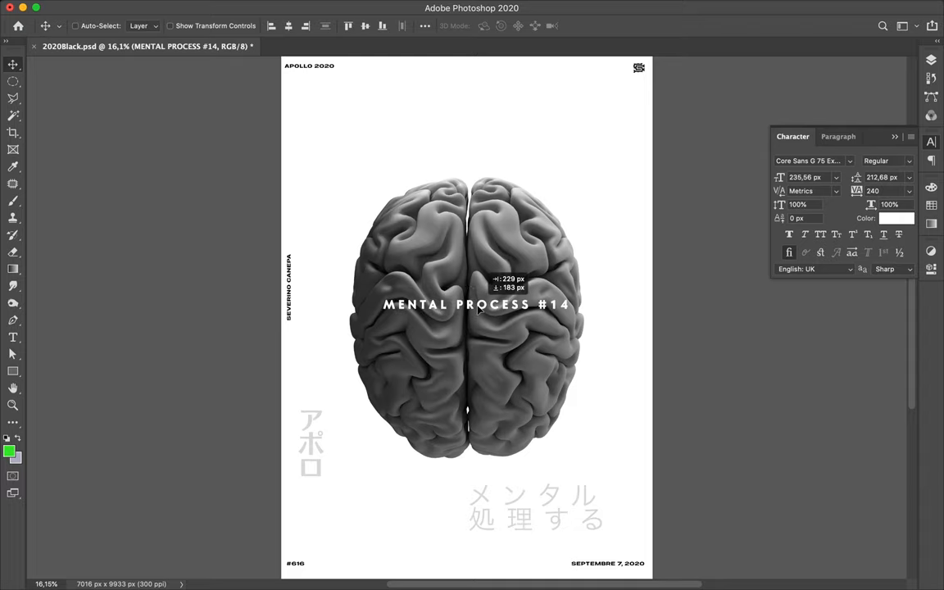
pyautogui.click(288, 26)
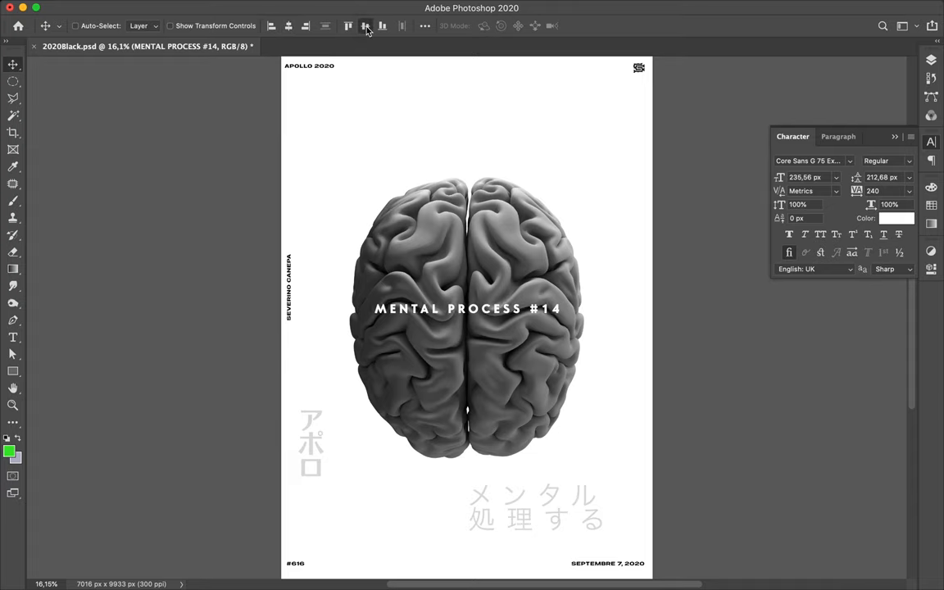
pyautogui.click(365, 25)
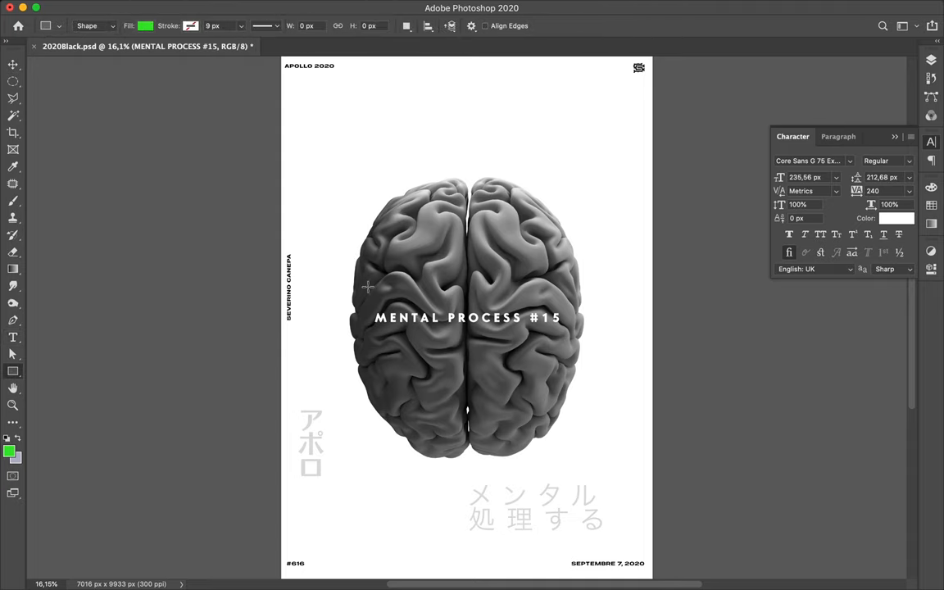
# Step: Draw a solid black rectangle bar spanning the MENTAL PROCESS #15 title
pyautogui.click(145, 25)
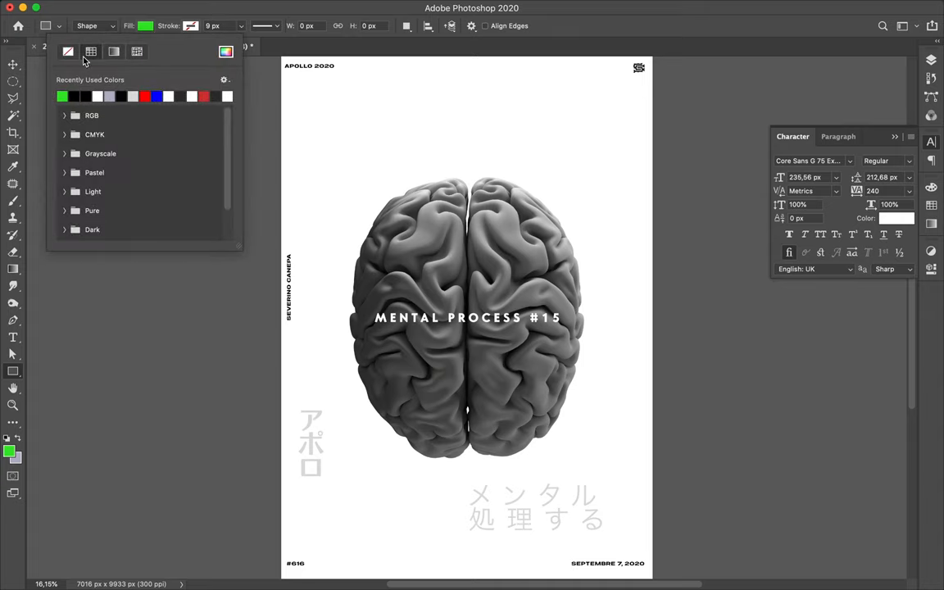
pyautogui.click(114, 52)
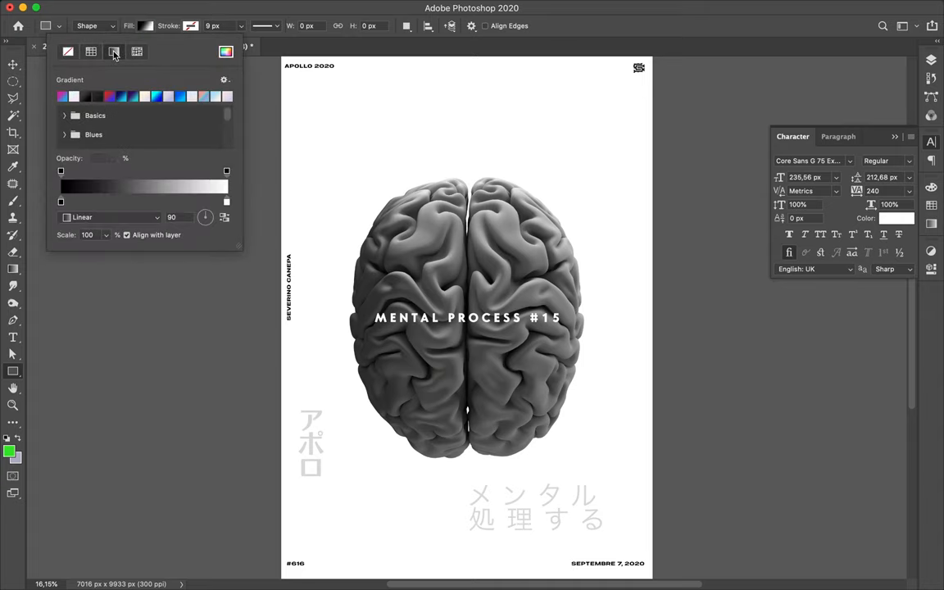
pyautogui.click(91, 52)
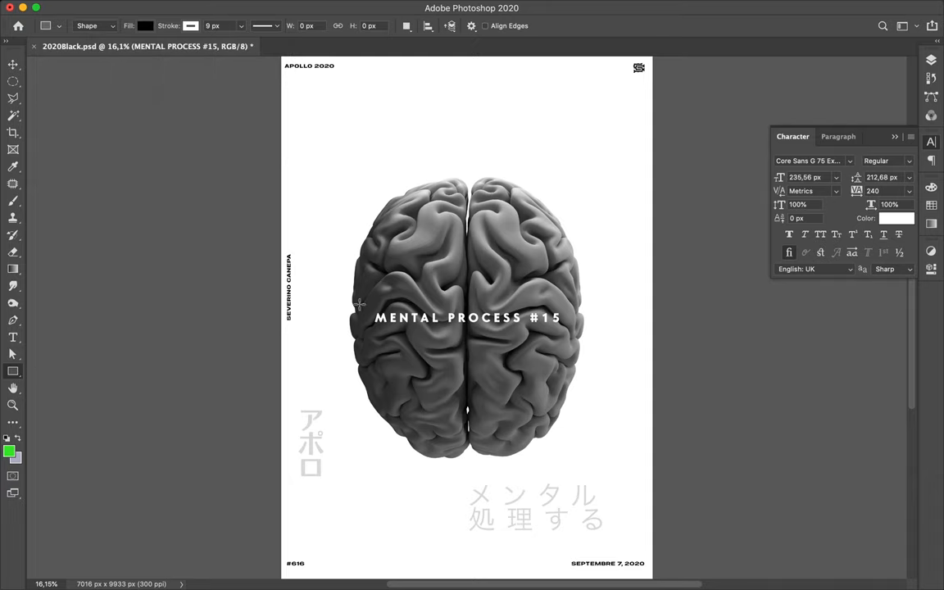
pyautogui.moveTo(359, 302); pyautogui.dragTo(568, 331)
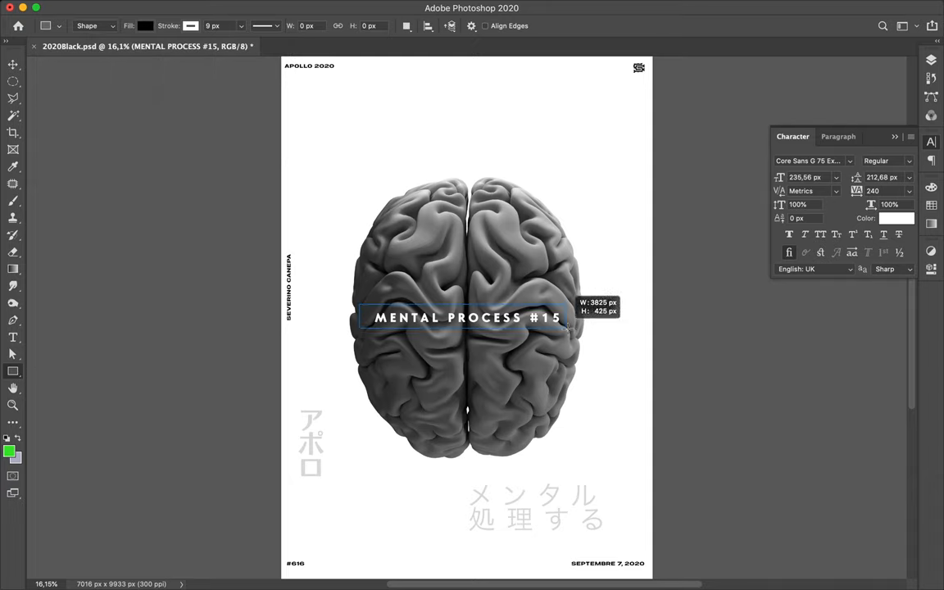
pyautogui.moveTo(568, 328); pyautogui.dragTo(573, 336)
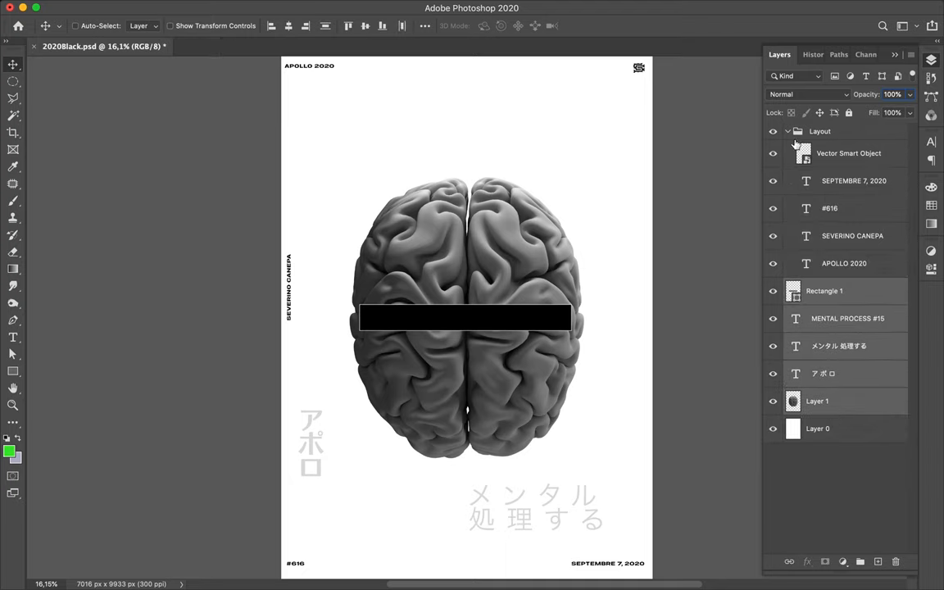
# Step: Collapse the Layout group and select the Rectangle 1 bar layer to arrange it under the title
pyautogui.click(788, 132)
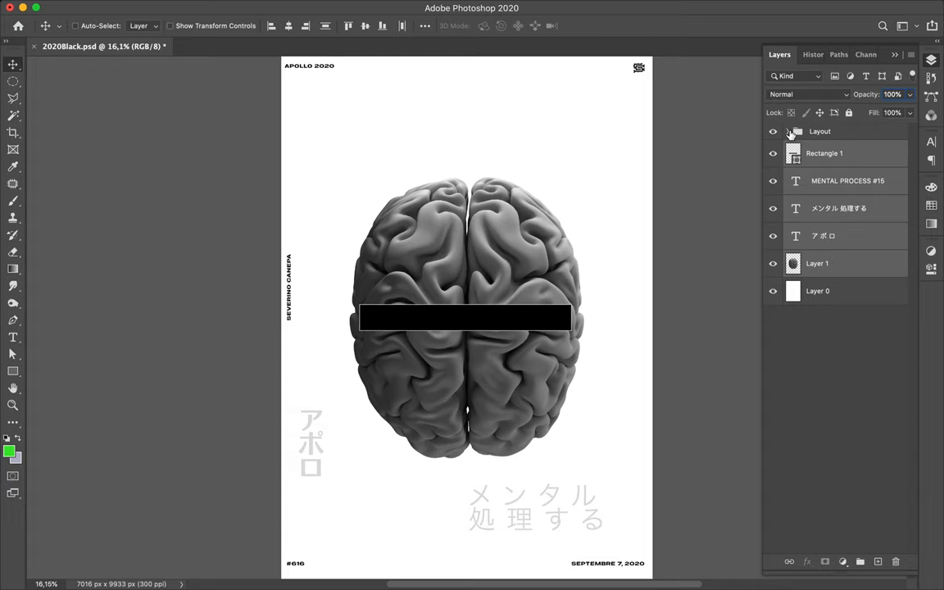
pyautogui.click(823, 153)
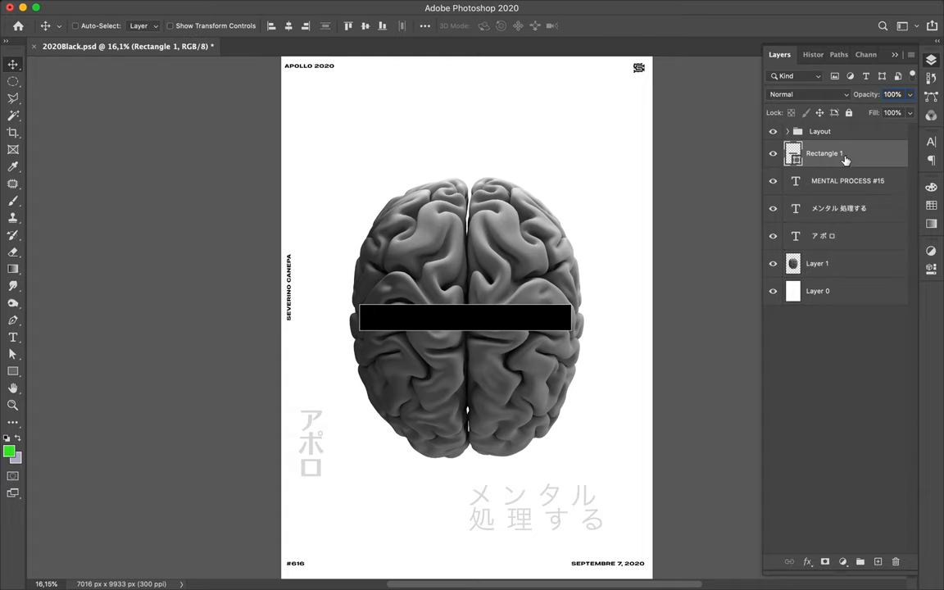
pyautogui.moveTo(854, 159)
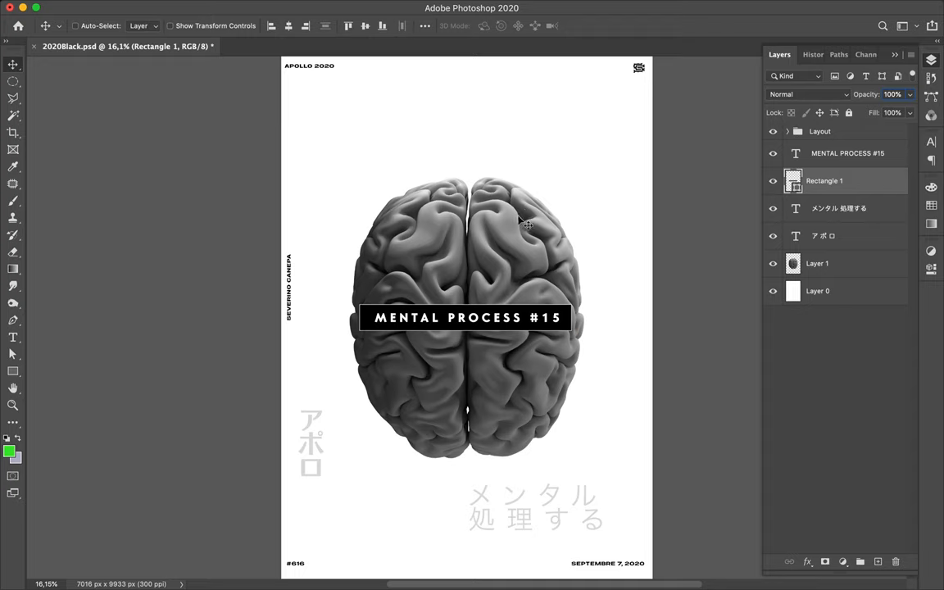
pyautogui.click(13, 81)
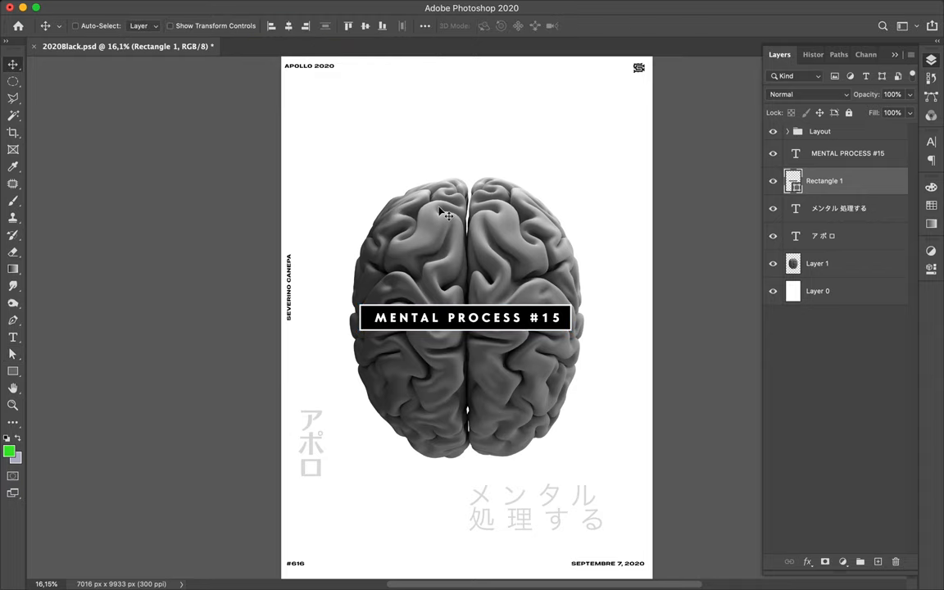
pyautogui.moveTo(478, 243)
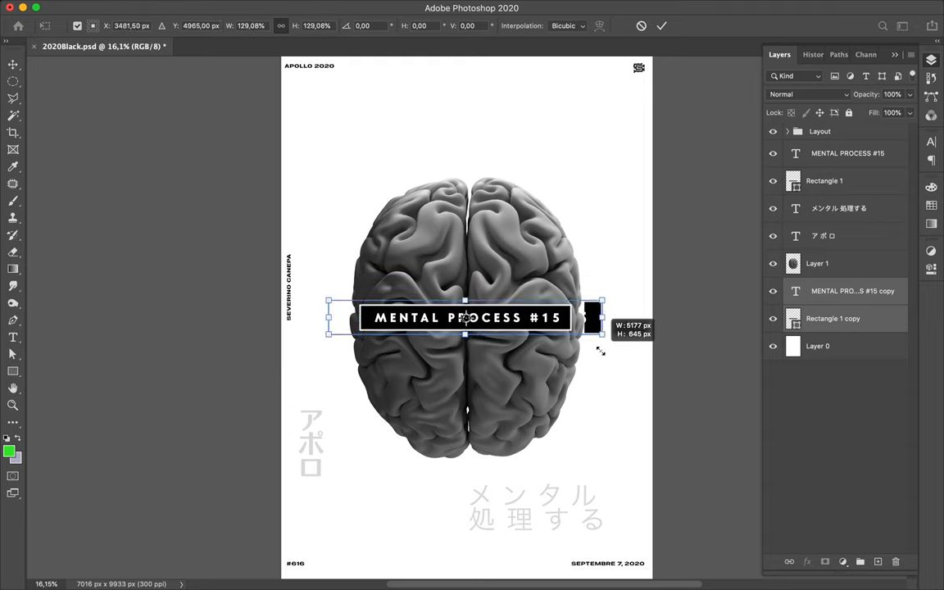
# Step: Scale up the duplicated title and bar so the black band shows on both sides
pyautogui.moveTo(602, 318); pyautogui.dragTo(604, 318)
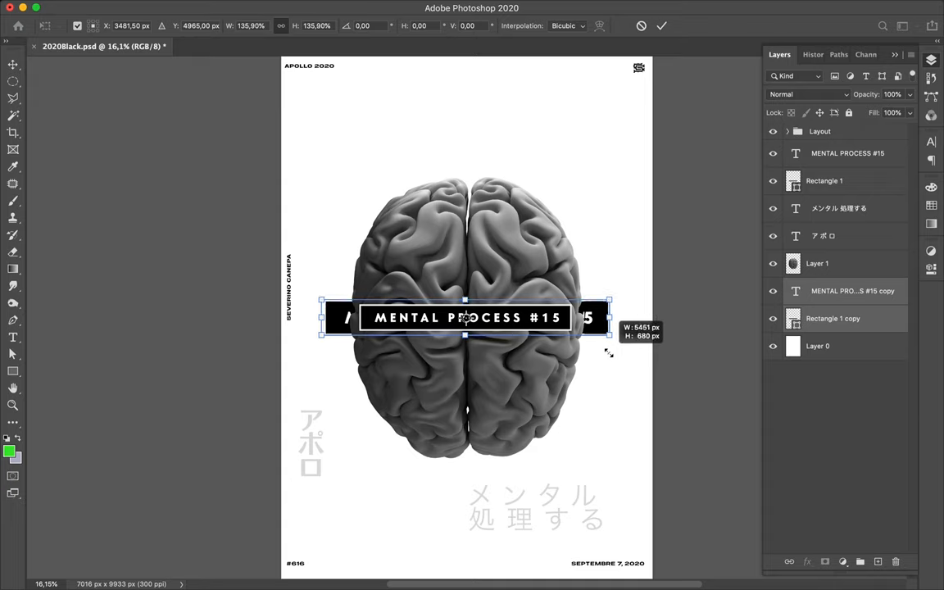
pyautogui.moveTo(610, 310); pyautogui.dragTo(610, 313)
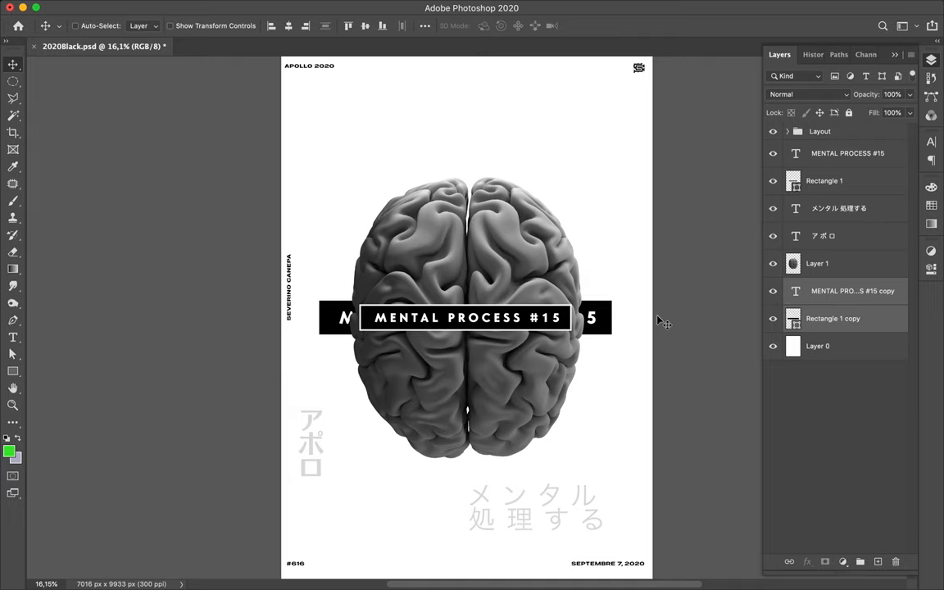
pyautogui.moveTo(606, 319)
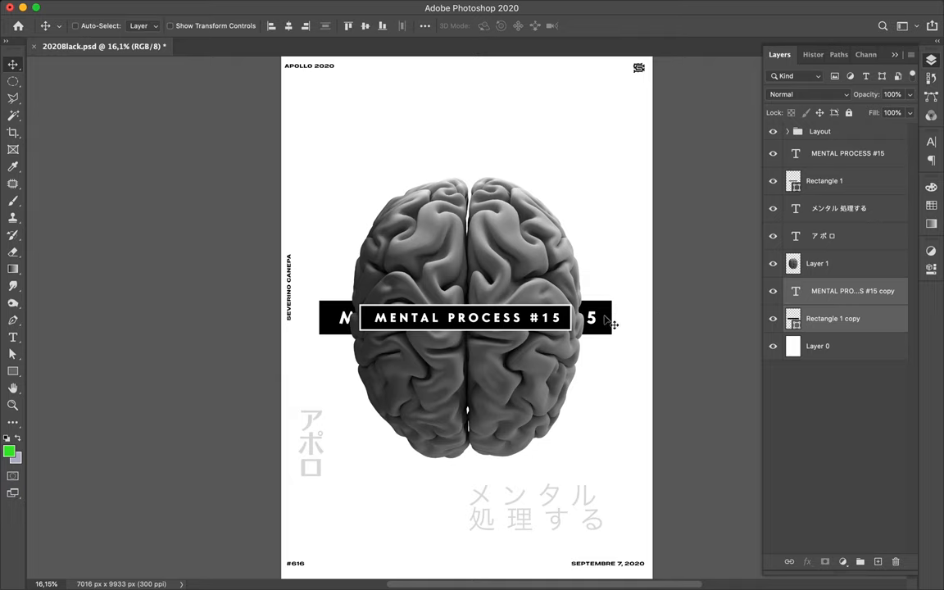
pyautogui.moveTo(582, 297)
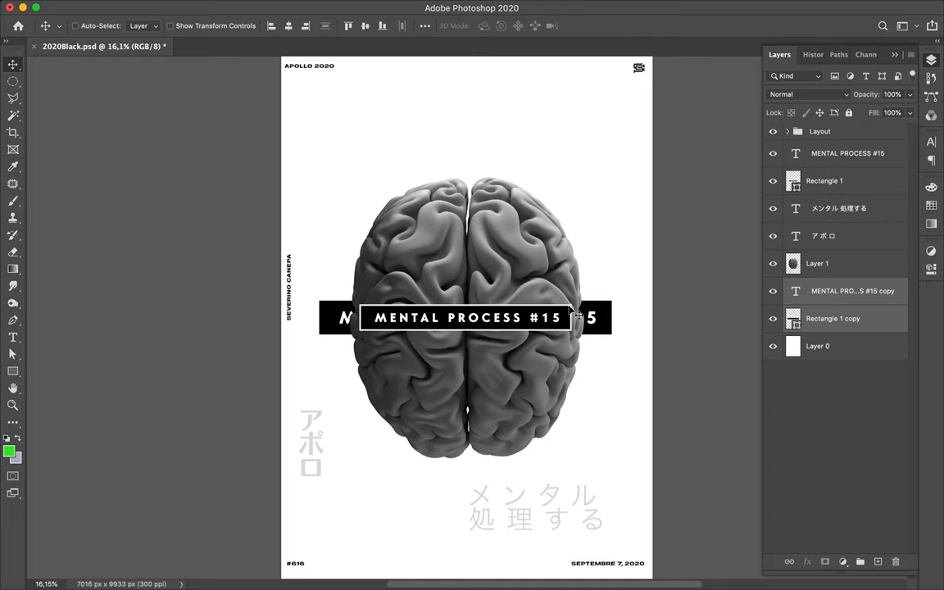
pyautogui.moveTo(604, 273)
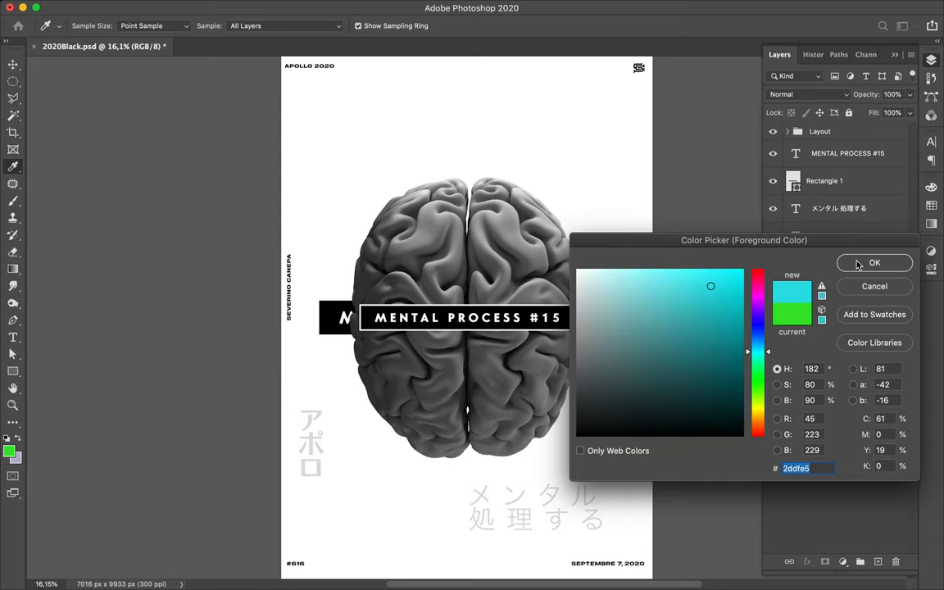
# Step: Set the foreground colour to orange #ffa800 at full saturation and brightness
pyautogui.click(875, 262)
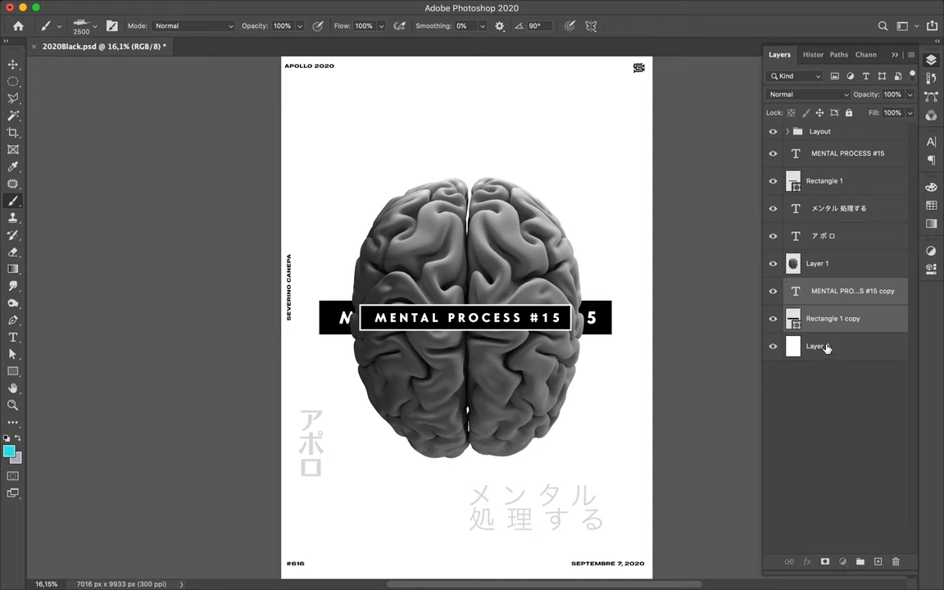
pyautogui.click(878, 561)
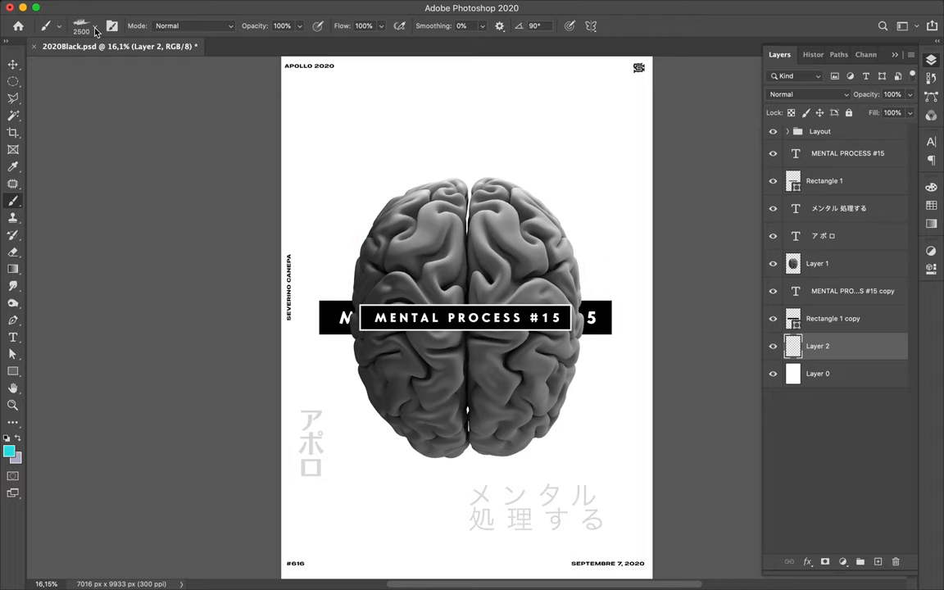
pyautogui.click(8, 448)
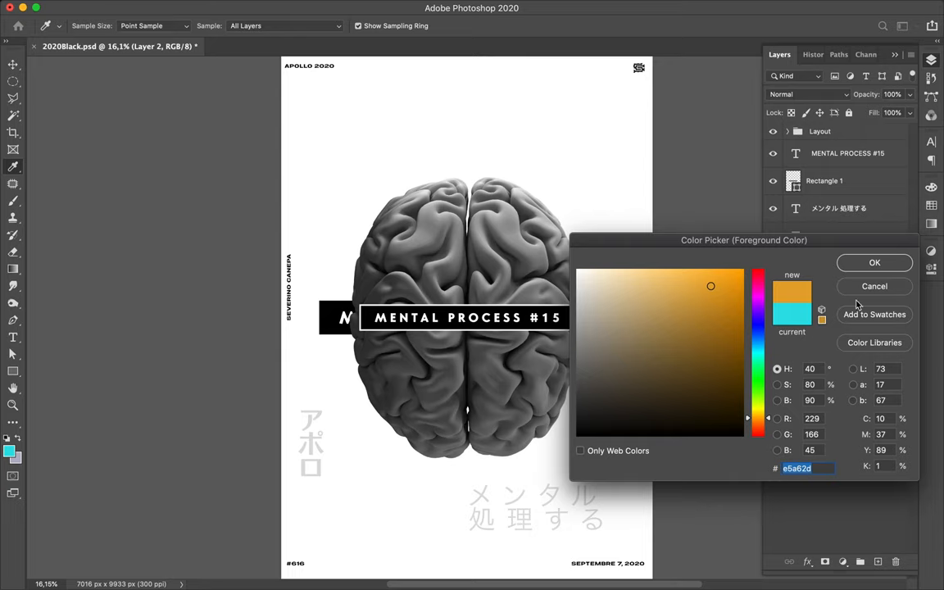
pyautogui.click(874, 262)
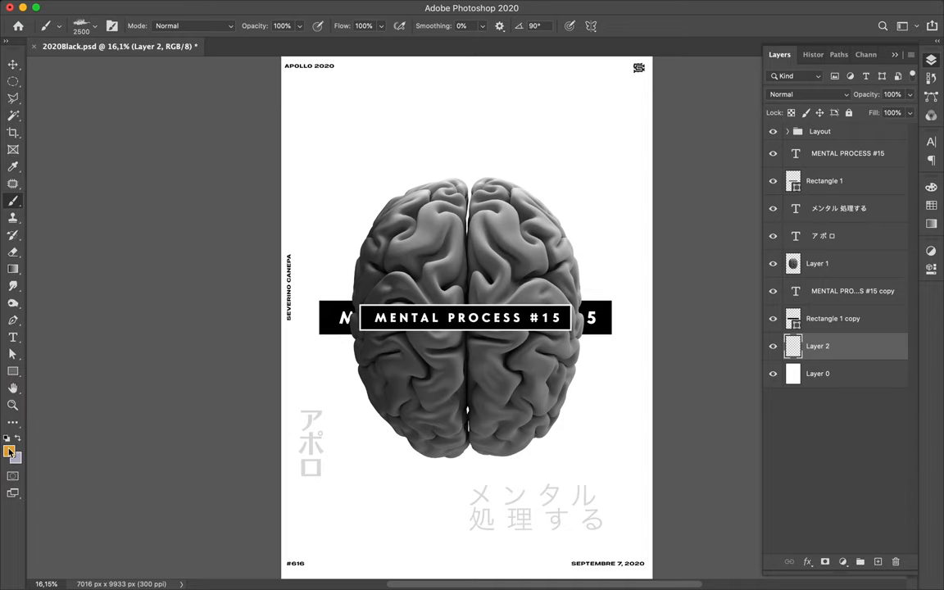
pyautogui.click(9, 450)
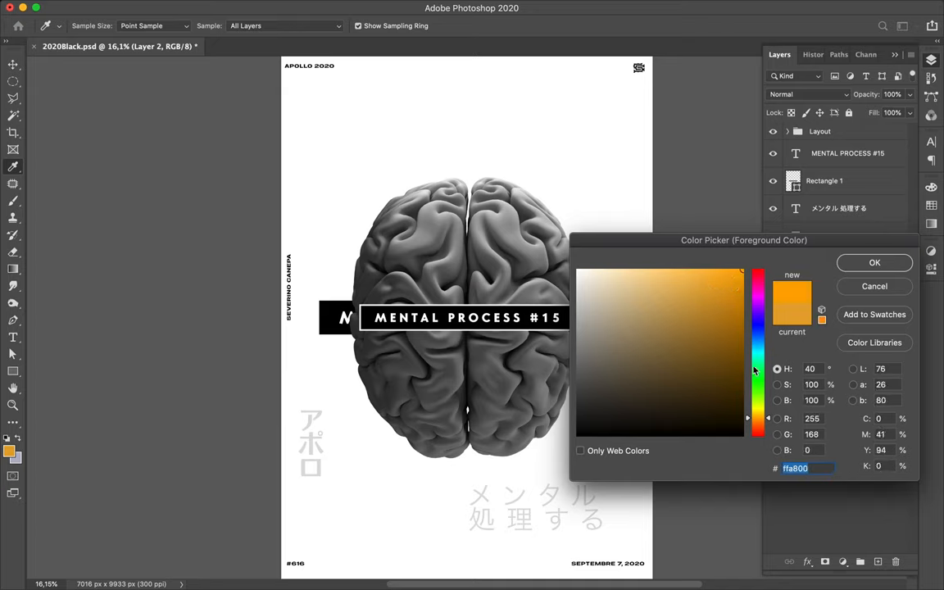
pyautogui.moveTo(756, 371); pyautogui.dragTo(768, 424)
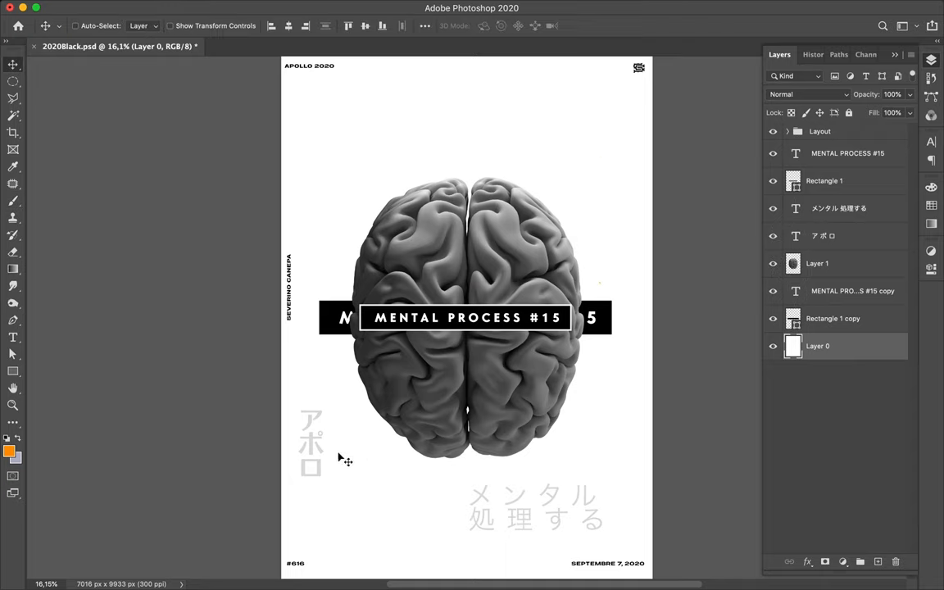
pyautogui.moveTo(333, 377)
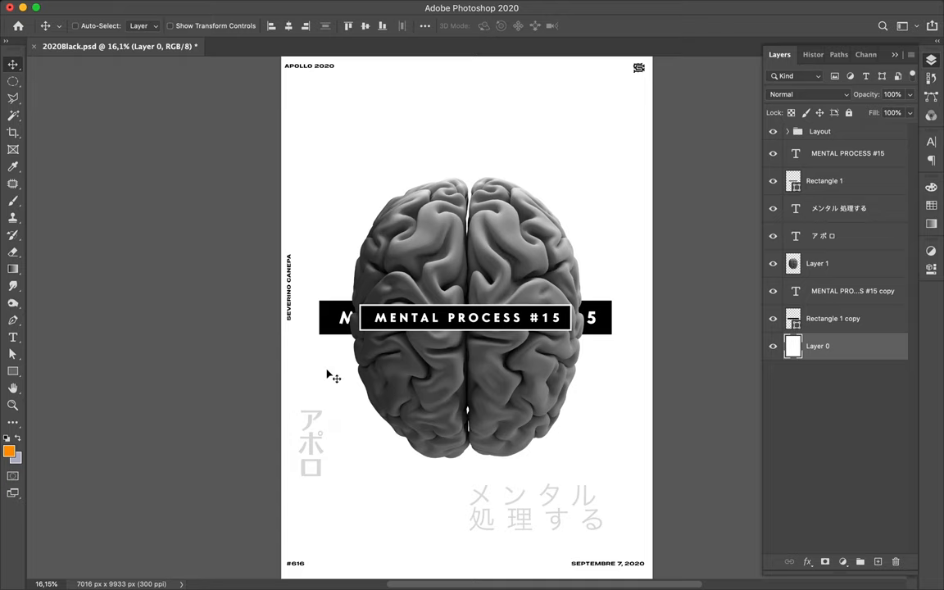
pyautogui.moveTo(376, 342)
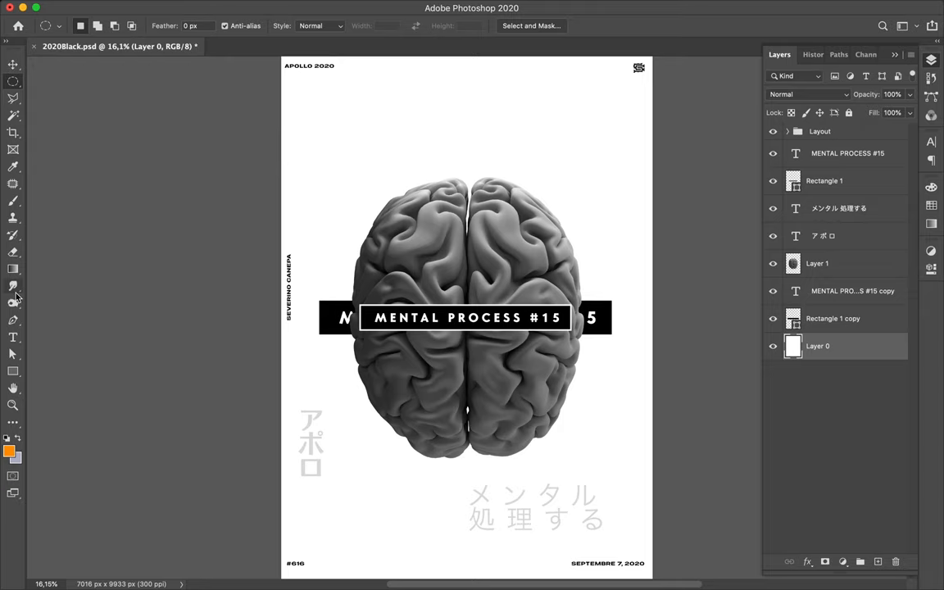
# Step: Draw thin orange vertical rectangles at the top-right and bottom-left poster edges
pyautogui.click(13, 285)
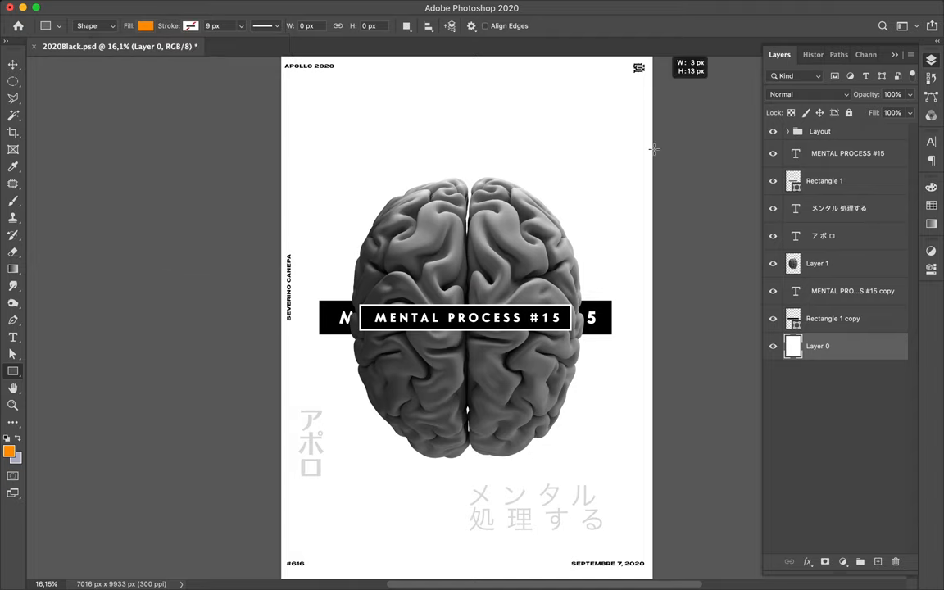
pyautogui.moveTo(647, 70); pyautogui.dragTo(648, 301)
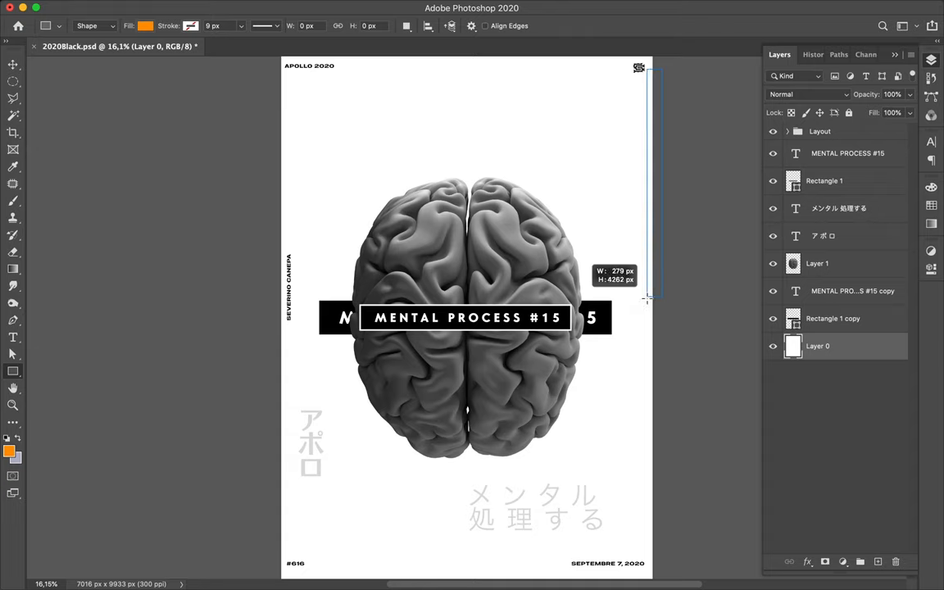
pyautogui.moveTo(646, 302); pyautogui.dragTo(648, 309)
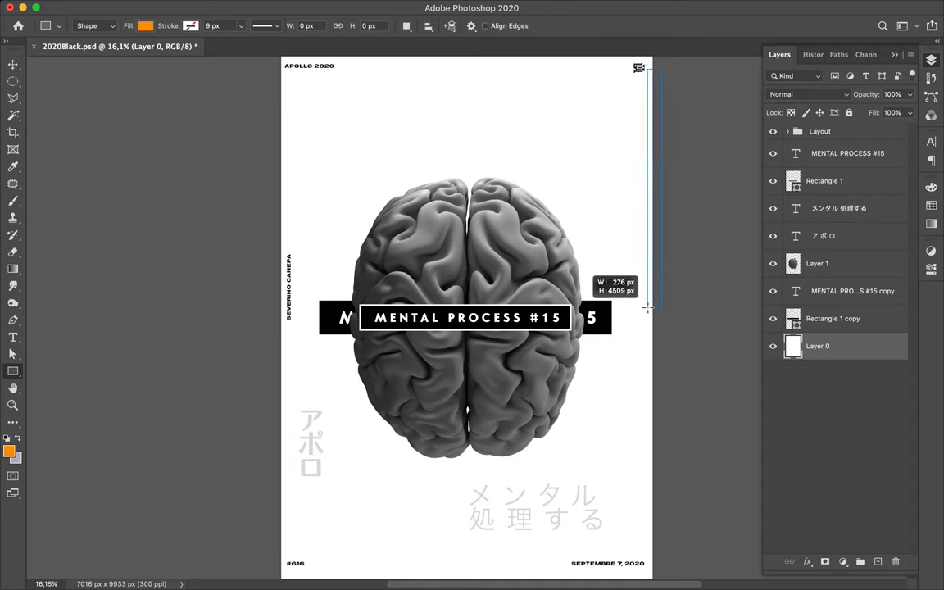
pyautogui.moveTo(648, 309); pyautogui.dragTo(648, 320)
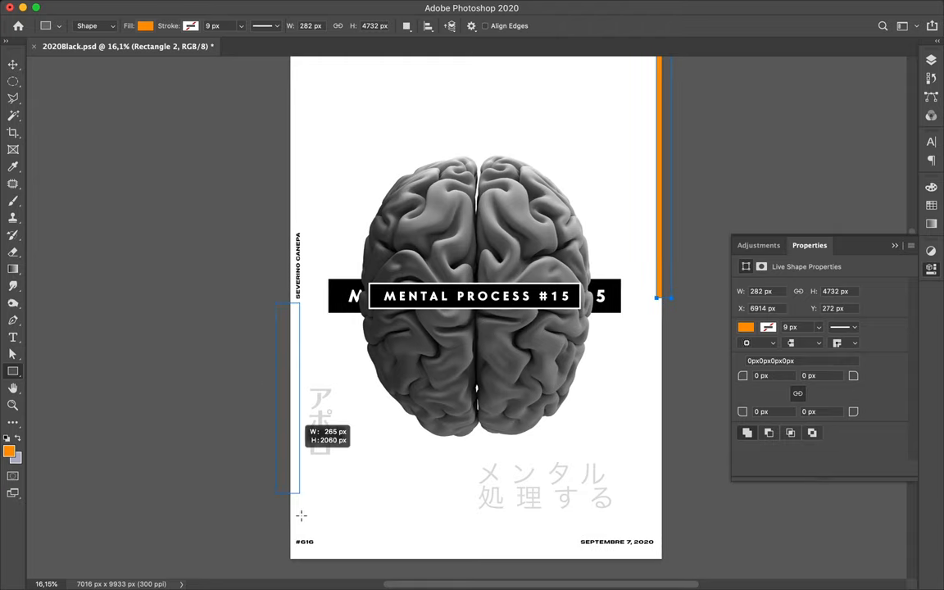
pyautogui.moveTo(299, 484); pyautogui.dragTo(291, 549)
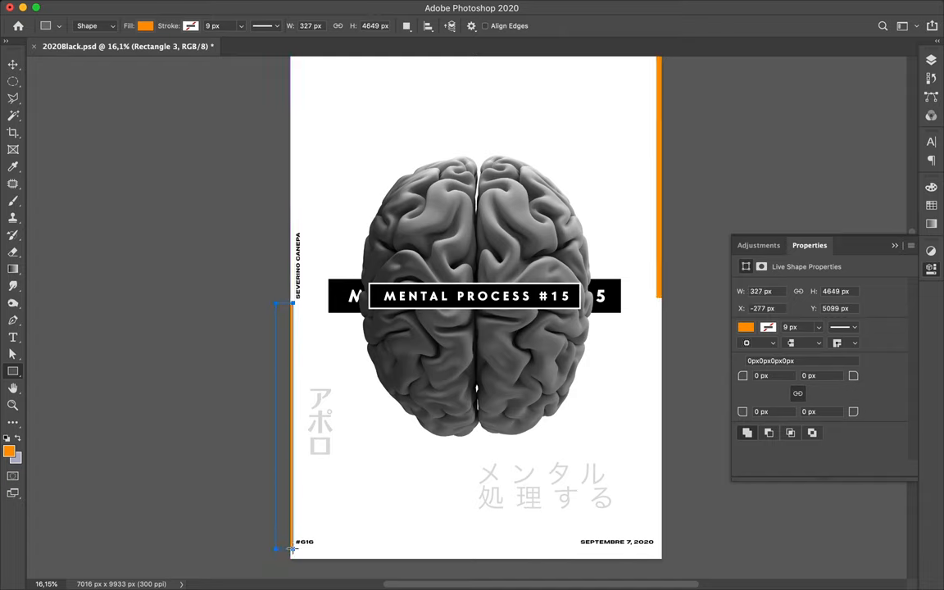
pyautogui.moveTo(502, 396)
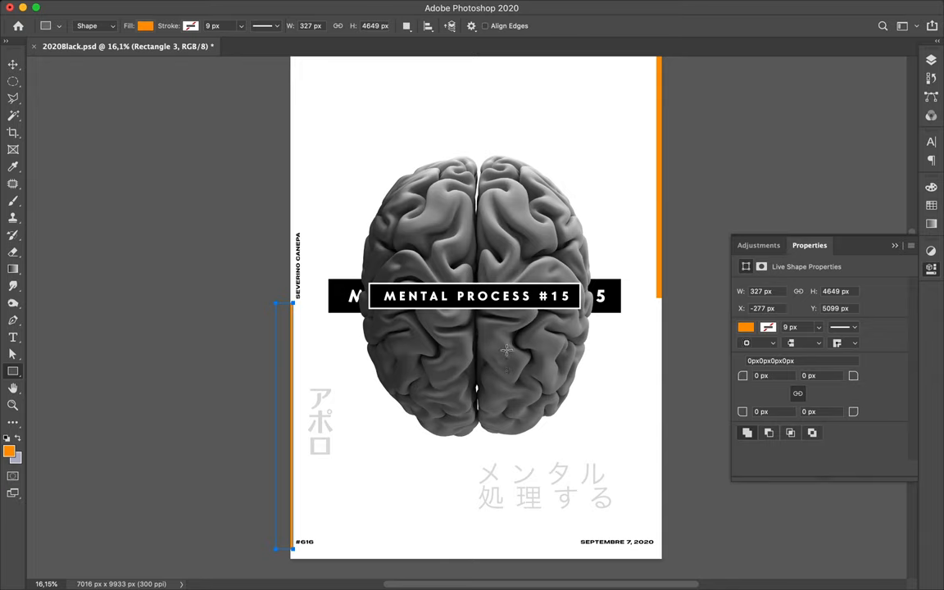
pyautogui.moveTo(507, 349); pyautogui.dragTo(600, 445)
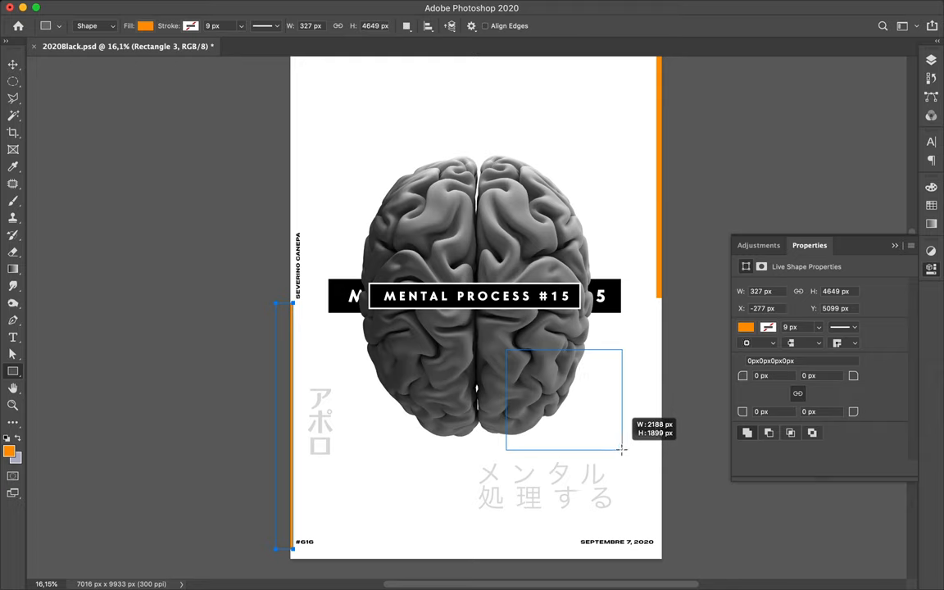
# Step: Draw an orange square over the brain's lower right, just above the Japanese subtitle
pyautogui.moveTo(621, 451); pyautogui.dragTo(598, 457)
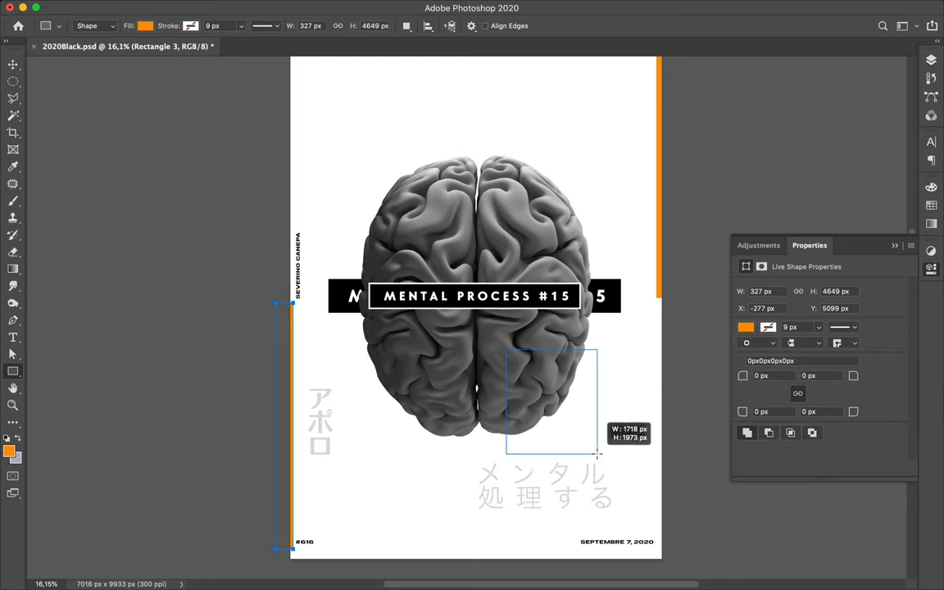
pyautogui.moveTo(505, 354); pyautogui.dragTo(598, 455)
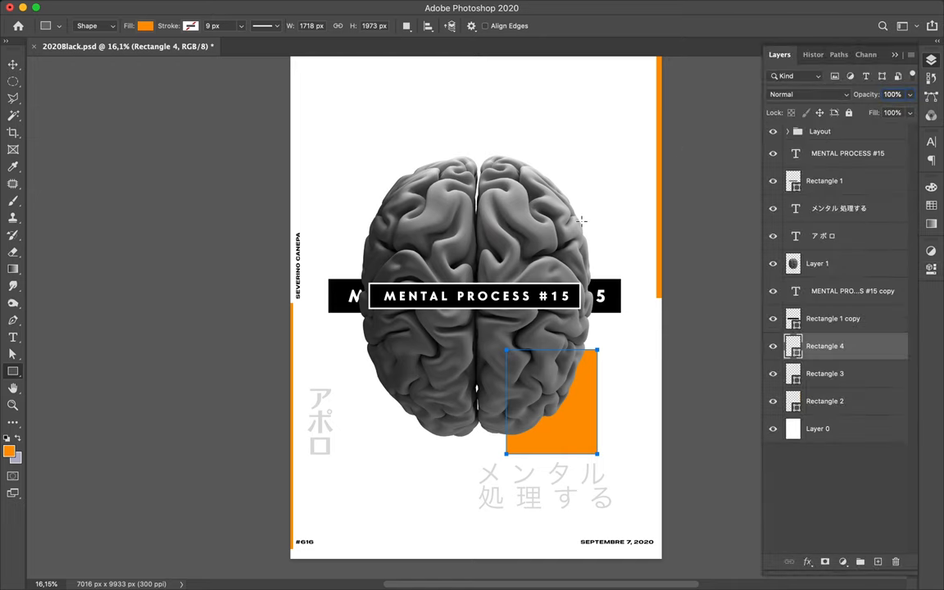
pyautogui.scroll(-3)
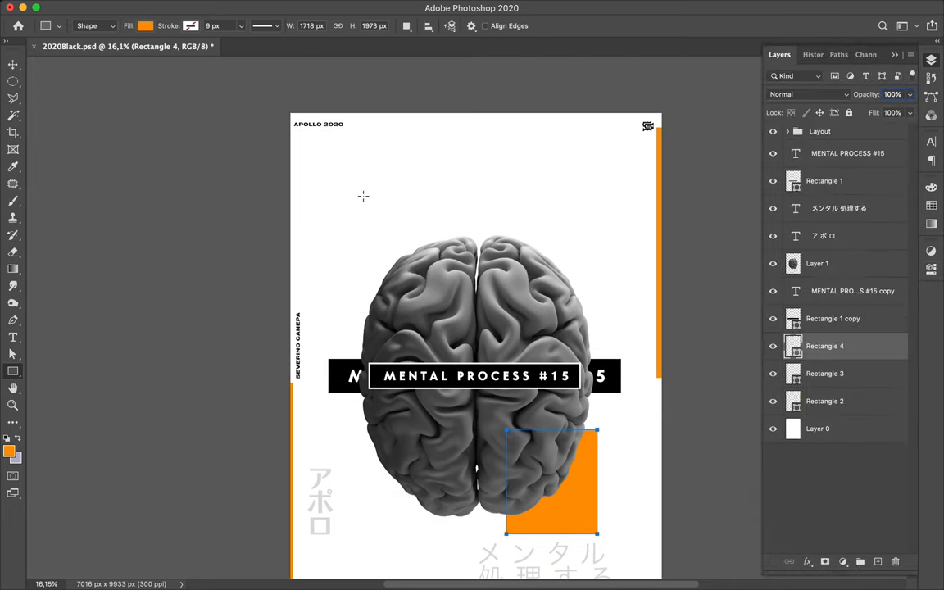
pyautogui.moveTo(310, 137)
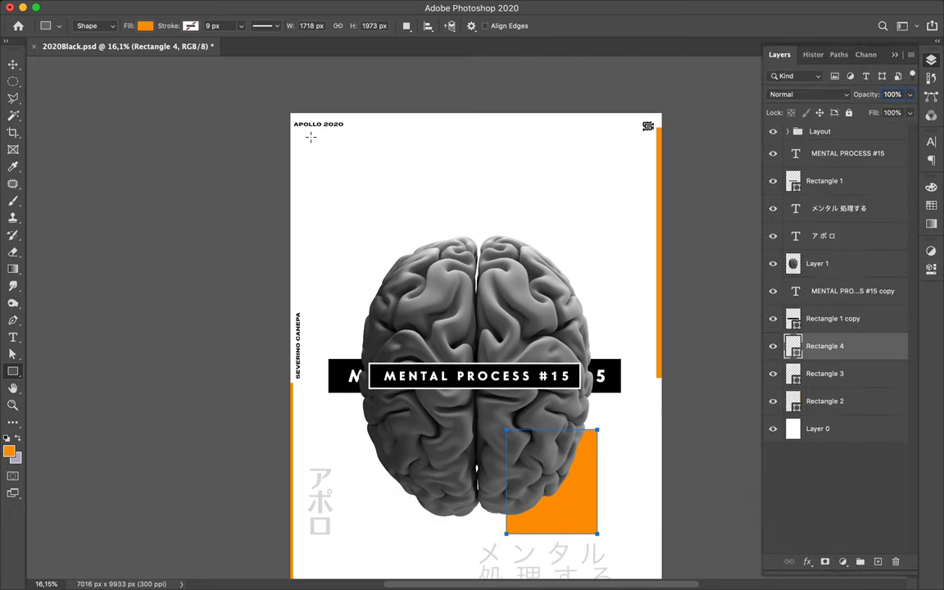
pyautogui.moveTo(310, 137); pyautogui.dragTo(438, 271)
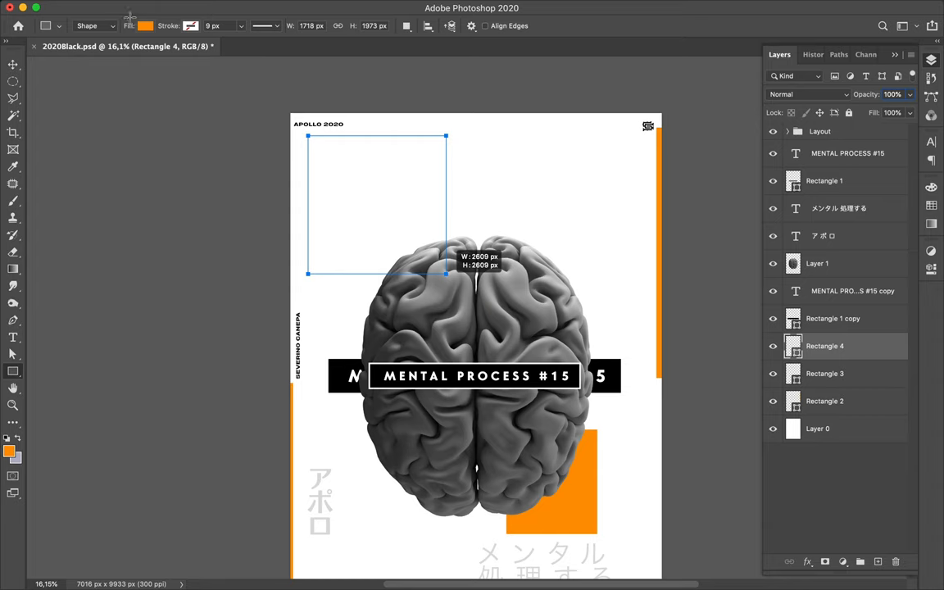
# Step: Fill the top-left square light grey and nudge it toward the corner
pyautogui.click(146, 25)
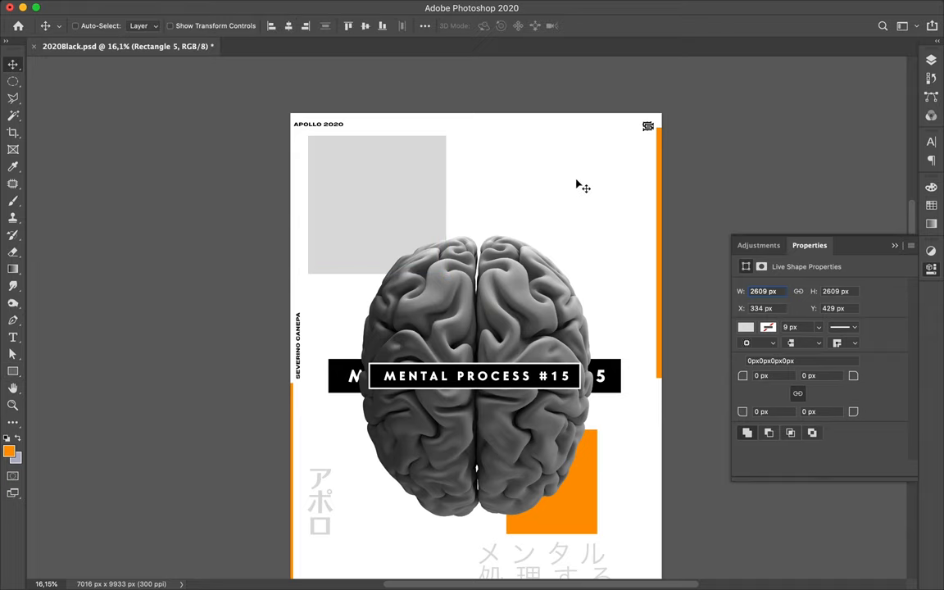
pyautogui.moveTo(465, 192)
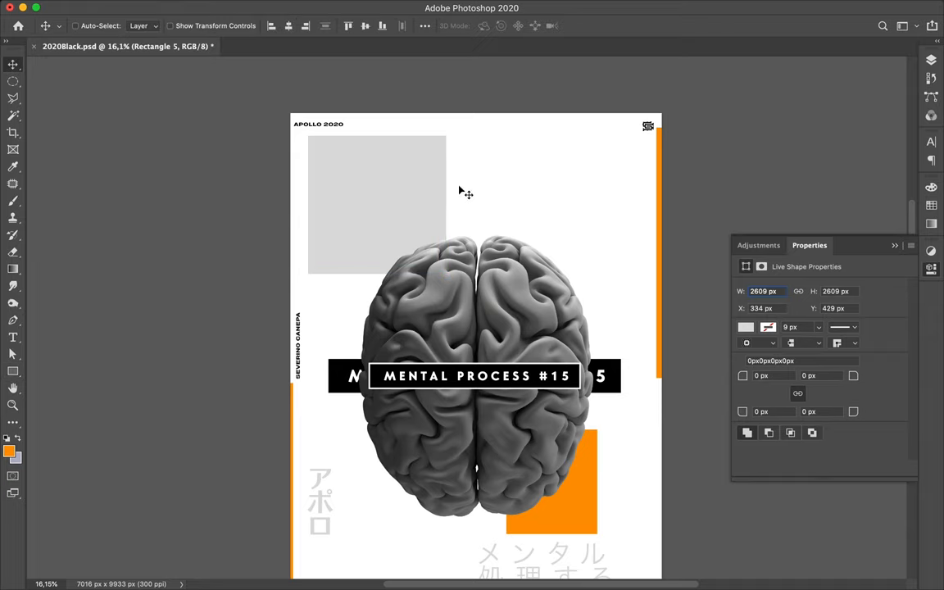
pyautogui.moveTo(466, 192); pyautogui.dragTo(372, 178)
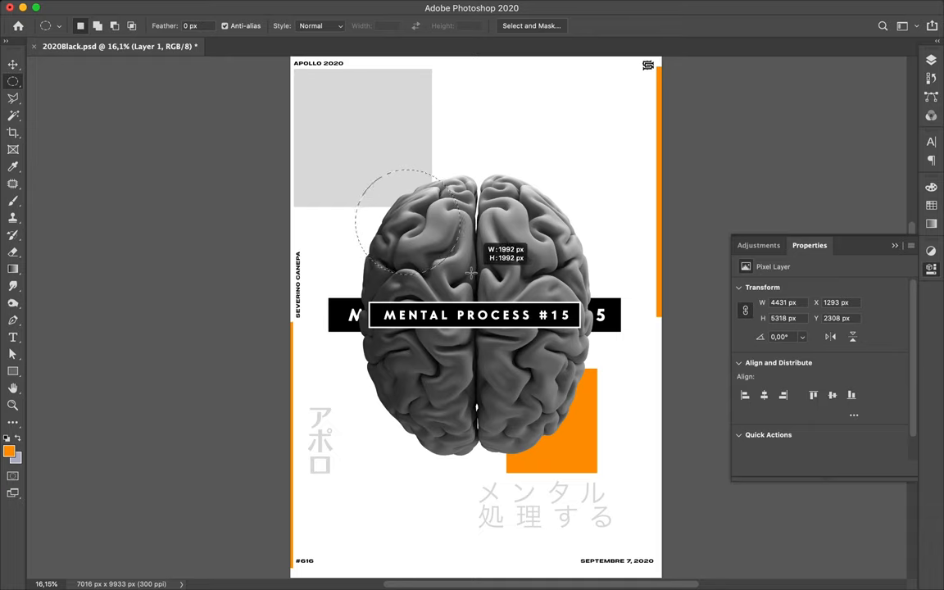
# Step: Mask a circular cut from the brain's upper left, leaving a white crescent
pyautogui.moveTo(471, 273); pyautogui.dragTo(503, 308)
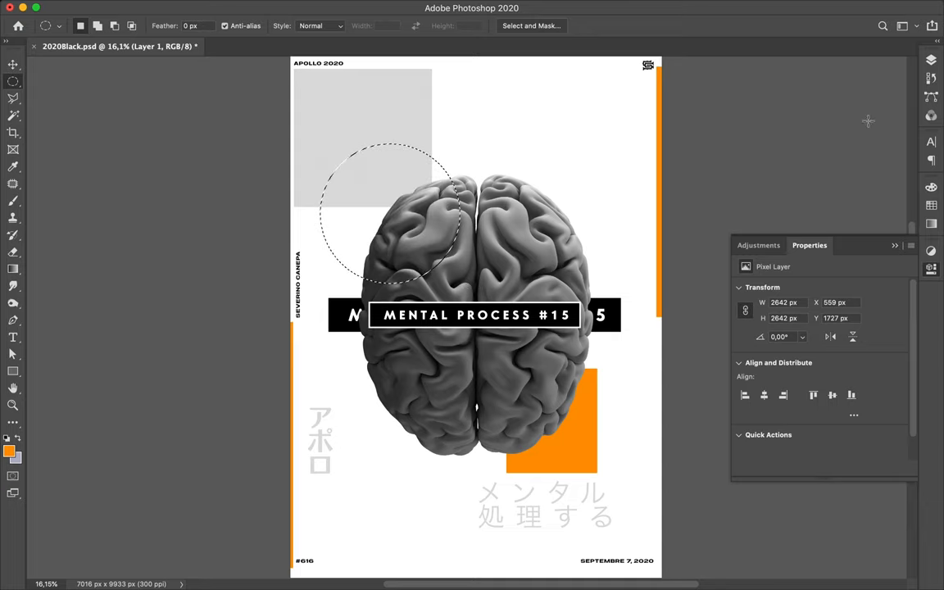
pyautogui.moveTo(883, 113)
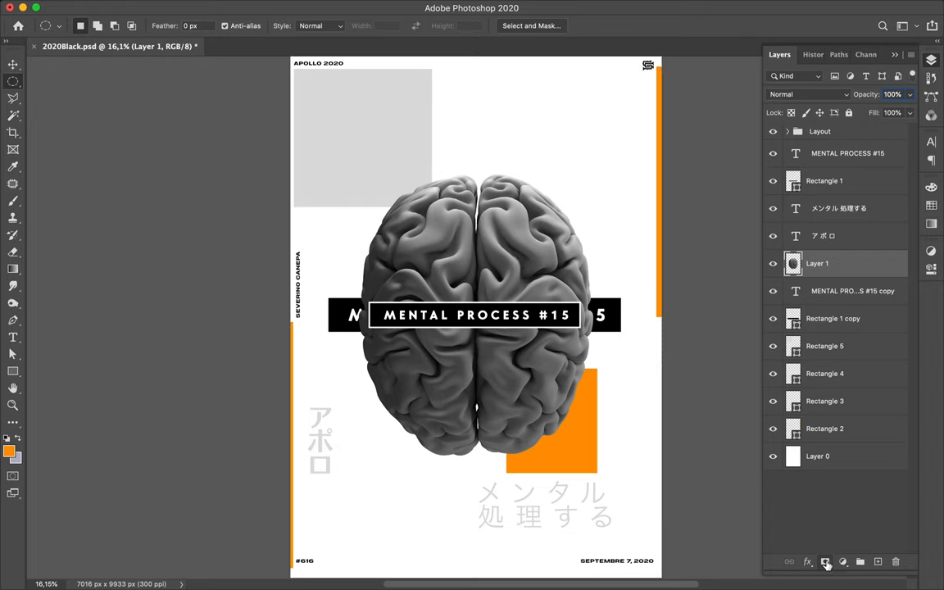
pyautogui.click(826, 562)
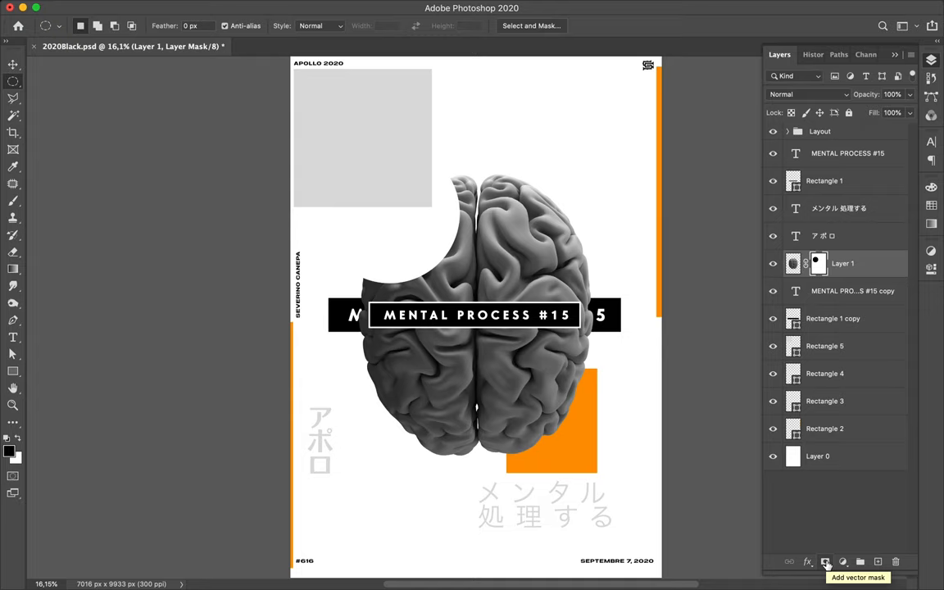
pyautogui.moveTo(820, 264)
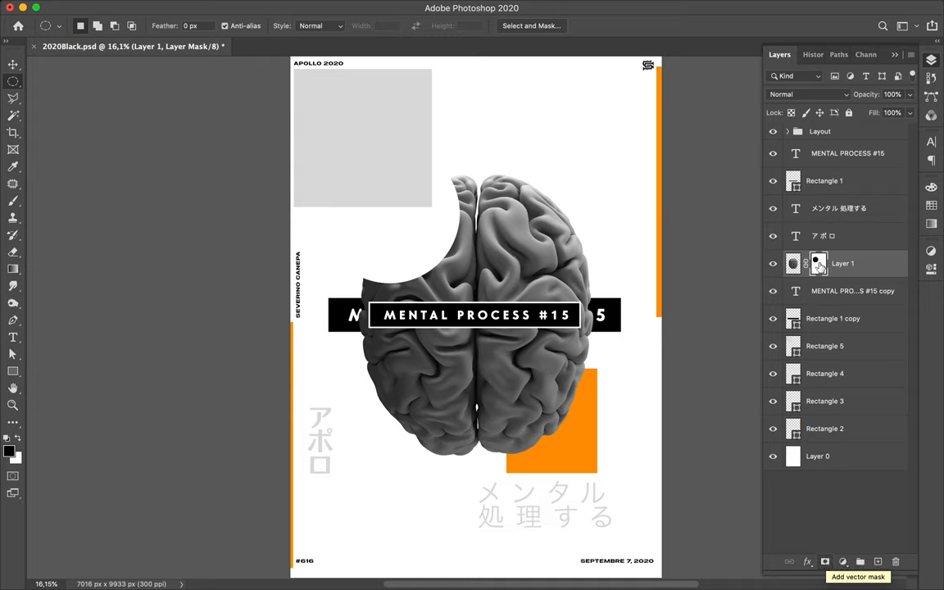
pyautogui.moveTo(328, 144); pyautogui.dragTo(459, 282)
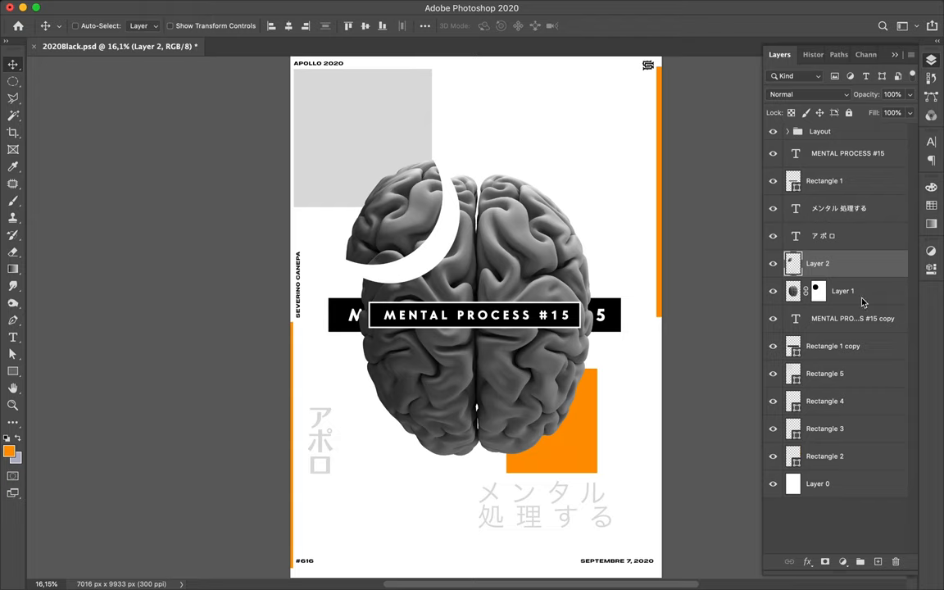
pyautogui.moveTo(865, 301)
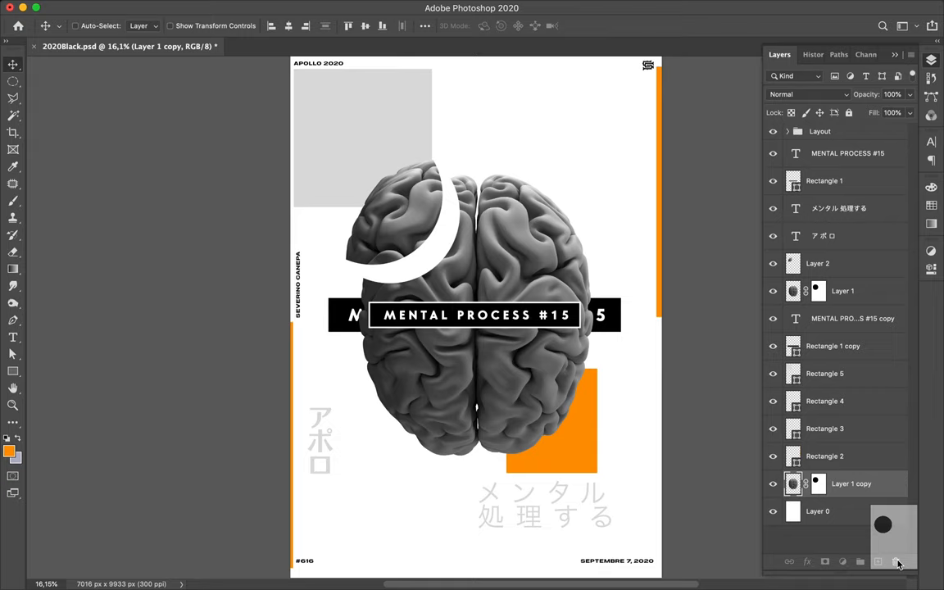
# Step: Delete the brain copy's mask, scale it to about 28% and move it top-right
pyautogui.click(896, 561)
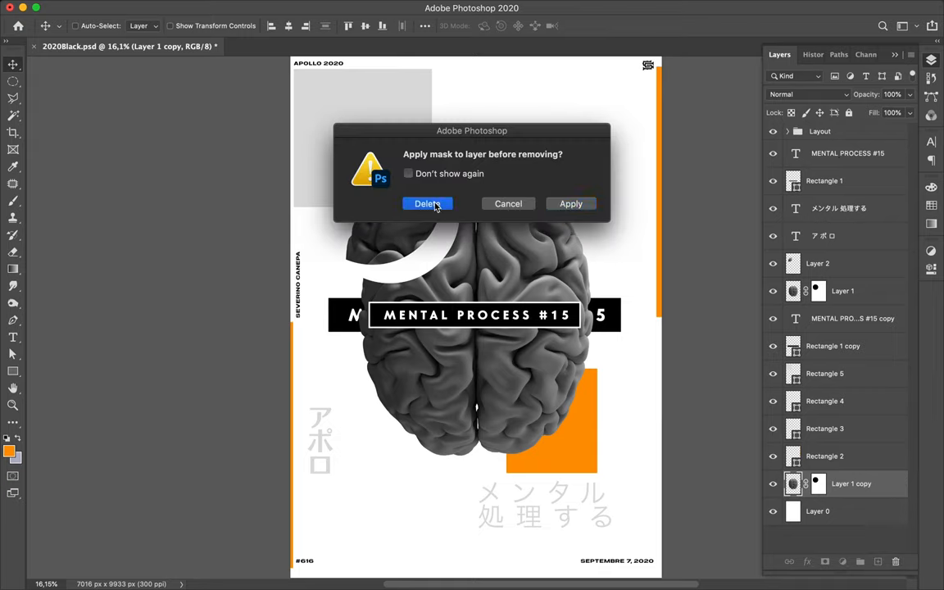
pyautogui.click(426, 203)
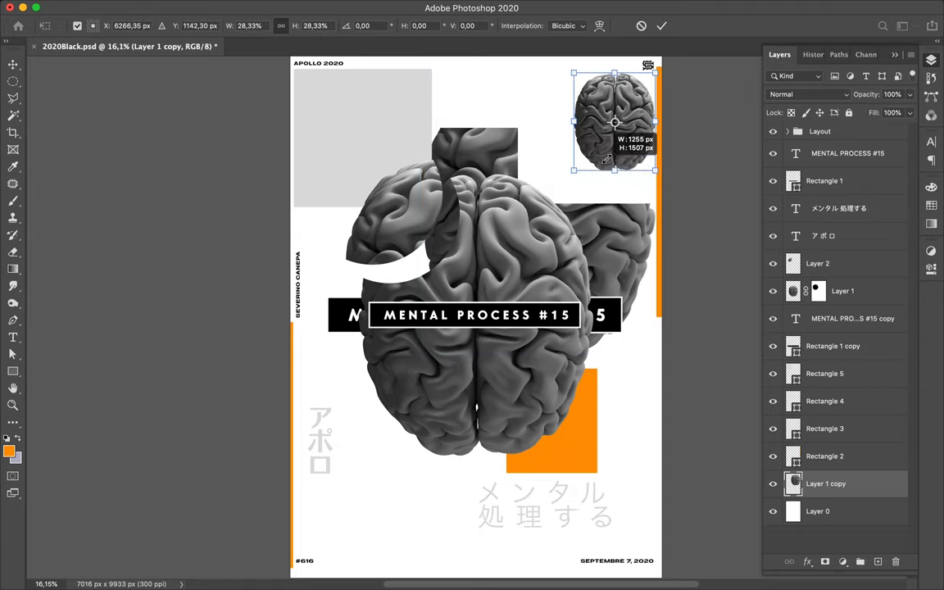
pyautogui.moveTo(656, 170); pyautogui.dragTo(635, 131)
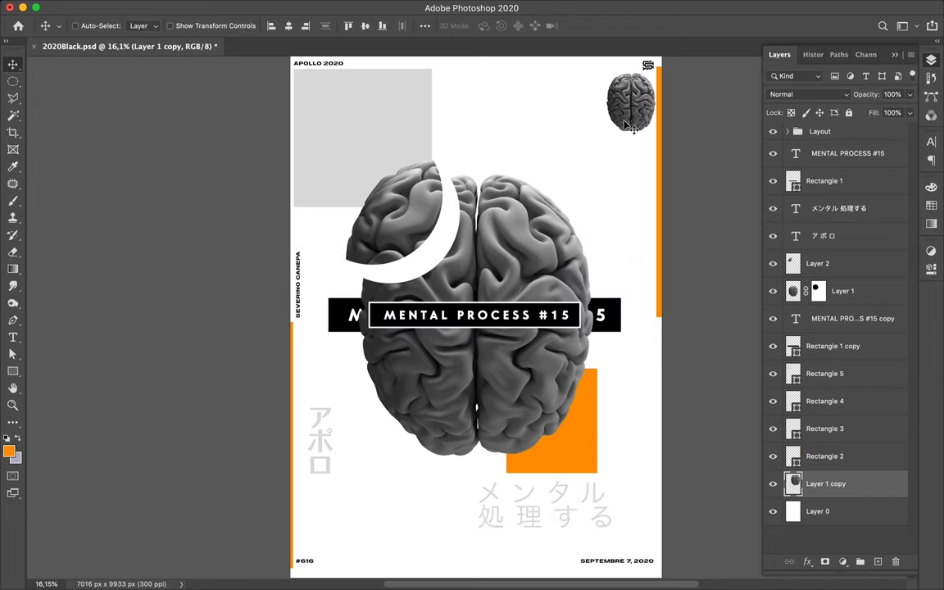
pyautogui.moveTo(631, 98); pyautogui.dragTo(619, 111)
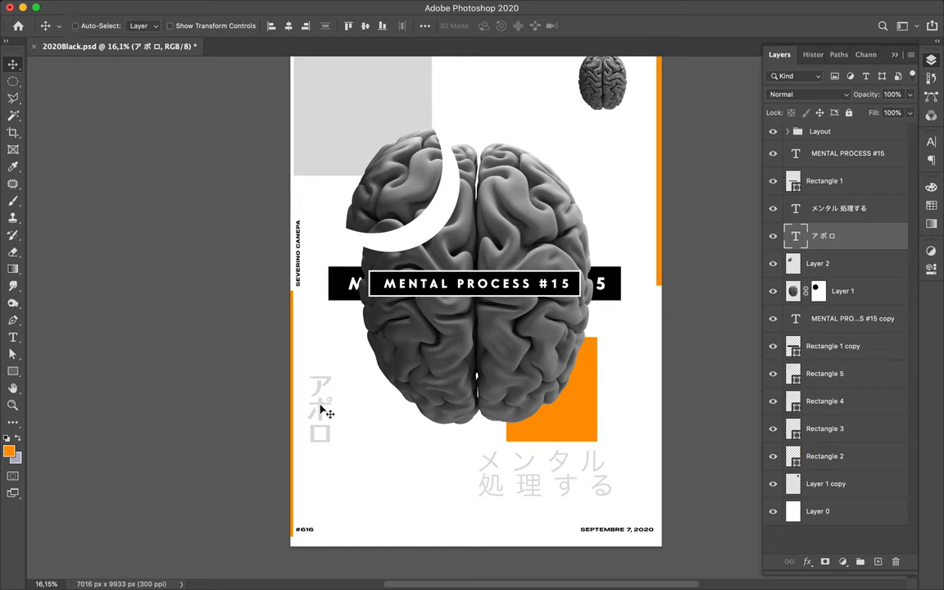
pyautogui.moveTo(355, 412)
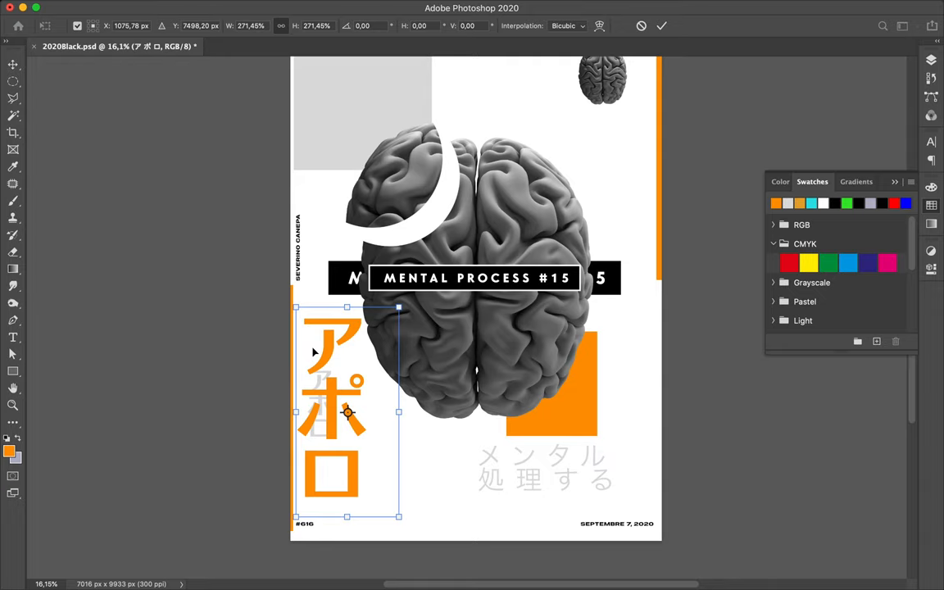
pyautogui.moveTo(327, 352)
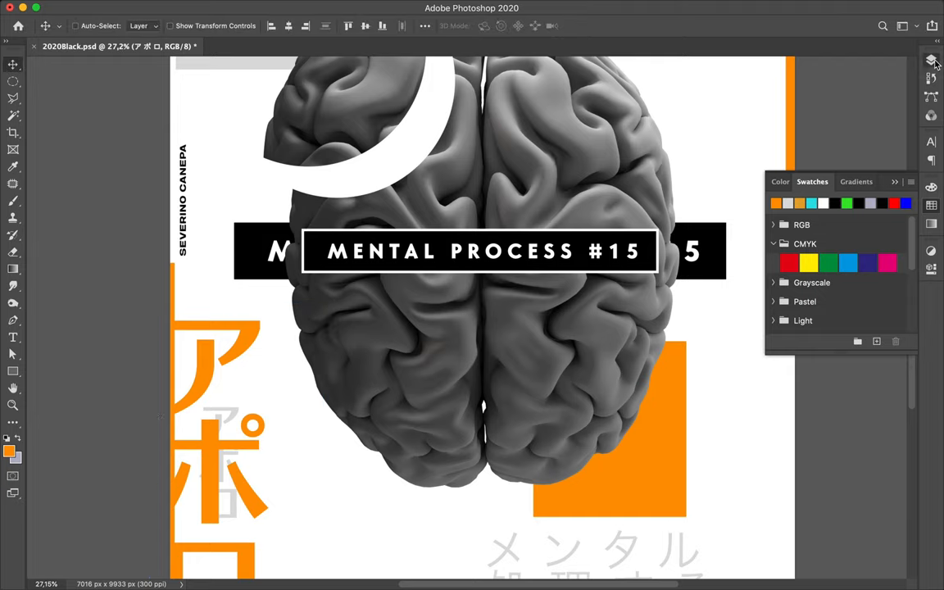
# Step: Drag the grey アポロ text lower and left beside the large orange katakana
pyautogui.click(931, 59)
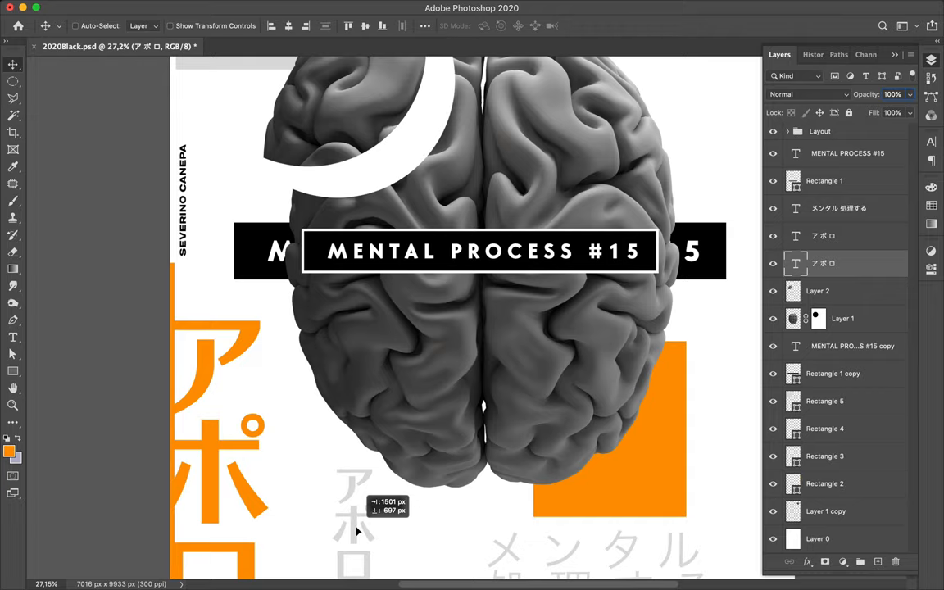
pyautogui.scroll(-3)
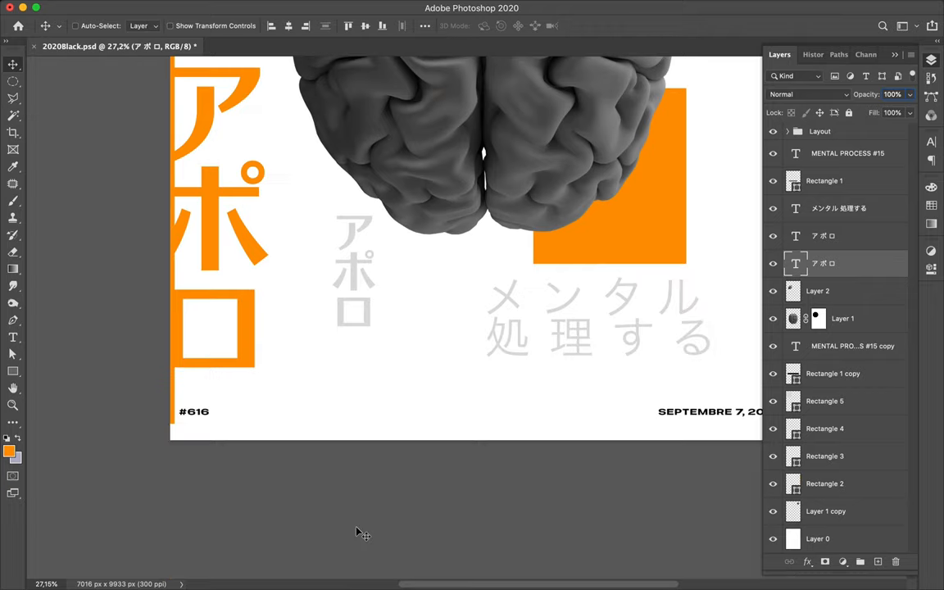
pyautogui.moveTo(374, 293)
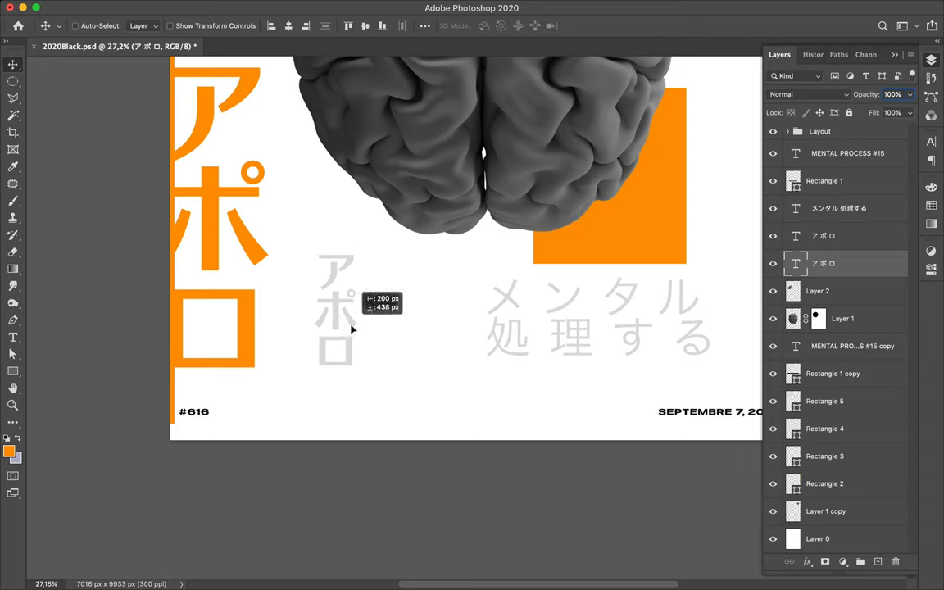
pyautogui.moveTo(348, 323); pyautogui.dragTo(319, 365)
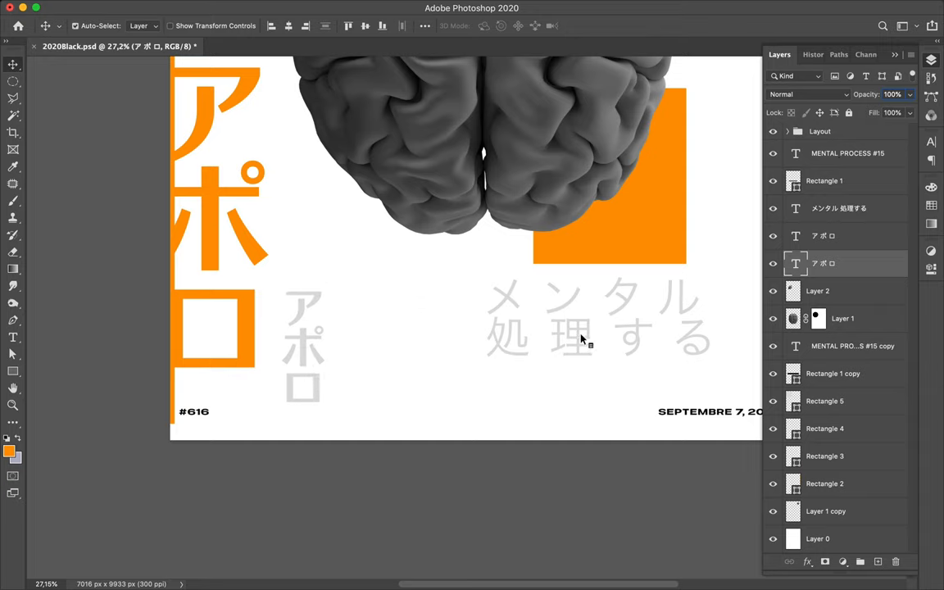
pyautogui.click(838, 207)
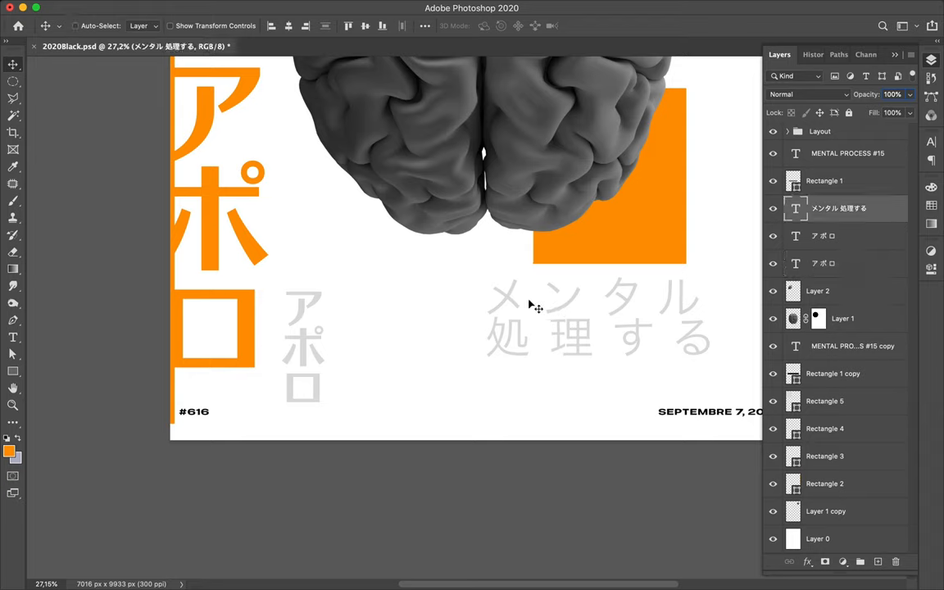
pyautogui.moveTo(547, 303)
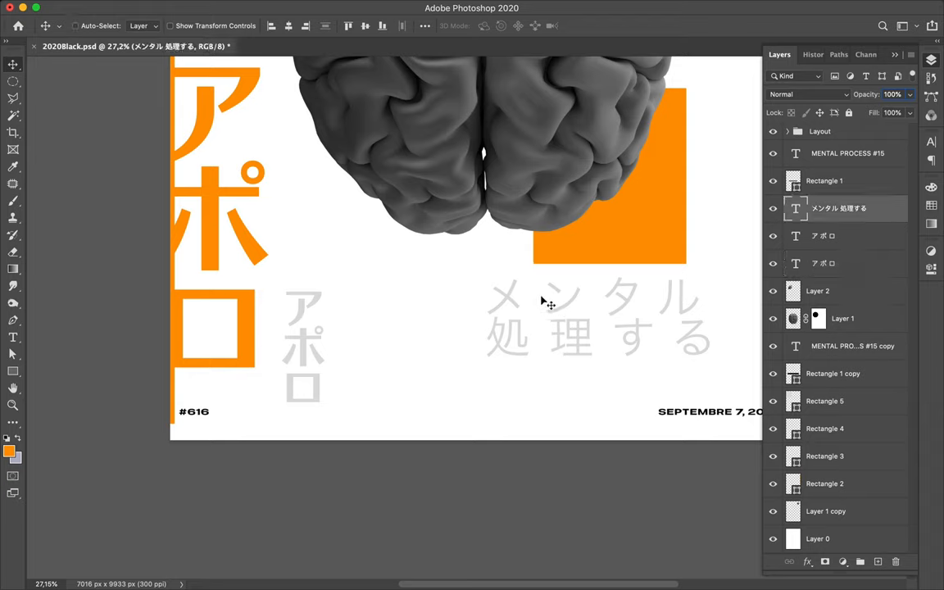
pyautogui.click(539, 294)
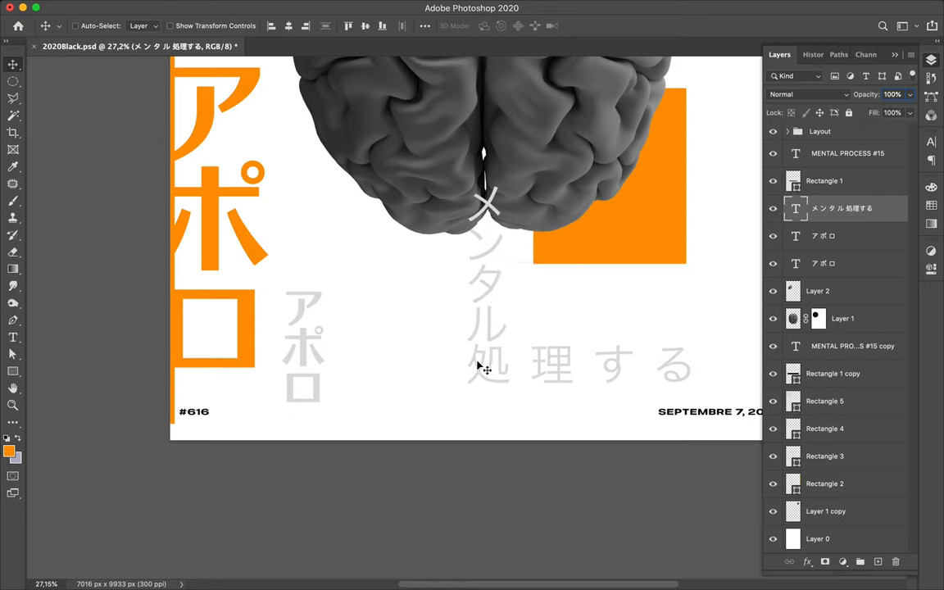
pyautogui.moveTo(580, 357)
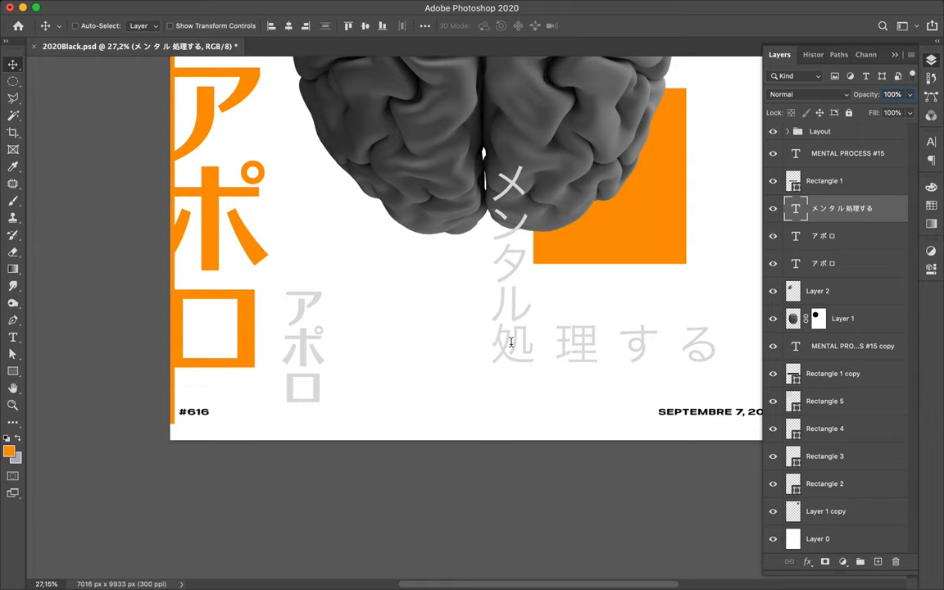
# Step: Edit the メンタル 処理する layer toward メンタル and shift it slightly right
pyautogui.click(12, 337)
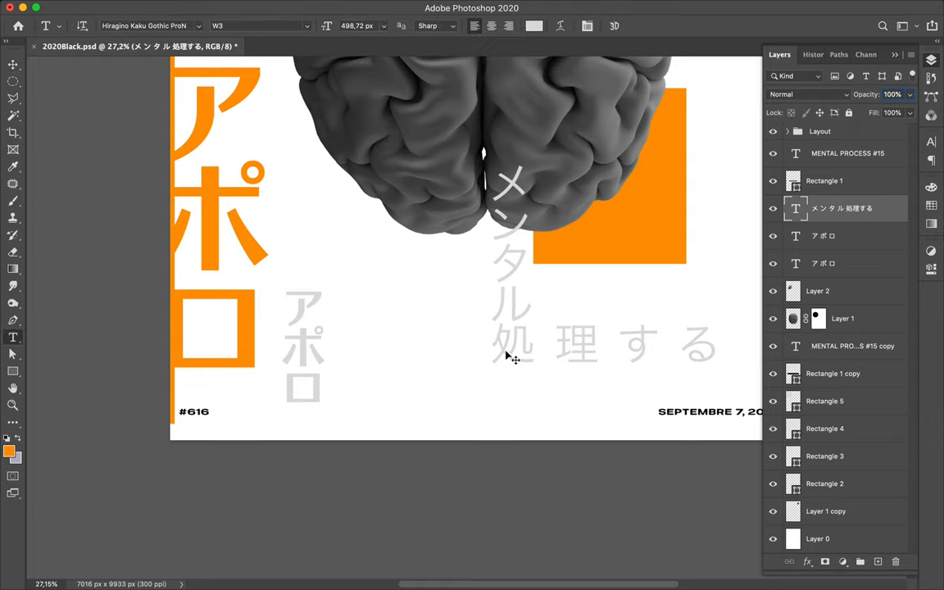
pyautogui.click(12, 65)
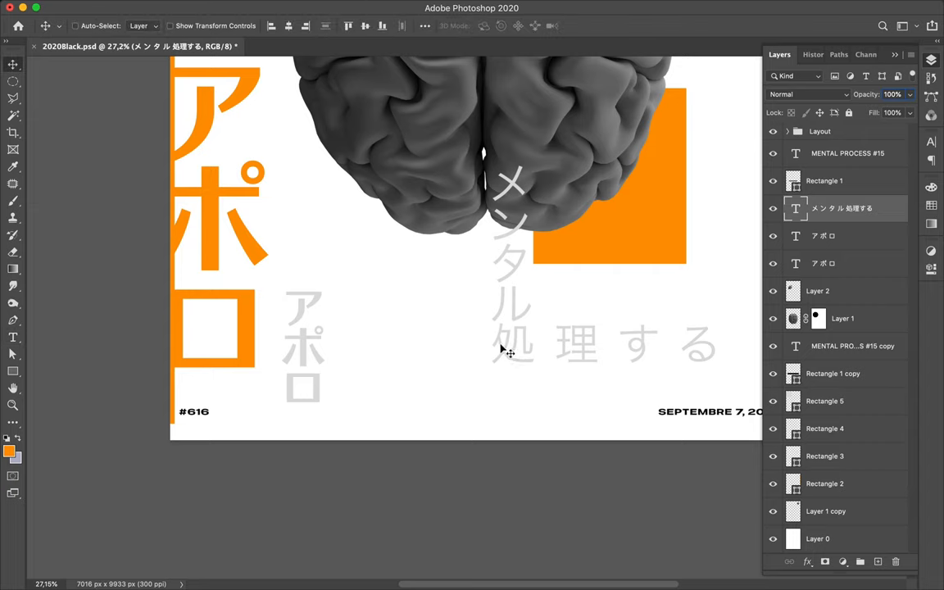
pyautogui.moveTo(521, 344)
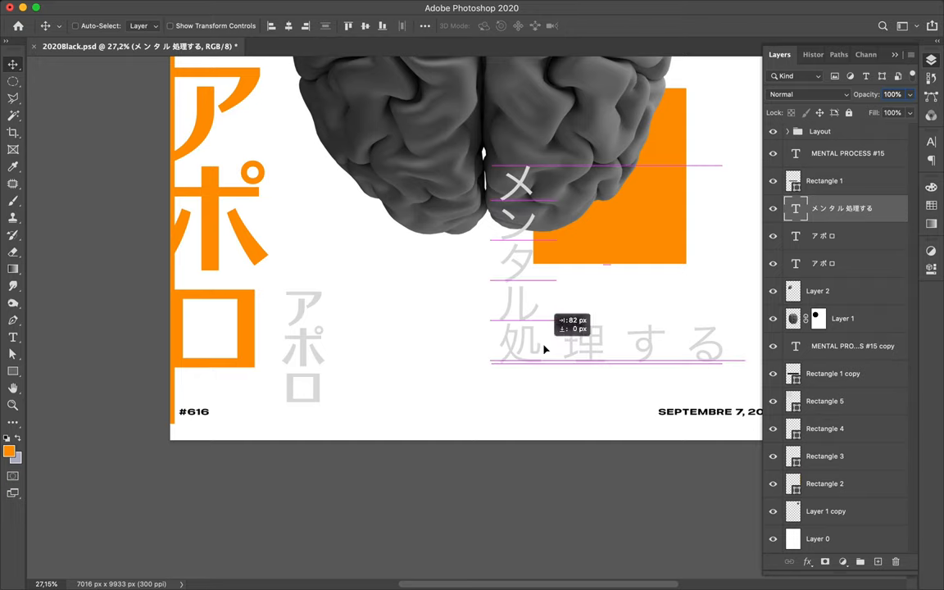
pyautogui.moveTo(541, 345); pyautogui.dragTo(557, 344)
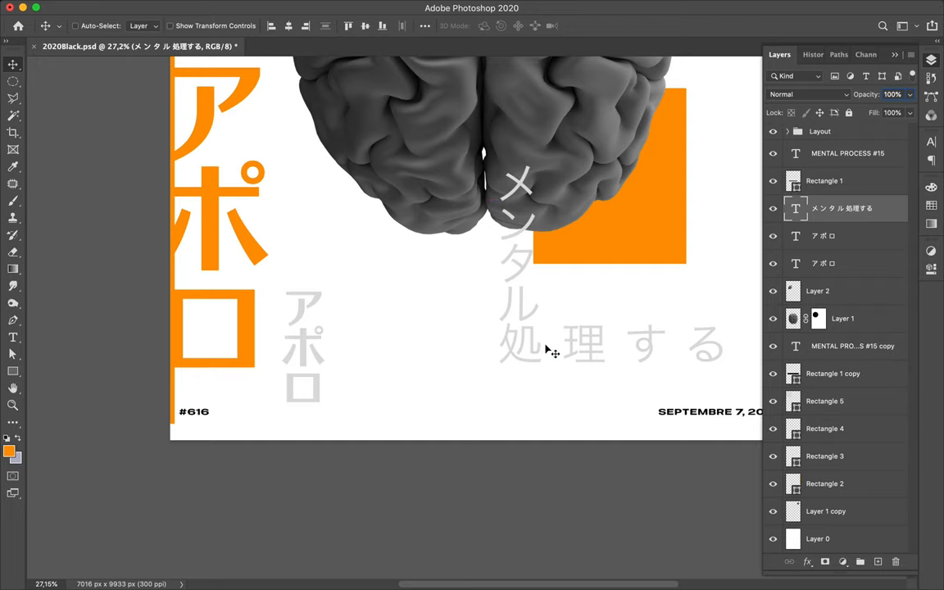
pyautogui.moveTo(309, 342)
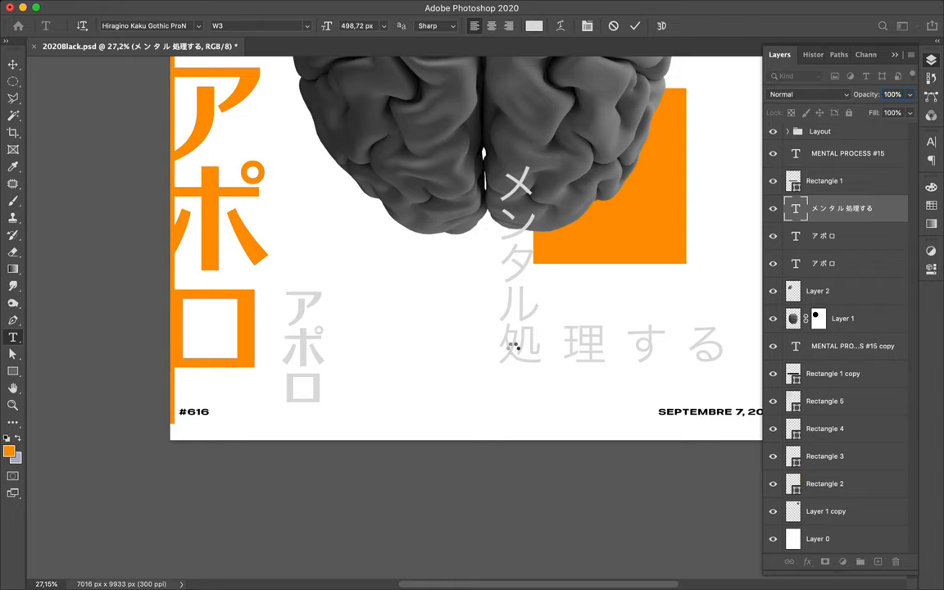
pyautogui.click(12, 65)
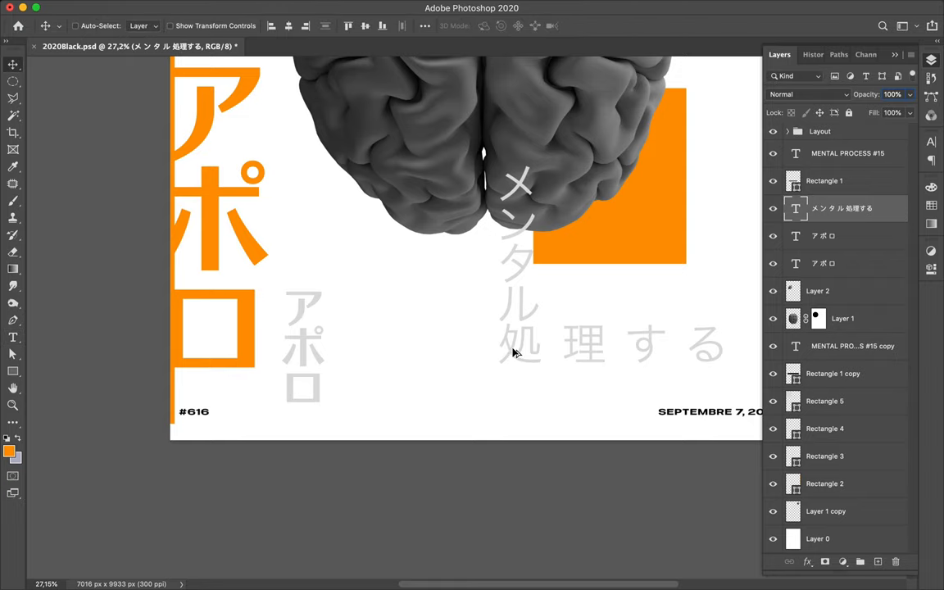
pyautogui.click(823, 263)
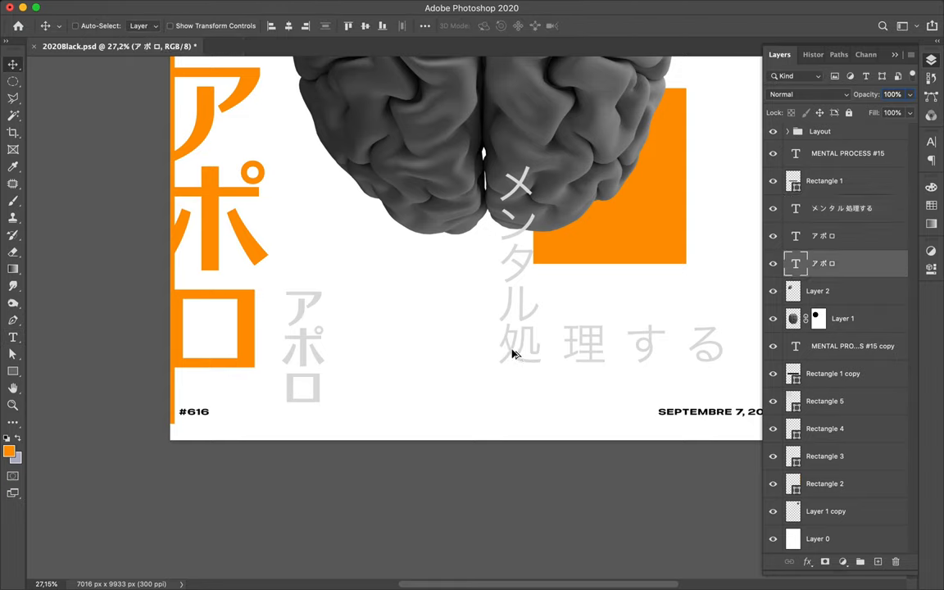
pyautogui.moveTo(503, 352)
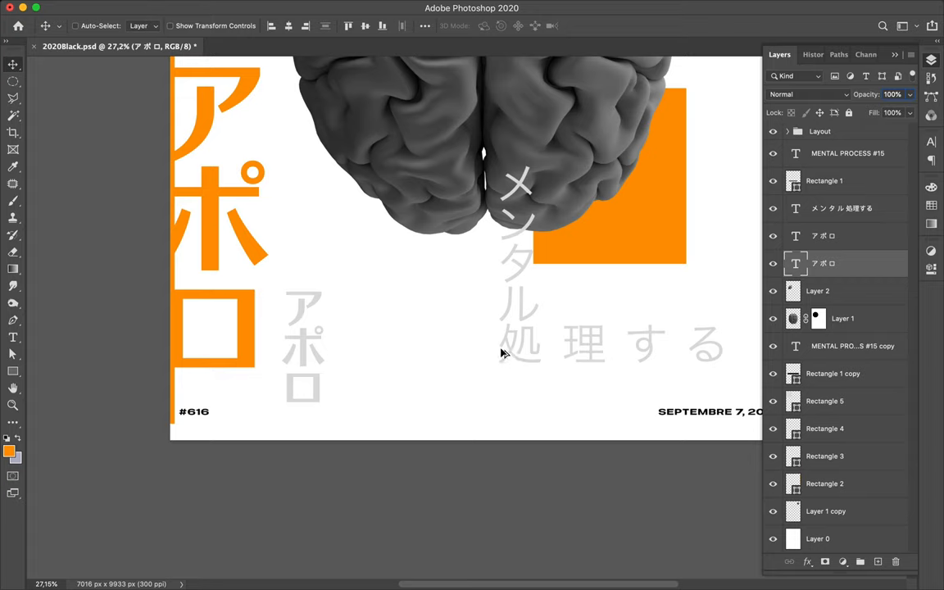
pyautogui.click(841, 207)
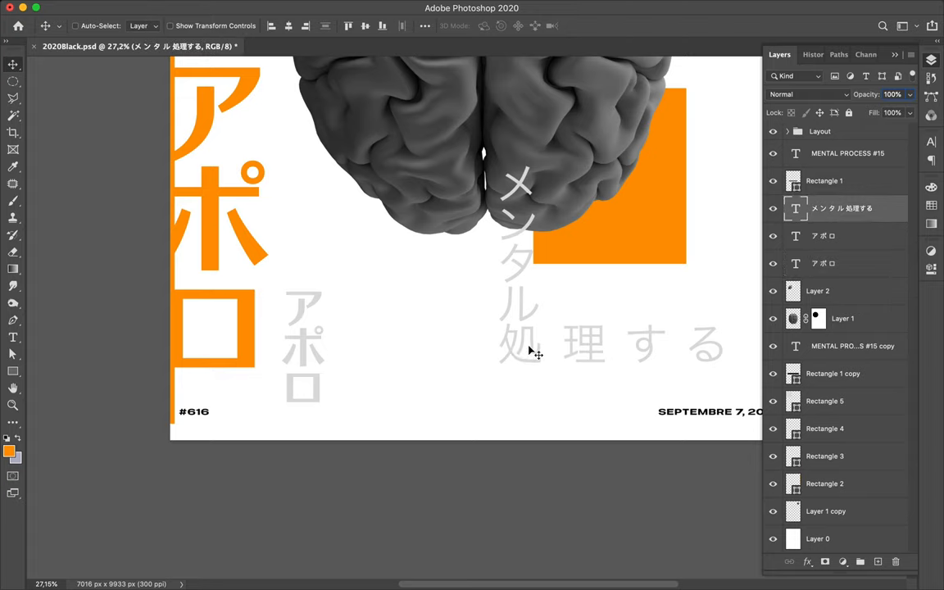
pyautogui.moveTo(540, 351)
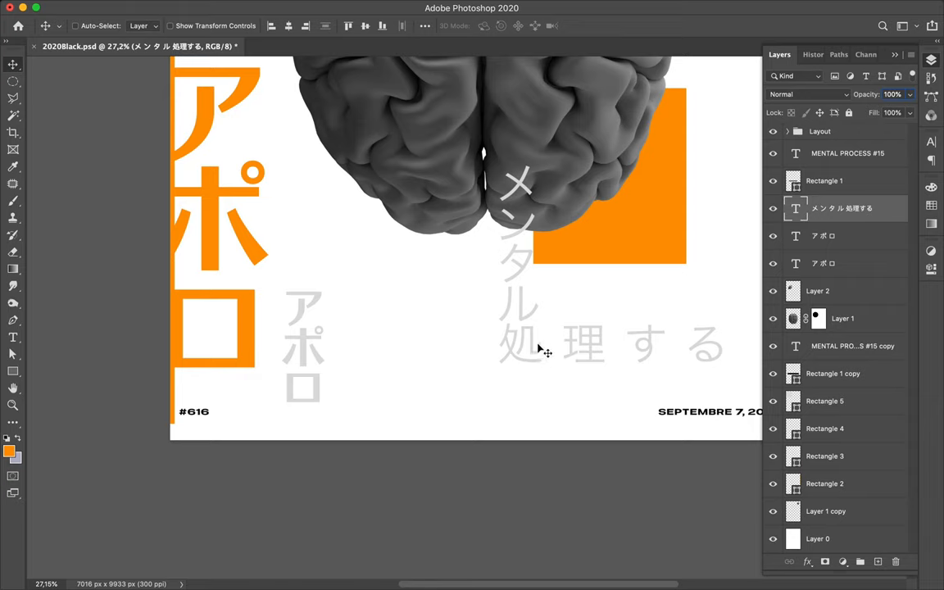
pyautogui.moveTo(567, 342)
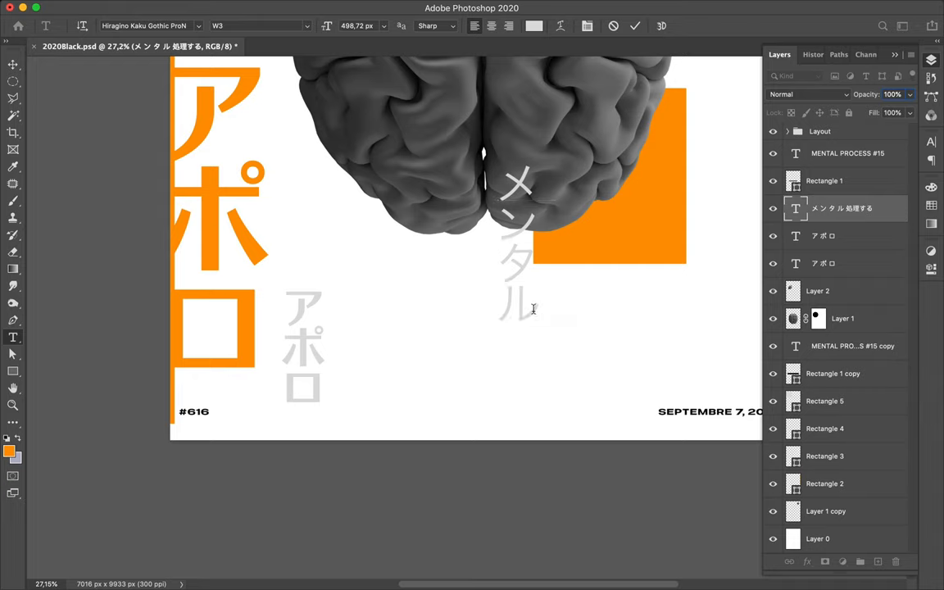
pyautogui.moveTo(526, 313)
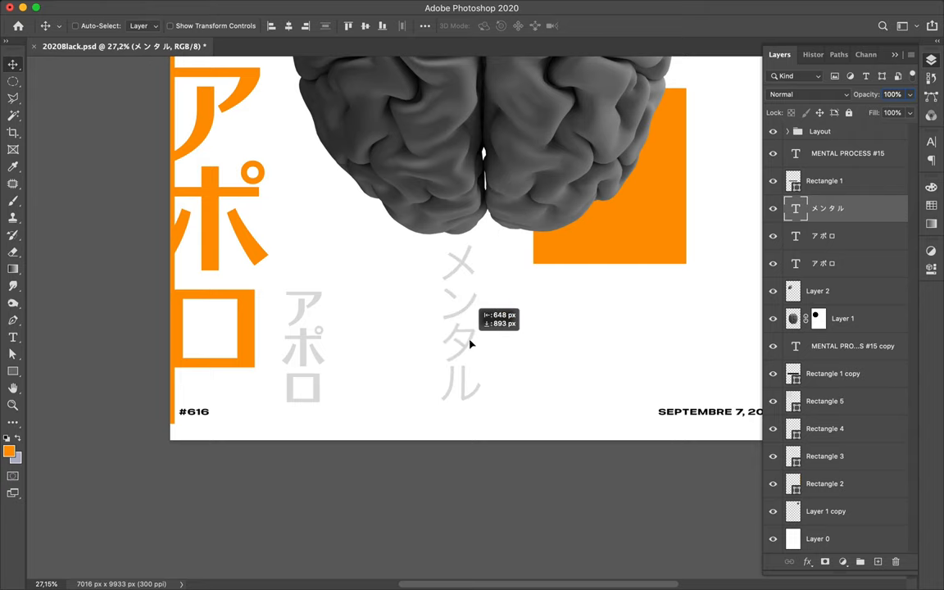
pyautogui.moveTo(931, 143)
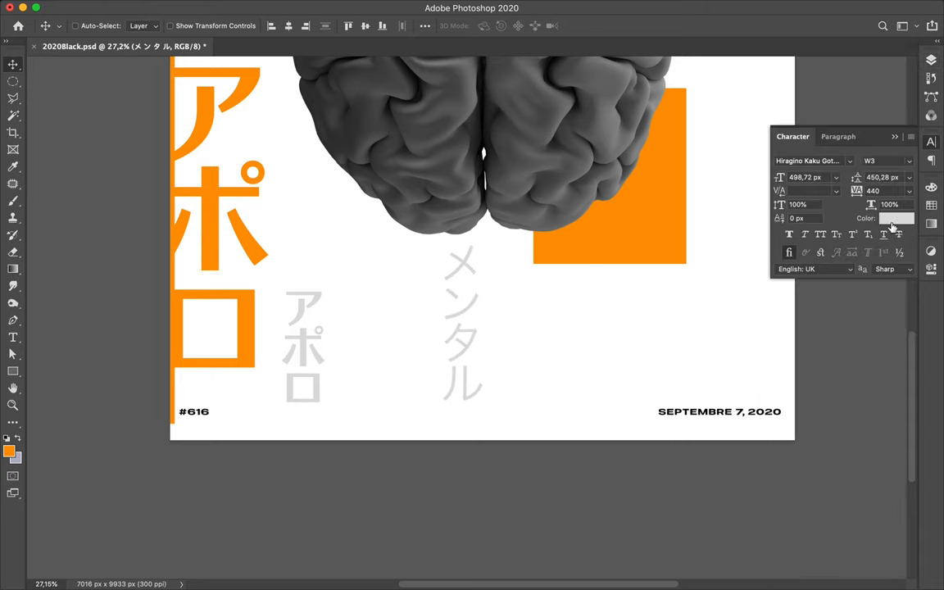
# Step: Recolour the メンタル text black and set its size to 145 px
pyautogui.click(896, 217)
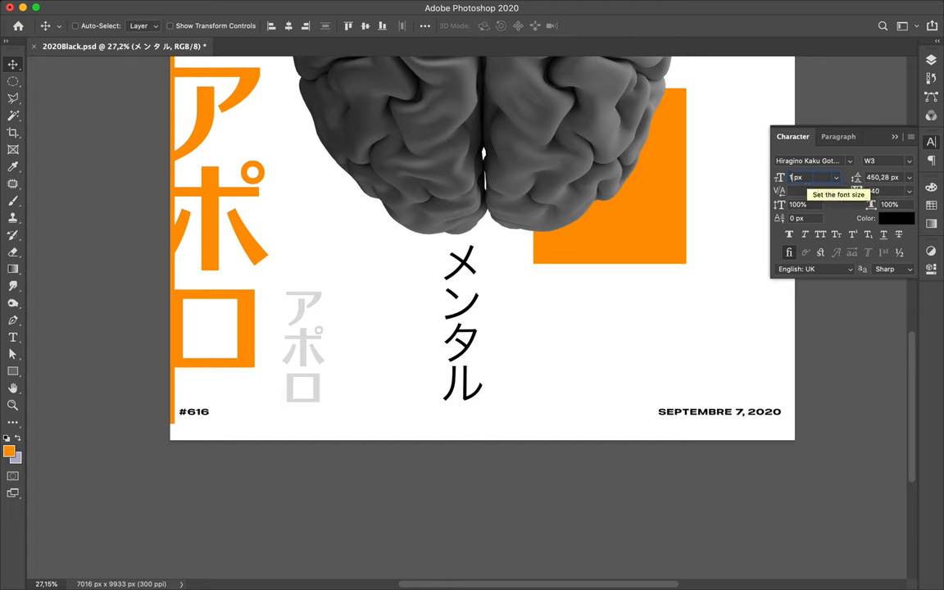
pyautogui.write('145')
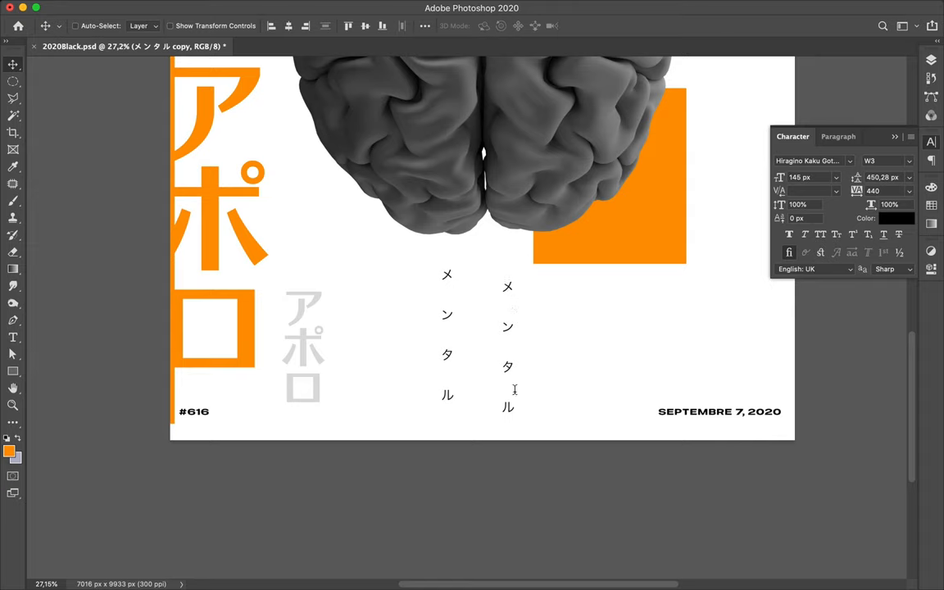
pyautogui.moveTo(508, 304)
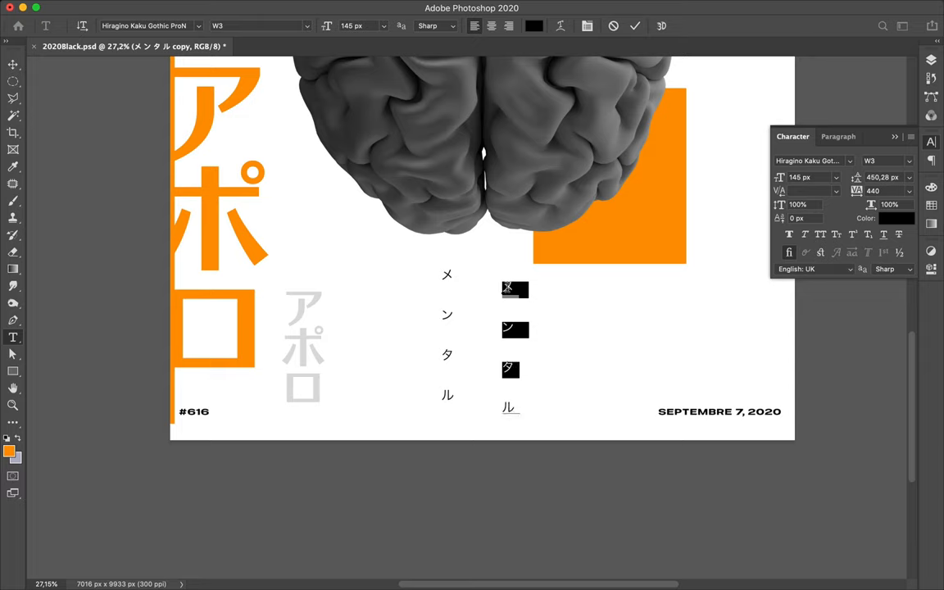
# Step: Select the duplicate's first character, browse its alternate glyphs, then dismiss them
pyautogui.click(509, 288)
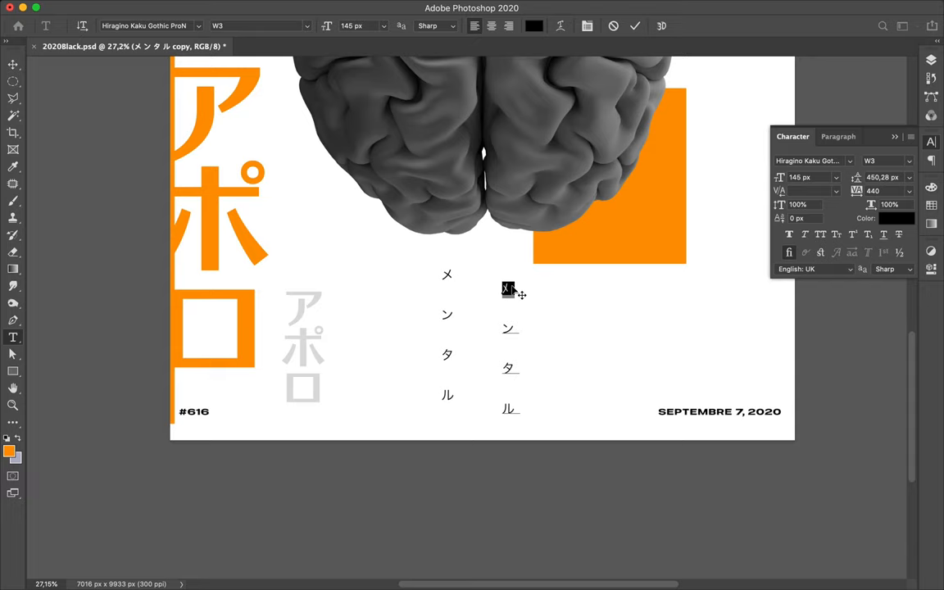
pyautogui.click(508, 288)
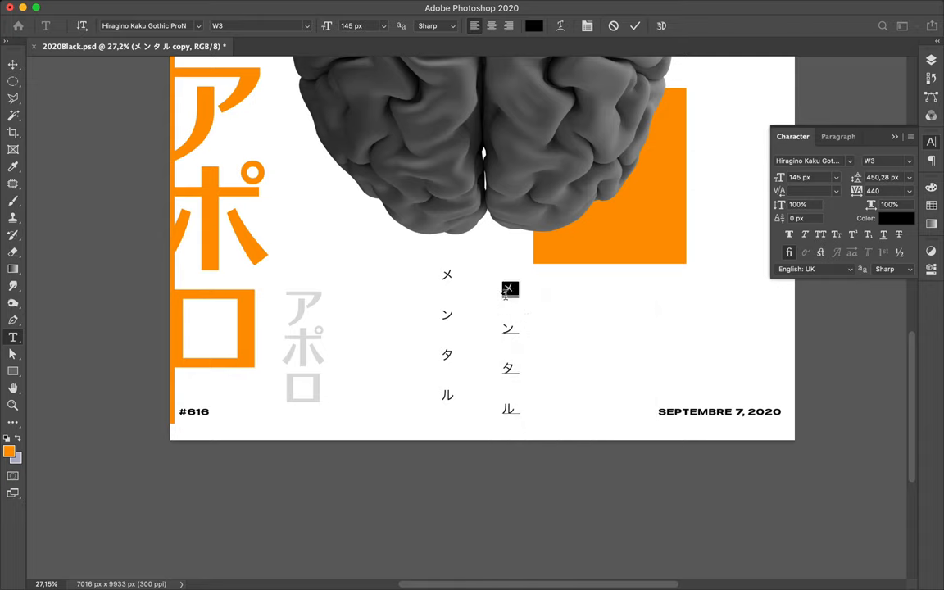
pyautogui.click(510, 288)
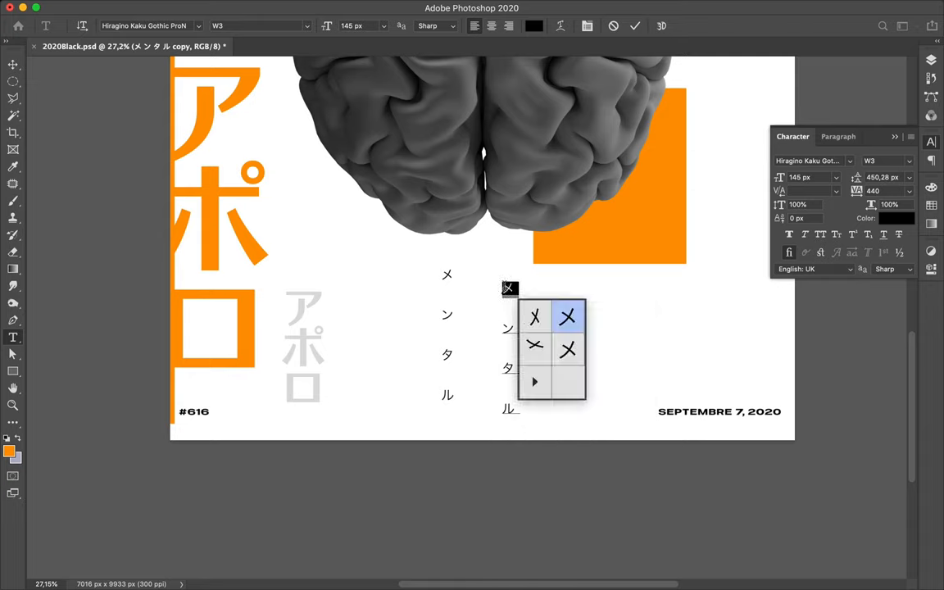
pyautogui.moveTo(536, 291)
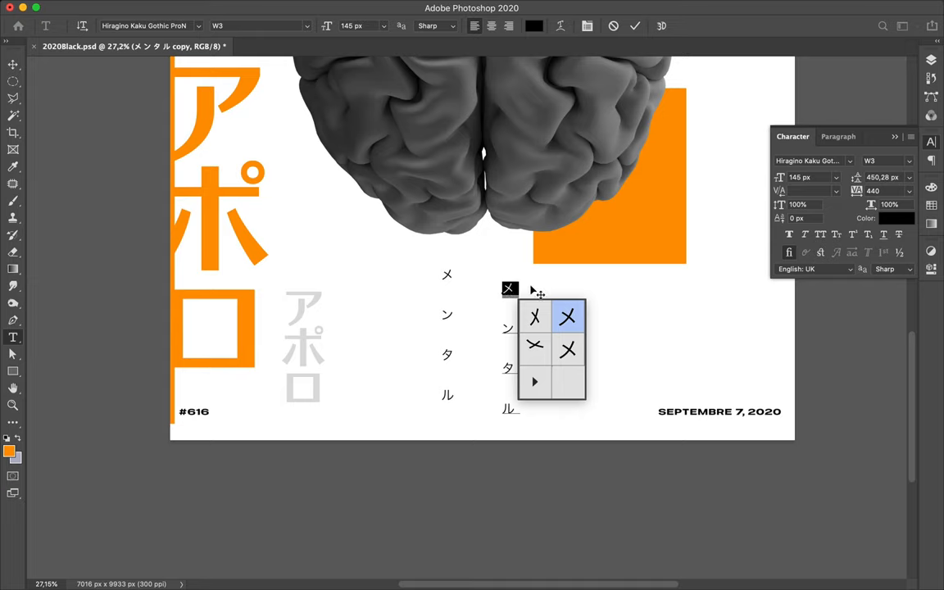
pyautogui.moveTo(508, 298)
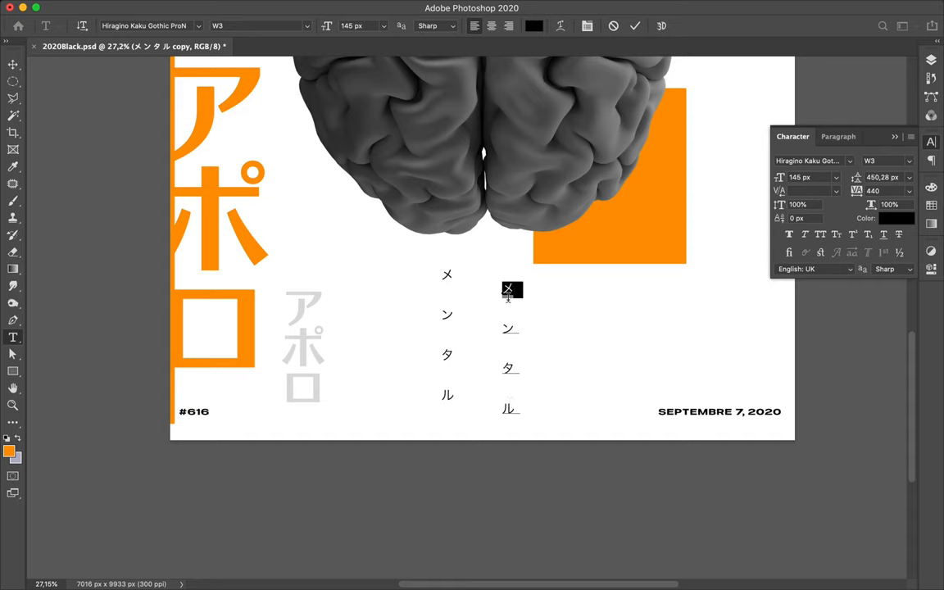
pyautogui.click(511, 291)
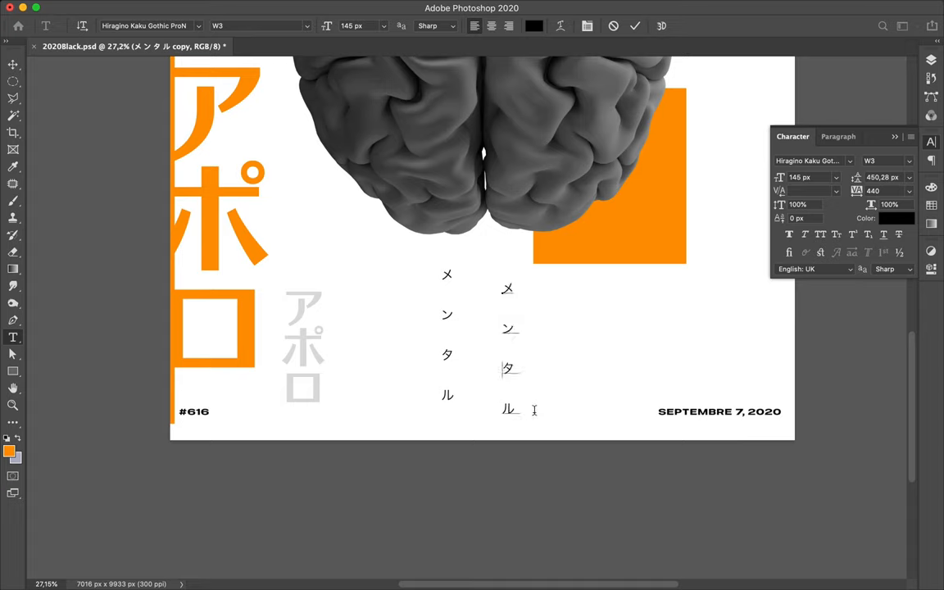
pyautogui.moveTo(491, 296)
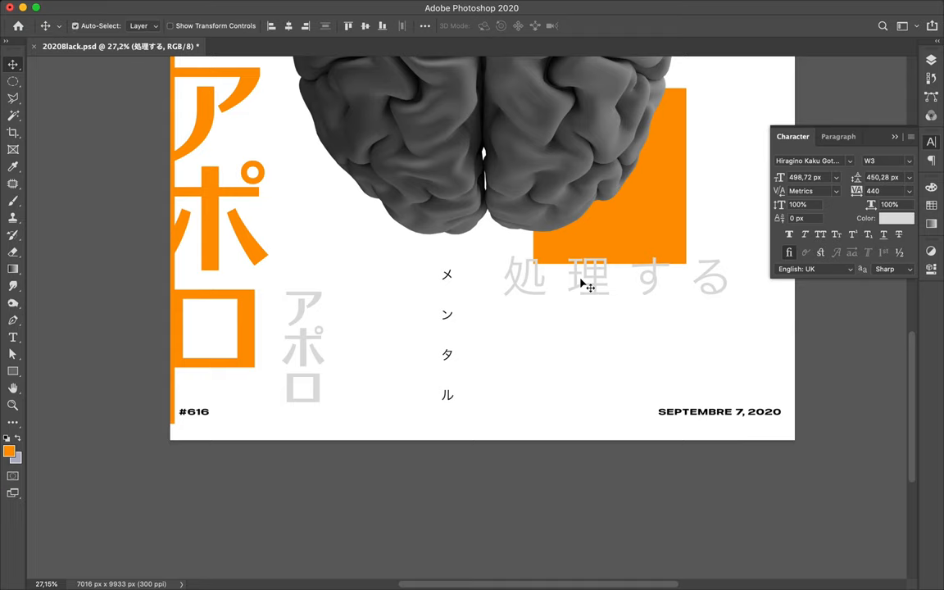
# Step: Save the poster with Cmd+S
pyautogui.press('cmd+s')
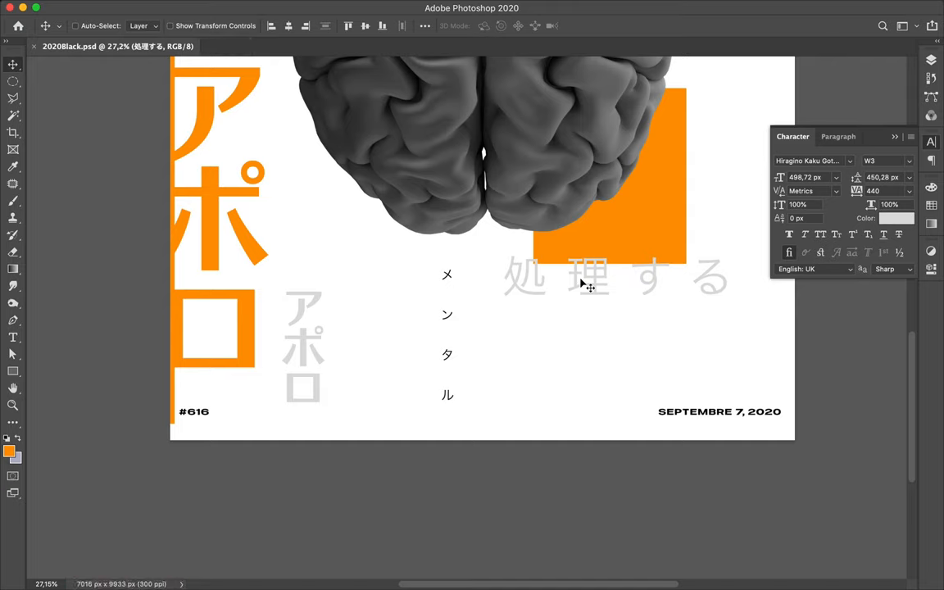
pyautogui.moveTo(570, 285)
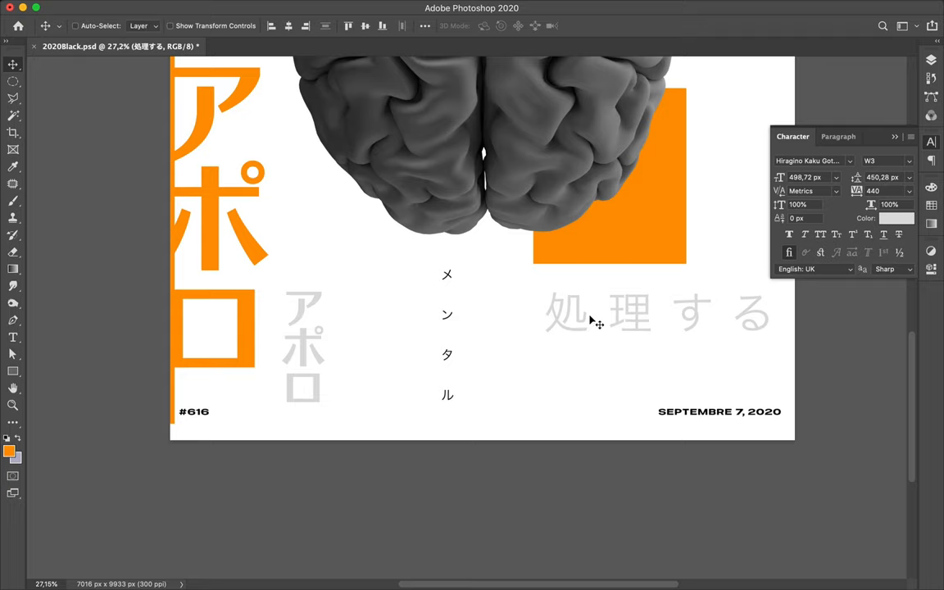
# Step: Select all of the 処理する text and make it 145 px and black
pyautogui.click(589, 314)
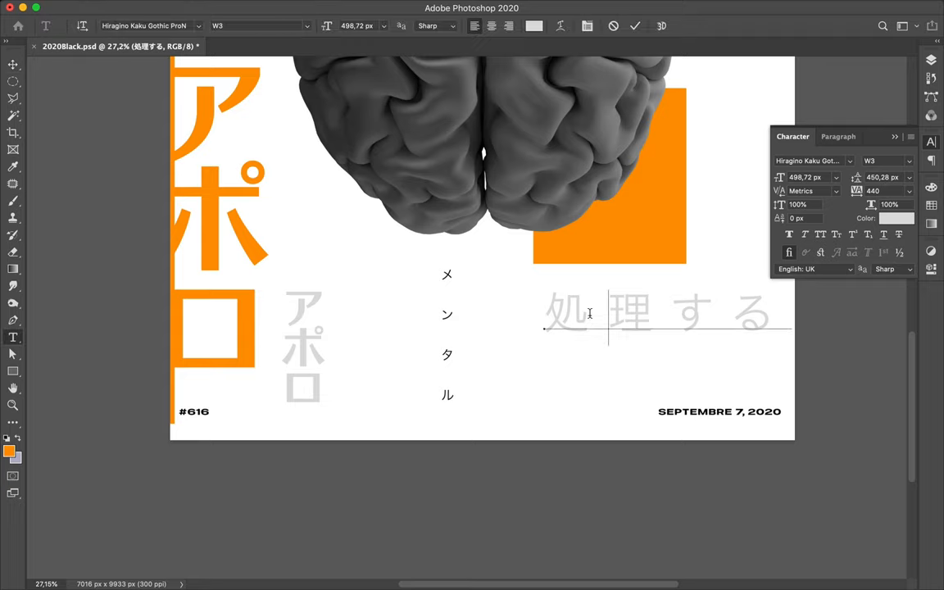
pyautogui.tripleClick(656, 314)
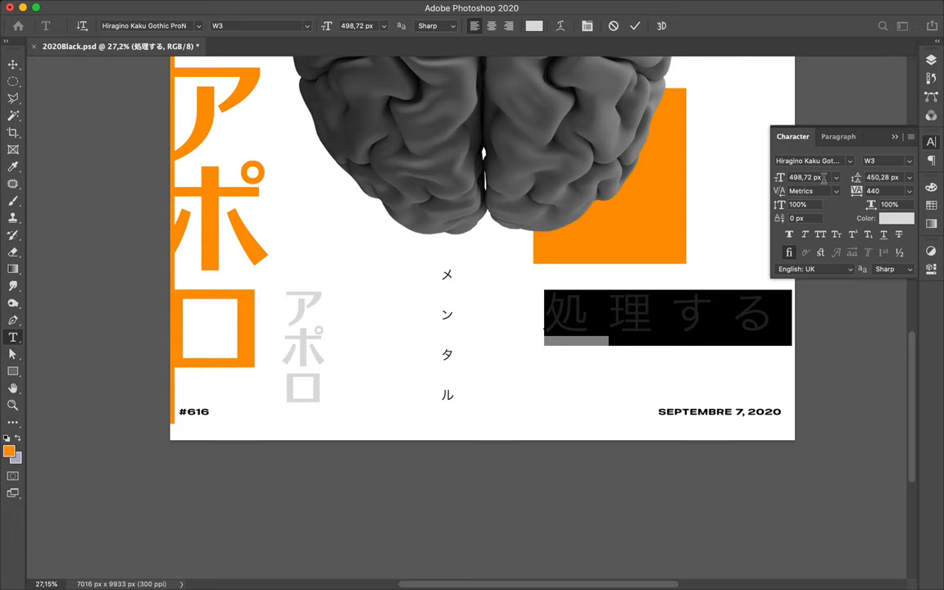
pyautogui.moveTo(825, 178)
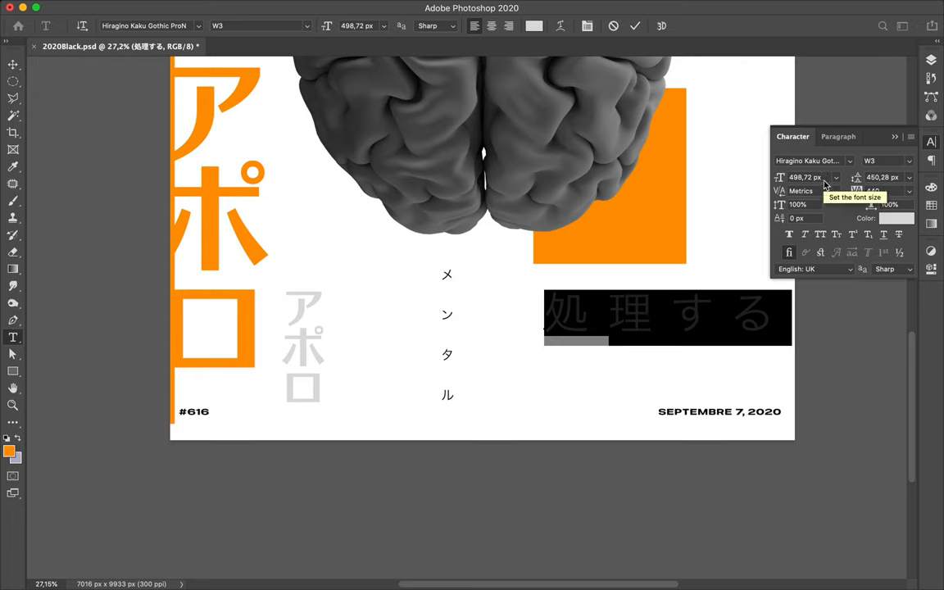
pyautogui.click(807, 177)
pyautogui.write('145')
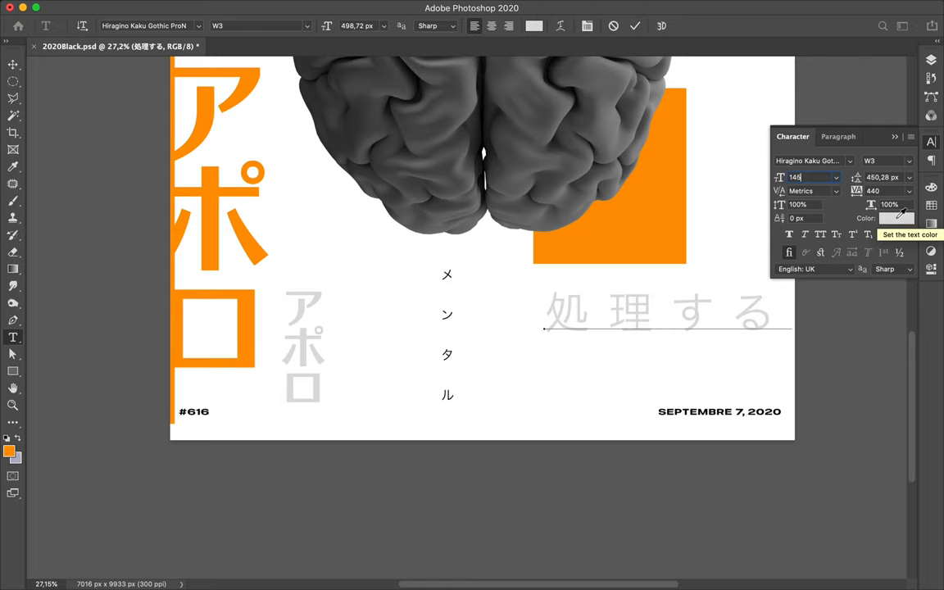
pyautogui.click(896, 218)
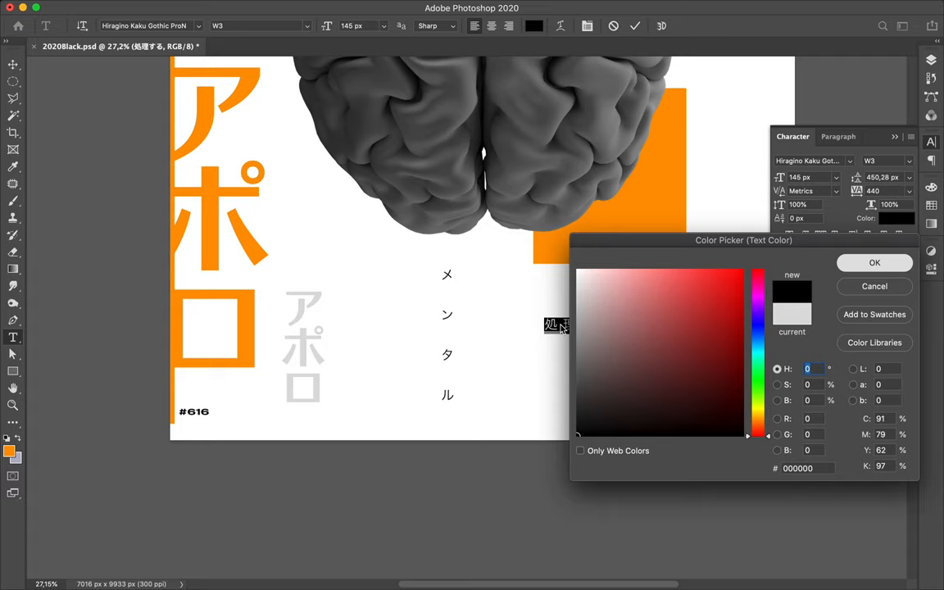
pyautogui.click(874, 262)
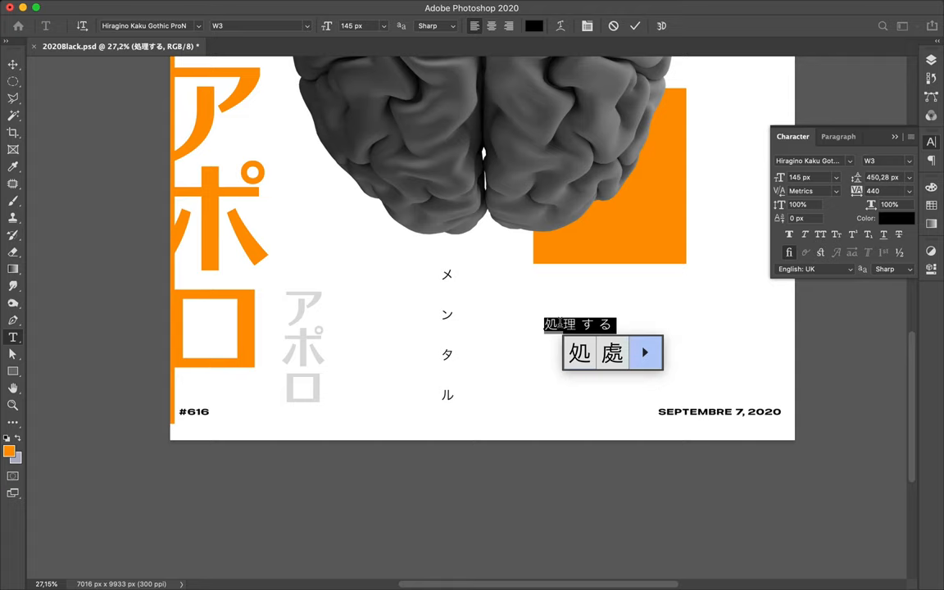
# Step: Choose the 処 kanji, commit 処理する, then reopen and select that text for editing
pyautogui.click(645, 352)
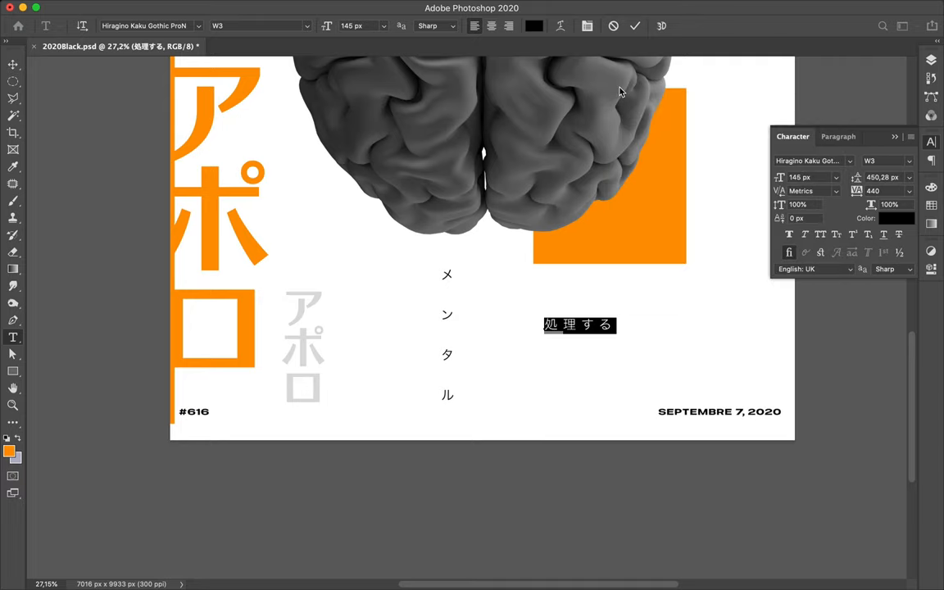
pyautogui.click(560, 324)
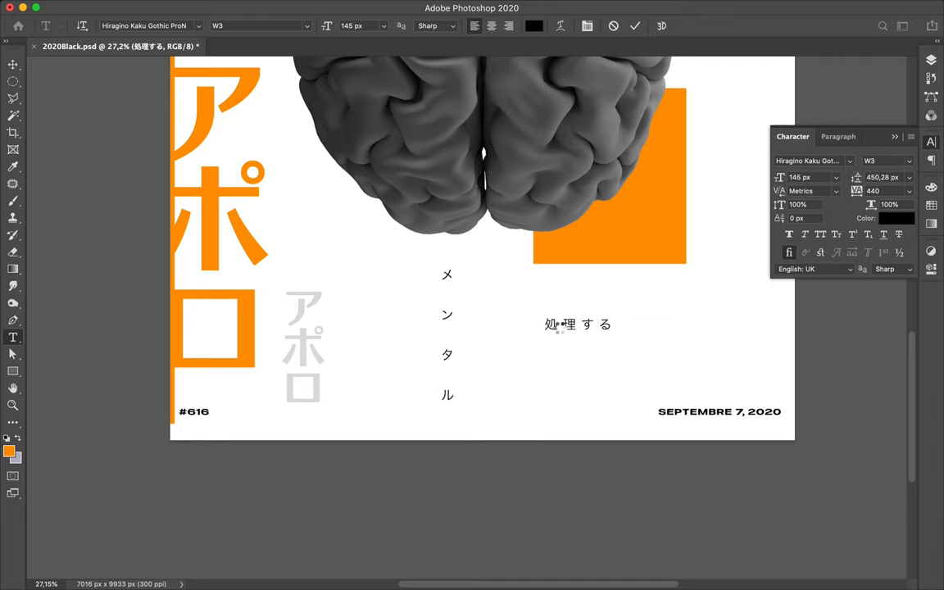
pyautogui.click(13, 64)
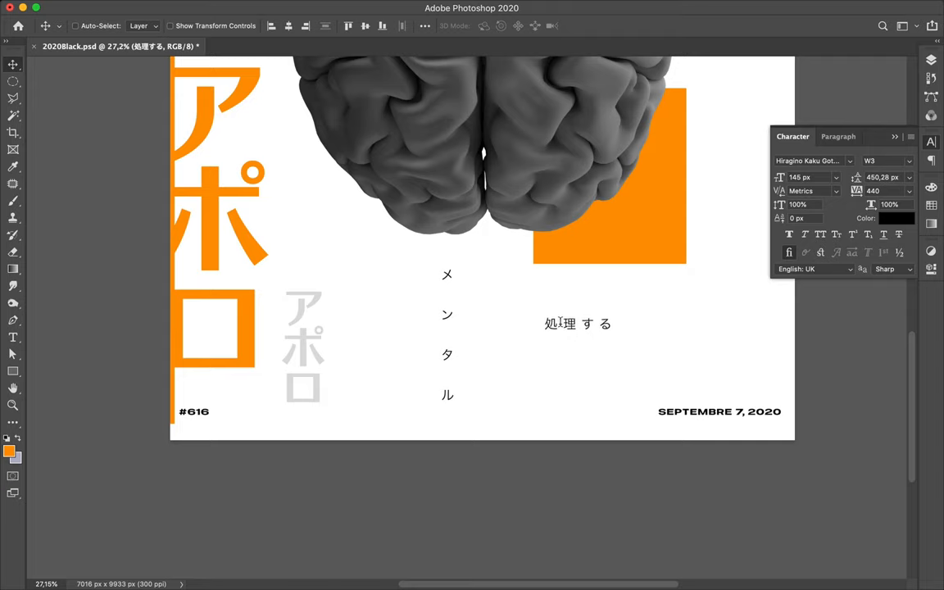
pyautogui.moveTo(567, 331)
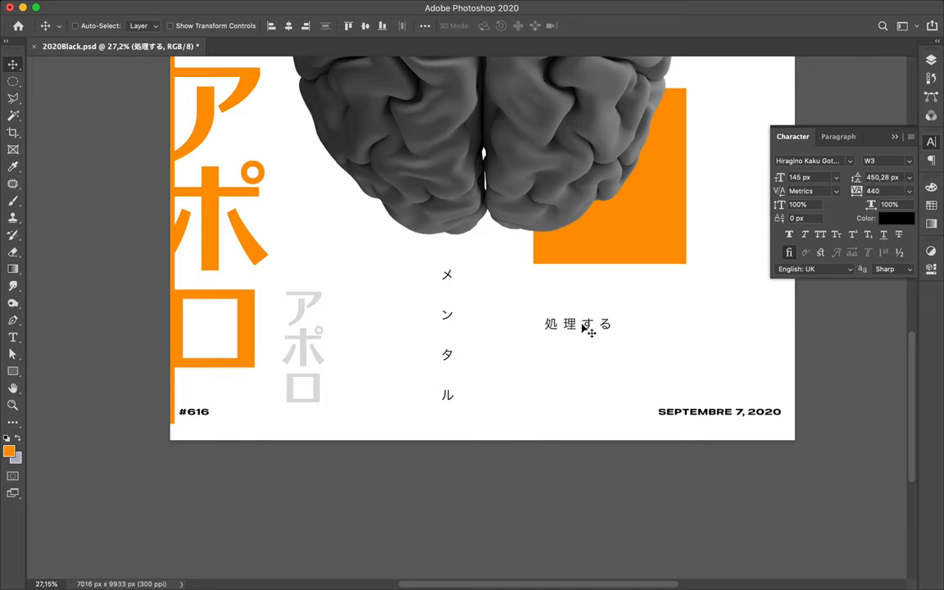
pyautogui.moveTo(568, 332)
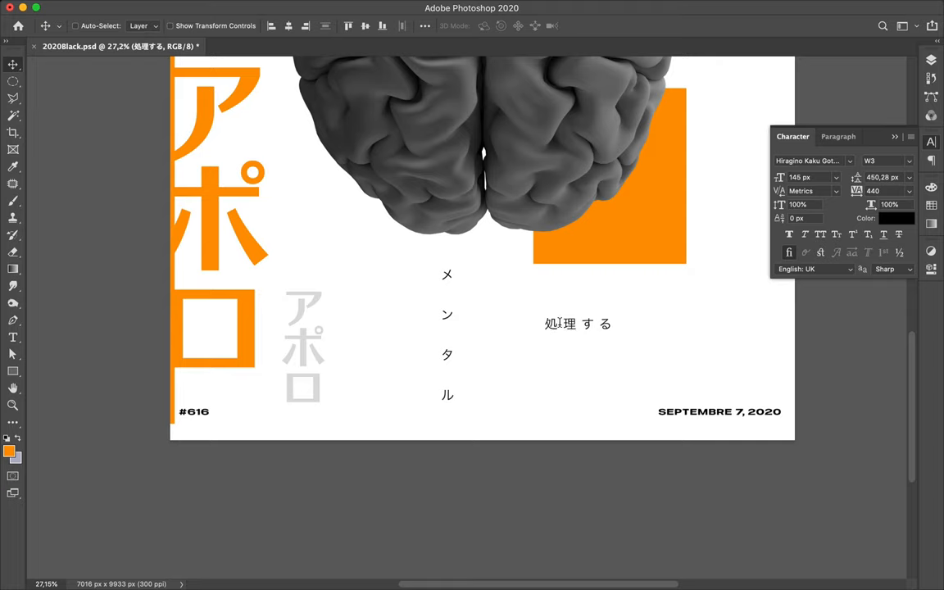
pyautogui.doubleClick(578, 323)
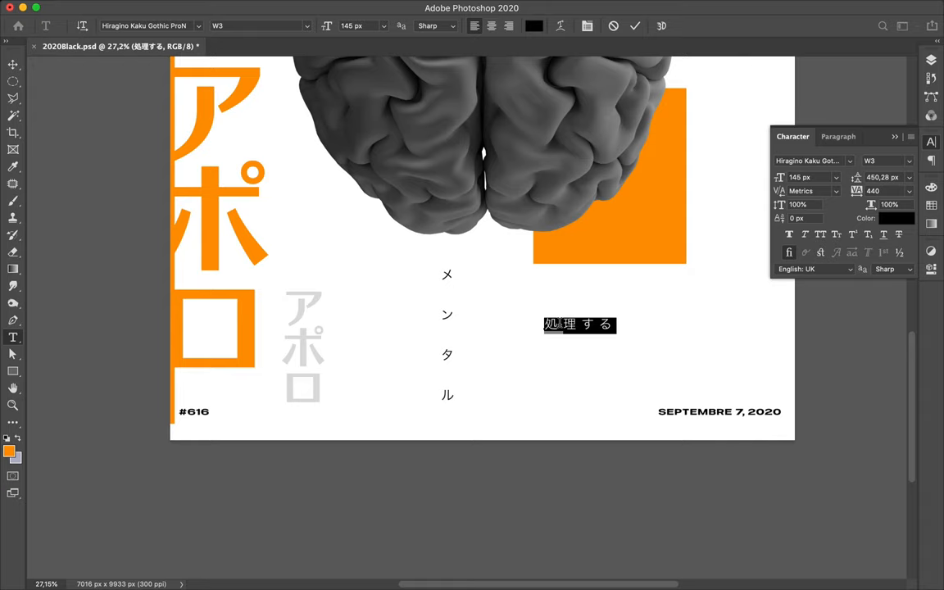
pyautogui.click(580, 325)
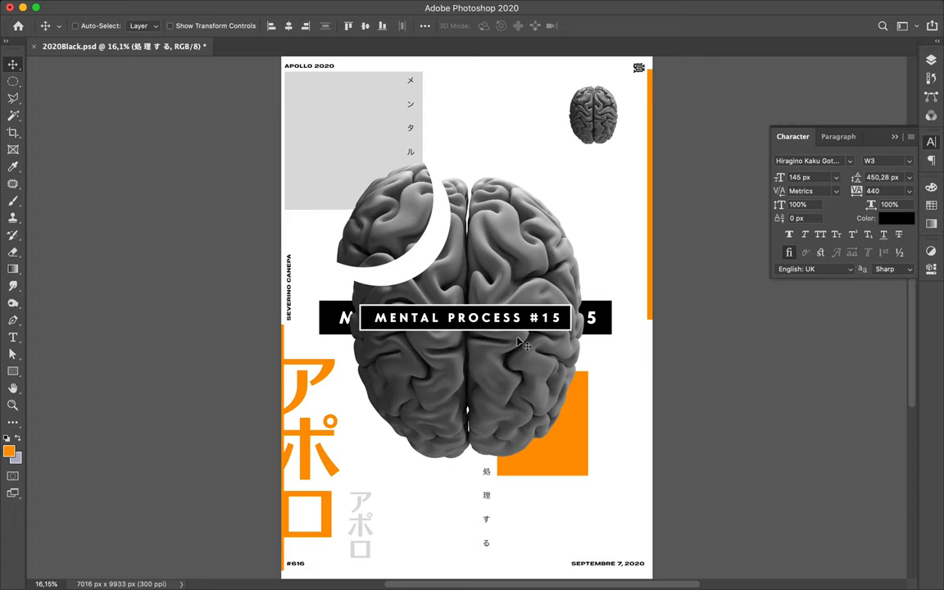
pyautogui.moveTo(545, 141)
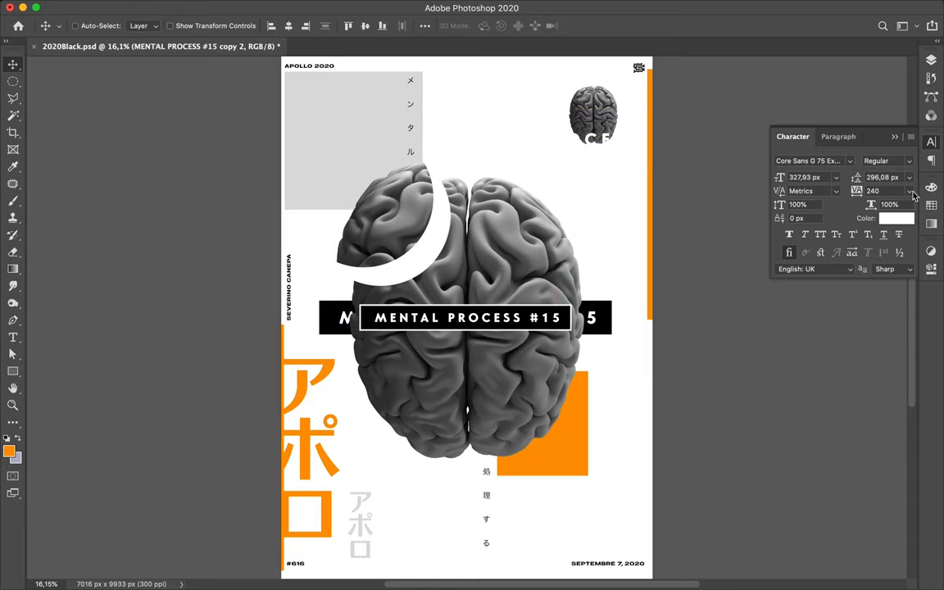
# Step: Recolour the MENTAL PROCESS title copy black (000000) from the Character panel's Color swatch
pyautogui.click(909, 191)
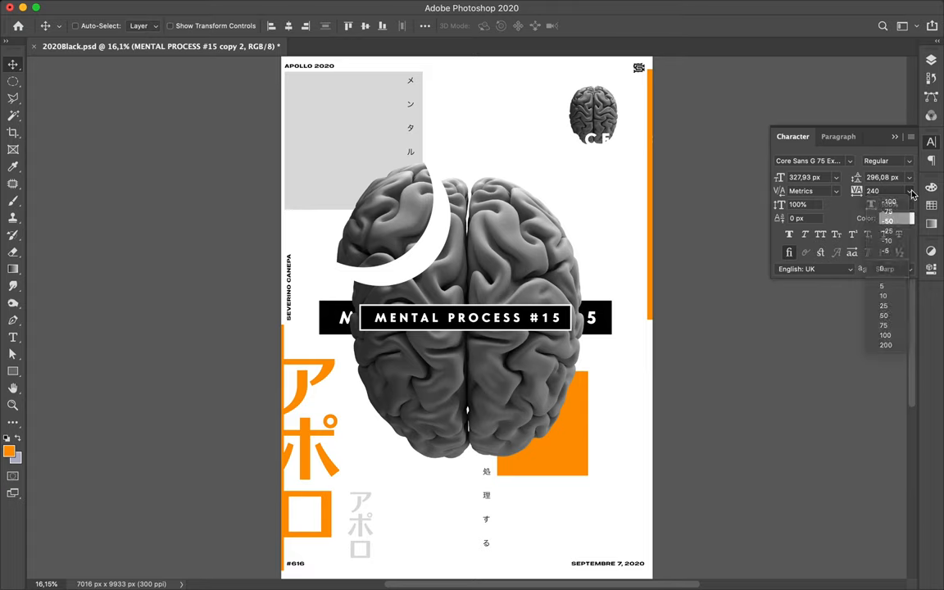
pyautogui.click(838, 136)
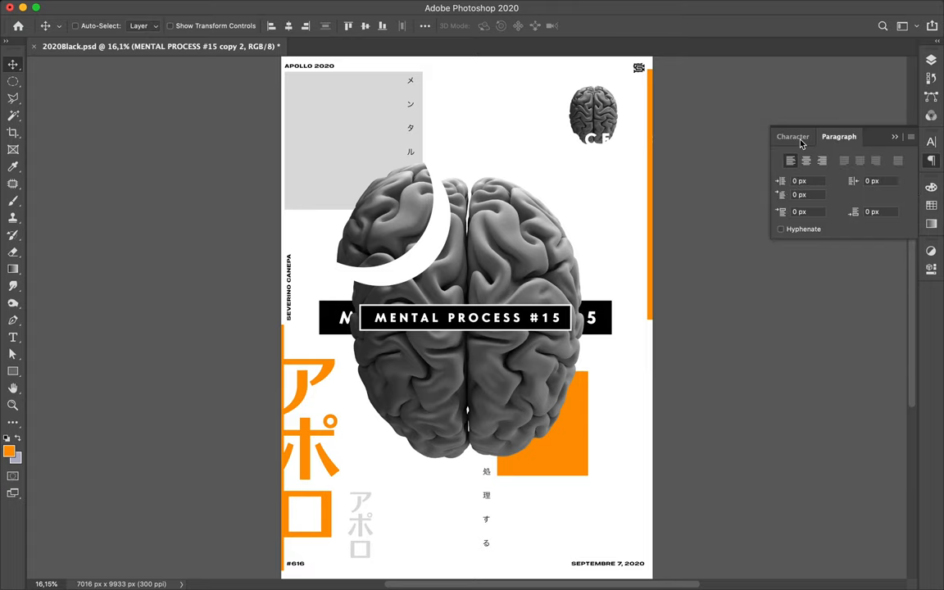
pyautogui.click(792, 136)
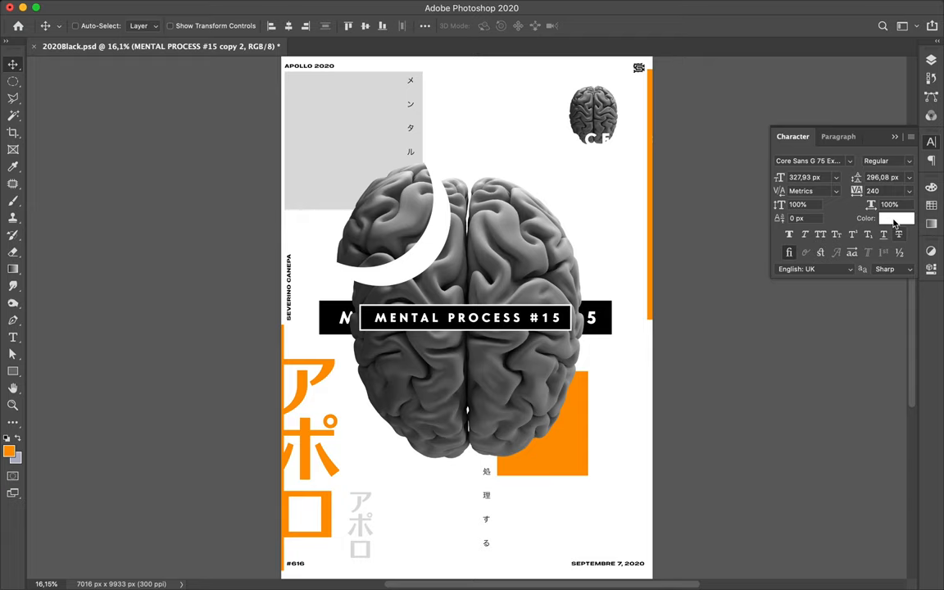
pyautogui.click(896, 218)
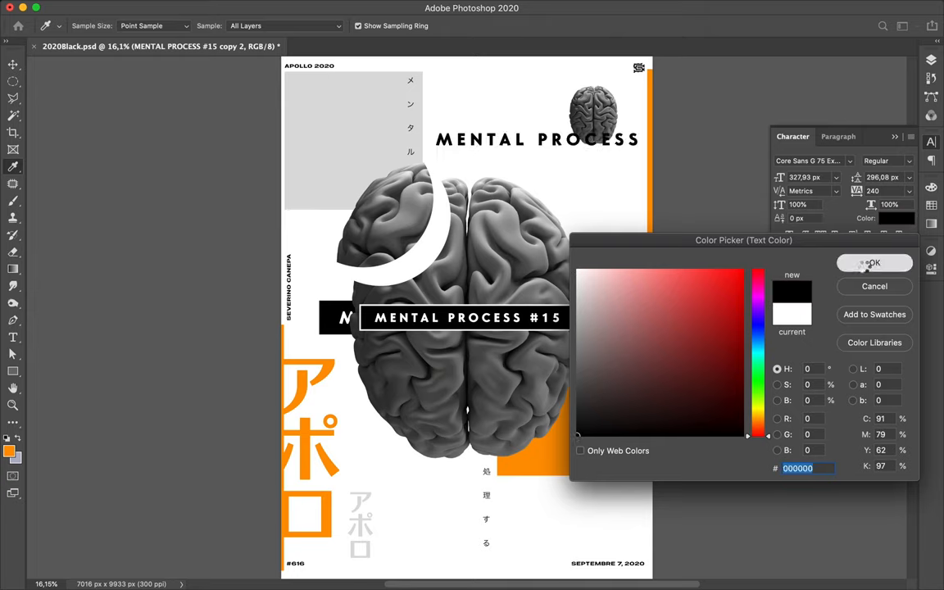
pyautogui.click(874, 262)
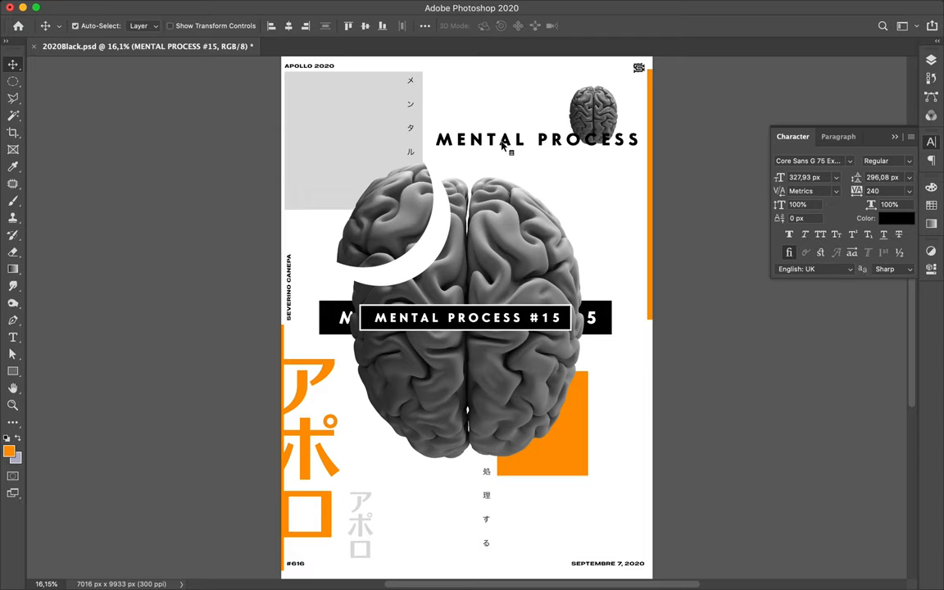
# Step: Drag the black title copy right past the edge and raise the second copy onto the top line
pyautogui.moveTo(502, 140); pyautogui.dragTo(594, 136)
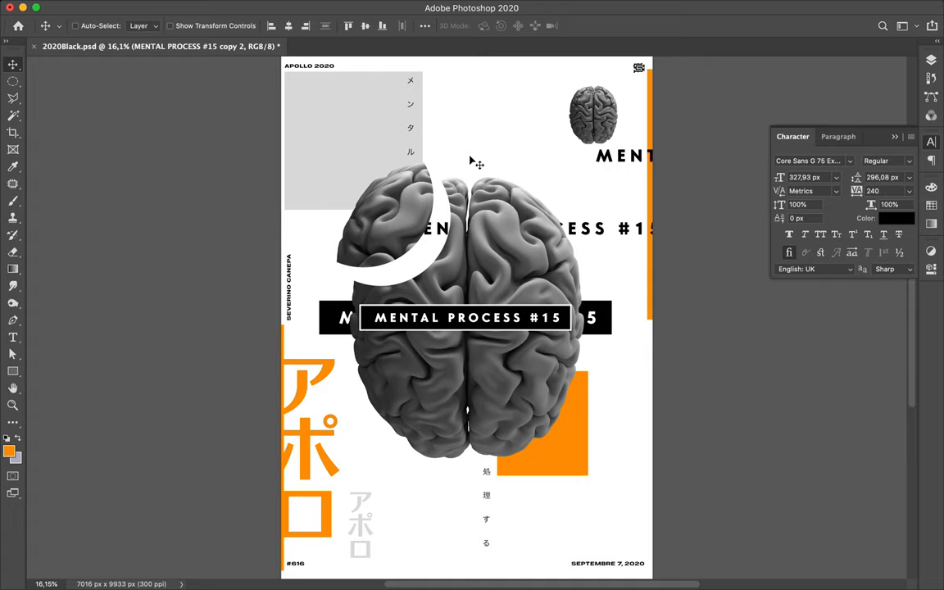
pyautogui.moveTo(594, 238)
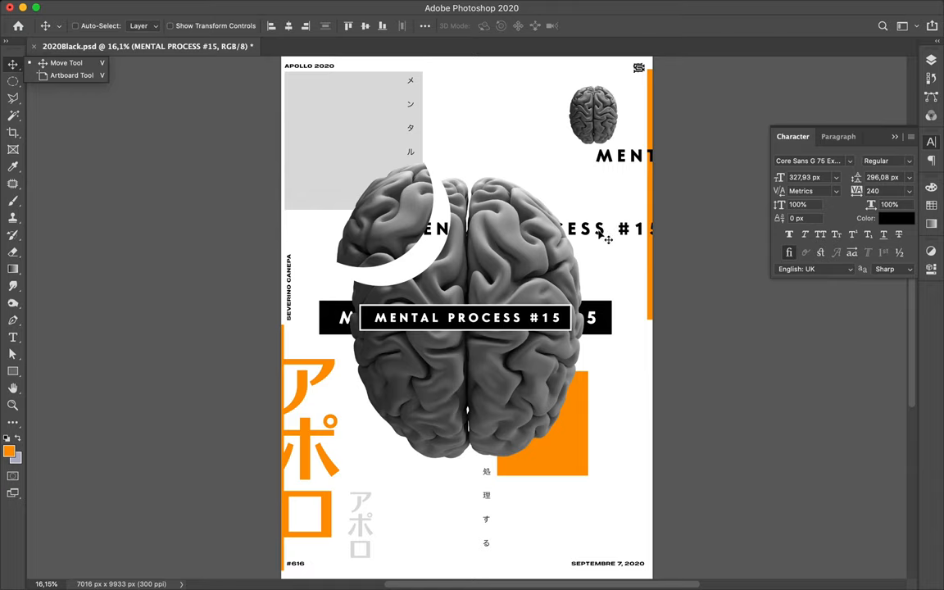
pyautogui.moveTo(607, 237); pyautogui.dragTo(484, 155)
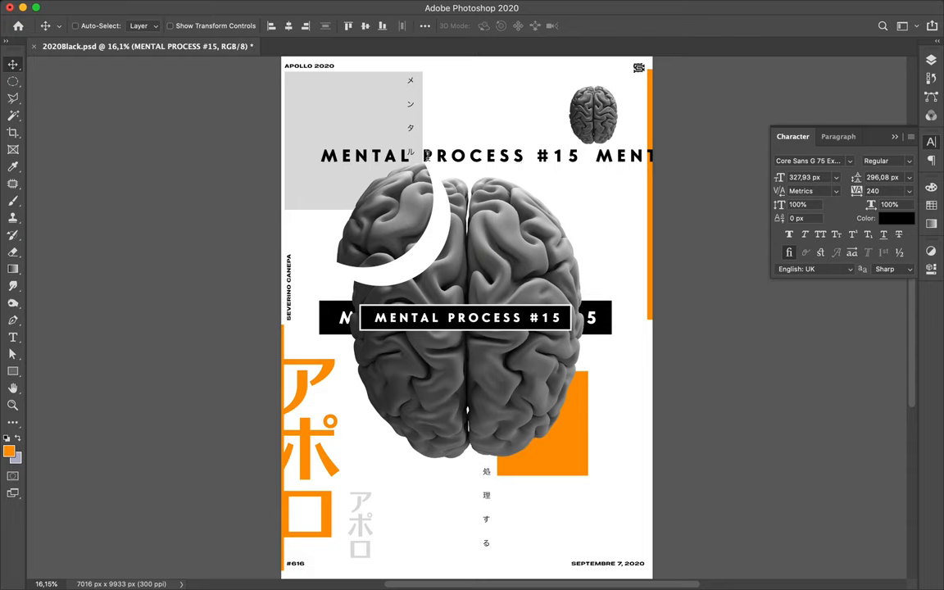
pyautogui.moveTo(440, 165)
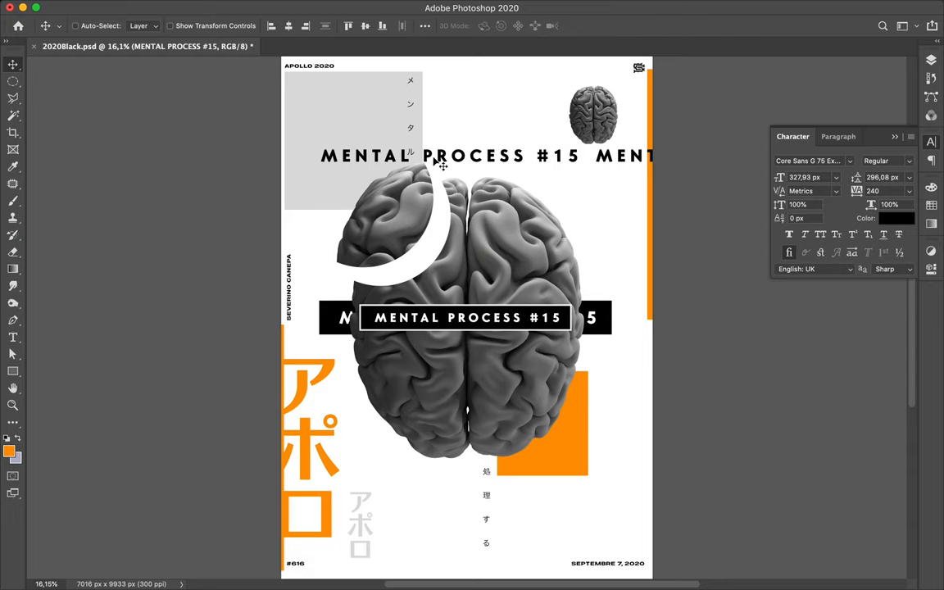
pyautogui.moveTo(440, 164)
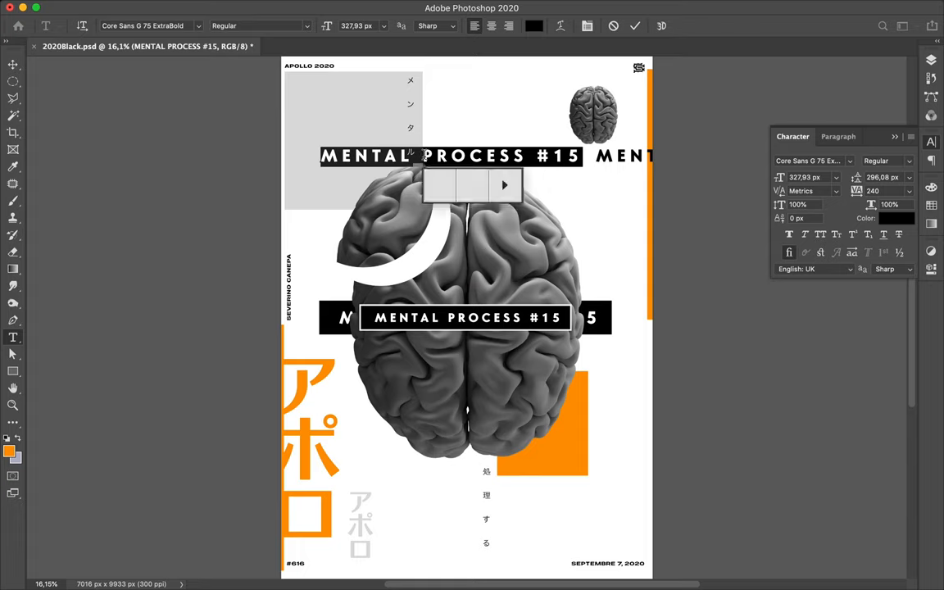
# Step: Retype the copied title as MENTAL and commit the edit
pyautogui.click(440, 185)
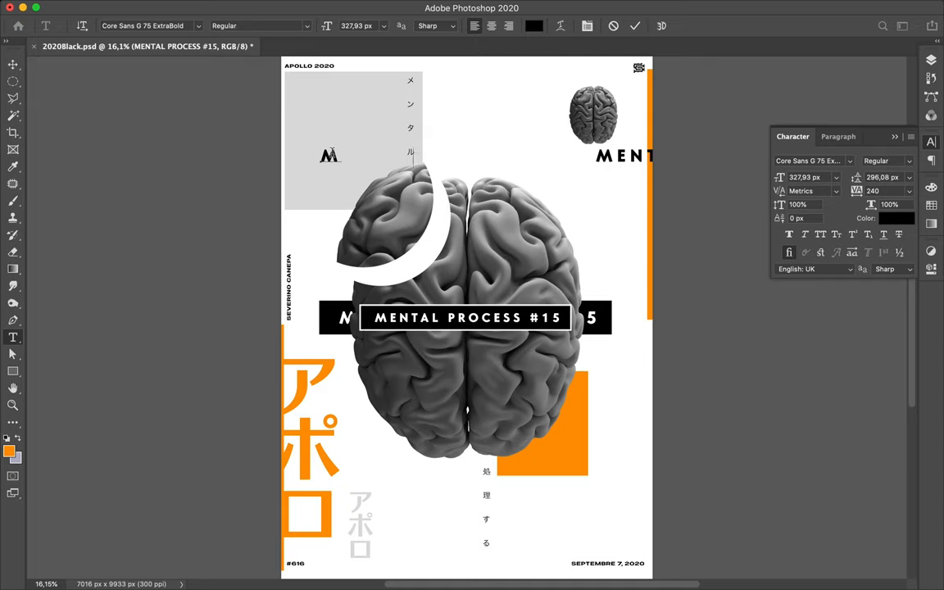
pyautogui.write('MENTAL')
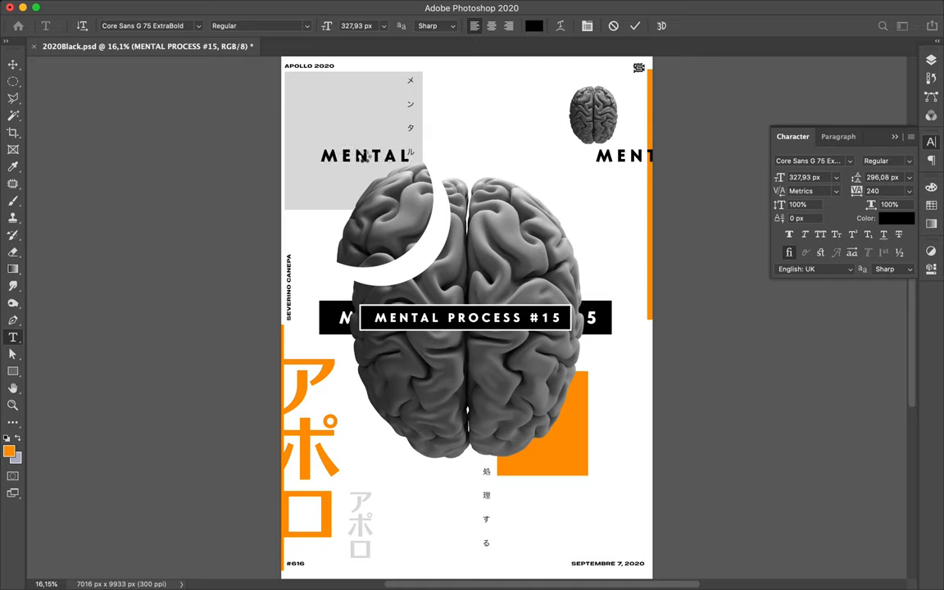
pyautogui.click(12, 64)
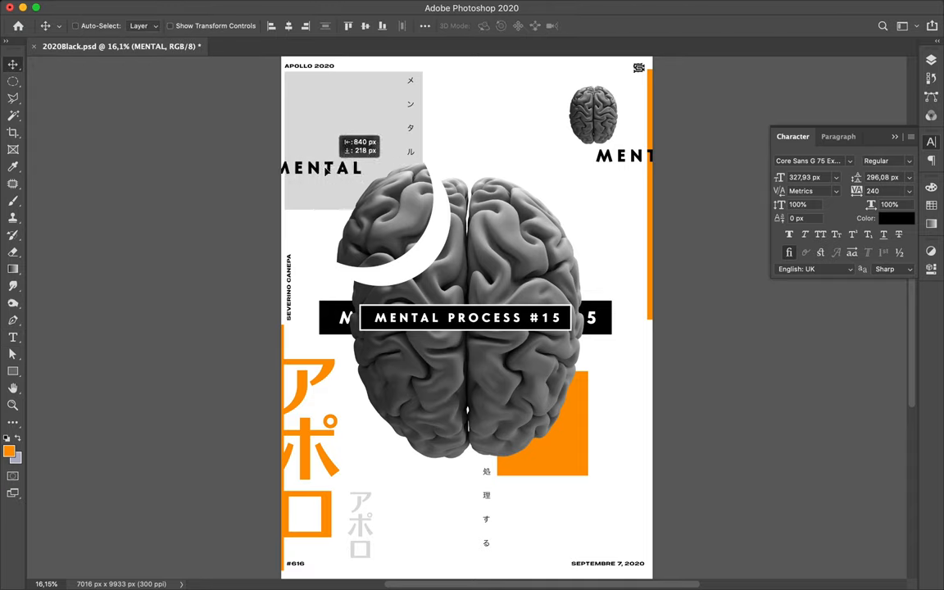
# Step: Push MENTAL past the left edge and scale up the MENT fragment at top right
pyautogui.moveTo(323, 168); pyautogui.dragTo(291, 185)
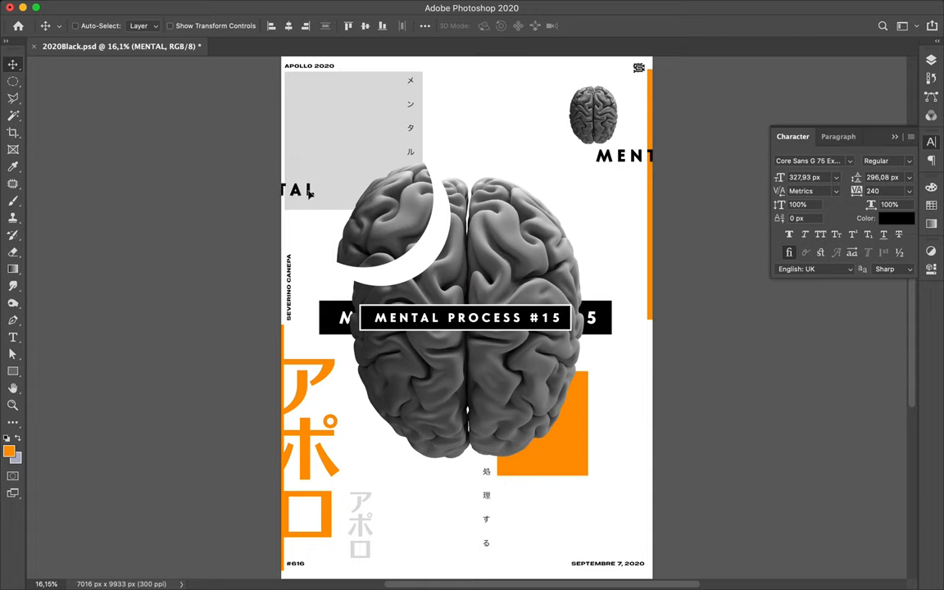
pyautogui.moveTo(639, 141)
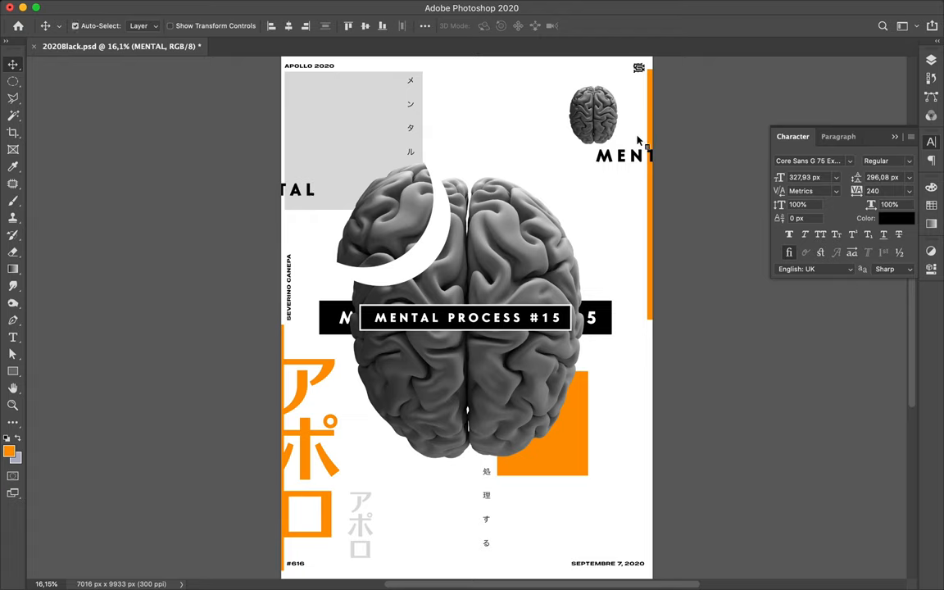
pyautogui.moveTo(627, 160)
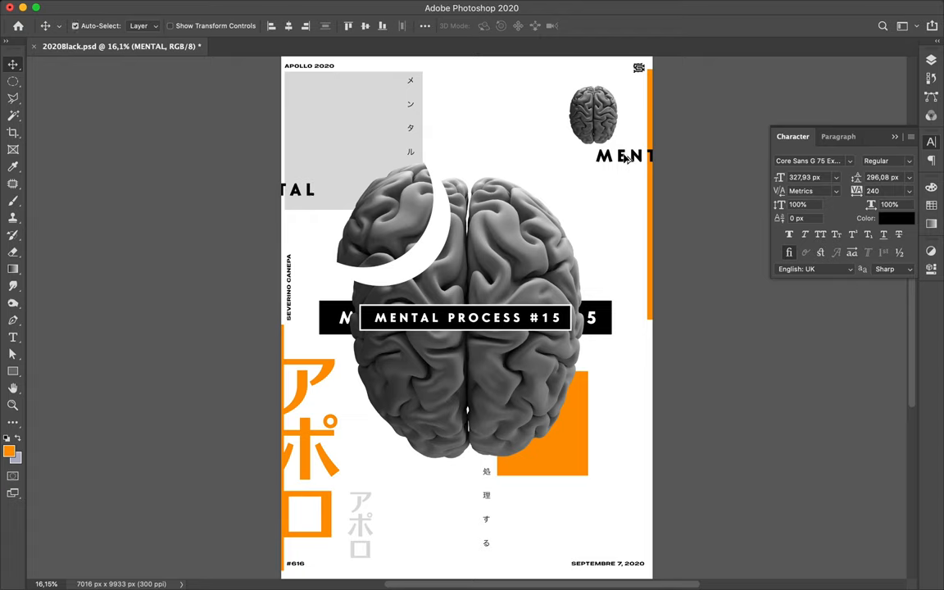
pyautogui.moveTo(494, 204)
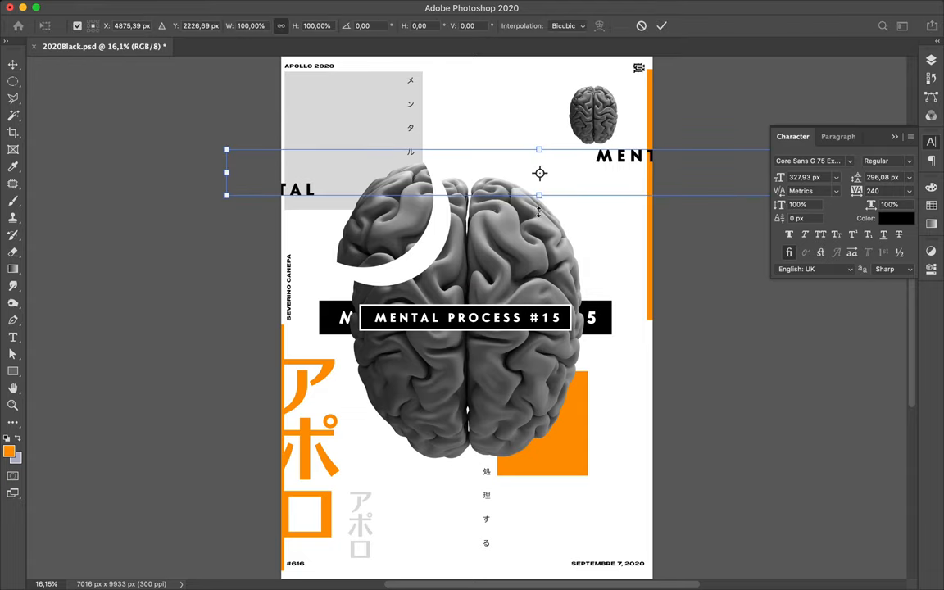
pyautogui.moveTo(226, 183); pyautogui.dragTo(67, 184)
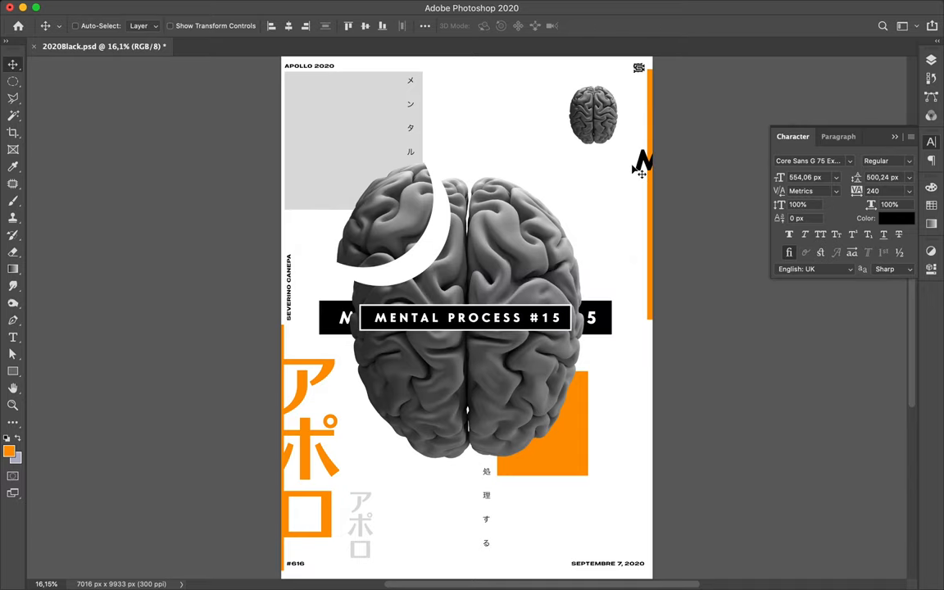
pyautogui.moveTo(641, 168)
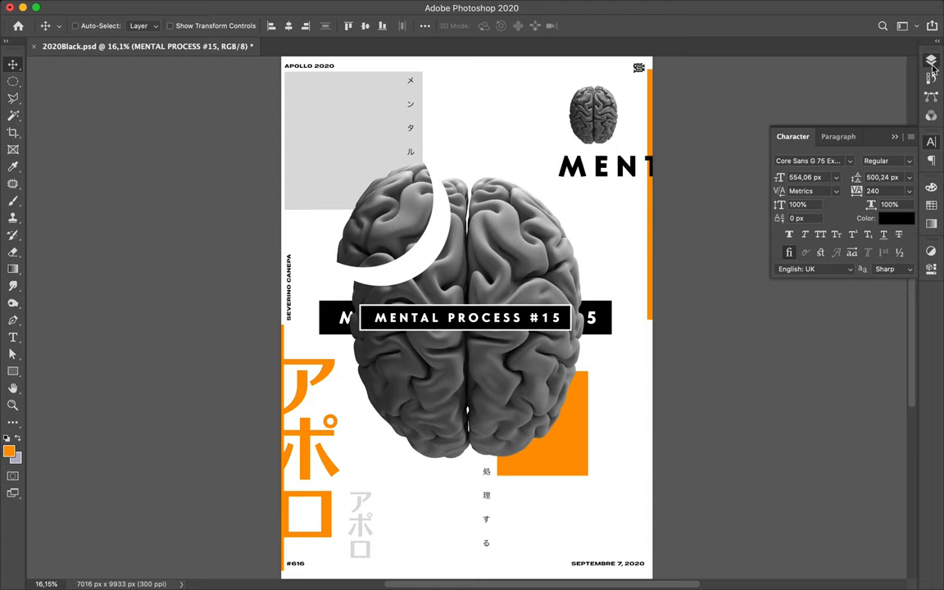
# Step: Select the MENTAL text layer and place TAL on the left edge below MENT
pyautogui.click(931, 61)
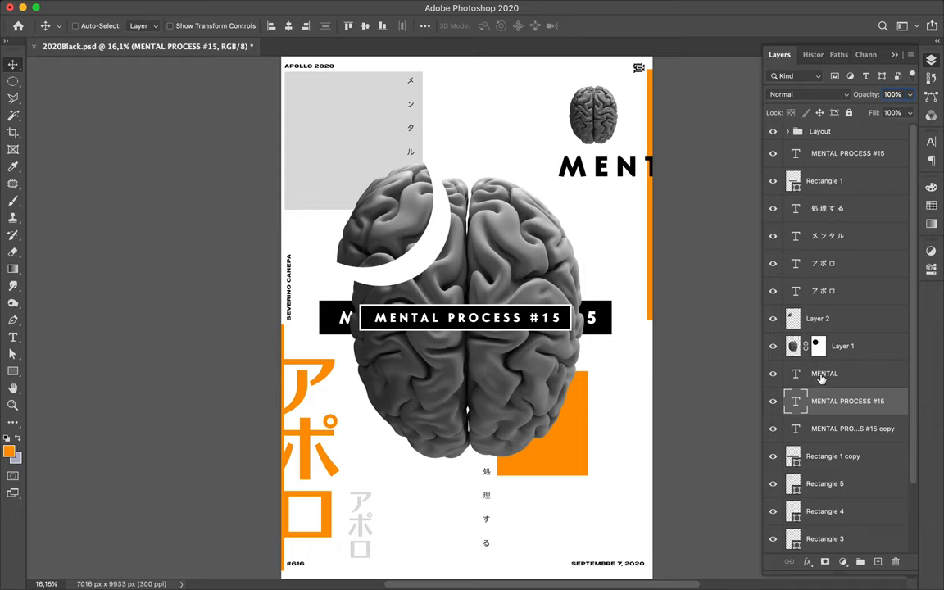
pyautogui.click(852, 428)
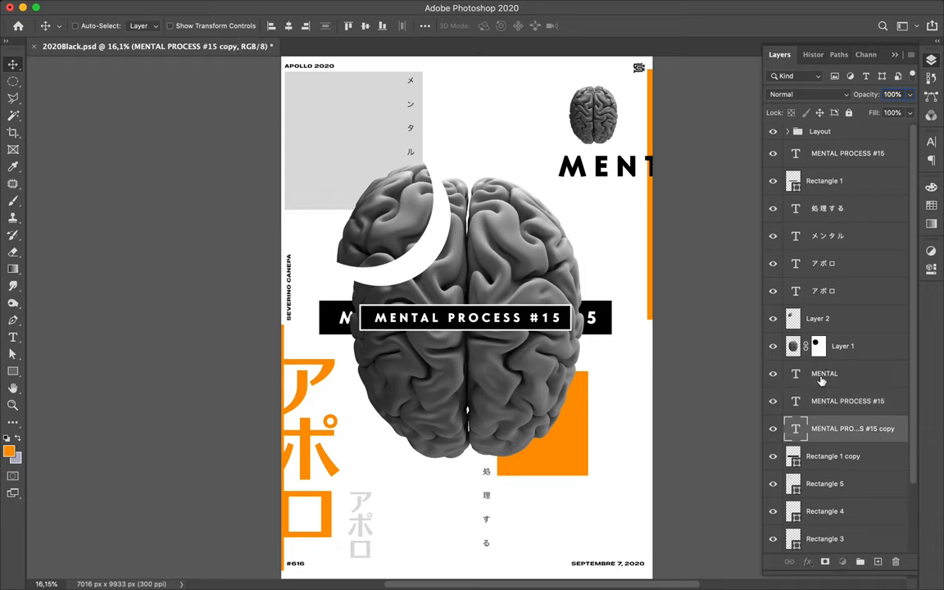
pyautogui.click(824, 373)
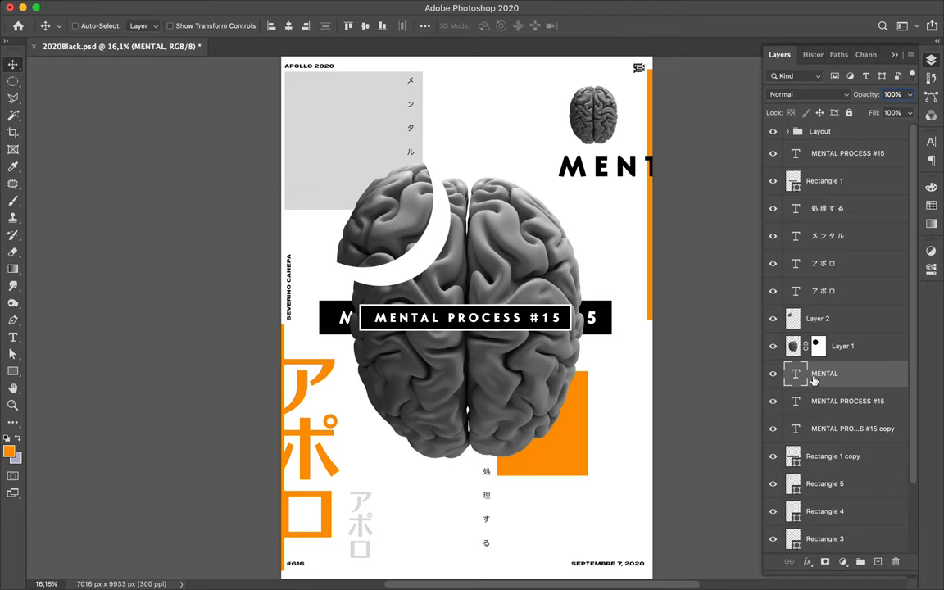
pyautogui.moveTo(298, 215)
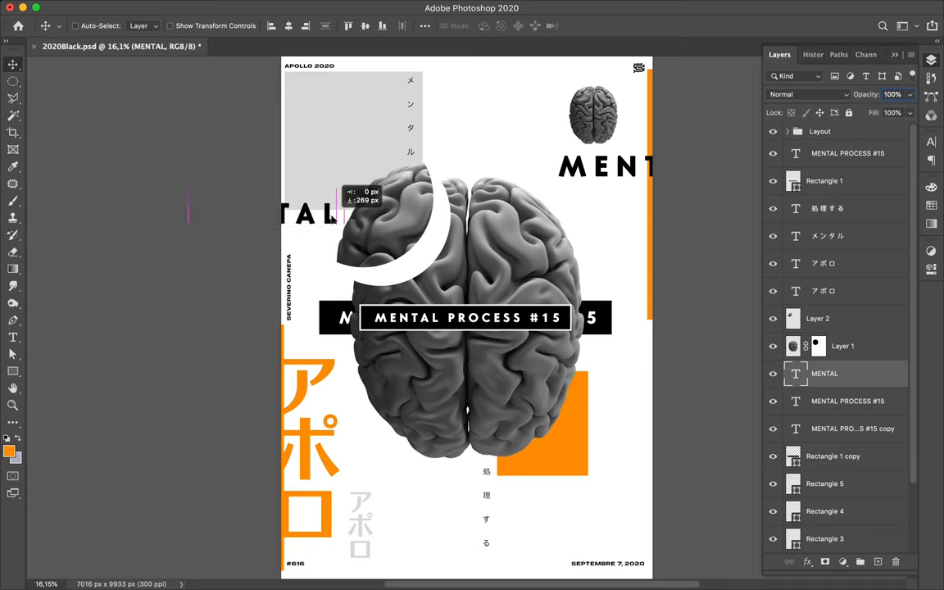
pyautogui.moveTo(308, 213); pyautogui.dragTo(307, 213)
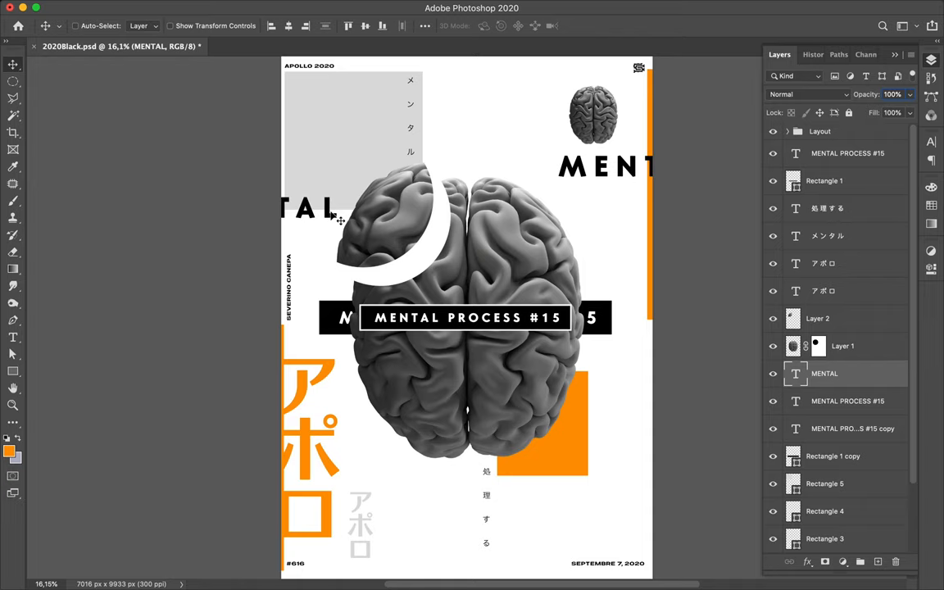
pyautogui.moveTo(311, 217)
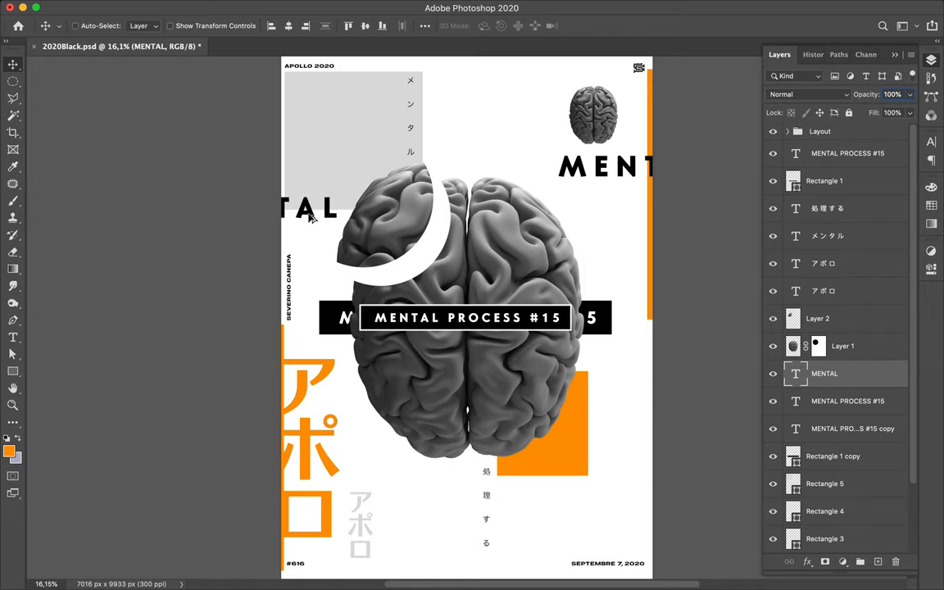
pyautogui.moveTo(653, 447)
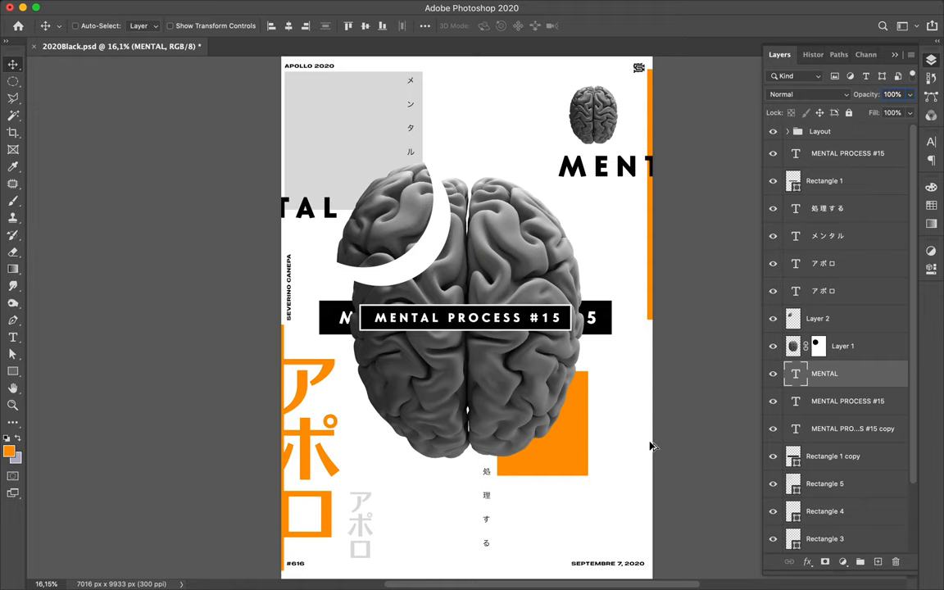
pyautogui.moveTo(653, 456)
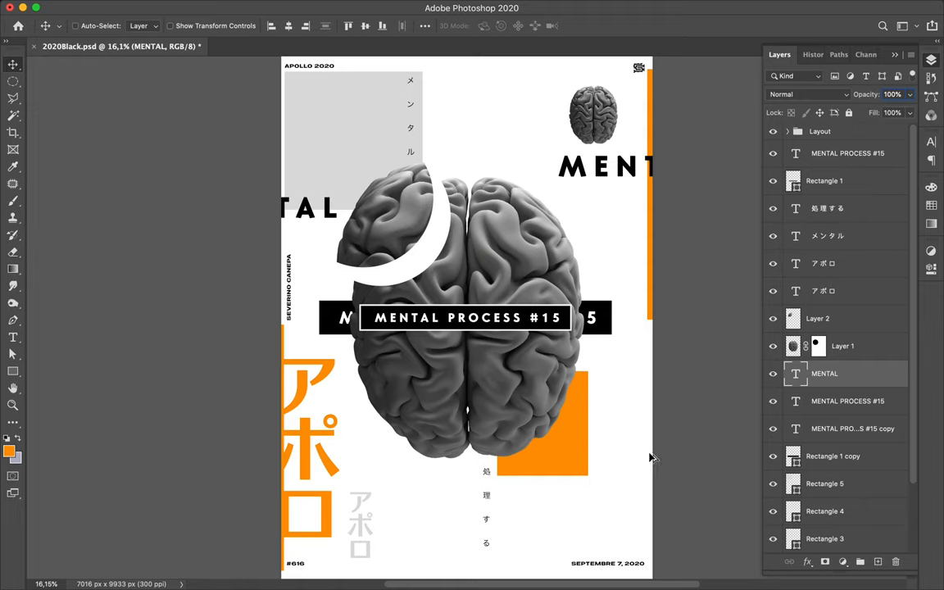
pyautogui.moveTo(655, 459)
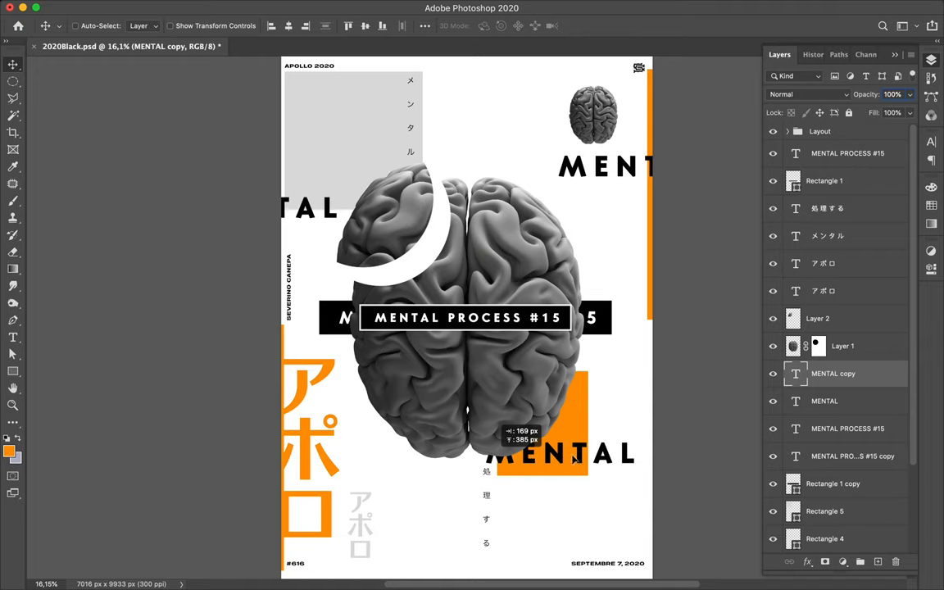
pyautogui.moveTo(586, 452)
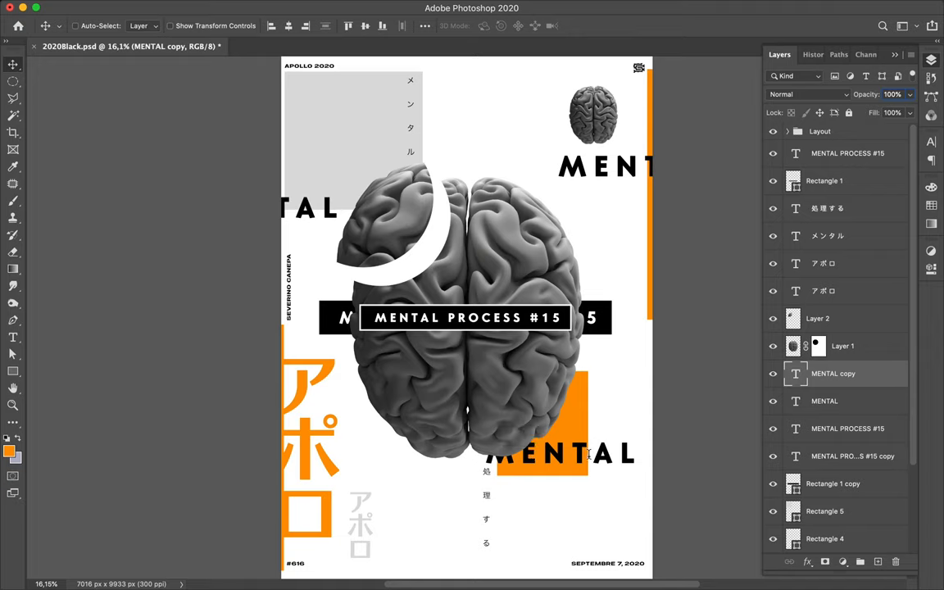
pyautogui.moveTo(594, 461)
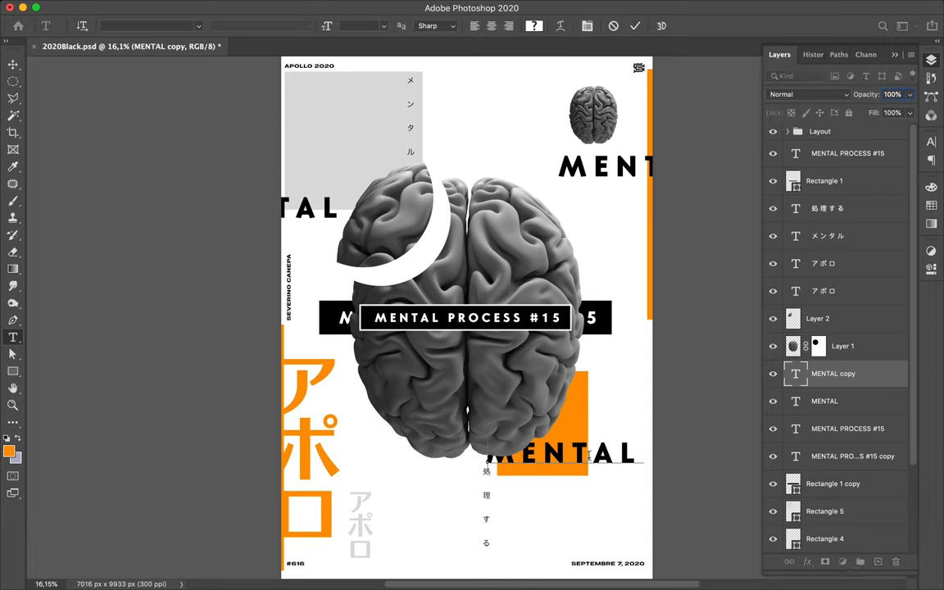
# Step: Retype the MENTAL copy over the orange square as PROCESS
pyautogui.doubleClick(565, 453)
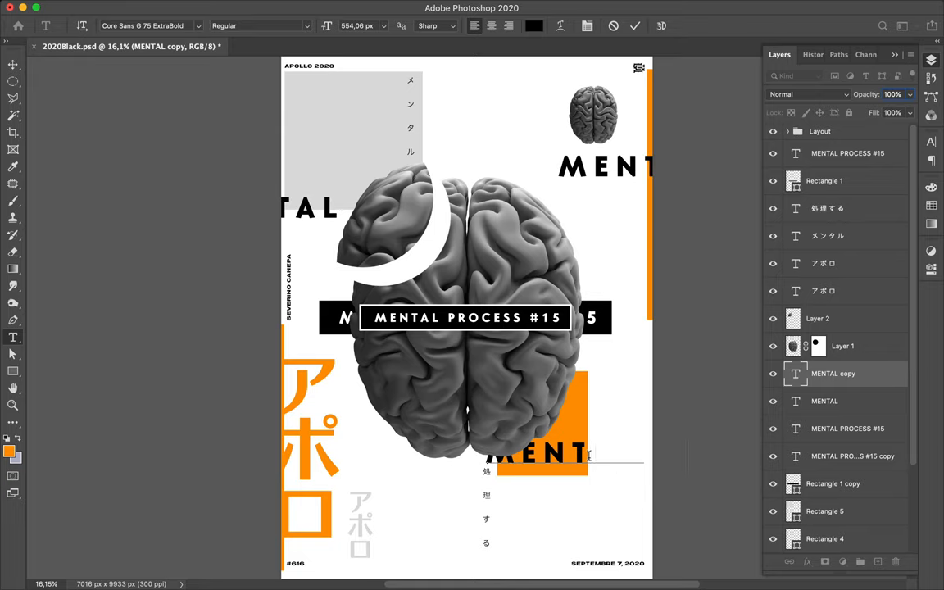
pyautogui.write('PROCESS')
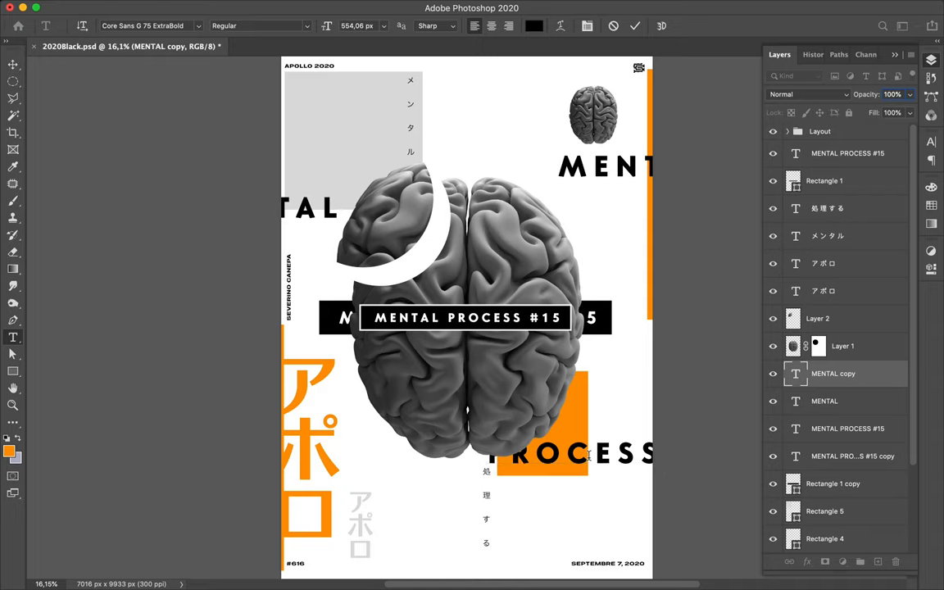
pyautogui.moveTo(594, 463)
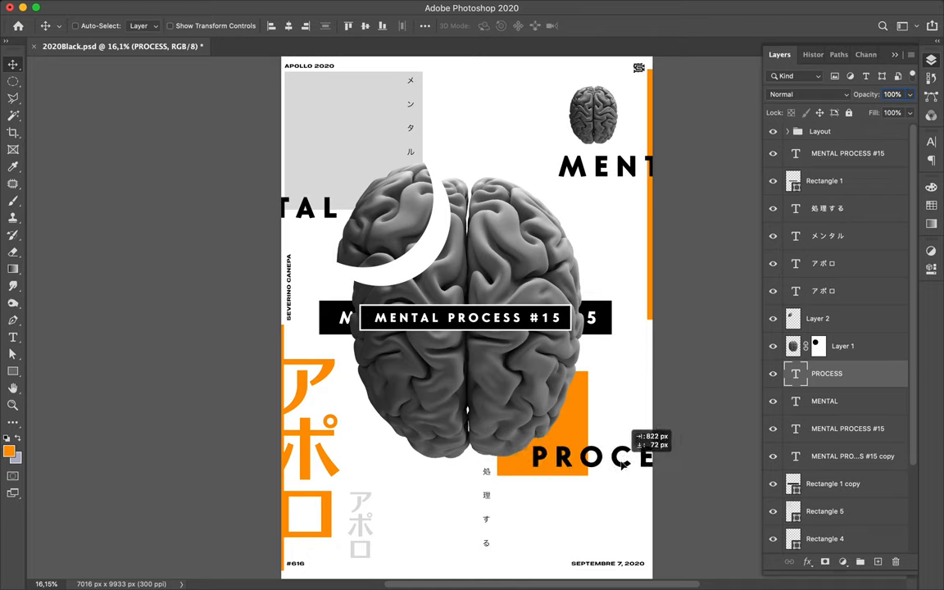
# Step: Nudge PROCESS rightward so it bleeds off the poster's right edge
pyautogui.moveTo(598, 455); pyautogui.dragTo(623, 458)
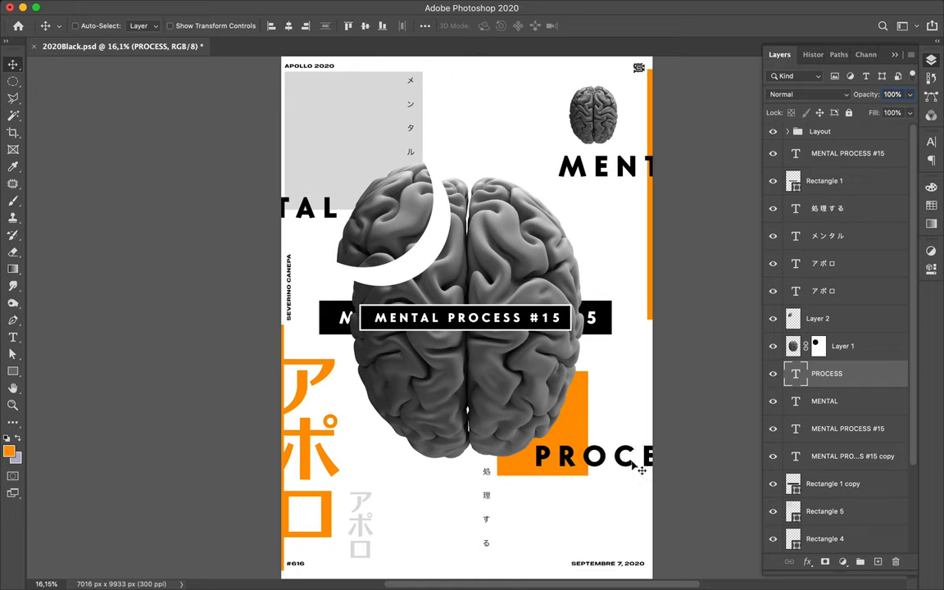
pyautogui.moveTo(311, 545)
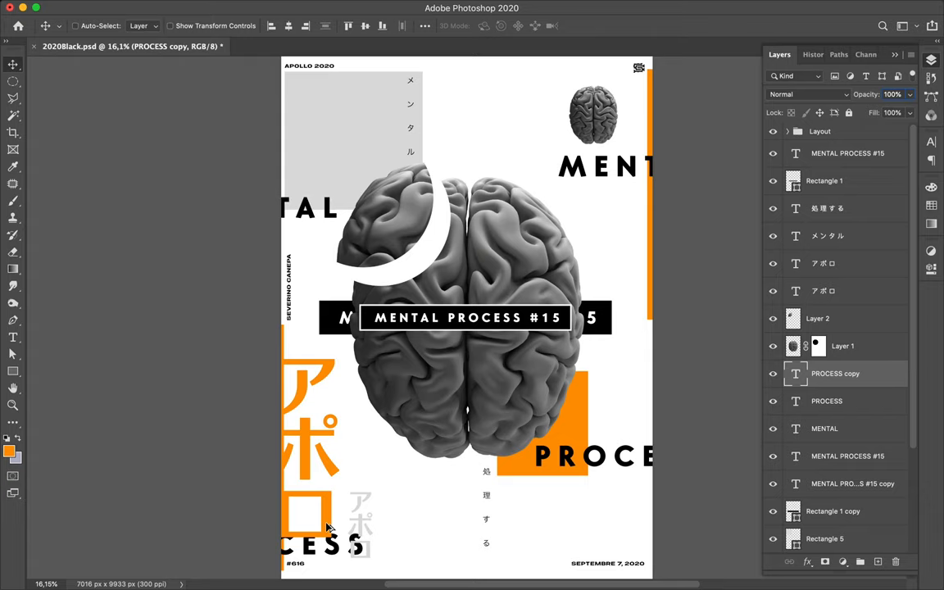
# Step: Select the grey アポロ layer and drag it up above CESS
pyautogui.click(823, 263)
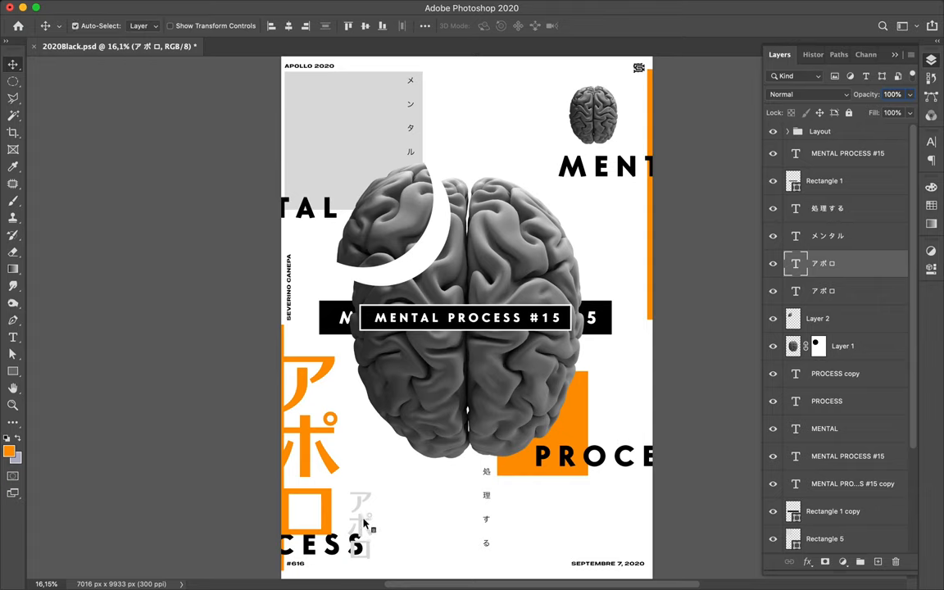
pyautogui.moveTo(357, 497)
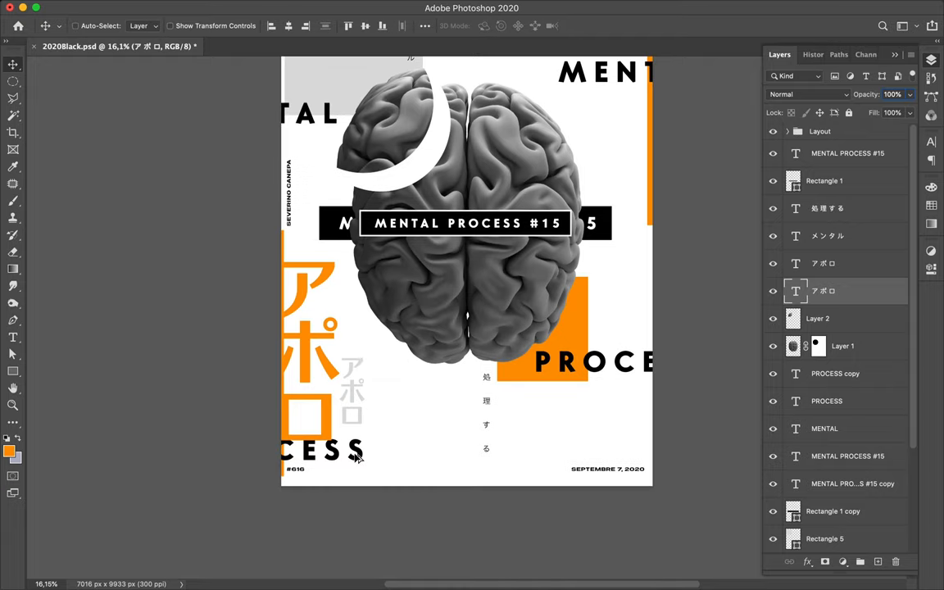
pyautogui.moveTo(357, 459); pyautogui.dragTo(506, 471)
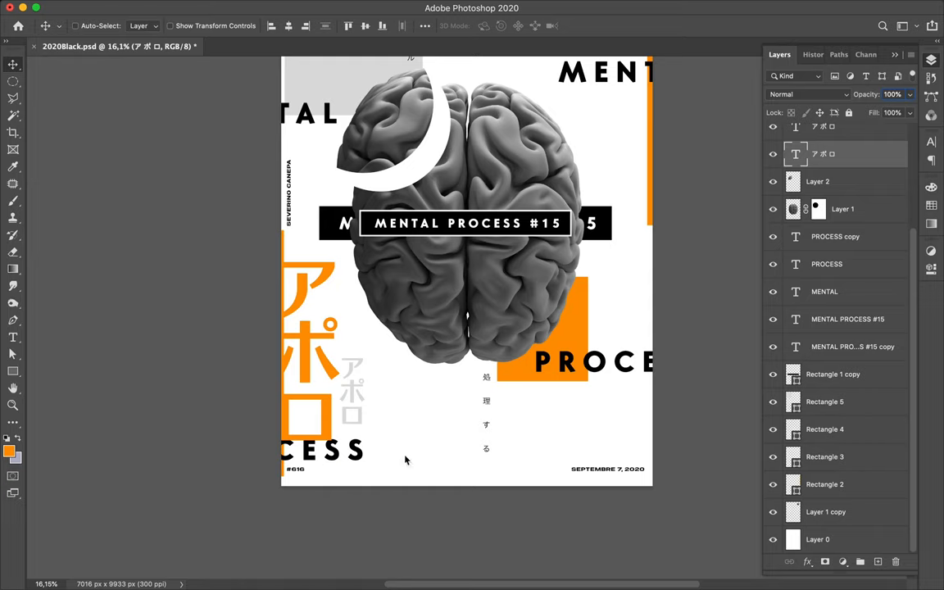
pyautogui.moveTo(361, 459)
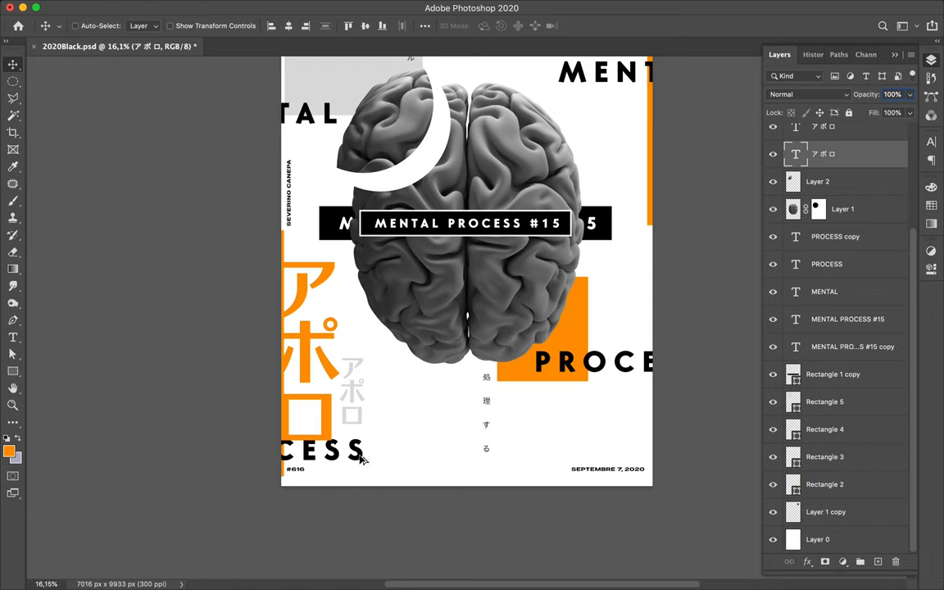
# Step: Select the CESS layer and place a new PROCESS copy near the bottom centre
pyautogui.click(835, 236)
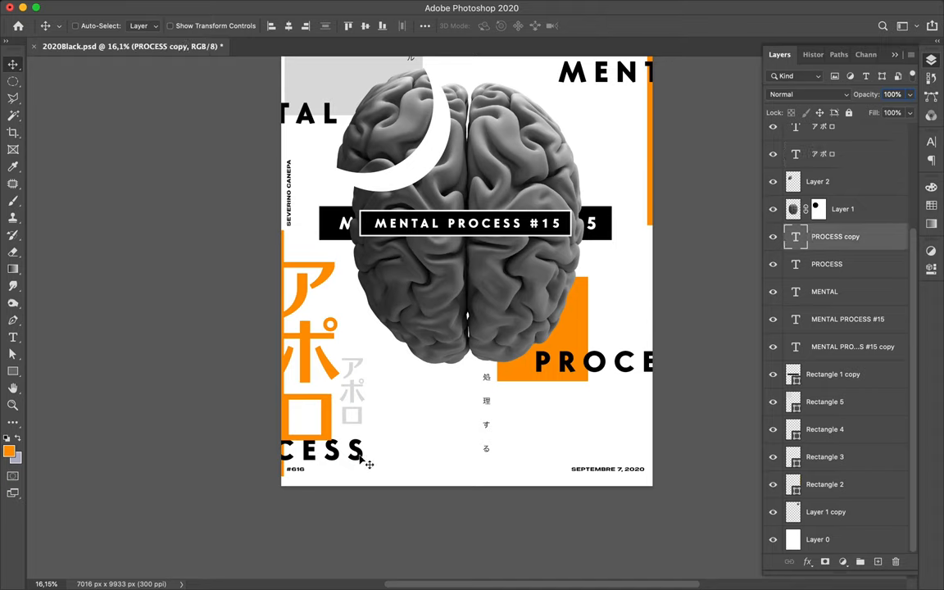
pyautogui.moveTo(443, 465)
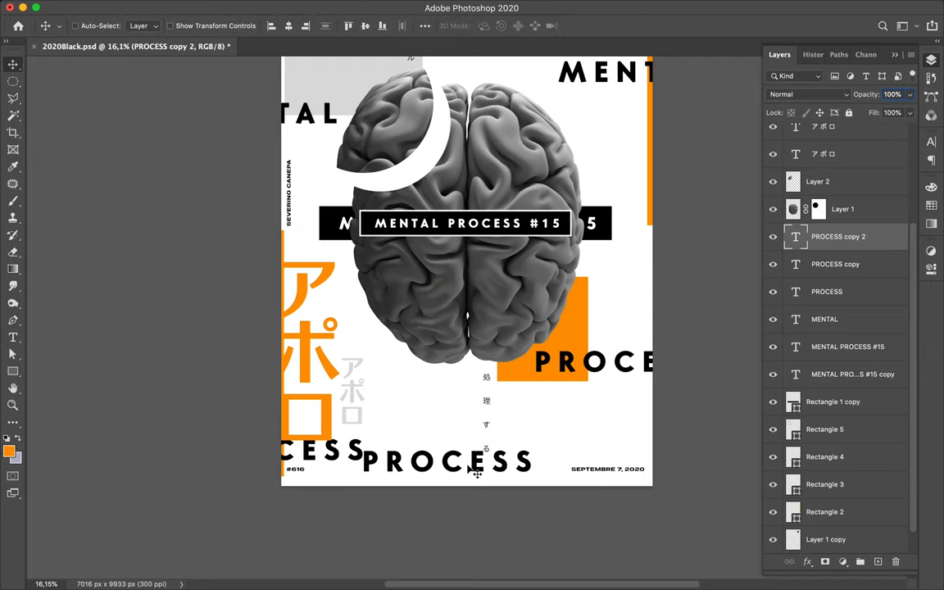
pyautogui.click(450, 460)
pyautogui.write('#15')
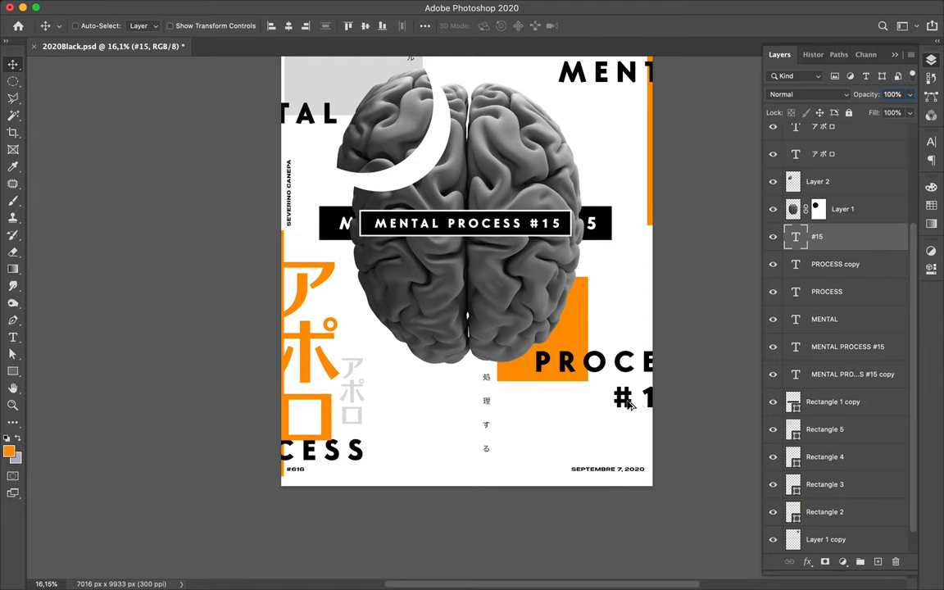
pyautogui.moveTo(469, 493)
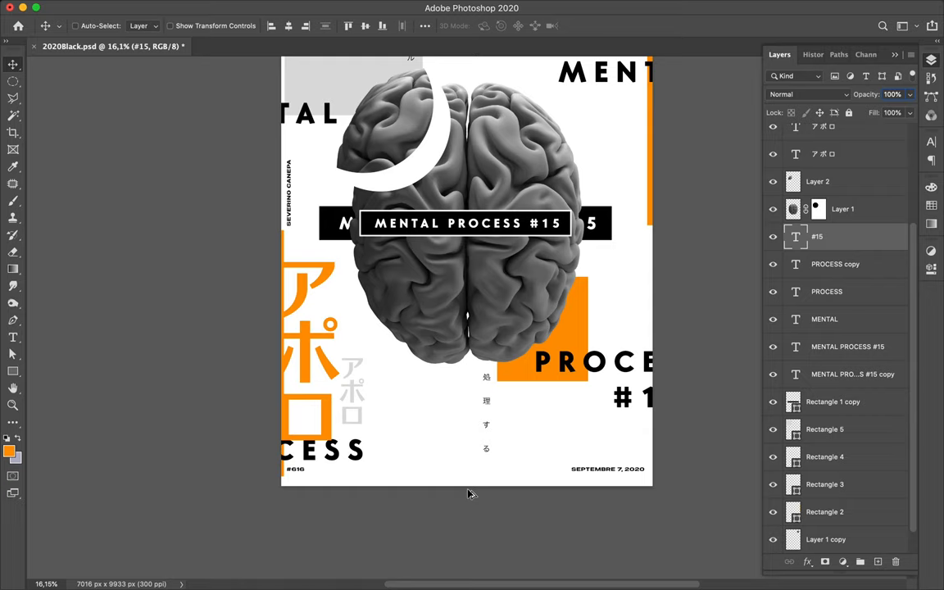
pyautogui.moveTo(468, 496)
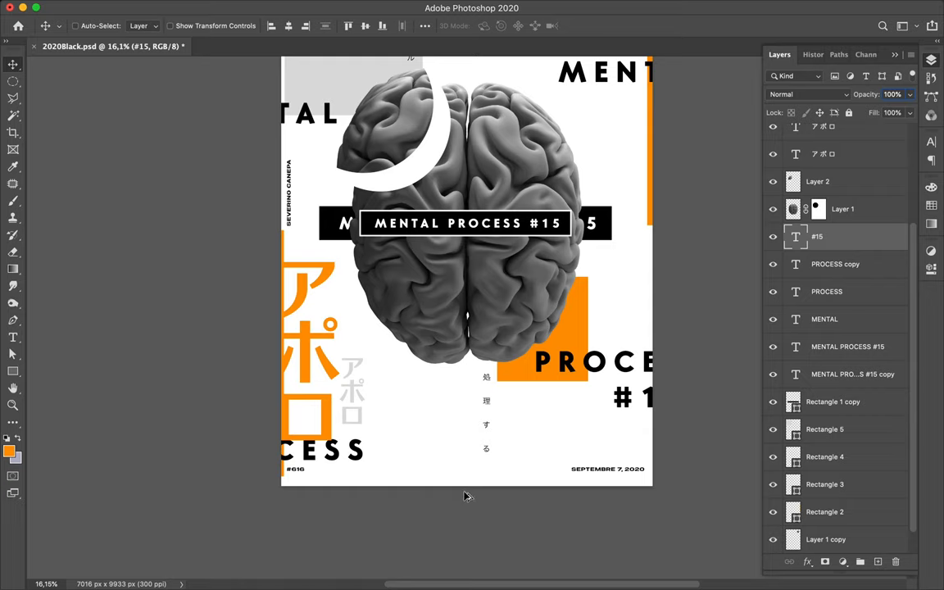
pyautogui.moveTo(569, 452)
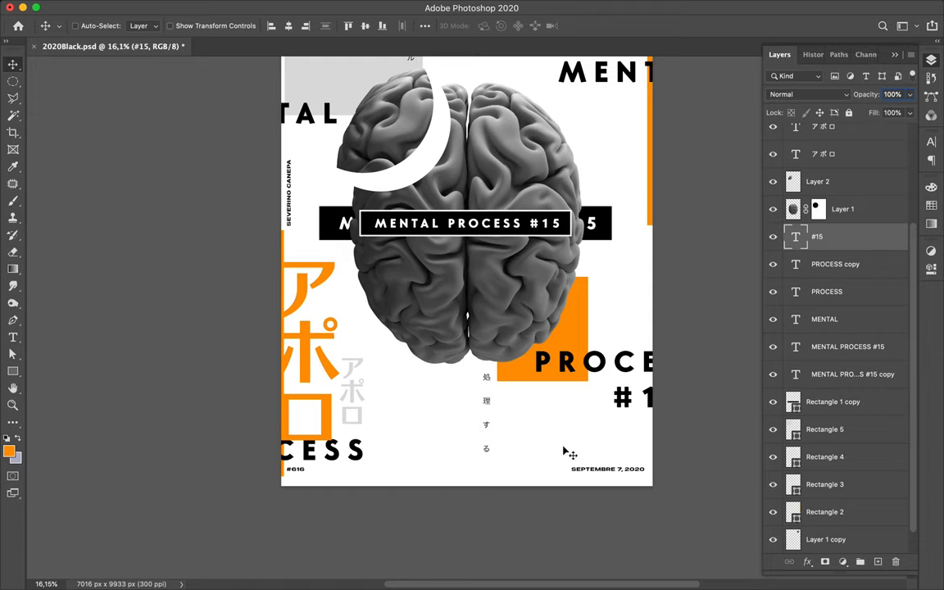
pyautogui.moveTo(649, 410)
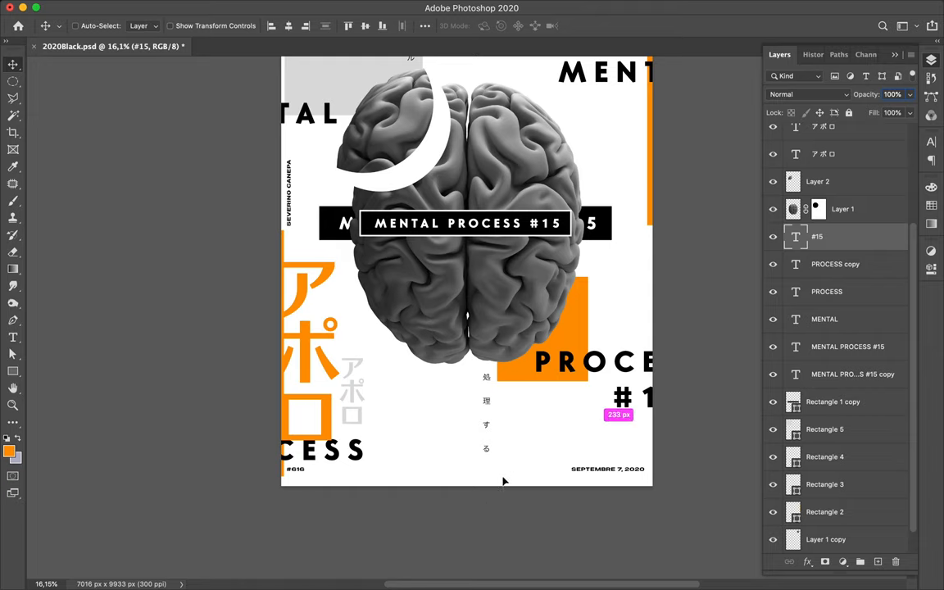
# Step: Move the black #15 beneath PROCE so it bleeds off the poster's right edge
pyautogui.moveTo(643, 397); pyautogui.dragTo(483, 479)
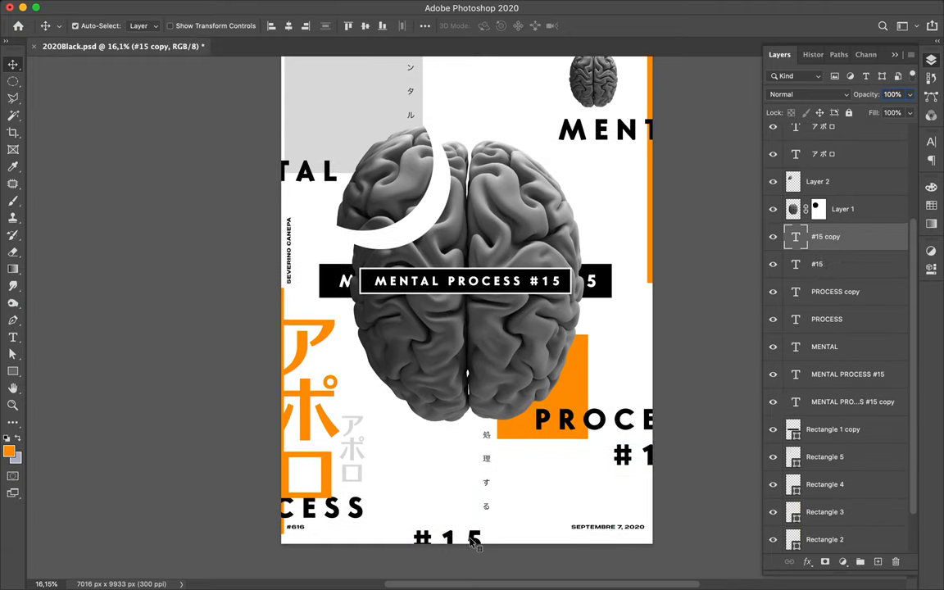
pyautogui.moveTo(487, 518)
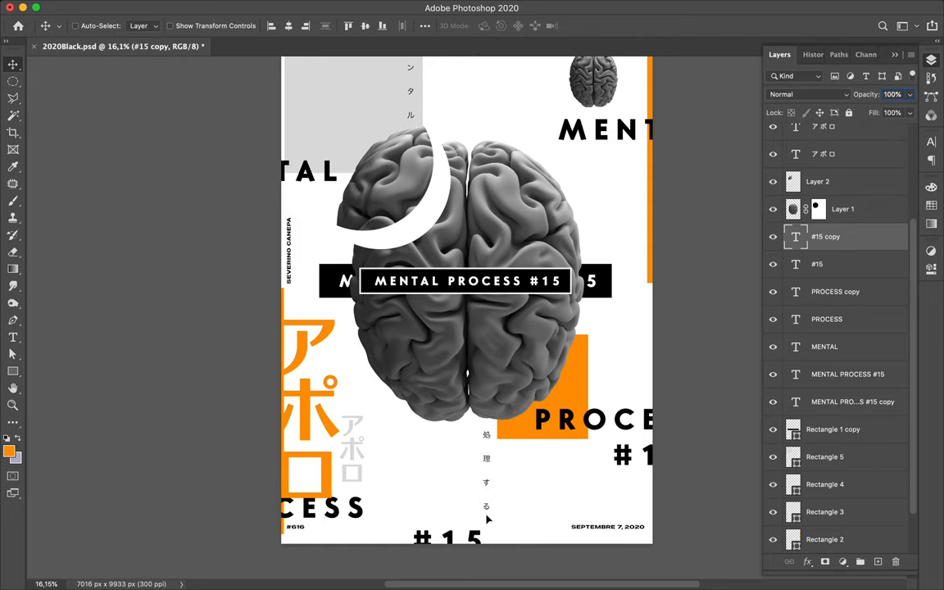
# Step: Duplicate the bottom #15 upward, set its tracking to 0 and colour it light grey
pyautogui.moveTo(447, 516); pyautogui.dragTo(446, 539)
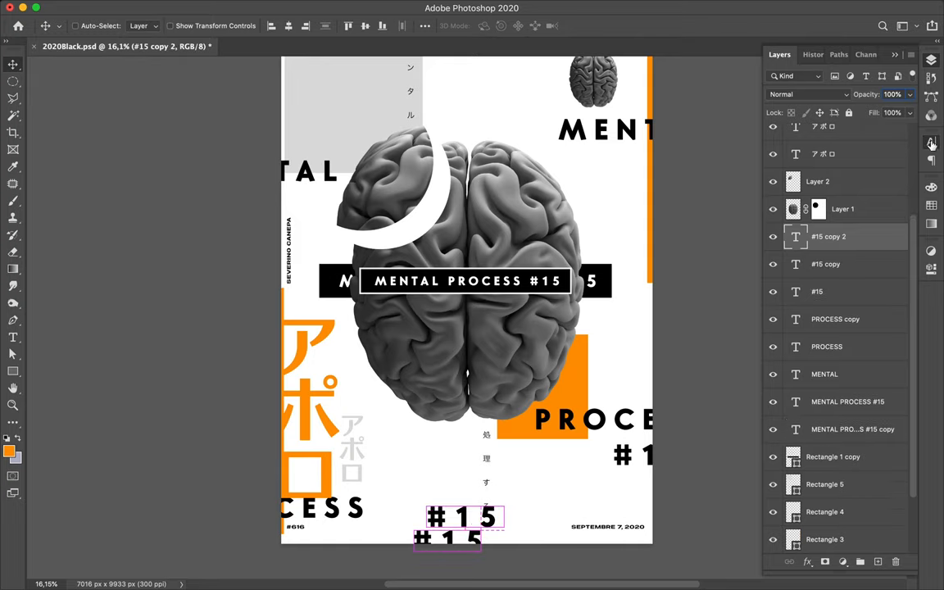
pyautogui.click(931, 141)
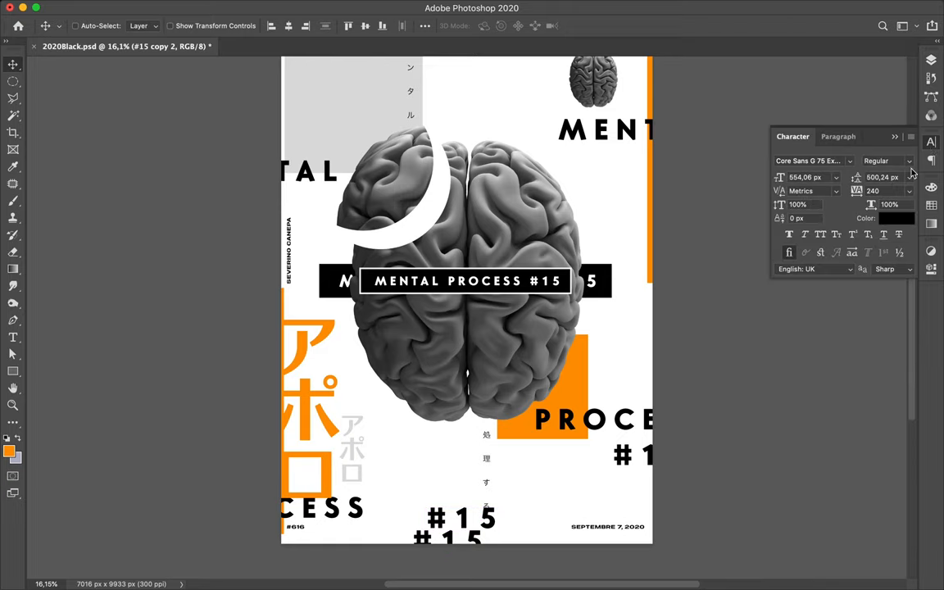
pyautogui.click(909, 191)
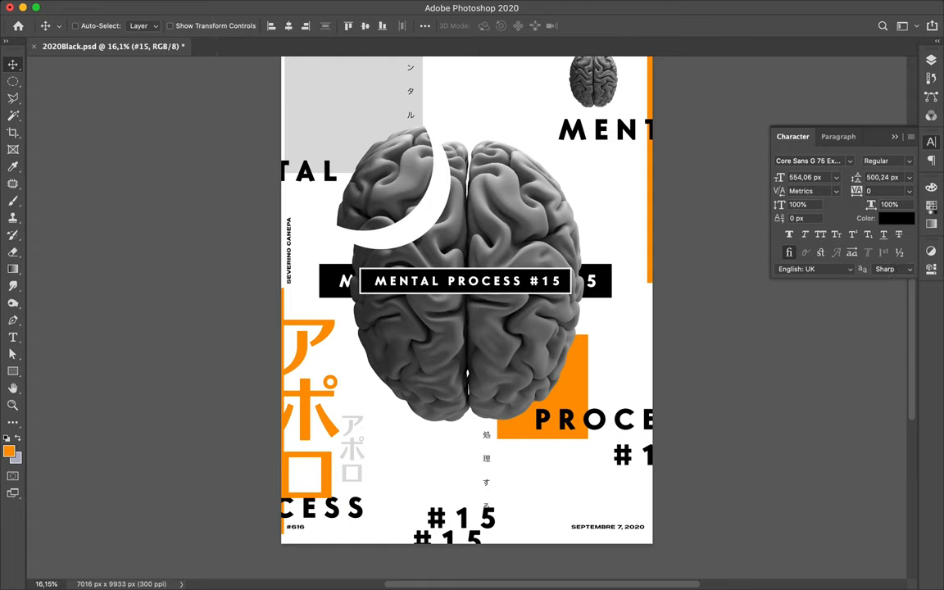
pyautogui.click(896, 218)
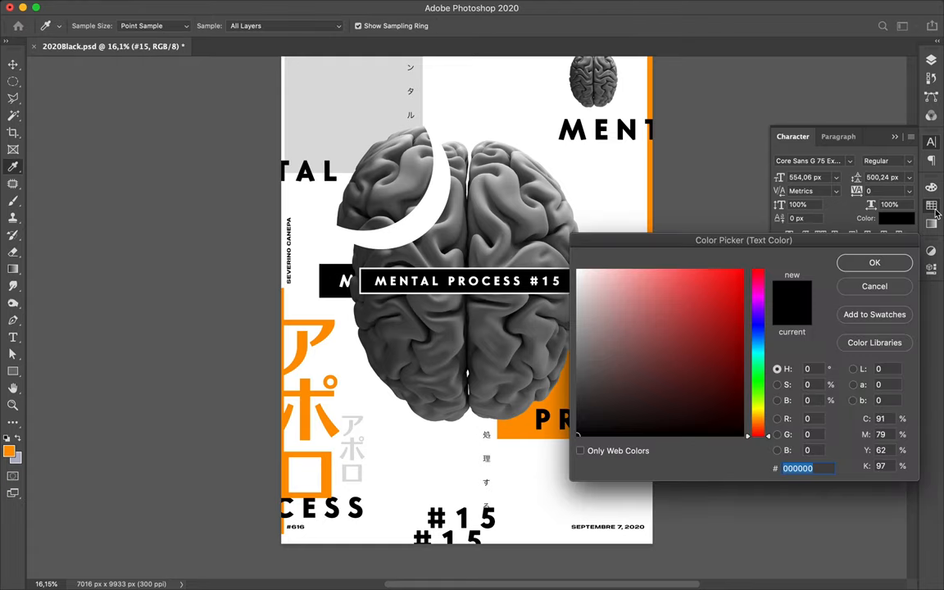
pyautogui.click(812, 181)
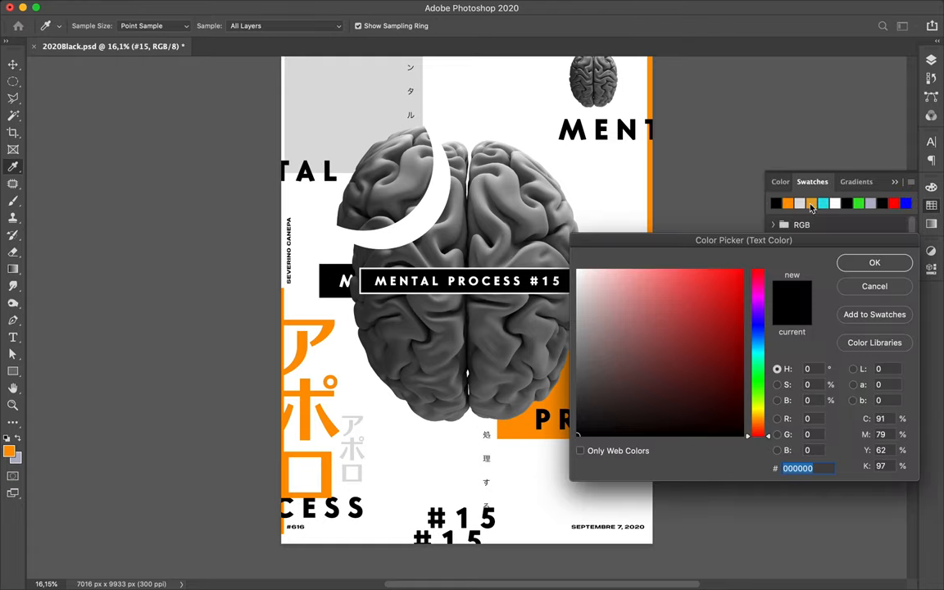
pyautogui.click(810, 203)
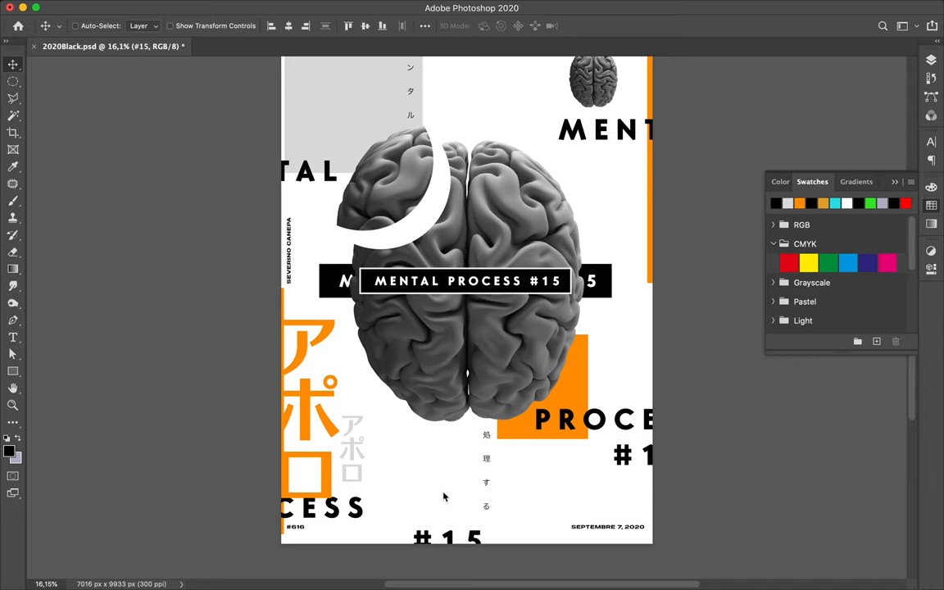
pyautogui.moveTo(458, 480)
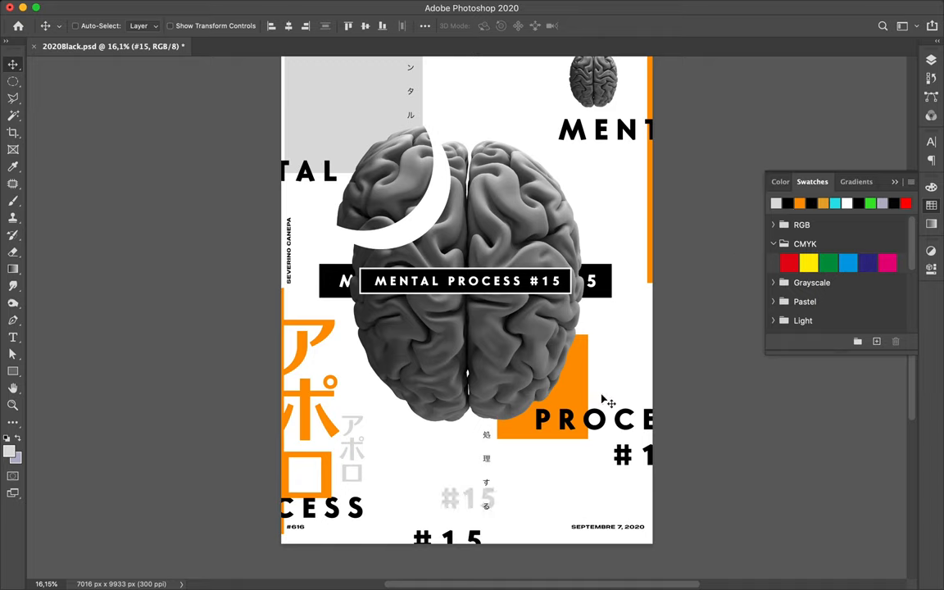
pyautogui.moveTo(931, 61)
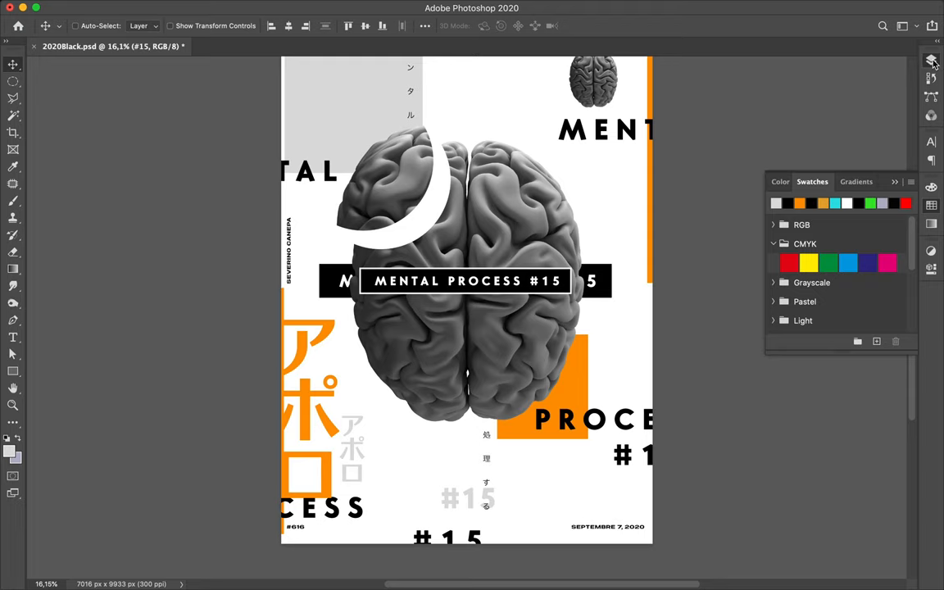
# Step: Enlarge the grey #15 copy to about 280% behind the katakana
pyautogui.click(930, 59)
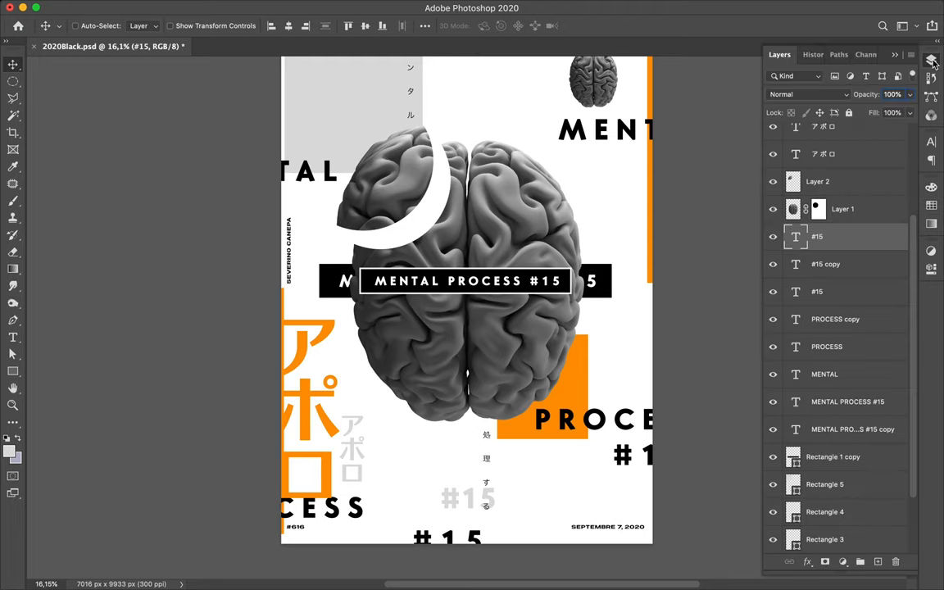
pyautogui.moveTo(836, 236)
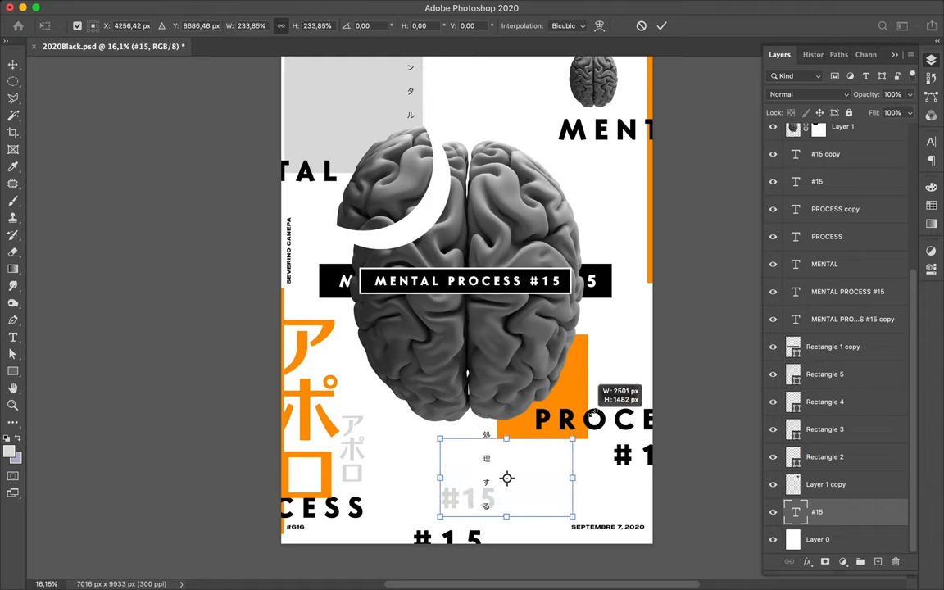
pyautogui.moveTo(571, 439); pyautogui.dragTo(599, 422)
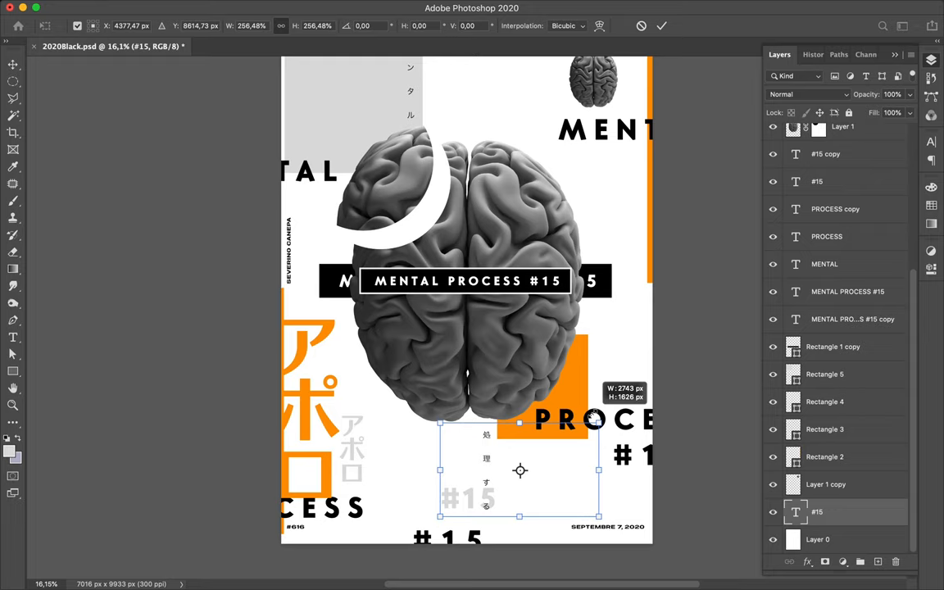
pyautogui.moveTo(498, 490)
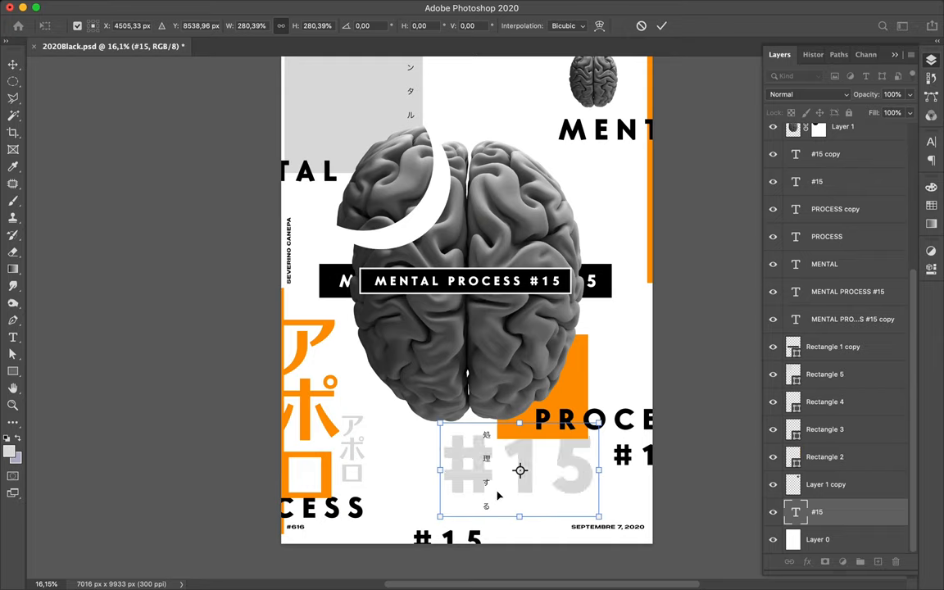
pyautogui.moveTo(526, 539)
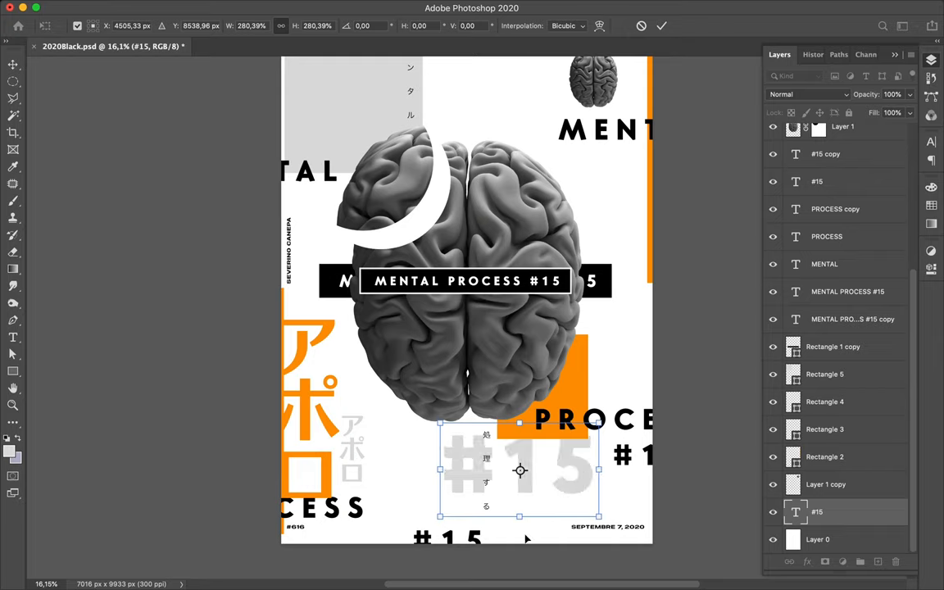
pyautogui.moveTo(519, 469); pyautogui.dragTo(469, 531)
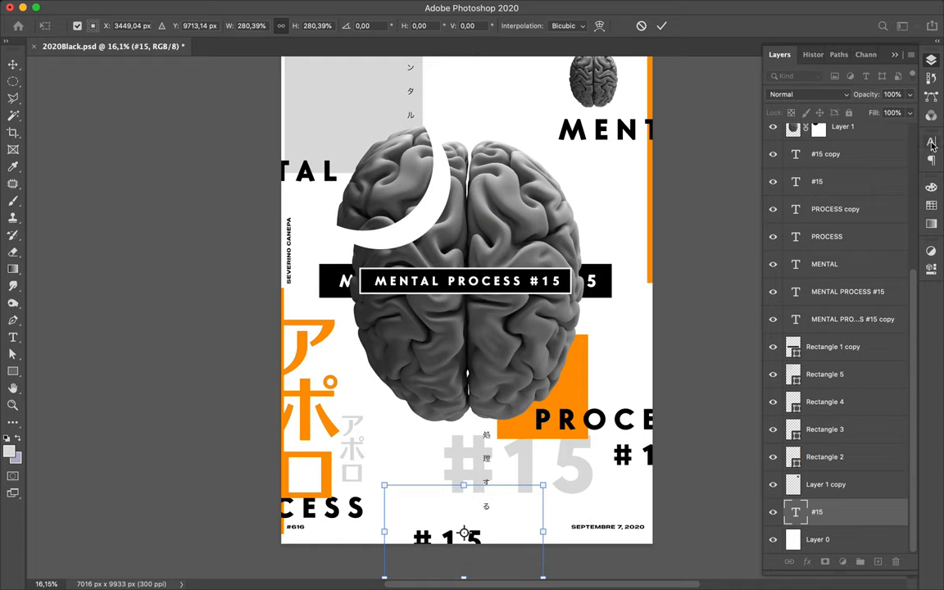
# Step: Enlarge the grey #15 further, lower it behind the black #15, and commit the transform
pyautogui.click(931, 142)
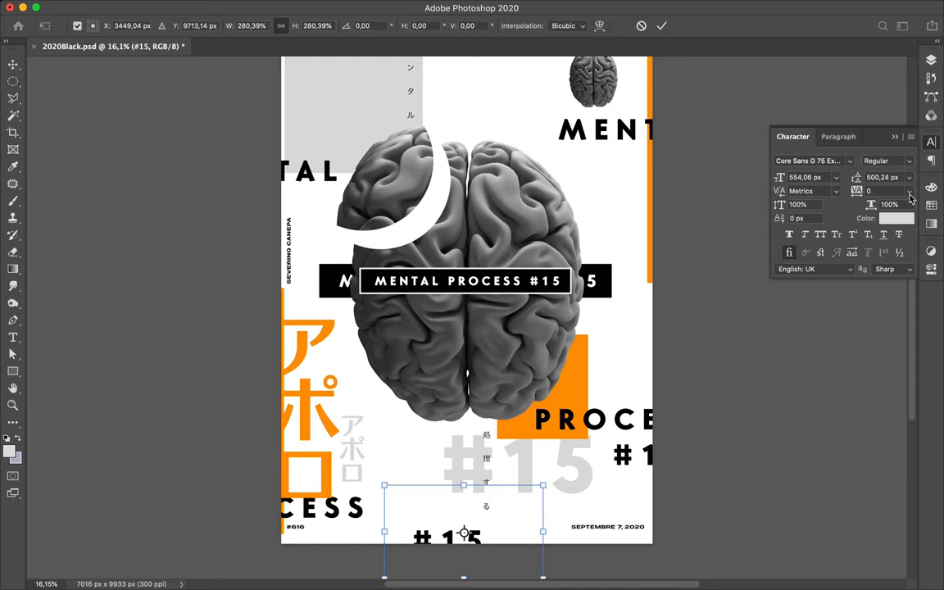
pyautogui.moveTo(747, 274)
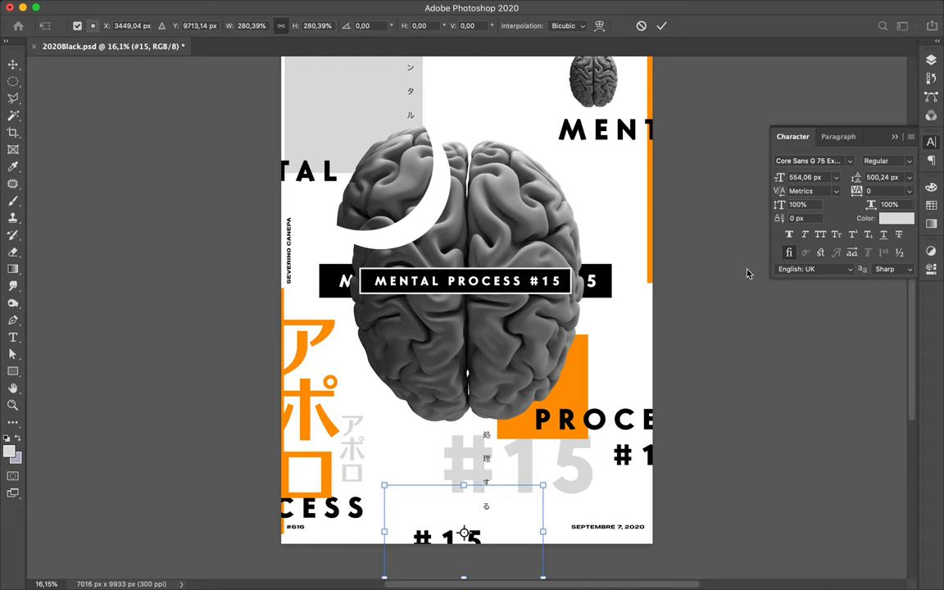
pyautogui.moveTo(487, 509)
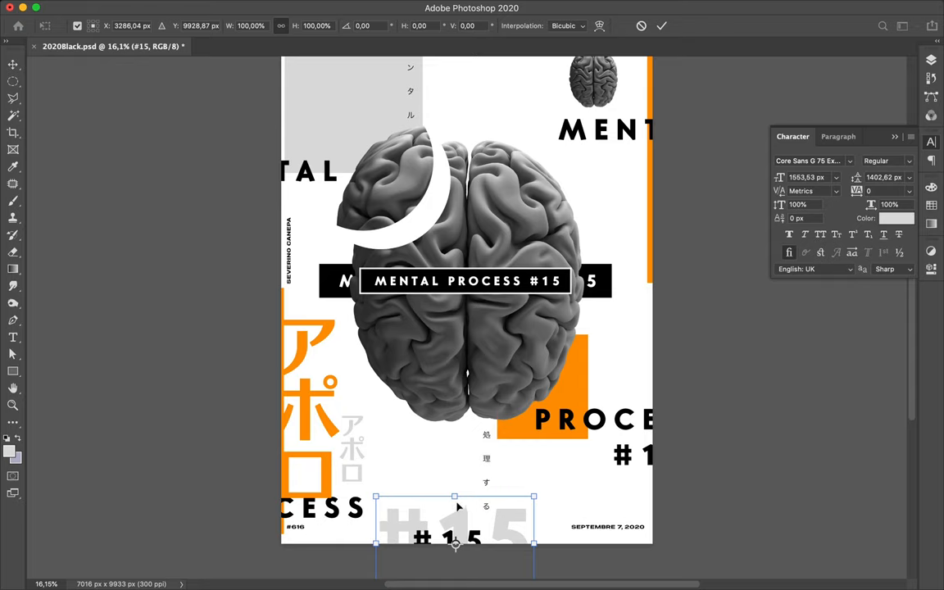
pyautogui.moveTo(455, 496); pyautogui.dragTo(455, 492)
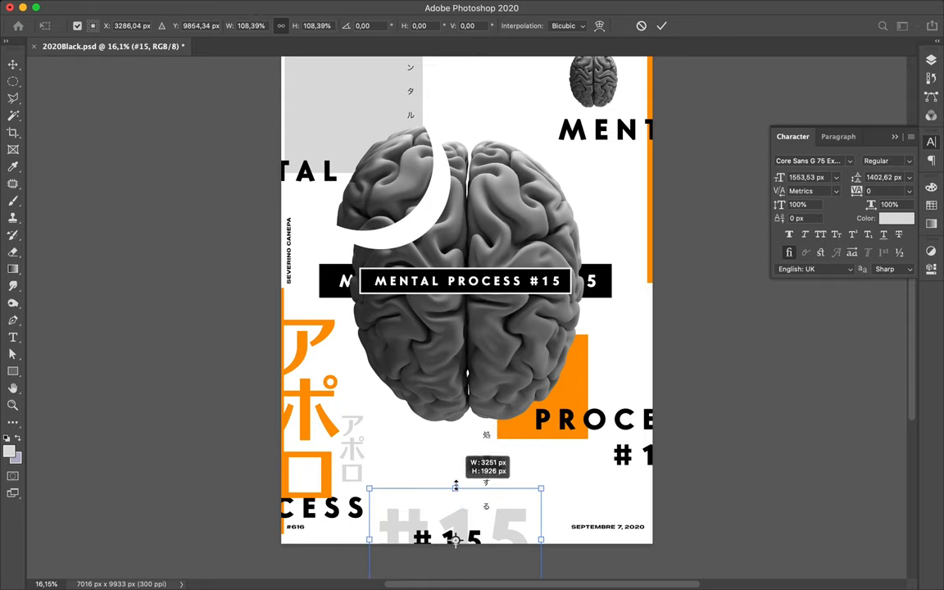
pyautogui.moveTo(455, 485); pyautogui.dragTo(455, 482)
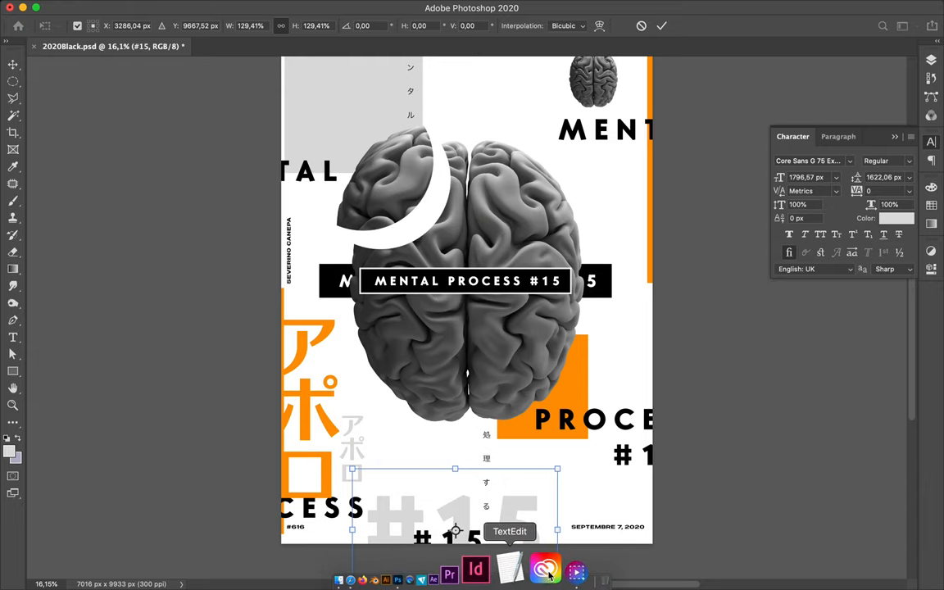
pyautogui.moveTo(541, 567)
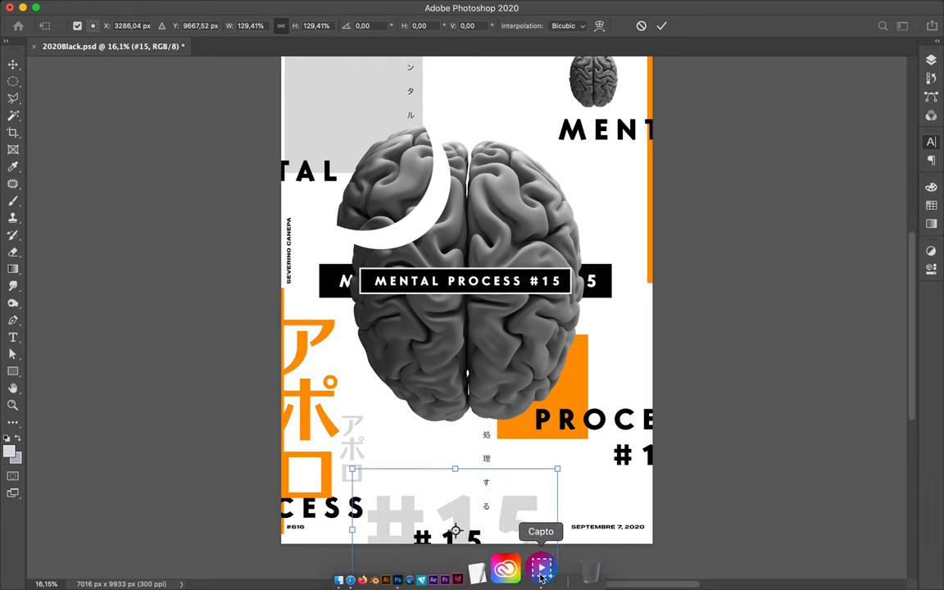
pyautogui.click(541, 567)
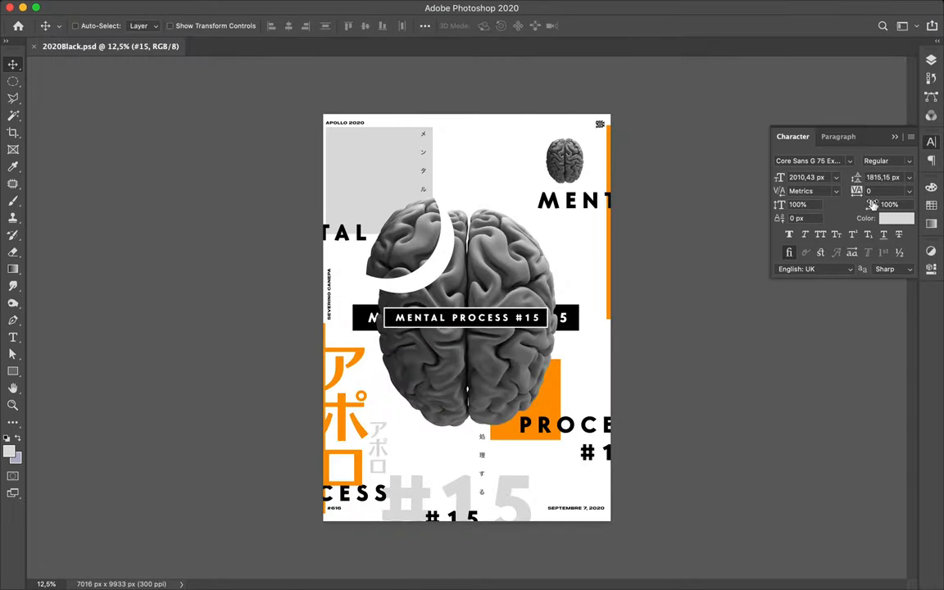
# Step: Set the large grey #15's kerning to -110 and commit the text edit
pyautogui.click(885, 190)
pyautogui.write('-20')
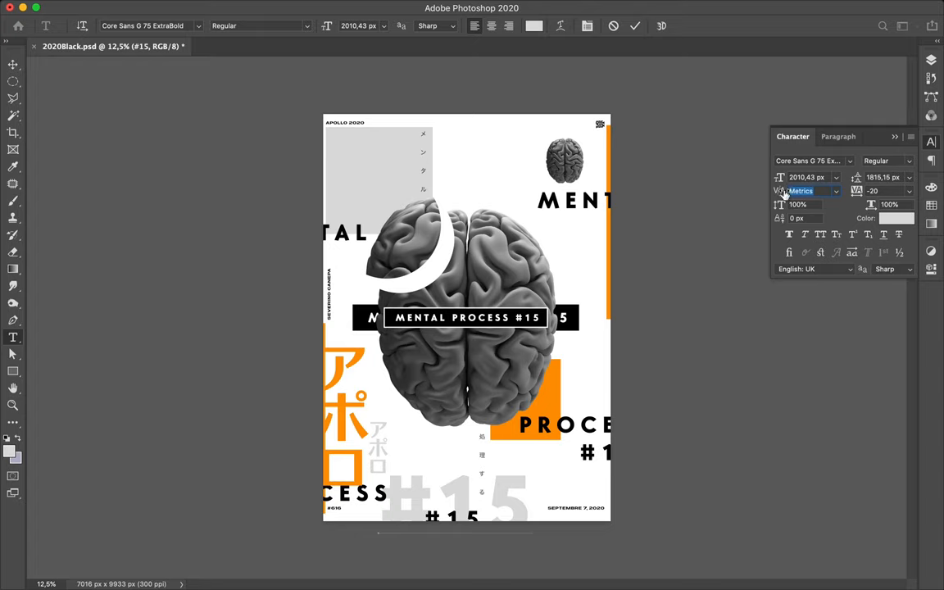
pyautogui.moveTo(781, 191)
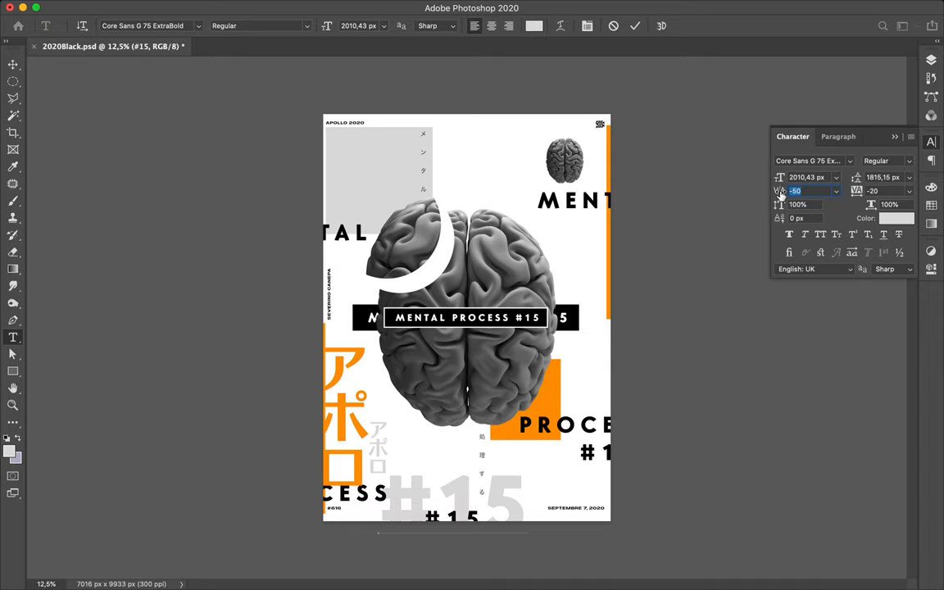
pyautogui.write('-80')
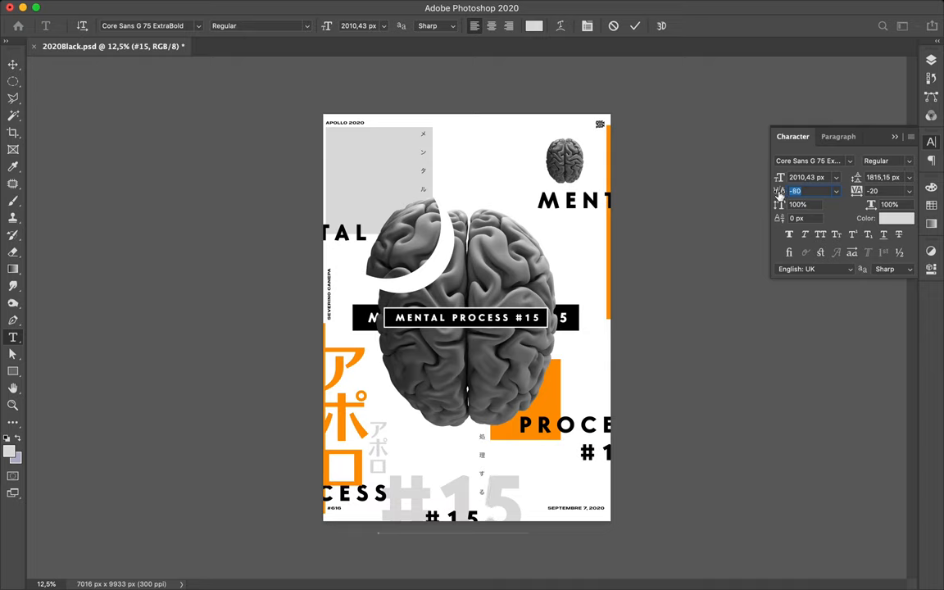
pyautogui.write('-110')
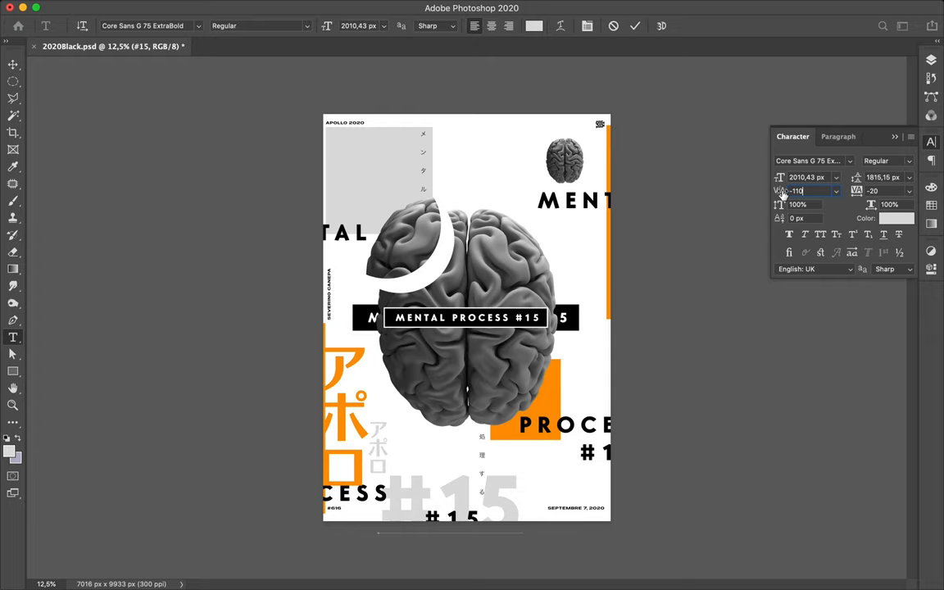
pyautogui.moveTo(789, 191)
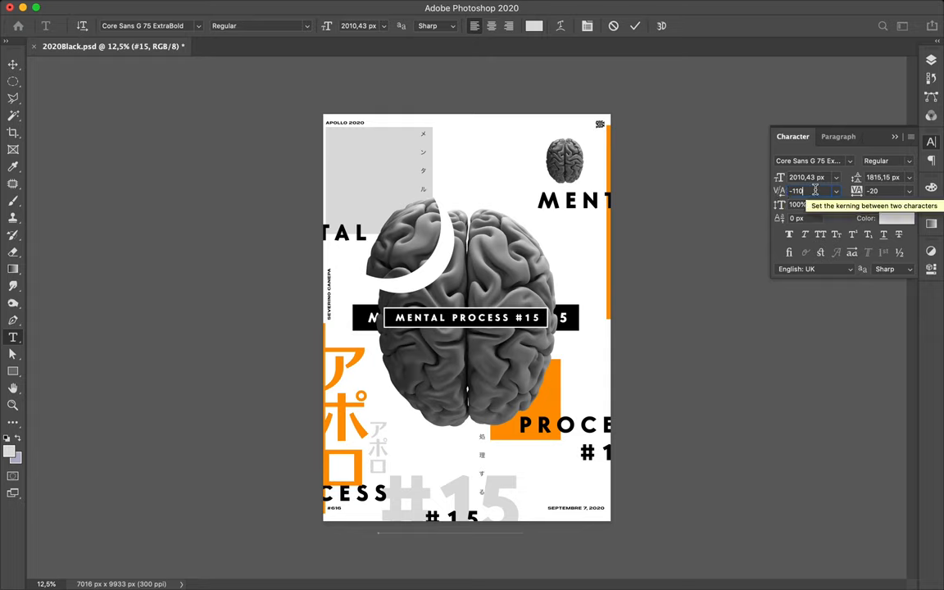
pyautogui.click(873, 190)
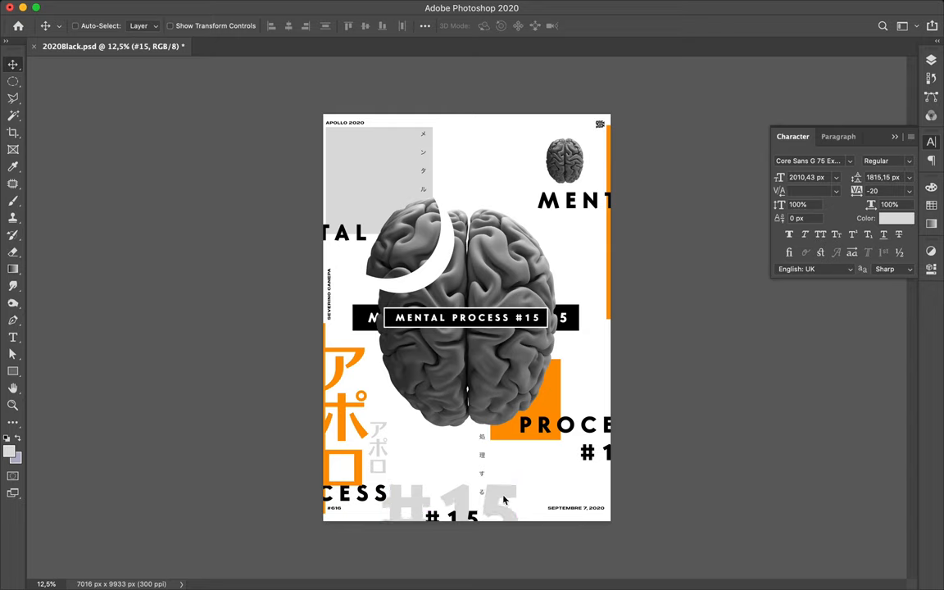
pyautogui.moveTo(508, 501)
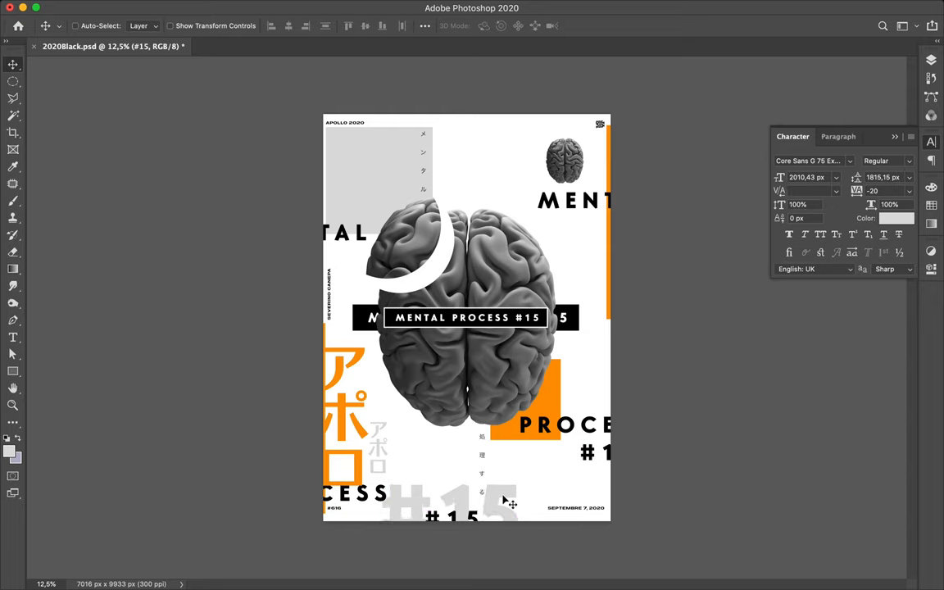
pyautogui.moveTo(536, 501)
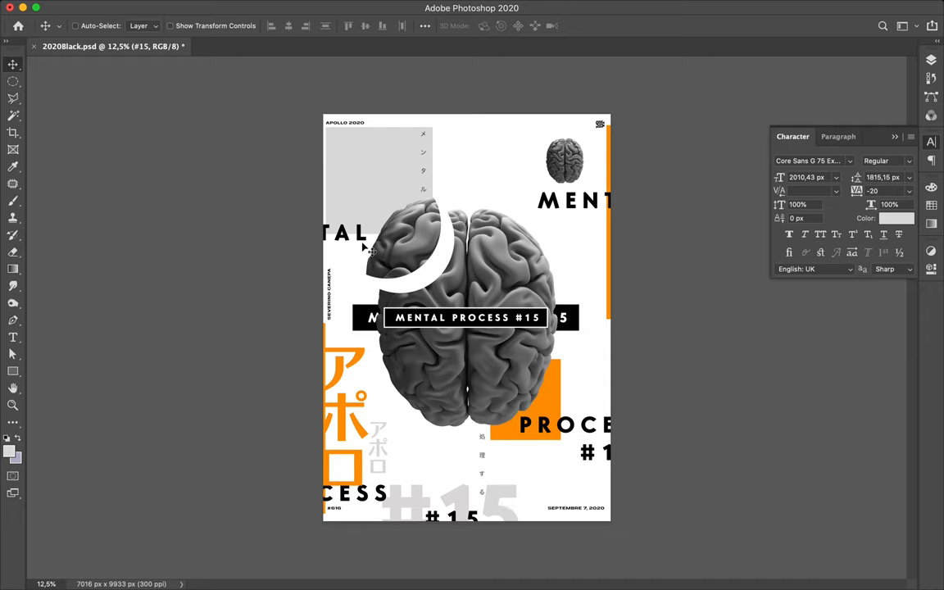
pyautogui.moveTo(469, 498)
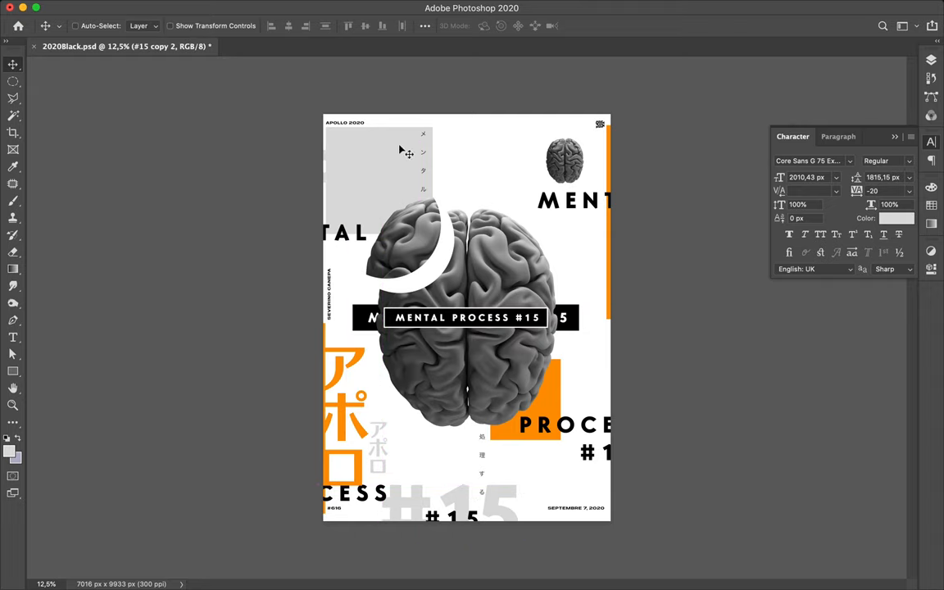
# Step: Set the top-left #15 copy's text colour to white #ffffff
pyautogui.click(895, 218)
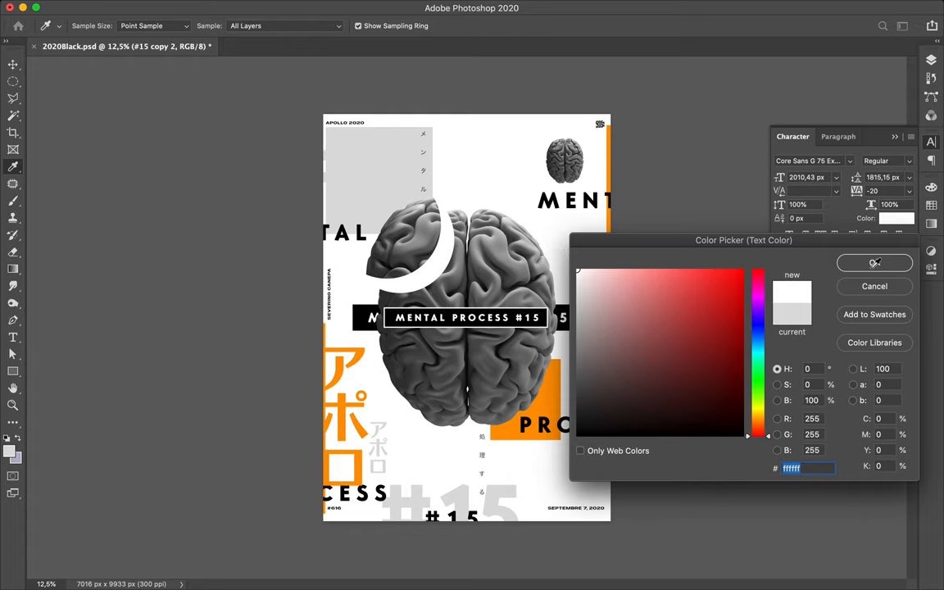
pyautogui.click(873, 262)
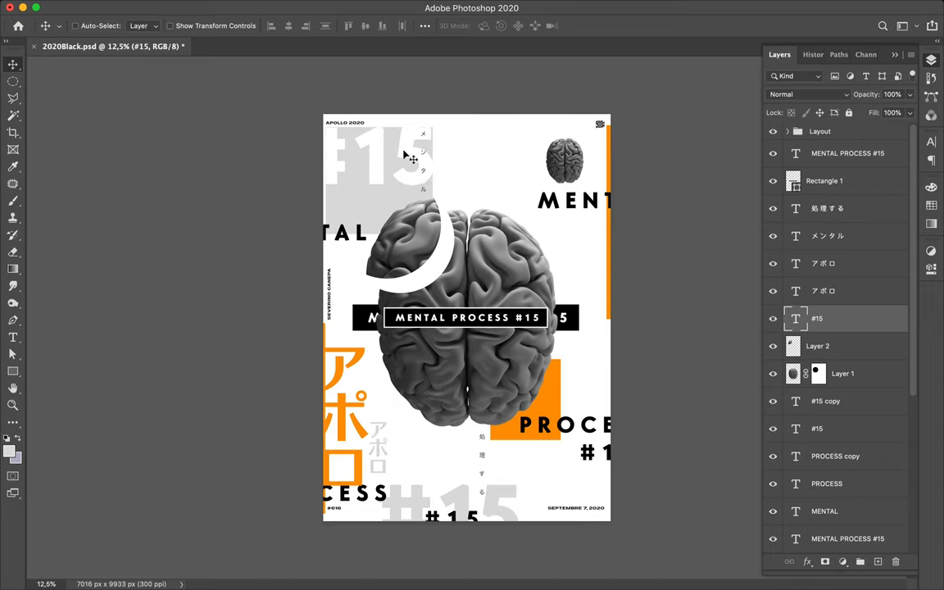
pyautogui.moveTo(401, 149)
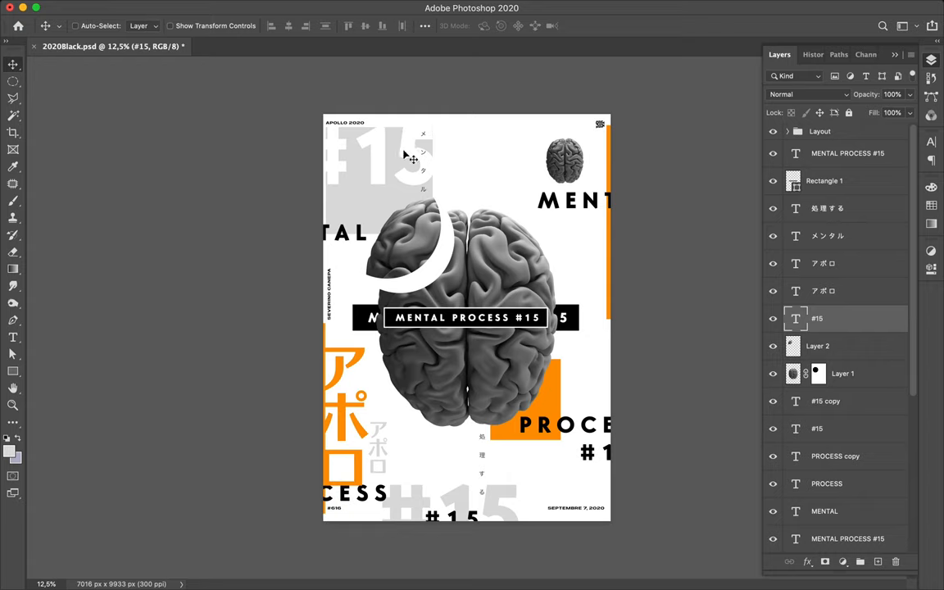
# Step: Slightly enlarge the top-left white #15 by dragging its corner in Free Transform
pyautogui.press('cmd+t')
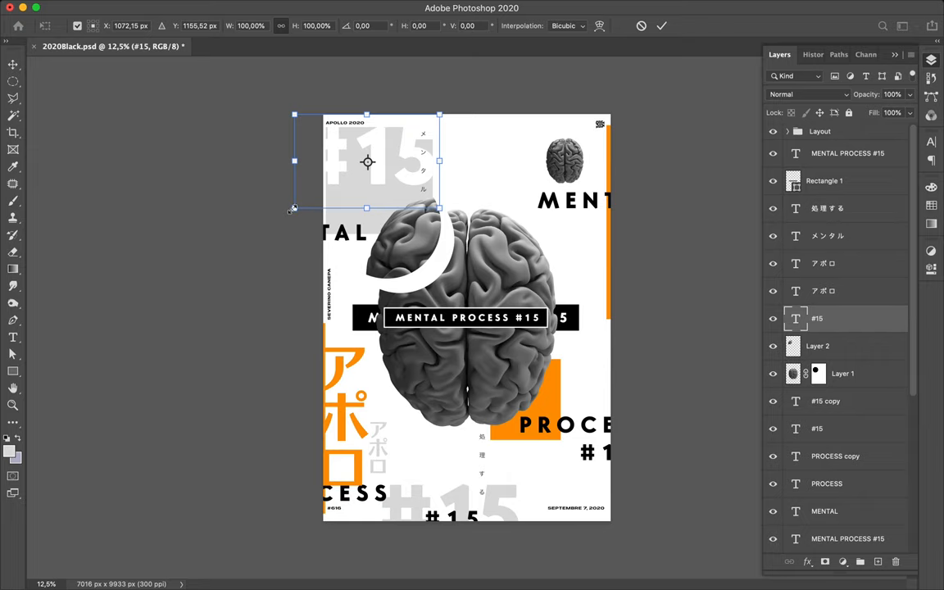
pyautogui.moveTo(294, 208); pyautogui.dragTo(291, 209)
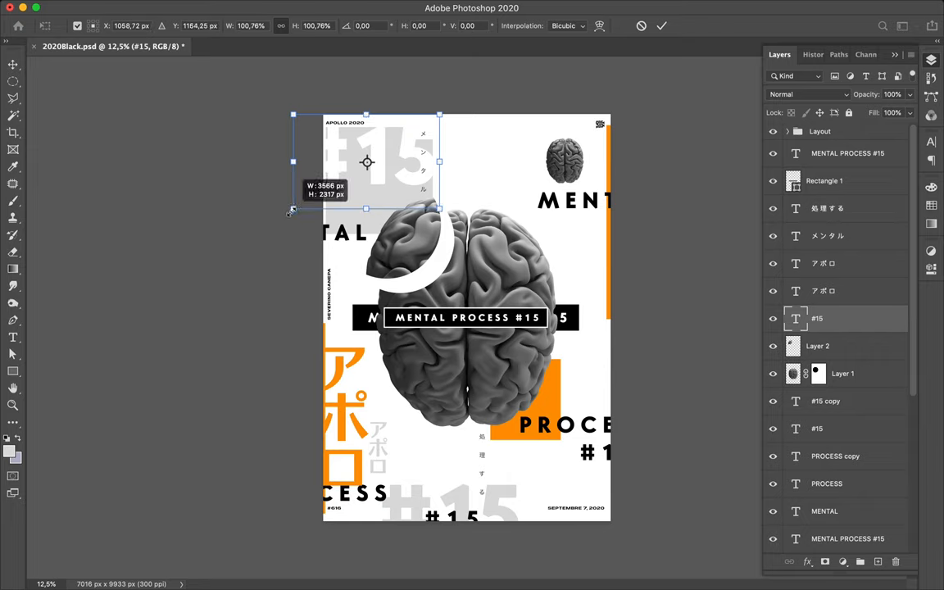
pyautogui.moveTo(294, 209); pyautogui.dragTo(290, 212)
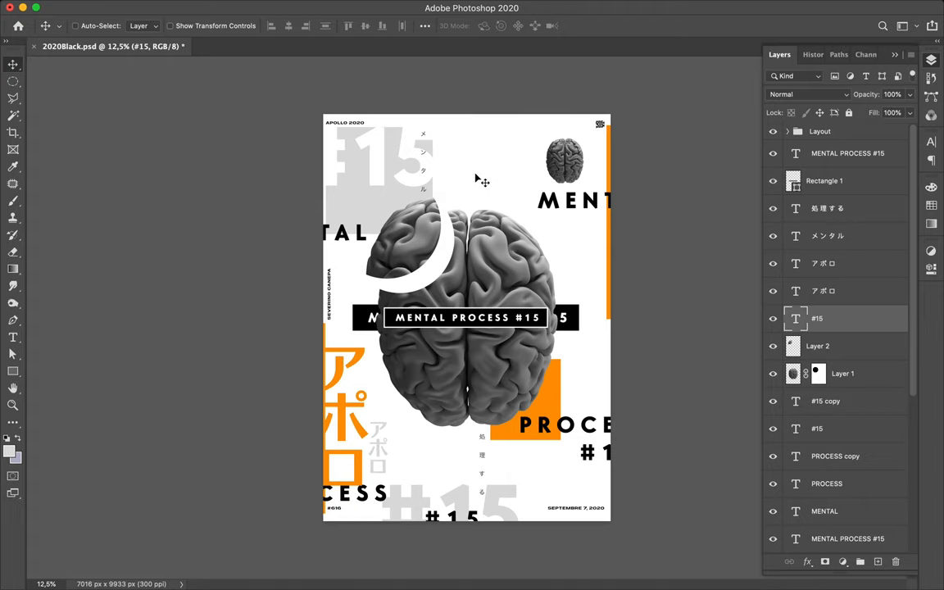
pyautogui.moveTo(861, 391)
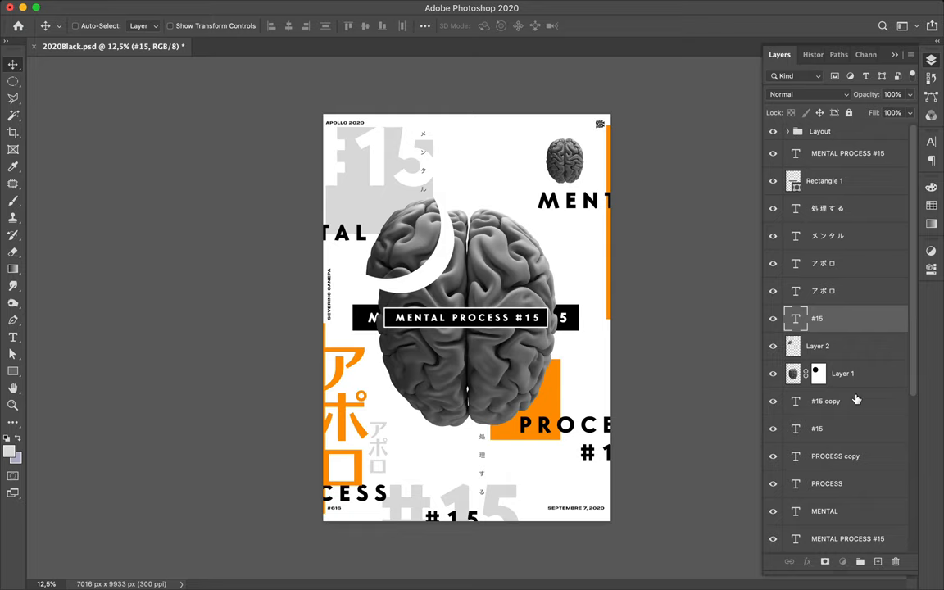
pyautogui.click(825, 400)
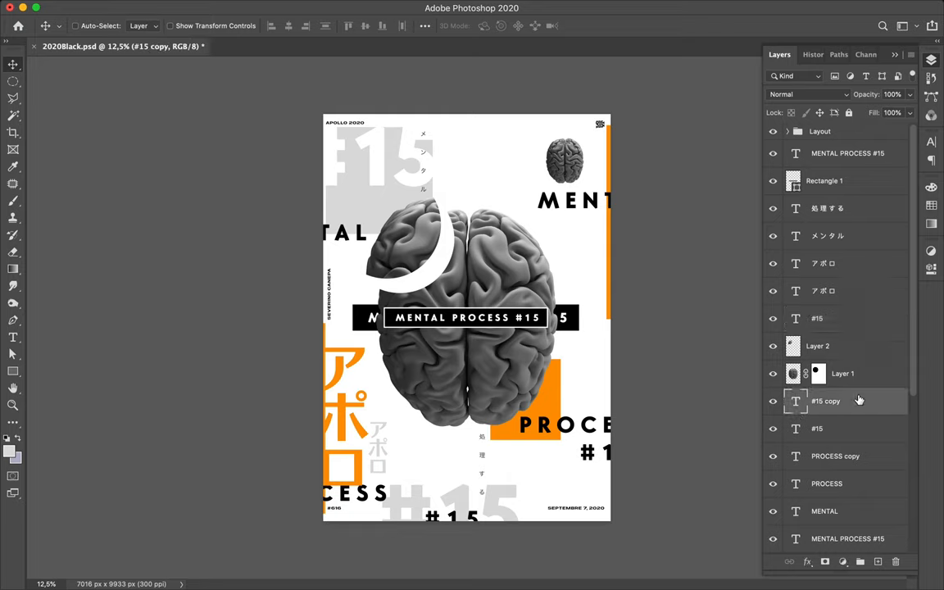
pyautogui.moveTo(41, 349)
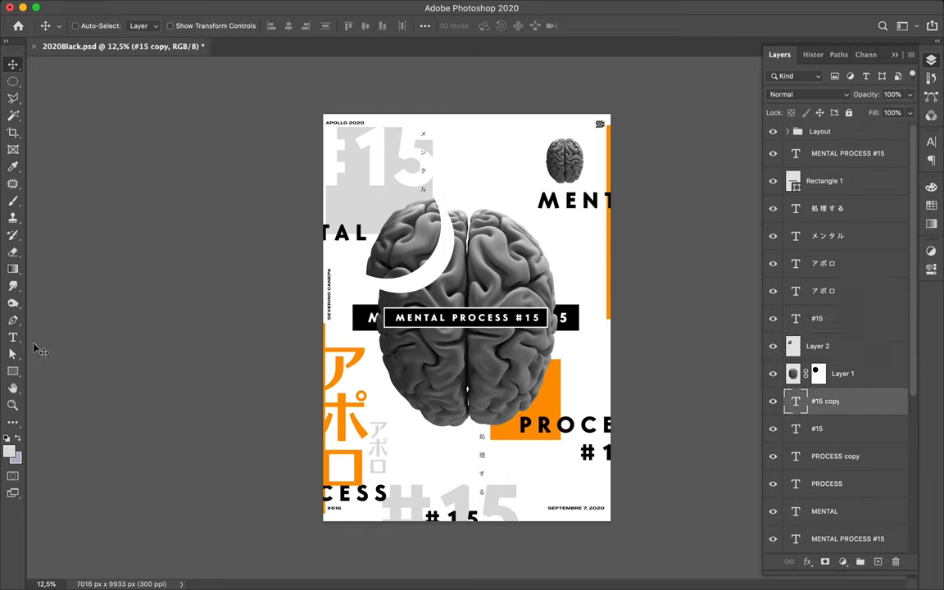
pyautogui.moveTo(18, 237)
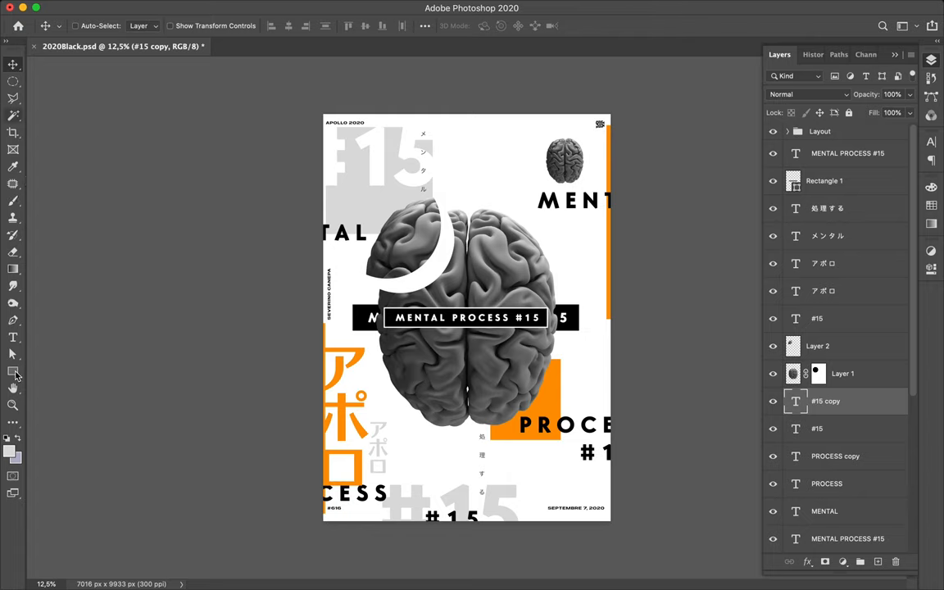
# Step: Draw a diagonal line shape down onto the brain's upper left with the Line tool
pyautogui.click(13, 371)
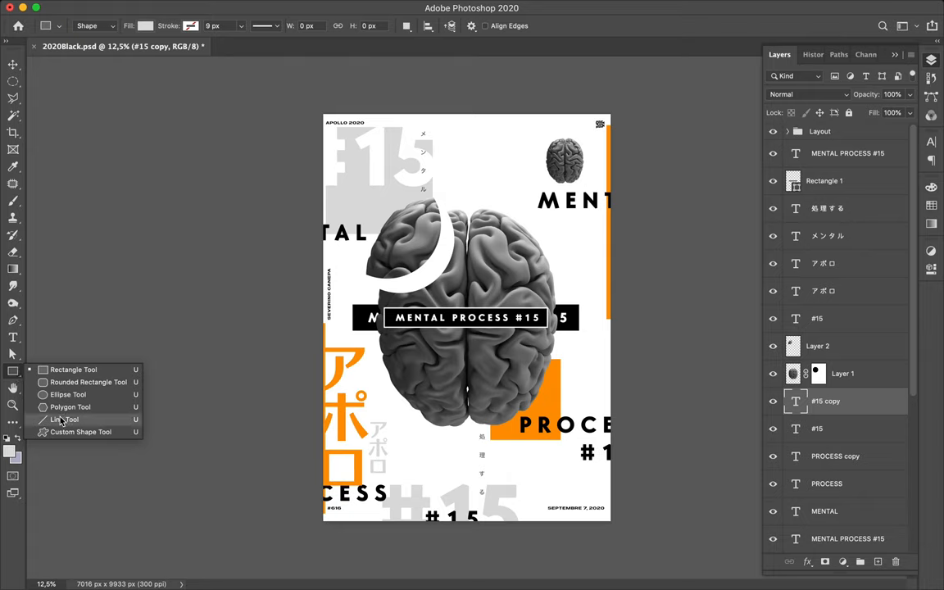
pyautogui.click(65, 418)
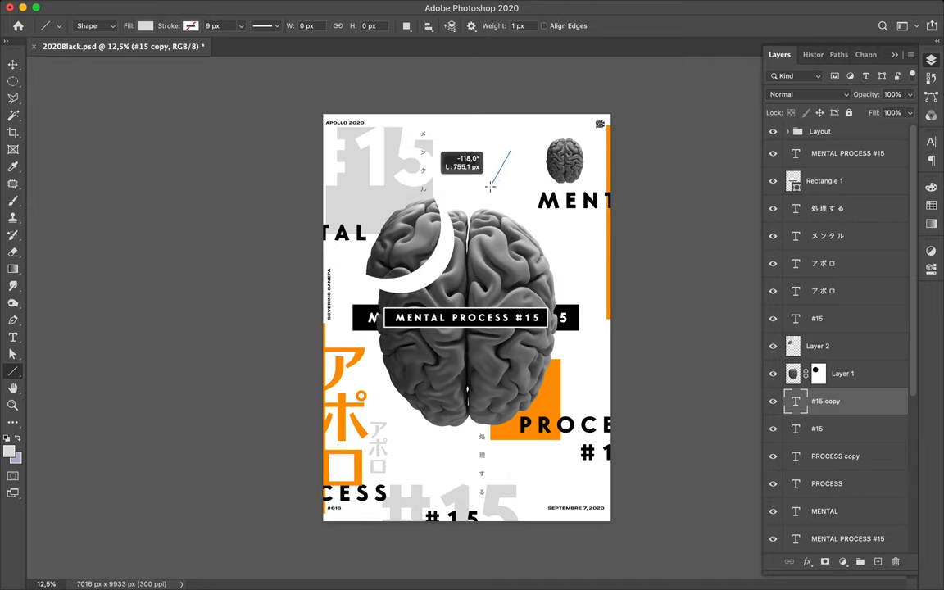
pyautogui.moveTo(490, 187); pyautogui.dragTo(471, 211)
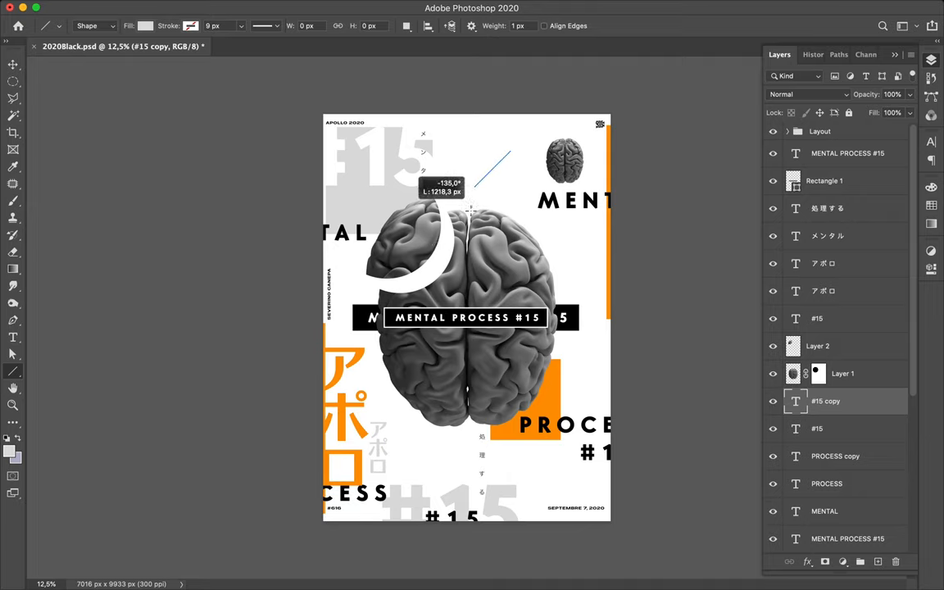
pyautogui.moveTo(471, 209); pyautogui.dragTo(381, 274)
pyautogui.write('19')
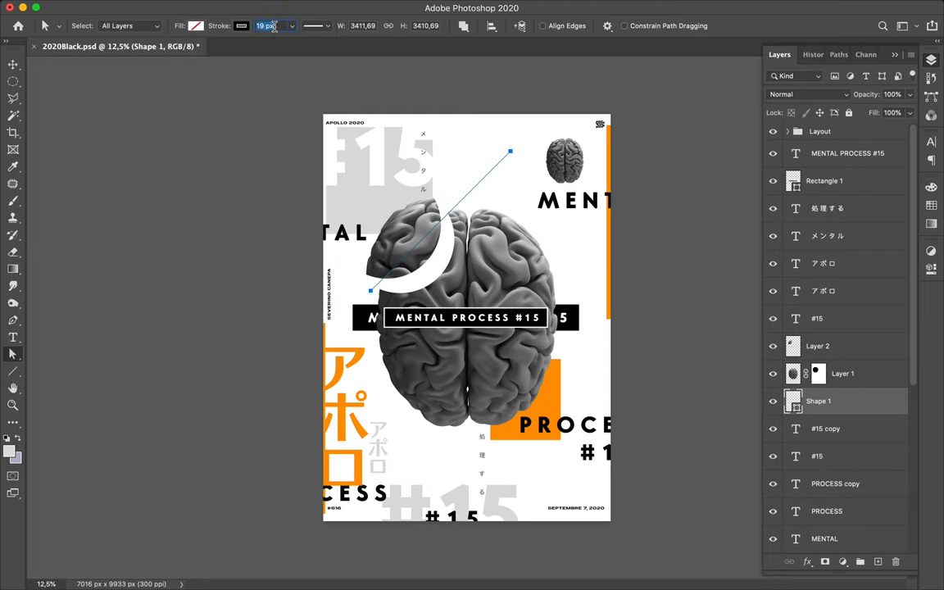
# Step: Try stroke widths of 39 px and 49 px, then select the field for 99 px
pyautogui.write('39 px')
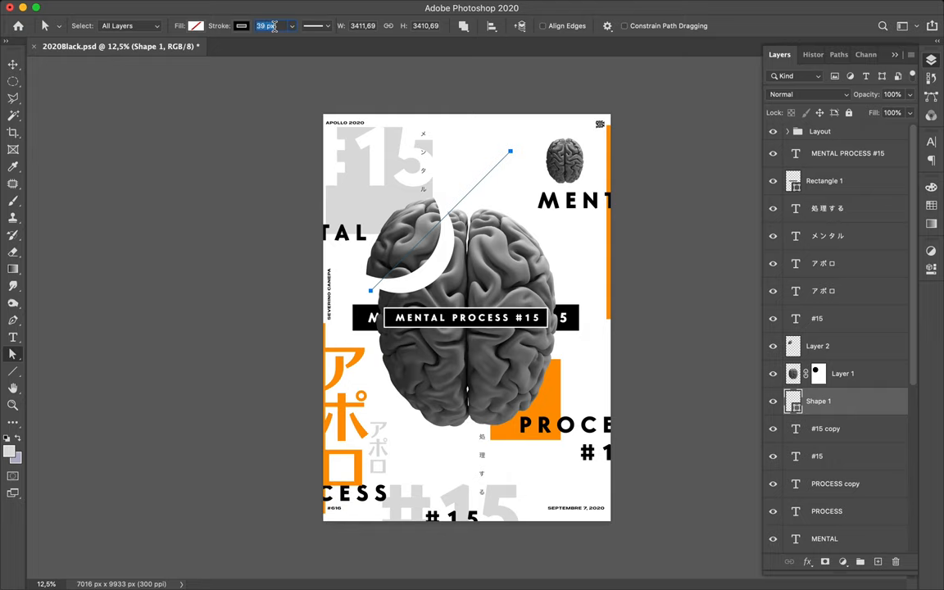
pyautogui.write('49 px')
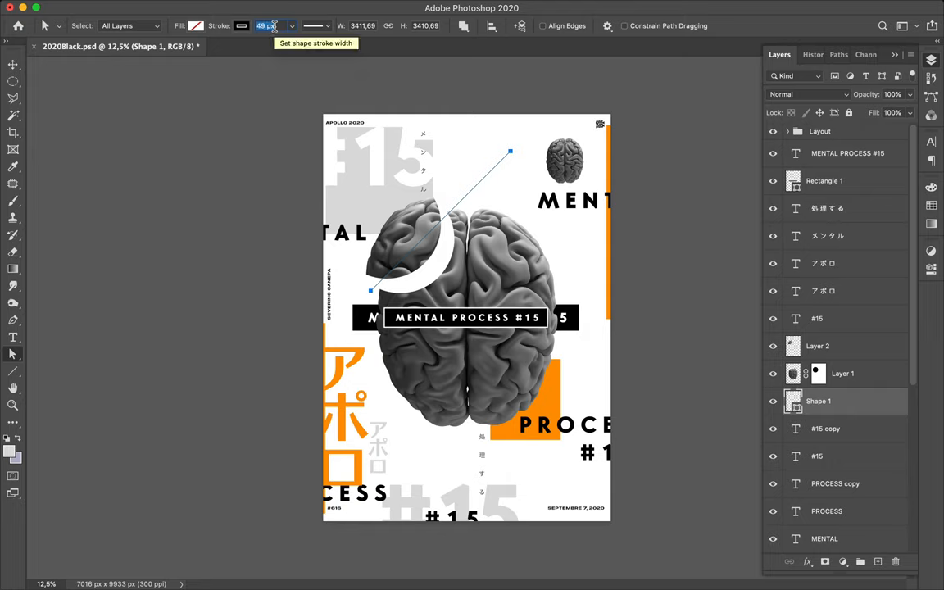
pyautogui.moveTo(469, 184)
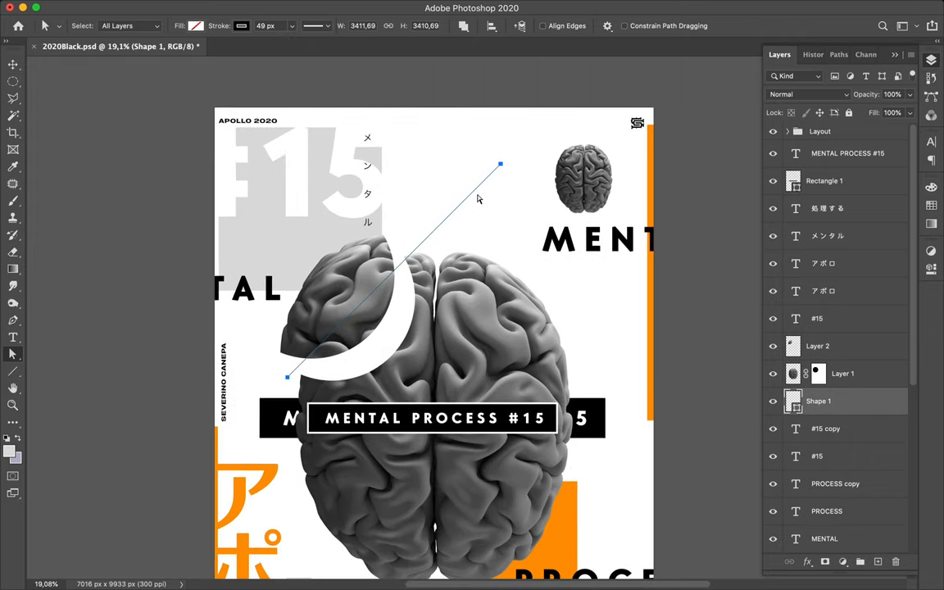
pyautogui.moveTo(320, 100)
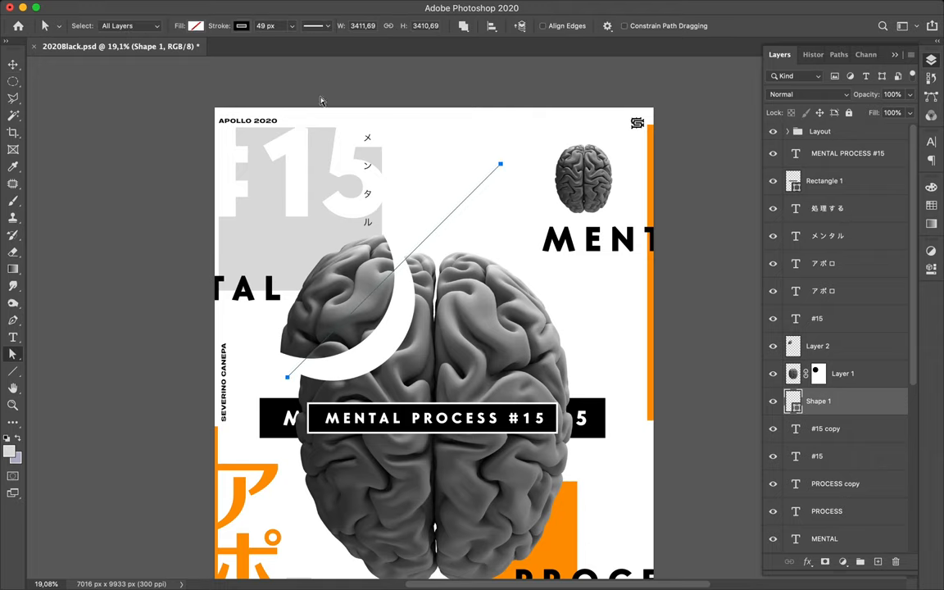
pyautogui.tripleClick(265, 25)
pyautogui.write('99')
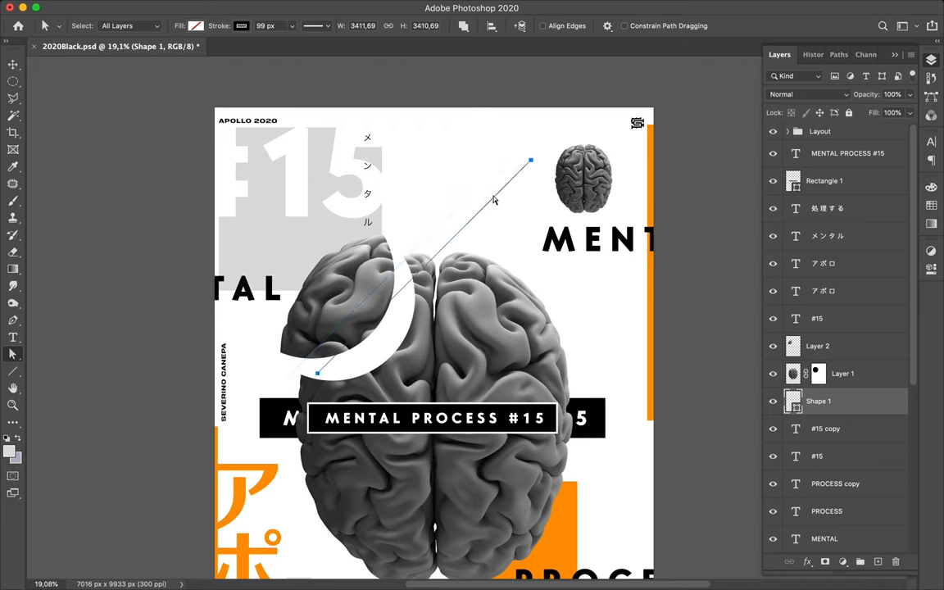
pyautogui.moveTo(281, 40)
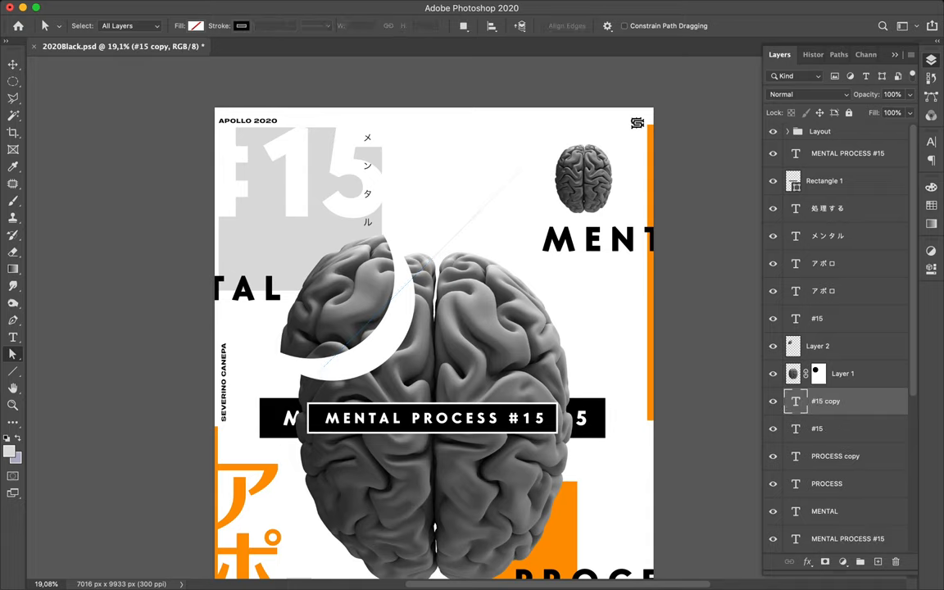
# Step: Select and then deselect the leftover diagonal path to clear its outline
pyautogui.click(13, 65)
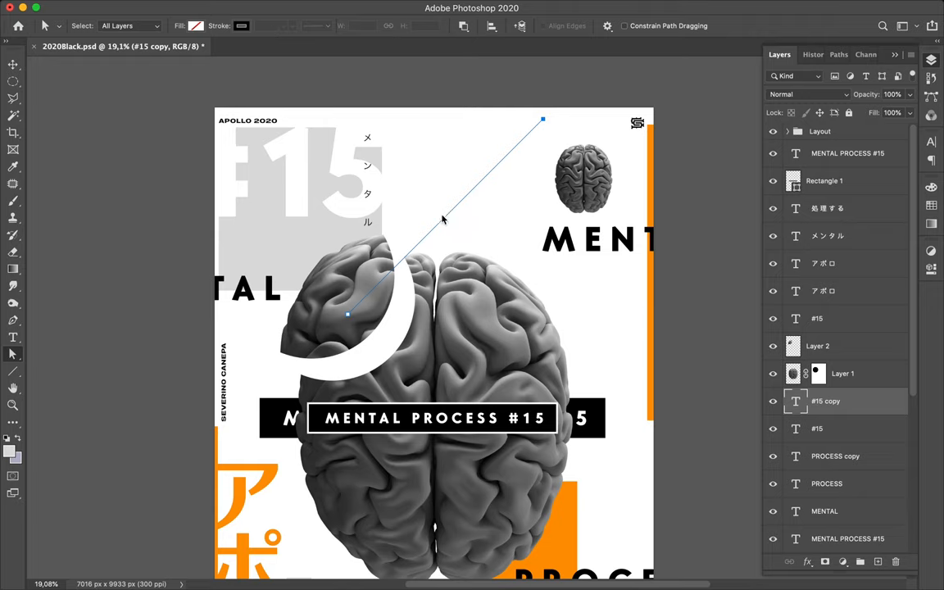
pyautogui.moveTo(444, 220)
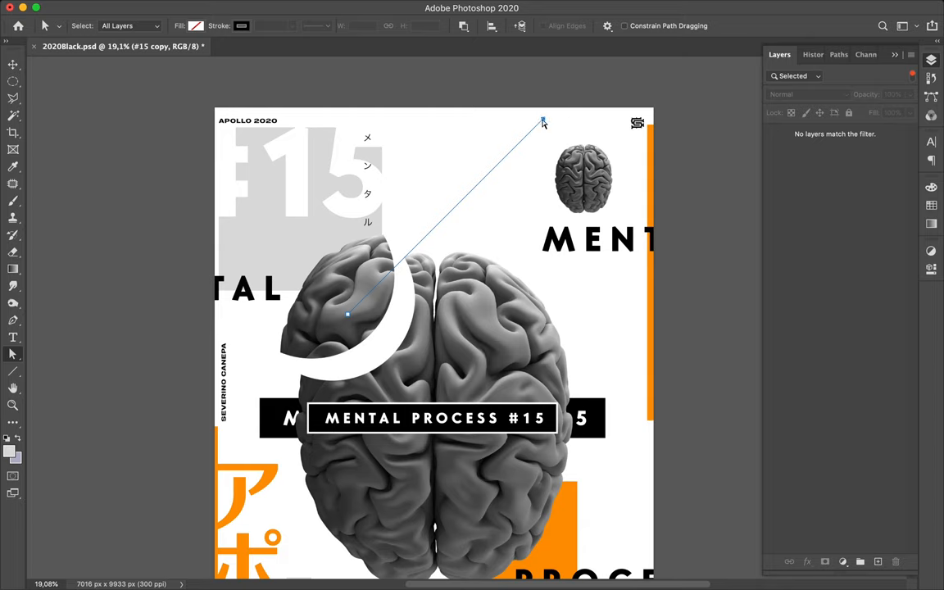
pyautogui.moveTo(380, 306)
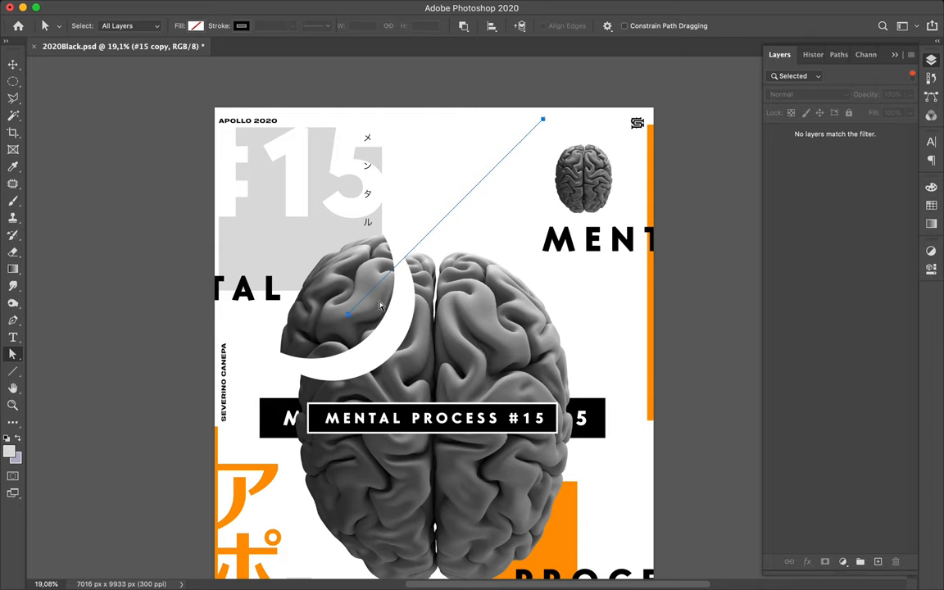
pyautogui.click(12, 65)
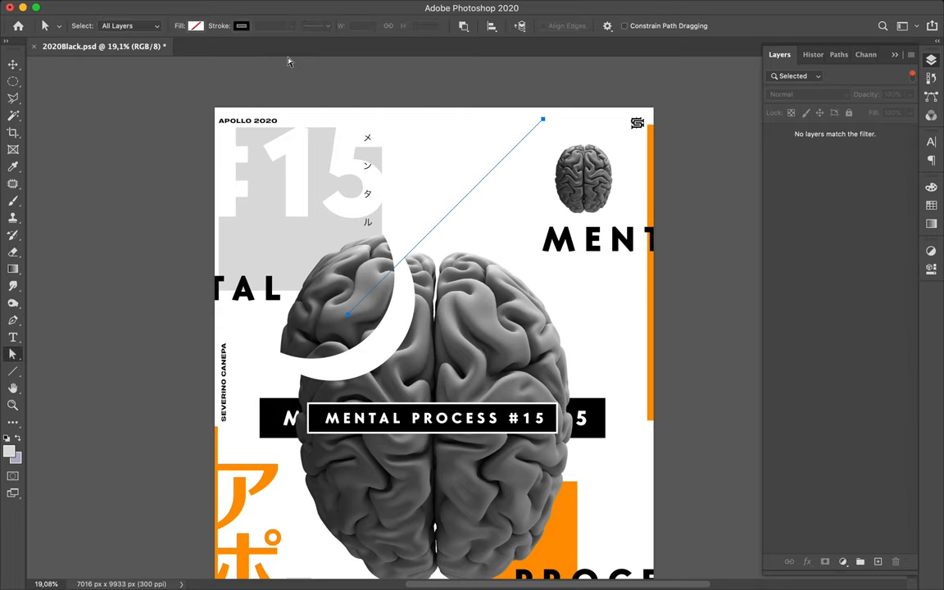
pyautogui.moveTo(480, 136)
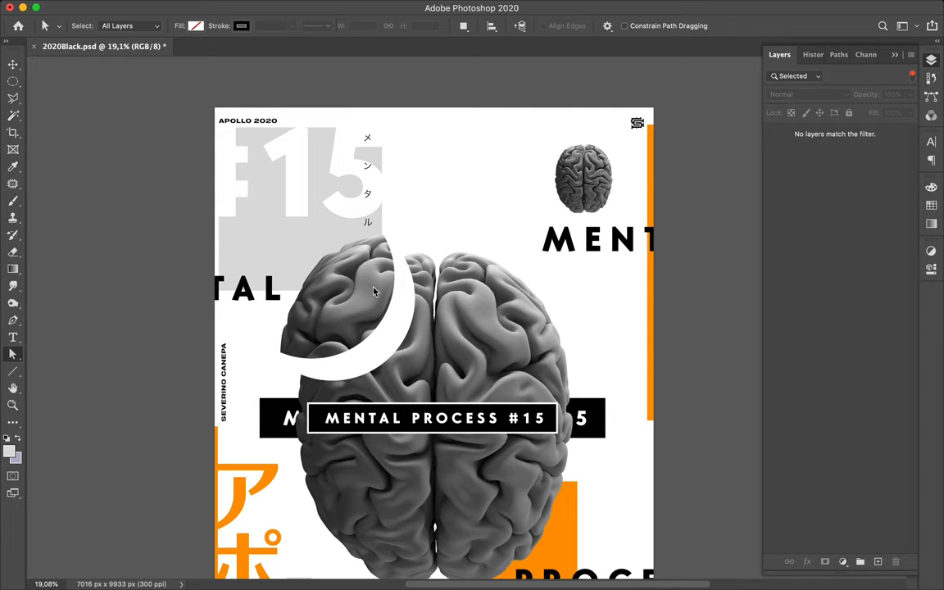
pyautogui.moveTo(354, 310)
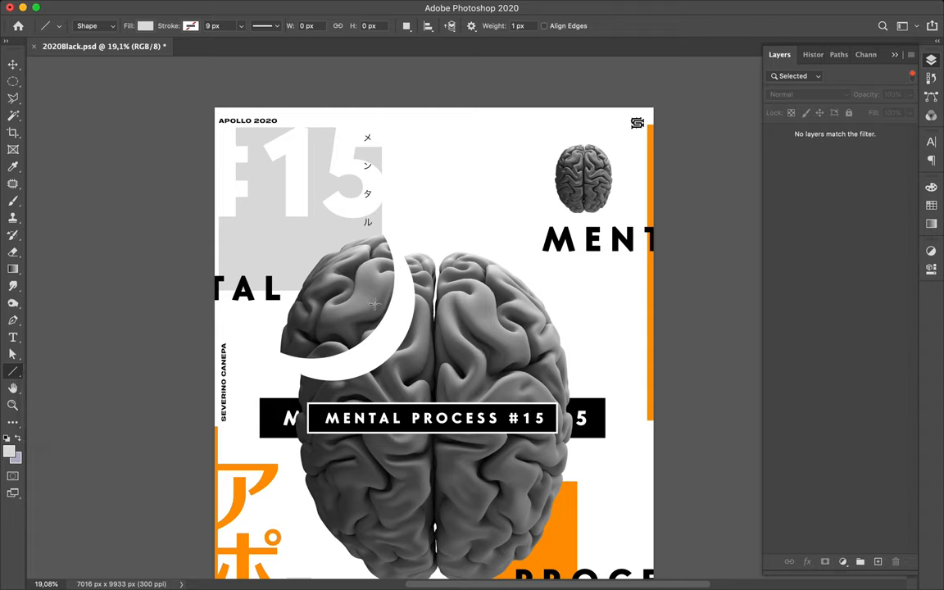
pyautogui.moveTo(443, 152)
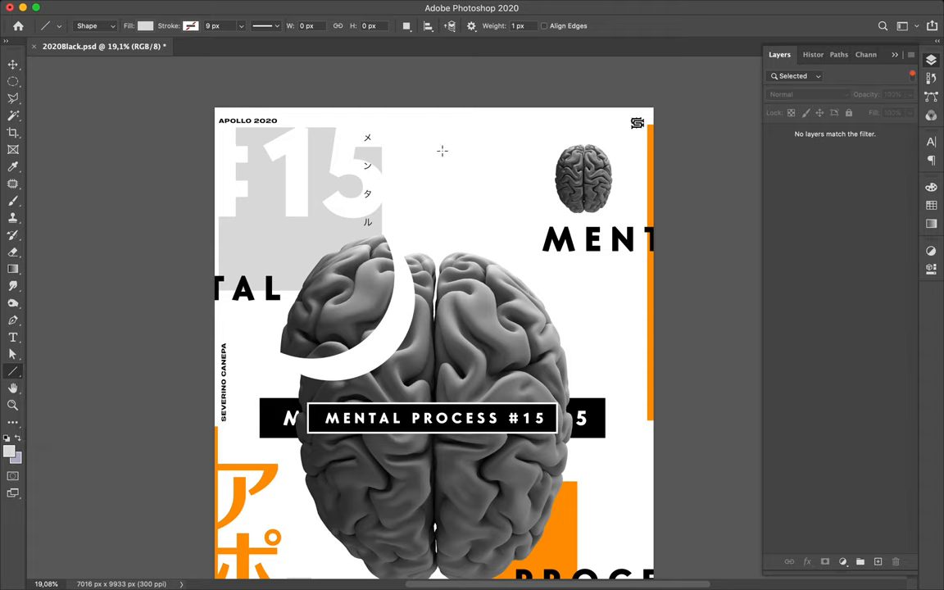
# Step: Draw a 45° line up to the top edge, colour its stroke black, width 69
pyautogui.moveTo(248, 367); pyautogui.dragTo(490, 120)
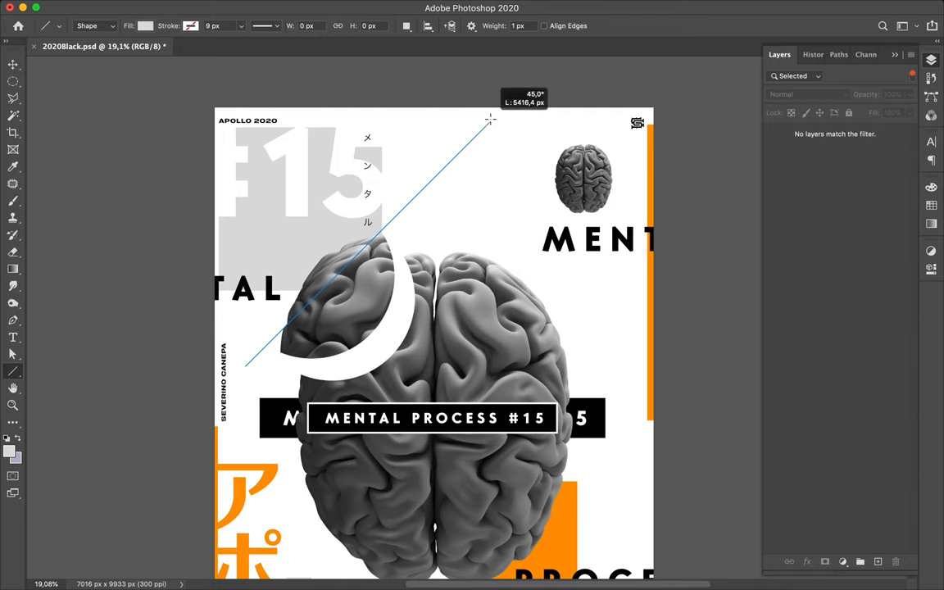
pyautogui.moveTo(246, 366); pyautogui.dragTo(490, 121)
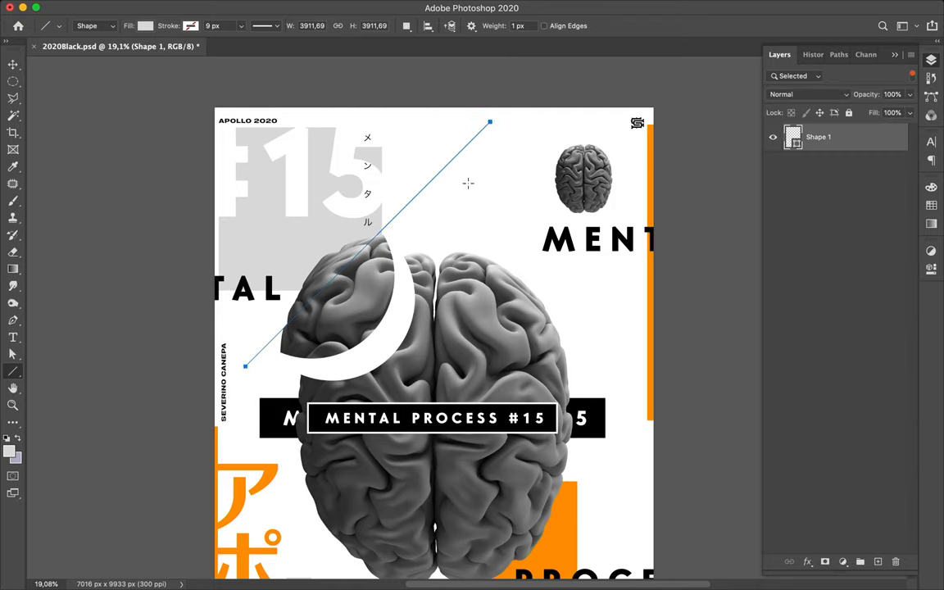
pyautogui.moveTo(318, 112)
pyautogui.write('29')
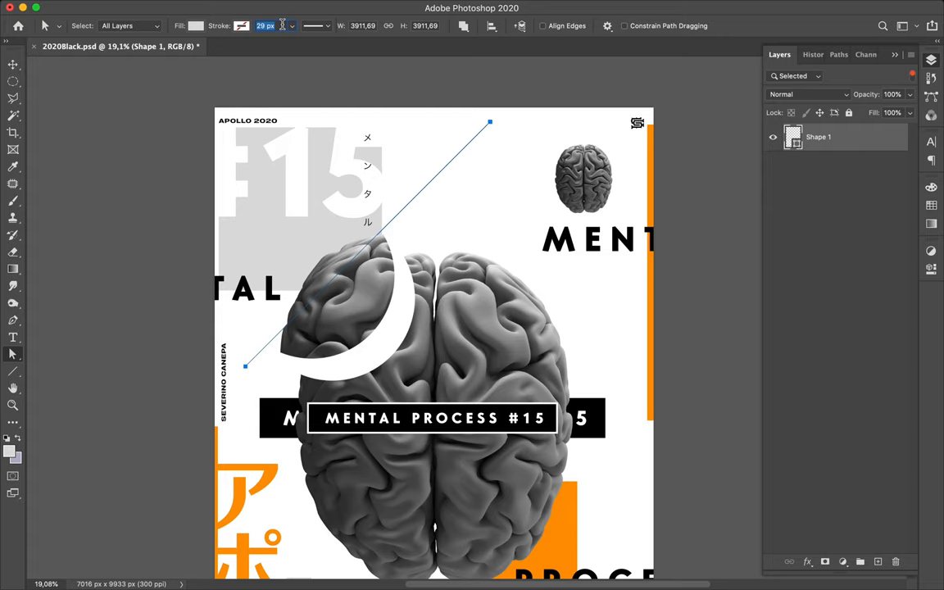
pyautogui.moveTo(460, 170)
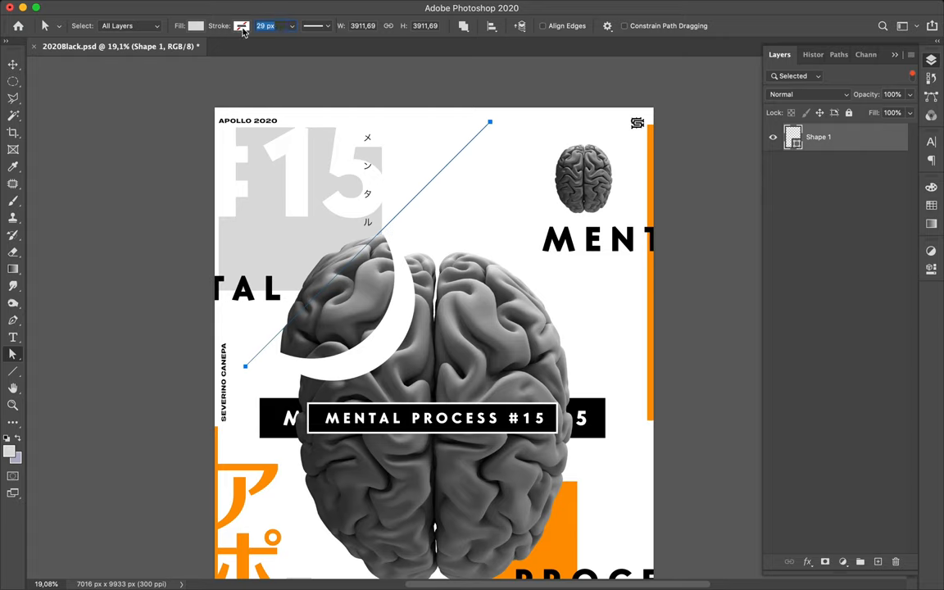
pyautogui.click(243, 26)
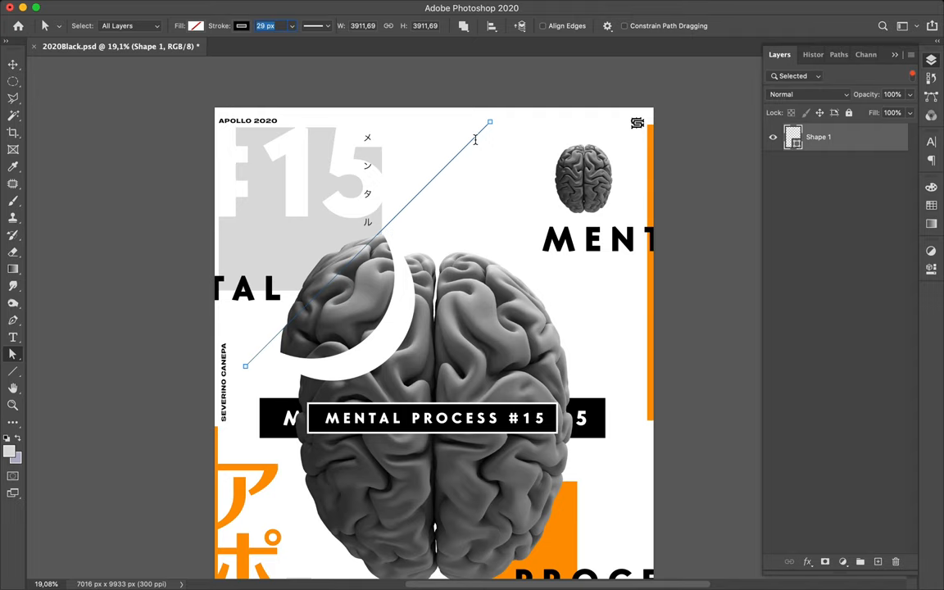
pyautogui.moveTo(704, 4)
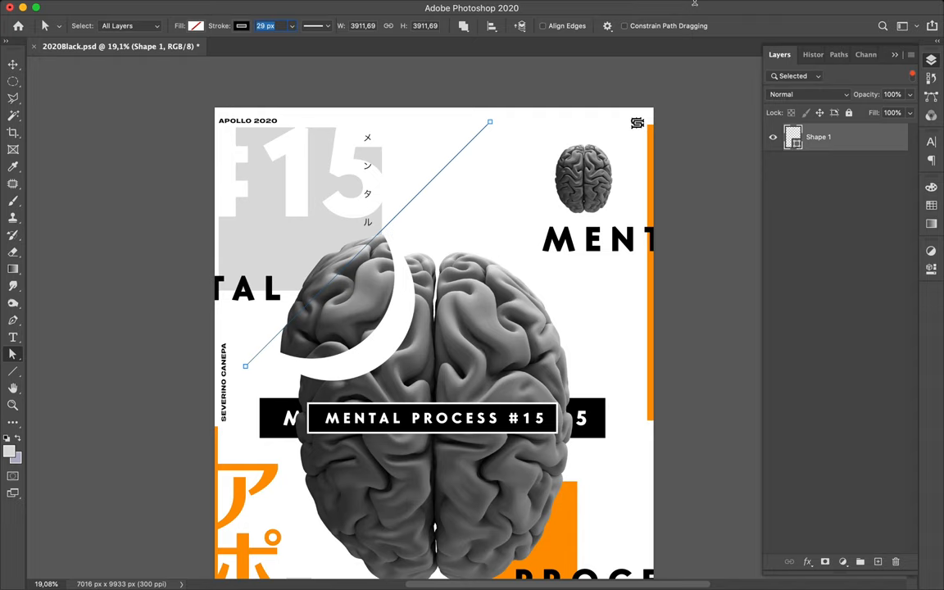
pyautogui.write('69')
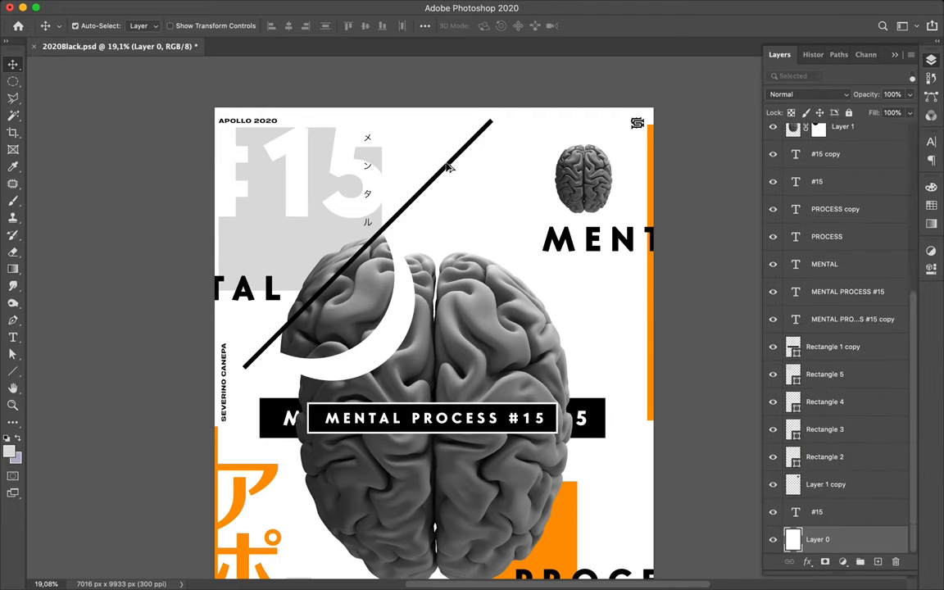
pyautogui.moveTo(445, 173)
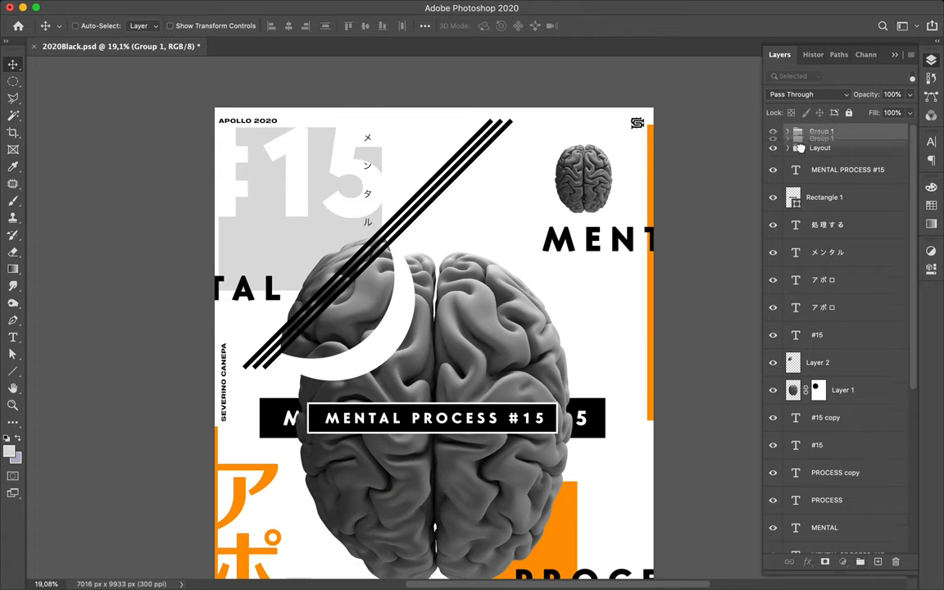
# Step: Move the stripe group to the top of the layer stack and select several stripe copies
pyautogui.click(786, 148)
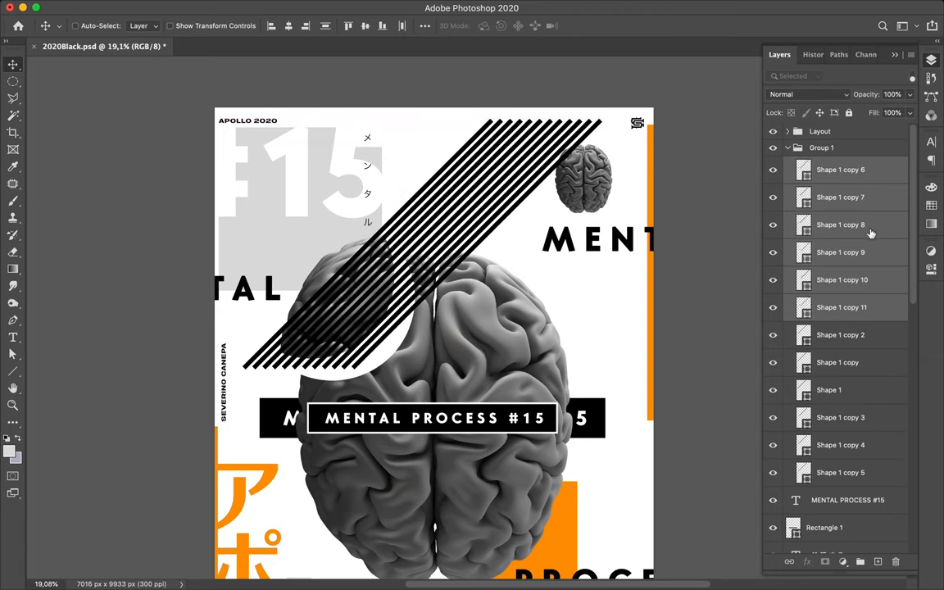
pyautogui.click(840, 472)
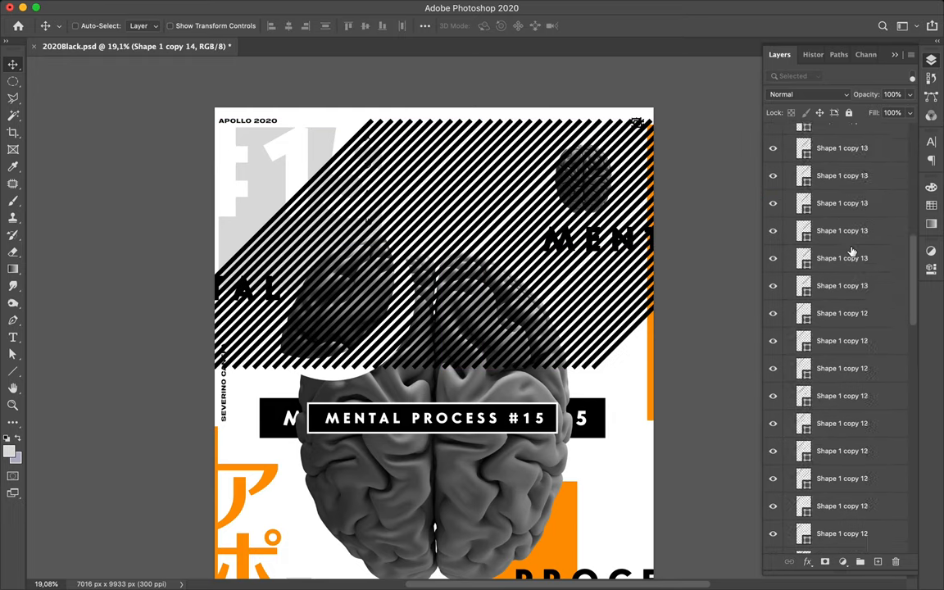
# Step: Open the Move tool's alignment options to distribute the selected stripes with even spacing
pyautogui.scroll(-3)
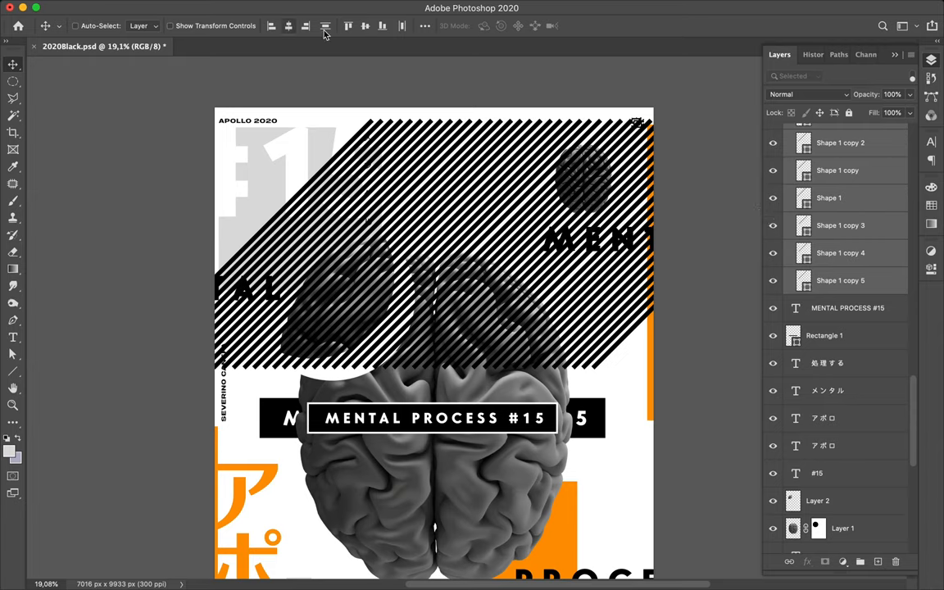
pyautogui.click(425, 26)
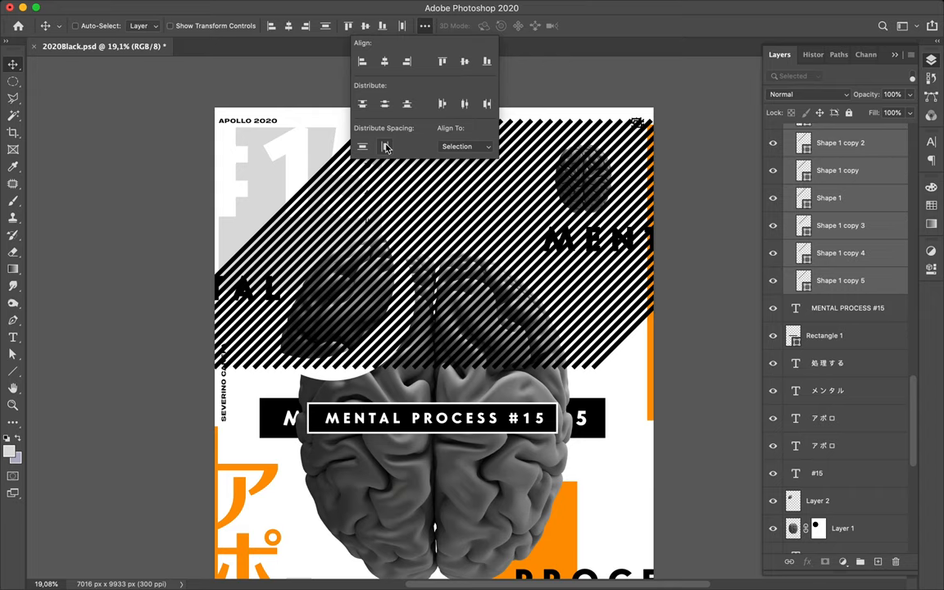
pyautogui.moveTo(683, 172)
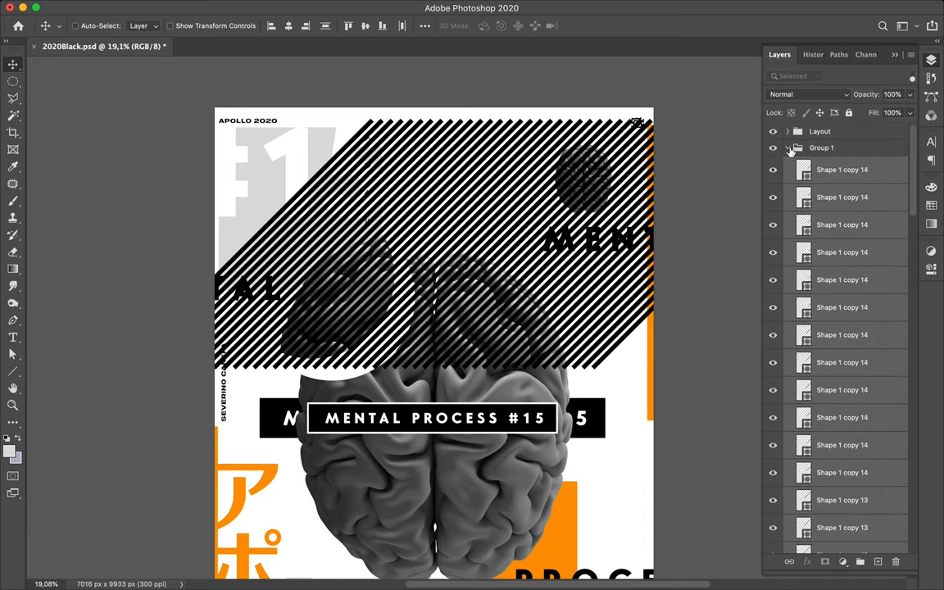
# Step: Collapse the Group 1 stripe group in the Layers panel
pyautogui.click(787, 147)
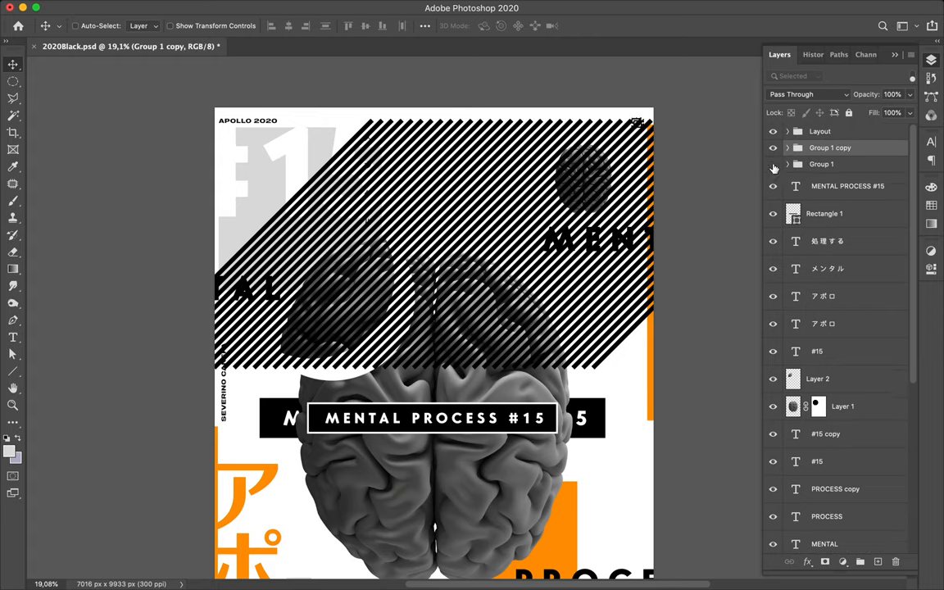
pyautogui.moveTo(775, 167)
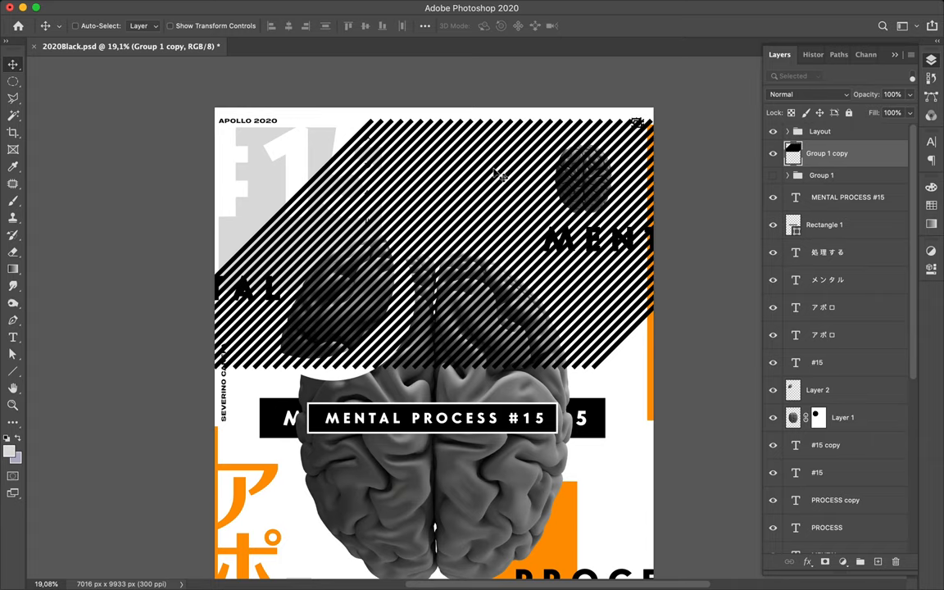
# Step: Switch to the Rectangular Marquee, drag a selection, and move Layer 3 below the Rectangle layers
pyautogui.click(12, 81)
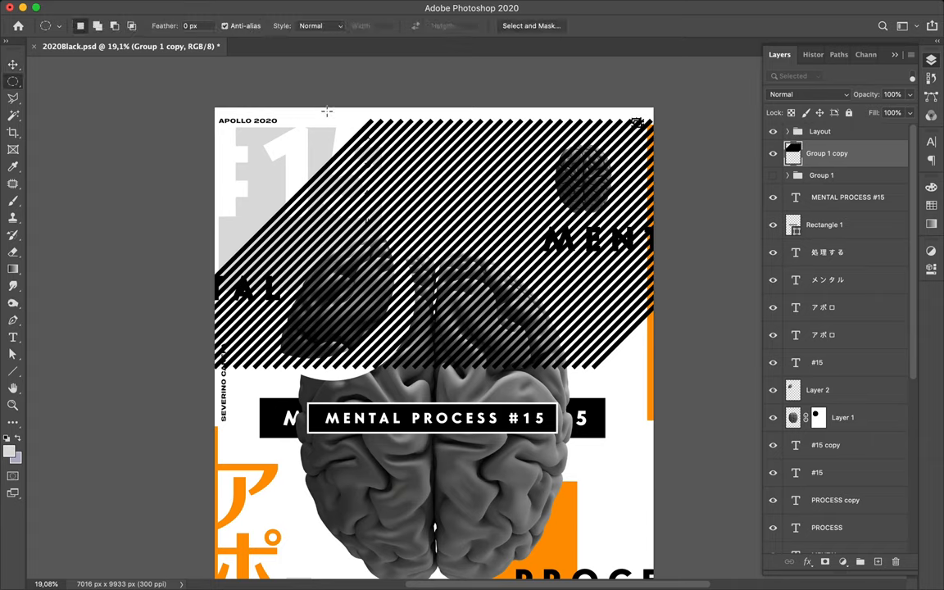
pyautogui.moveTo(592, 168)
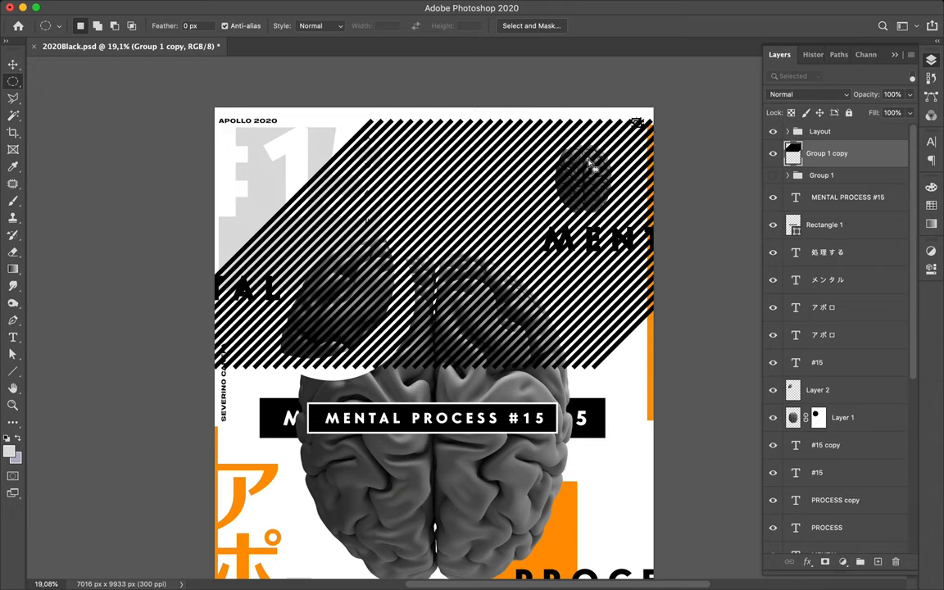
pyautogui.click(13, 81)
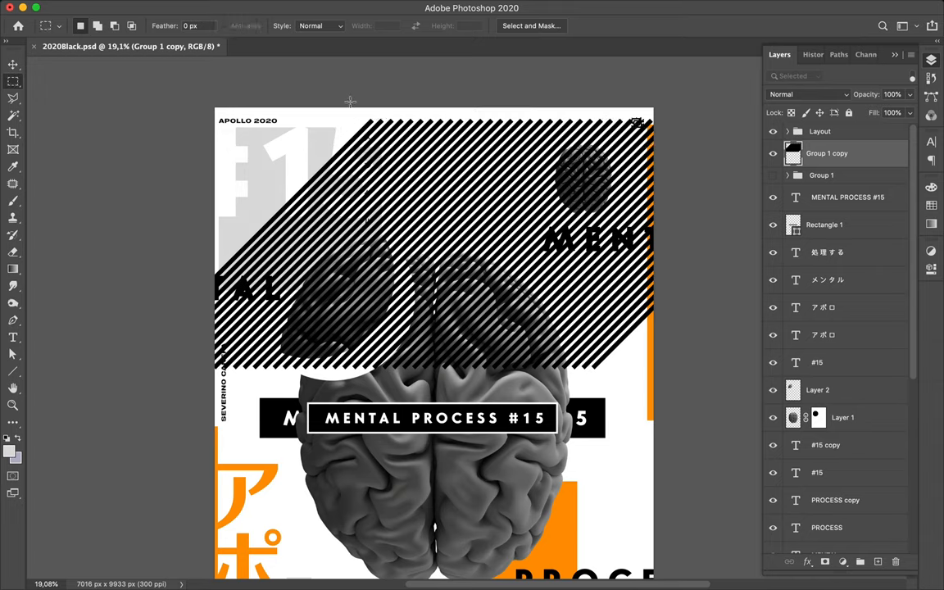
pyautogui.moveTo(350, 101); pyautogui.dragTo(736, 144)
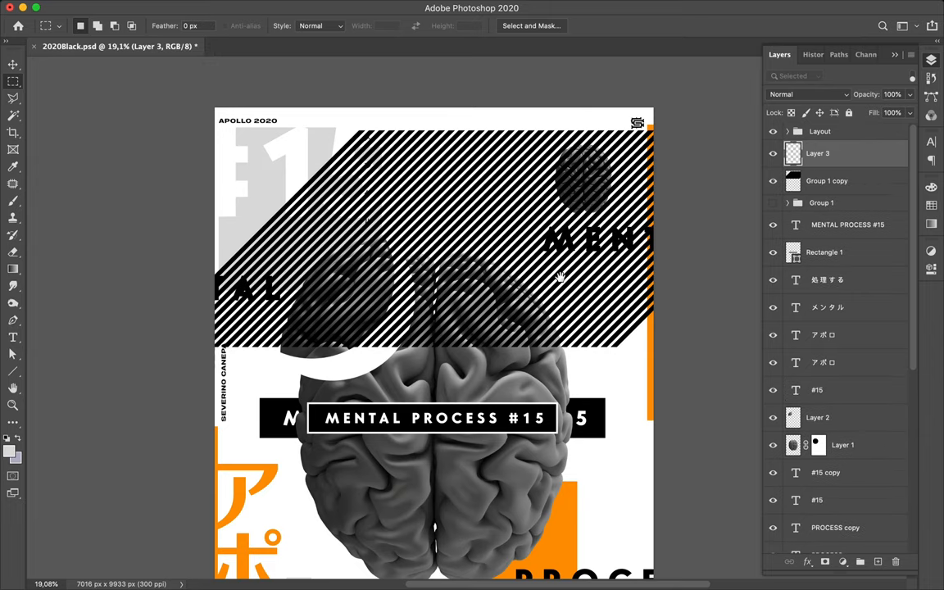
pyautogui.scroll(-3)
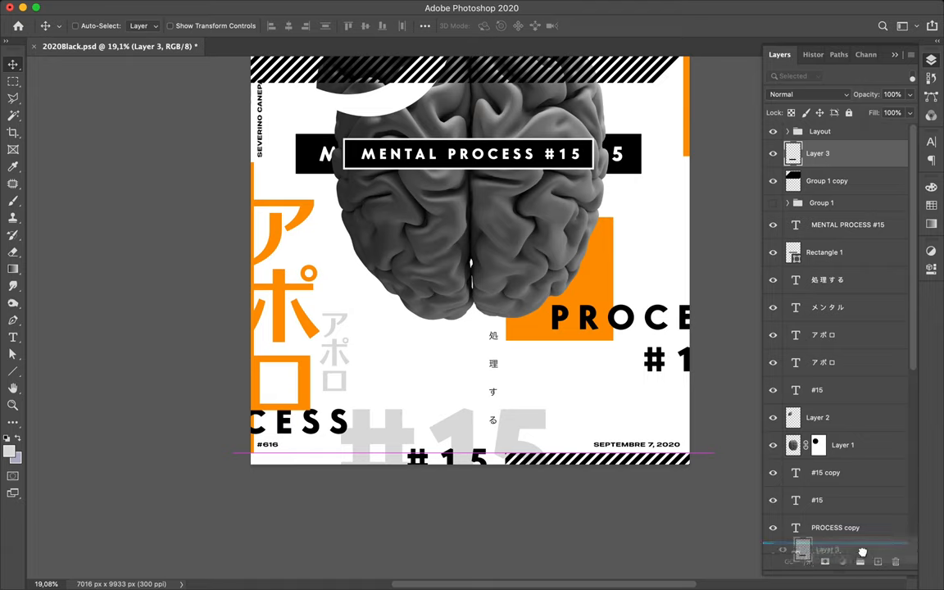
pyautogui.moveTo(837, 541)
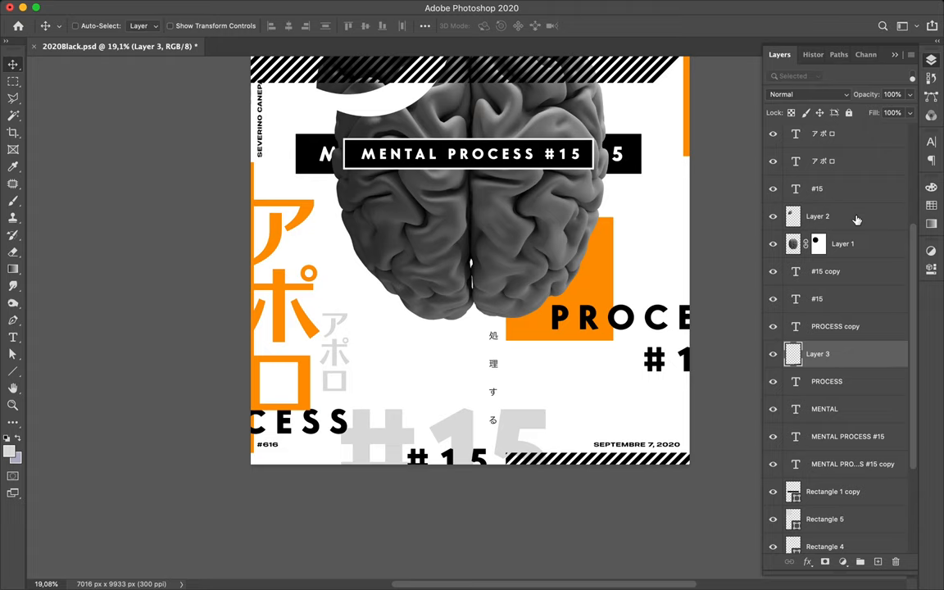
pyautogui.scroll(-3)
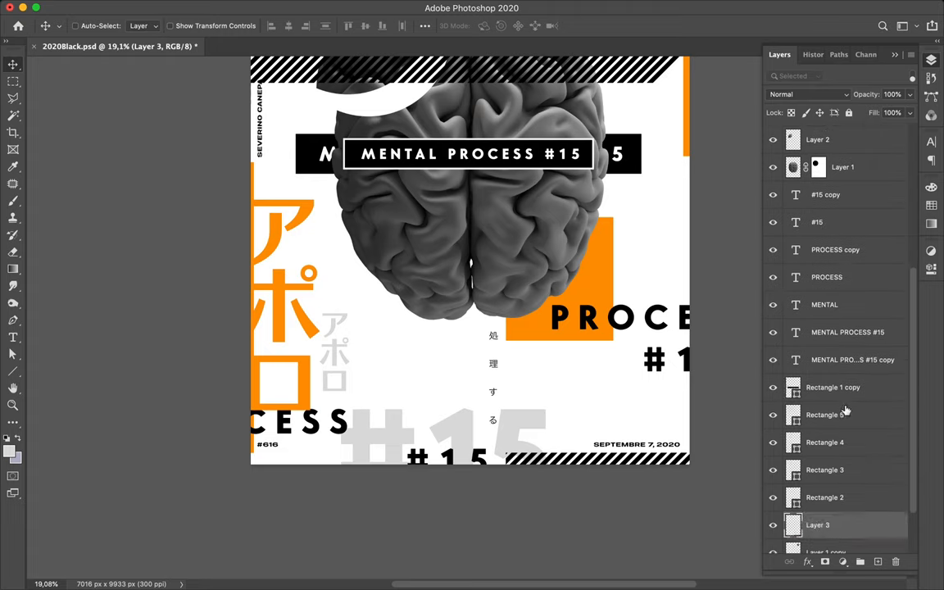
pyautogui.scroll(-3)
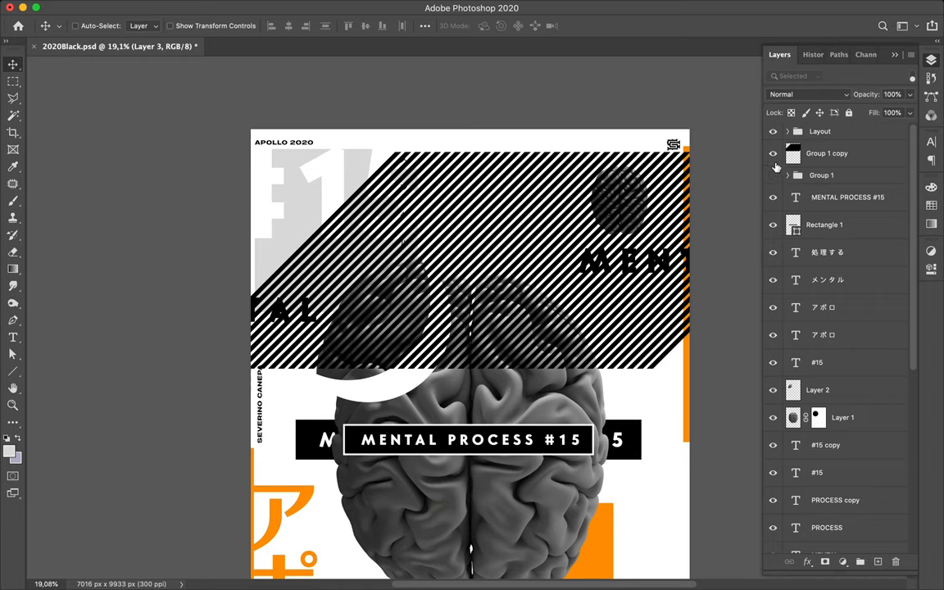
# Step: Show the original Group 1 and duplicate it as Group 1 copy 2
pyautogui.click(827, 153)
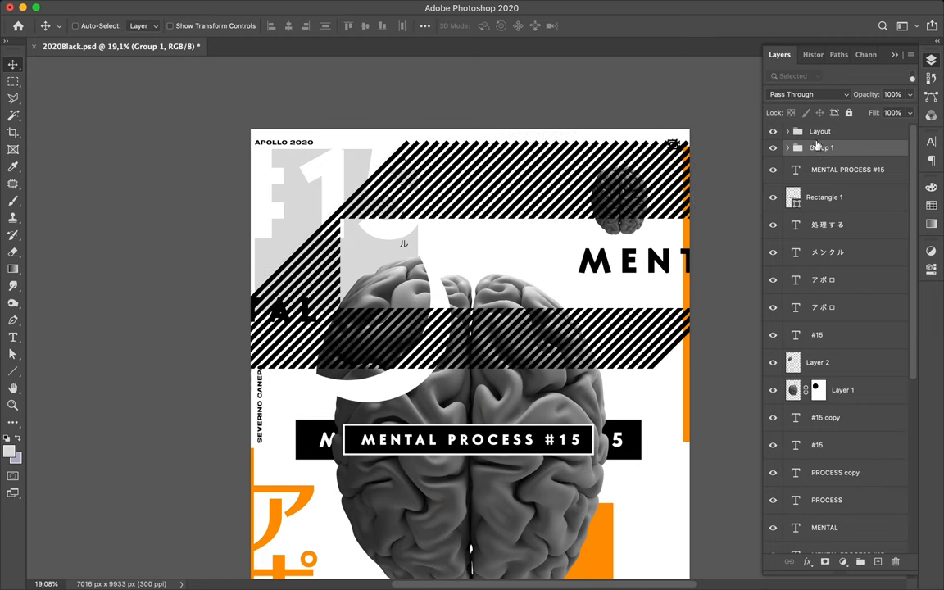
pyautogui.click(847, 170)
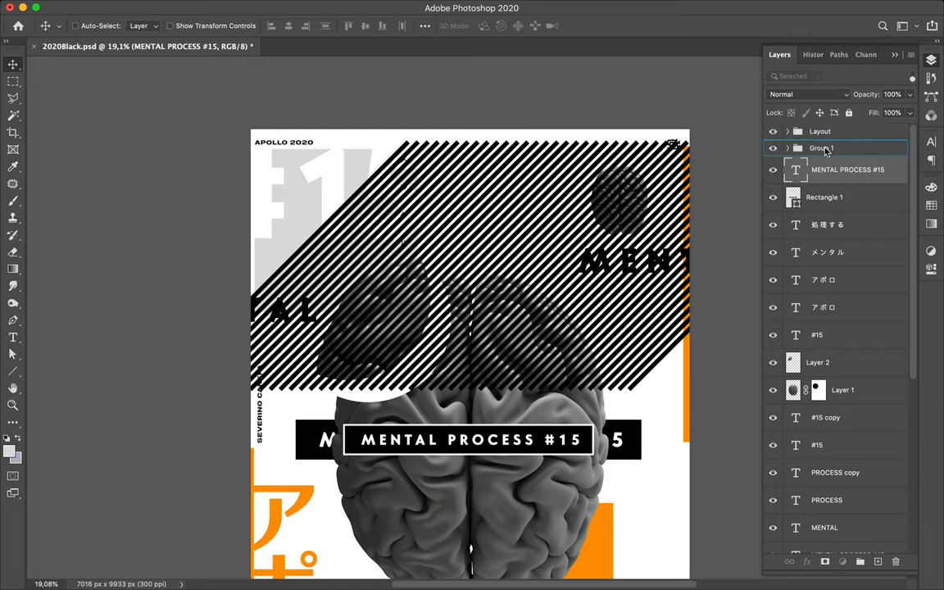
pyautogui.click(821, 148)
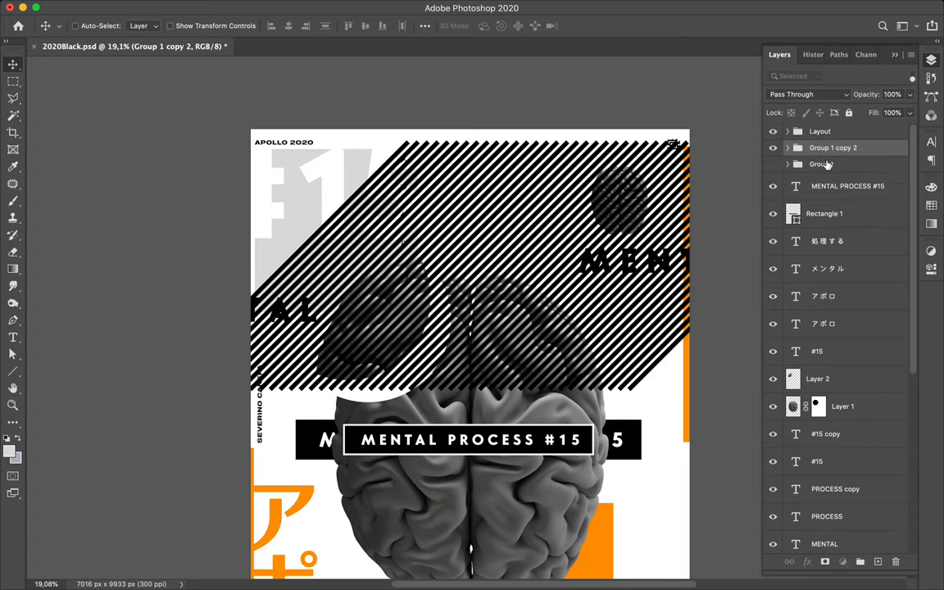
pyautogui.click(772, 163)
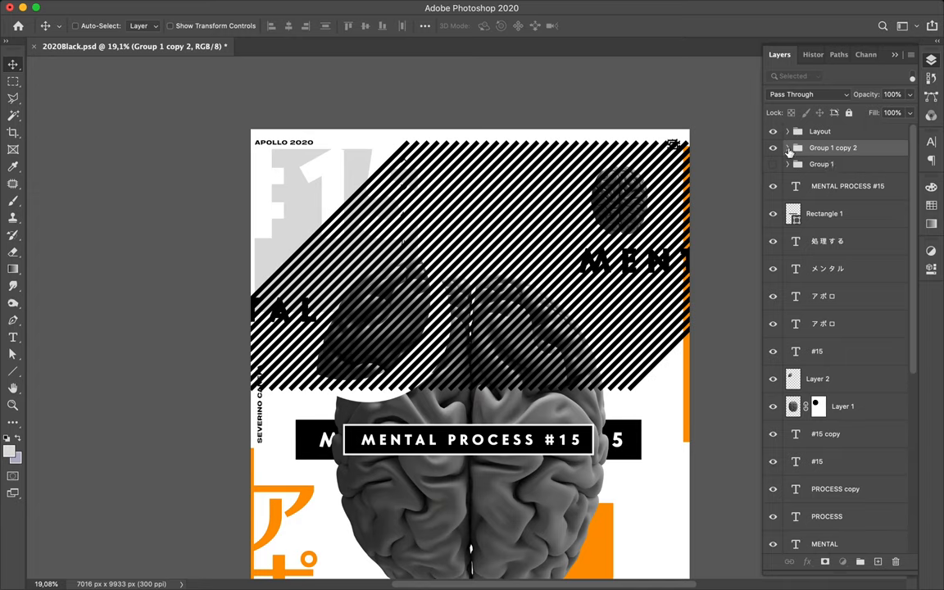
# Step: Expand and collapse Group 1 copy 2 to inspect its nested stripe shape layers
pyautogui.click(788, 148)
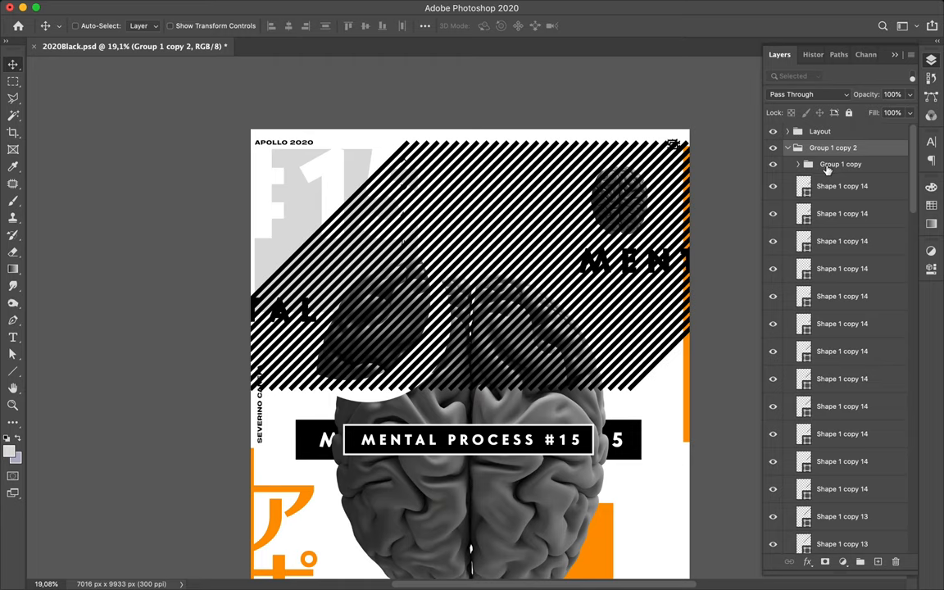
pyautogui.moveTo(826, 172)
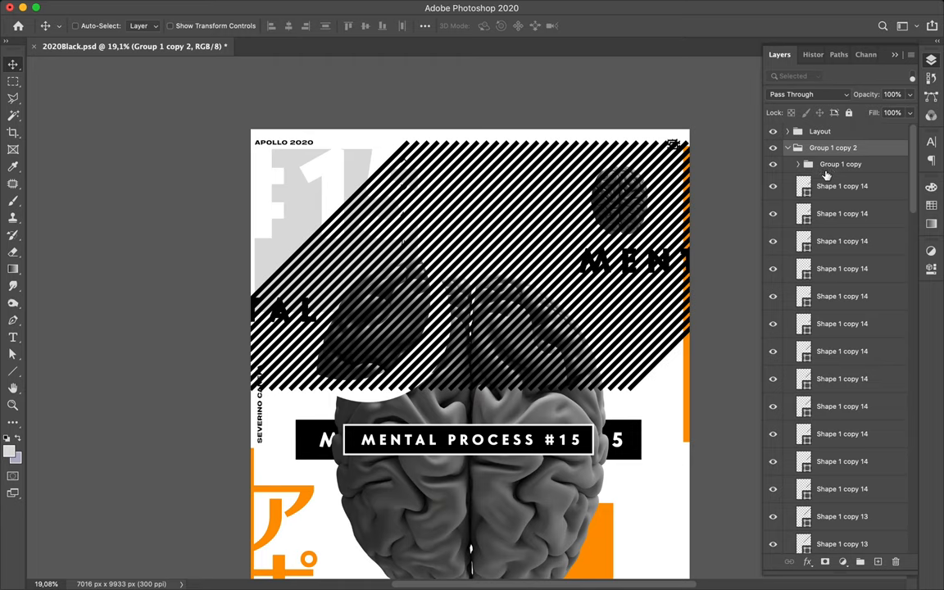
pyautogui.click(799, 164)
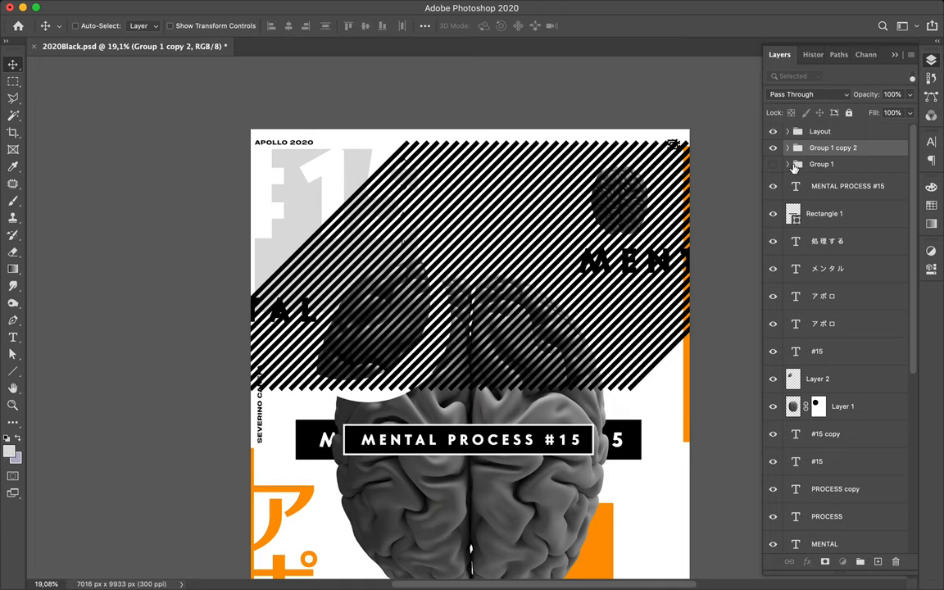
pyautogui.moveTo(790, 166)
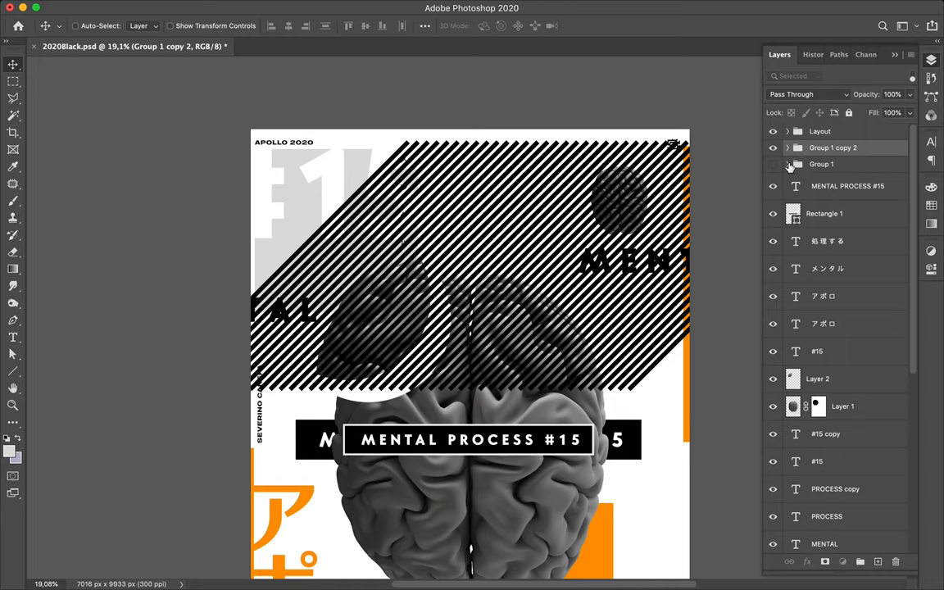
pyautogui.moveTo(789, 168)
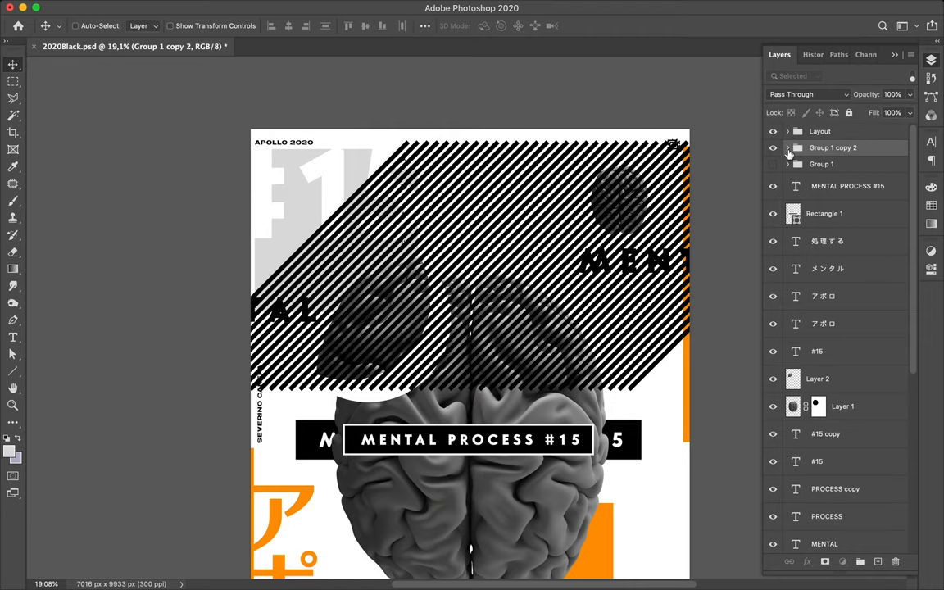
pyautogui.click(821, 163)
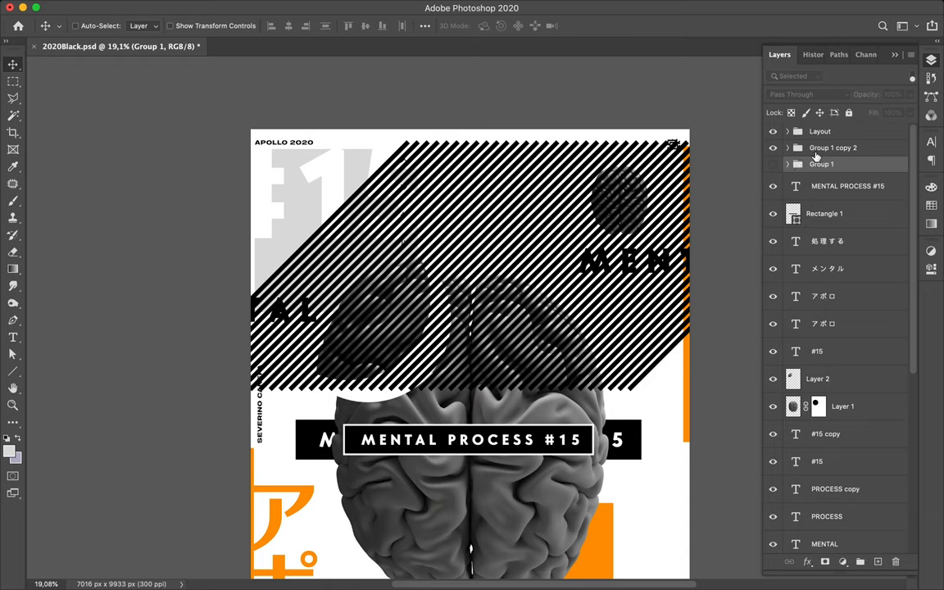
pyautogui.click(787, 148)
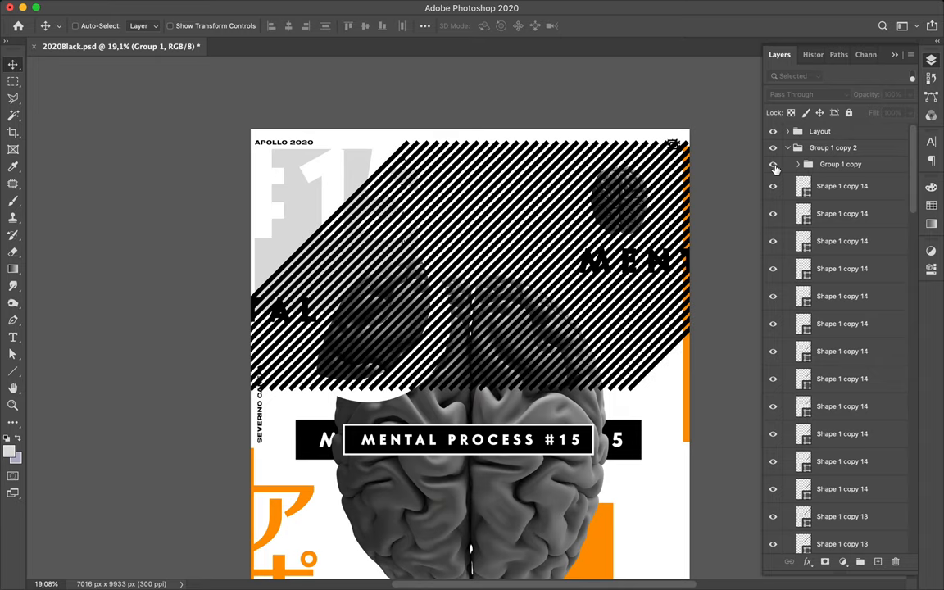
pyautogui.click(798, 164)
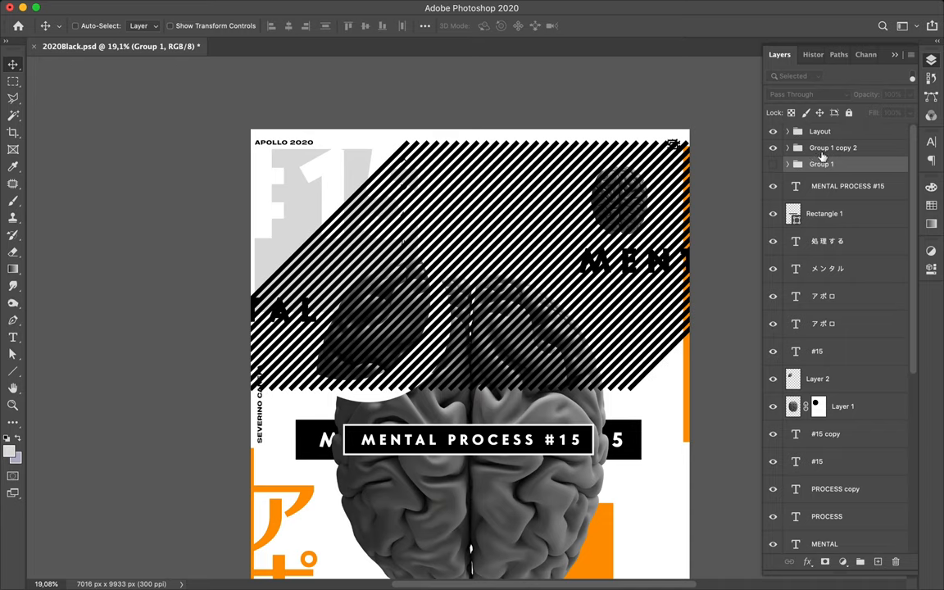
pyautogui.click(798, 164)
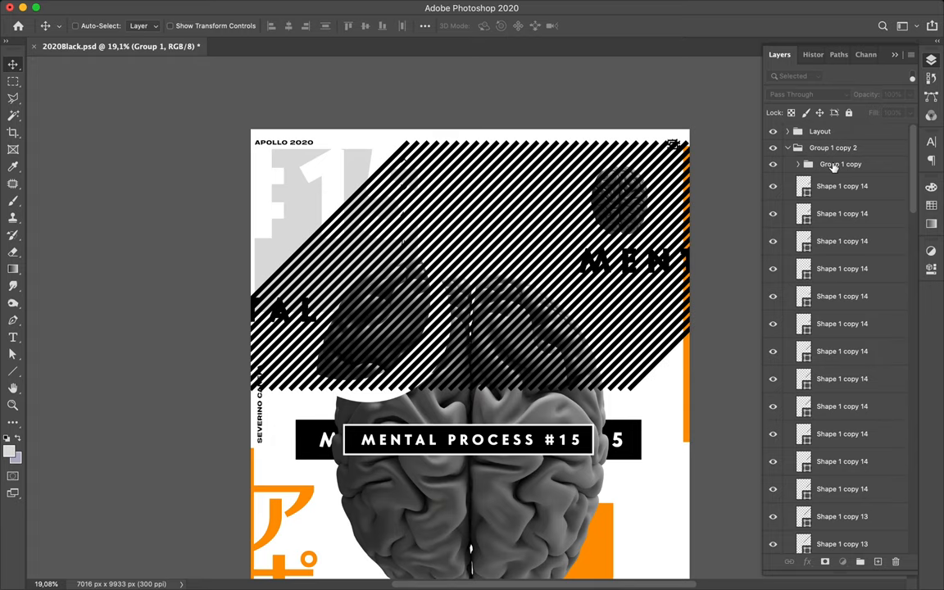
pyautogui.click(840, 164)
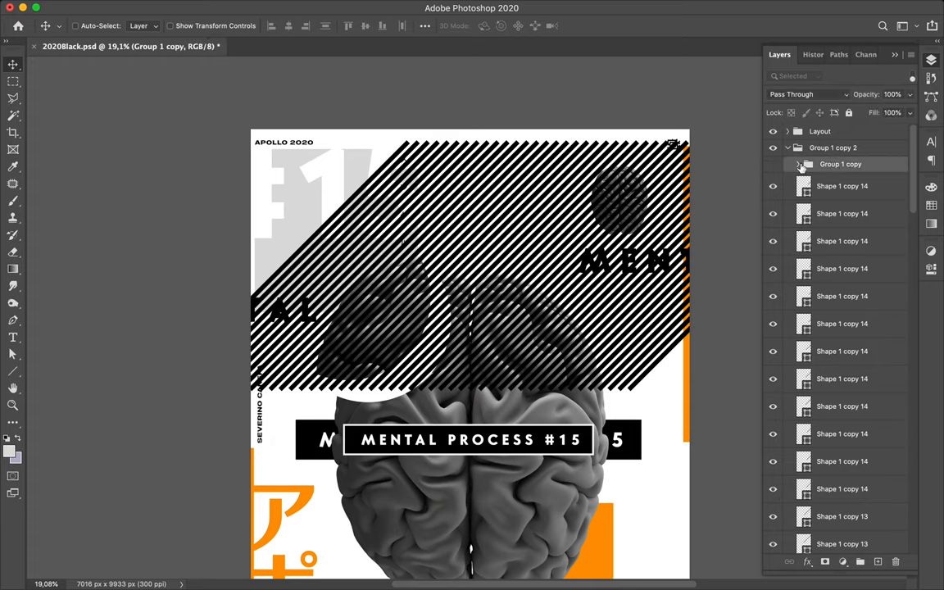
pyautogui.click(797, 164)
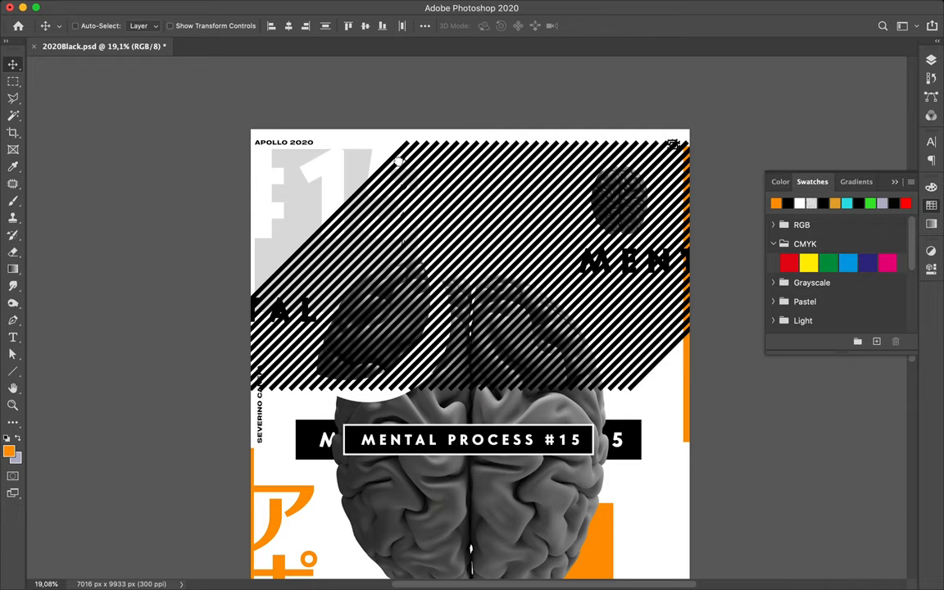
pyautogui.moveTo(461, 166)
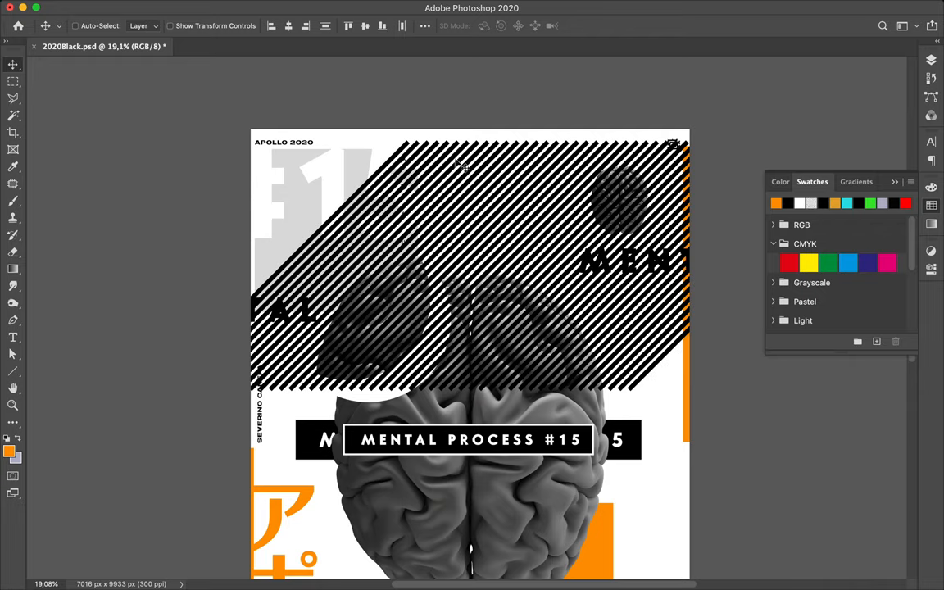
pyautogui.moveTo(774, 172)
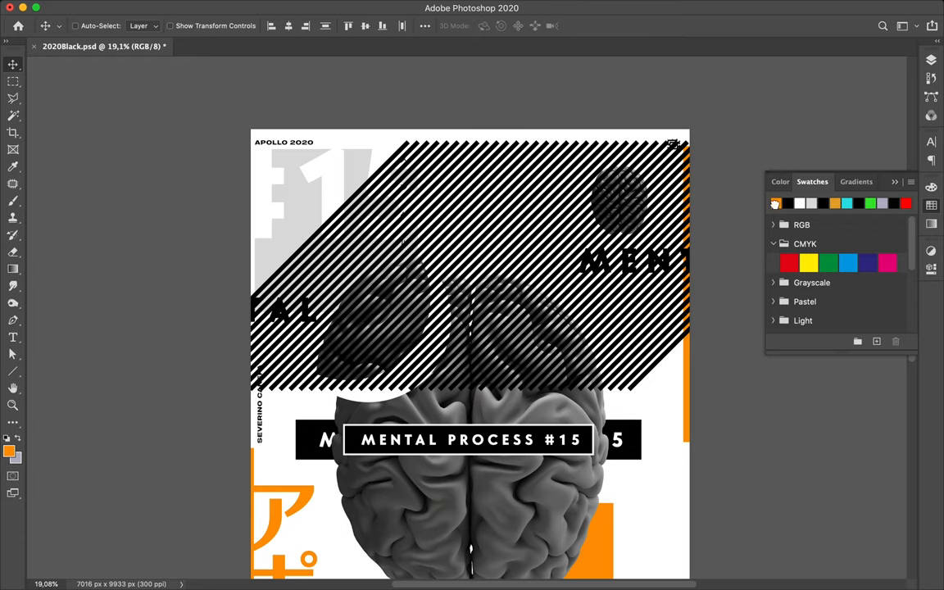
# Step: Pick orange from Swatches and select the Group 1 copy 2 stripe shapes
pyautogui.click(195, 26)
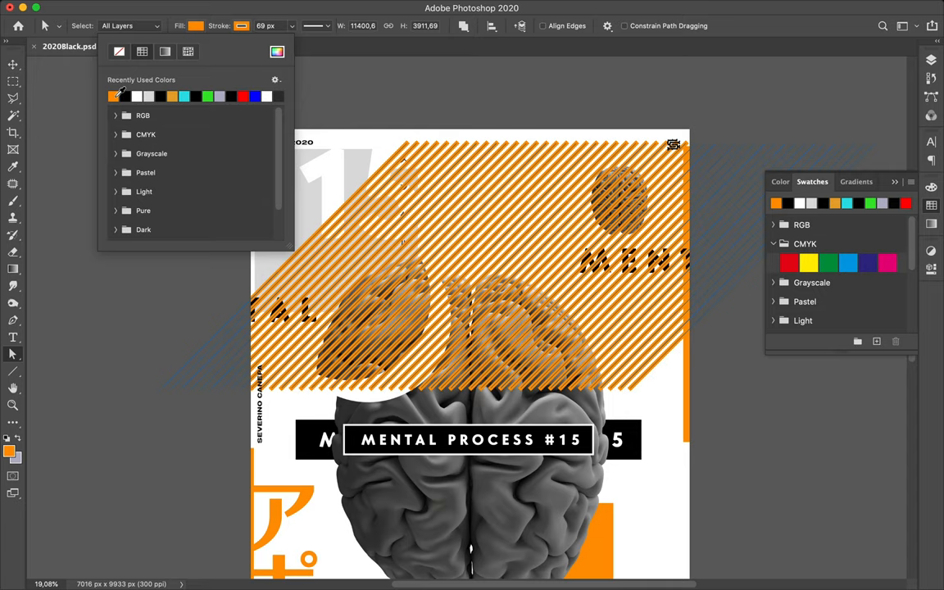
pyautogui.moveTo(433, 125)
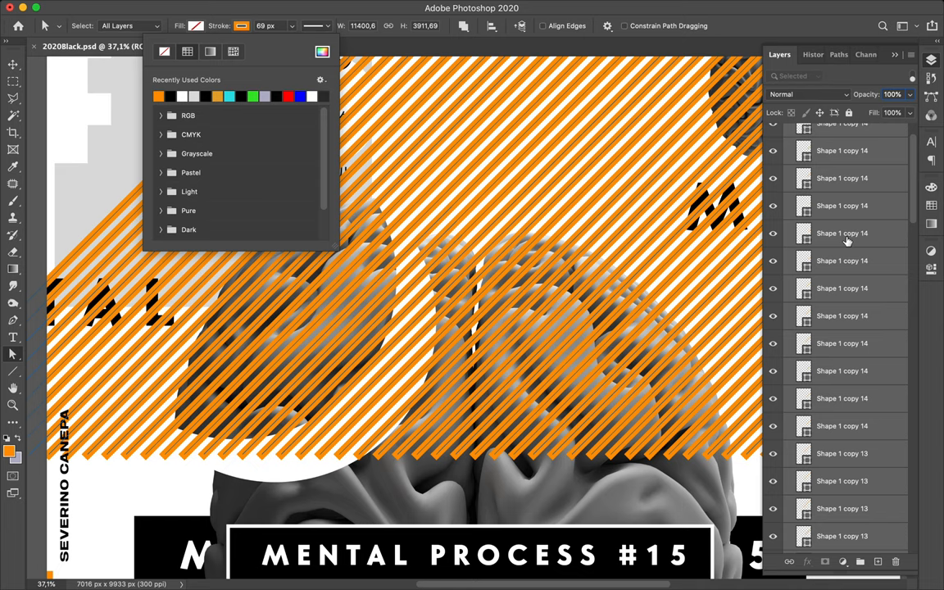
pyautogui.click(841, 233)
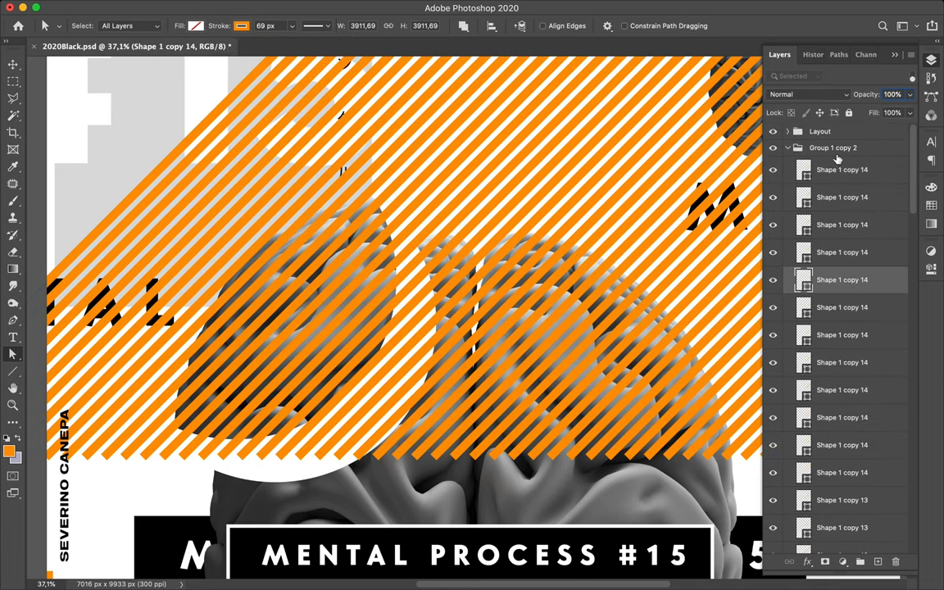
pyautogui.click(832, 148)
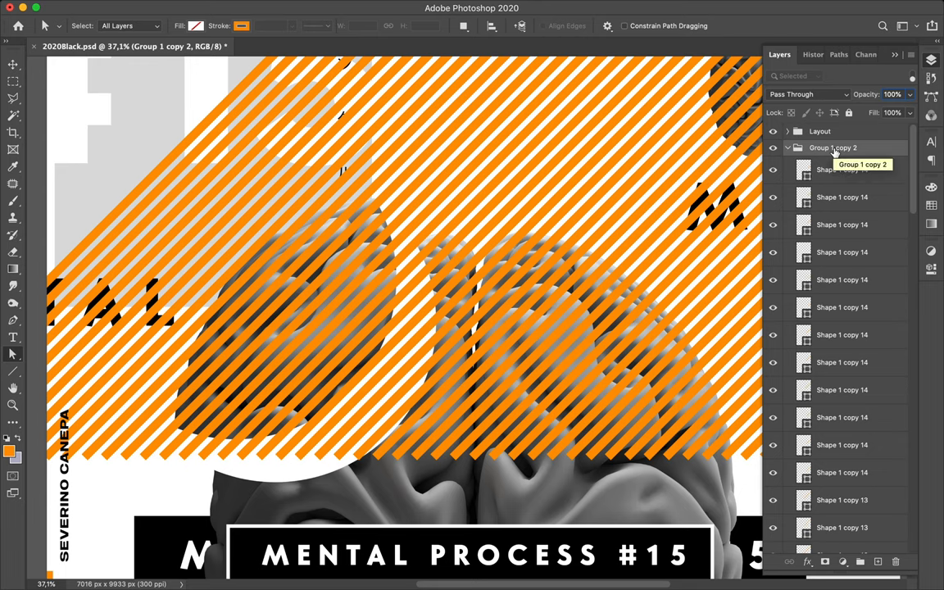
pyautogui.moveTo(786, 153)
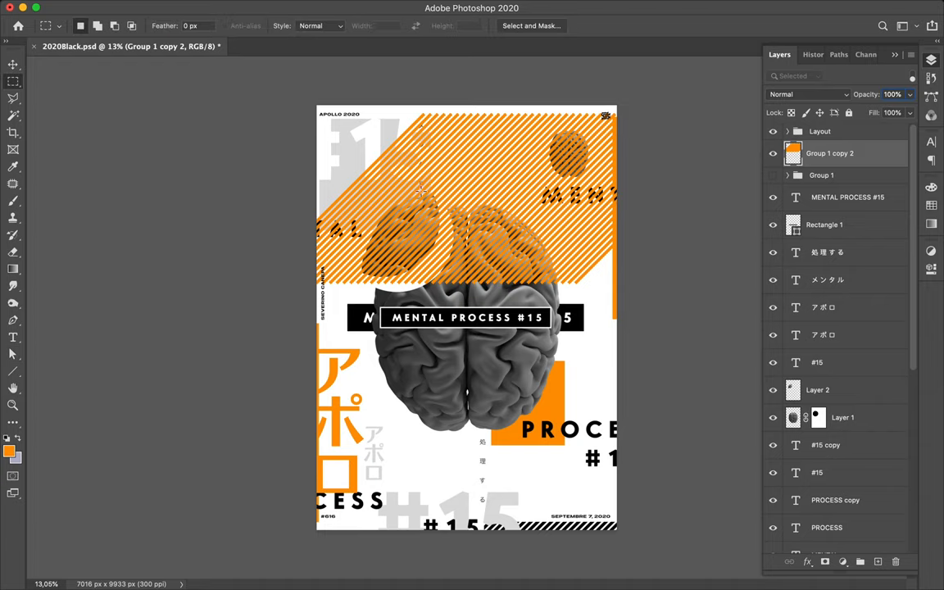
# Step: Shrink the orange stripe copy to about 27% and place it beside the top-right brain
pyautogui.moveTo(420, 187); pyautogui.dragTo(547, 236)
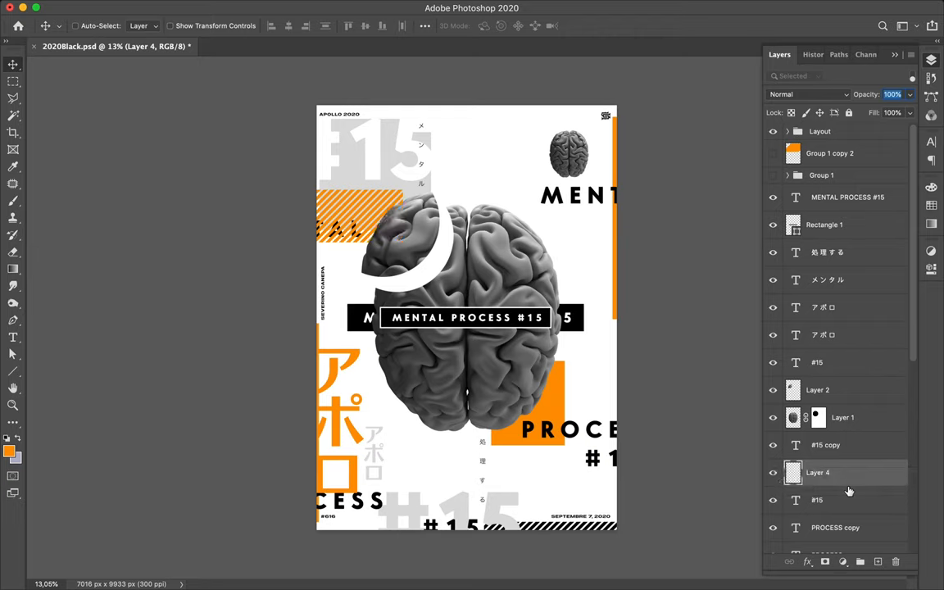
pyautogui.moveTo(397, 291)
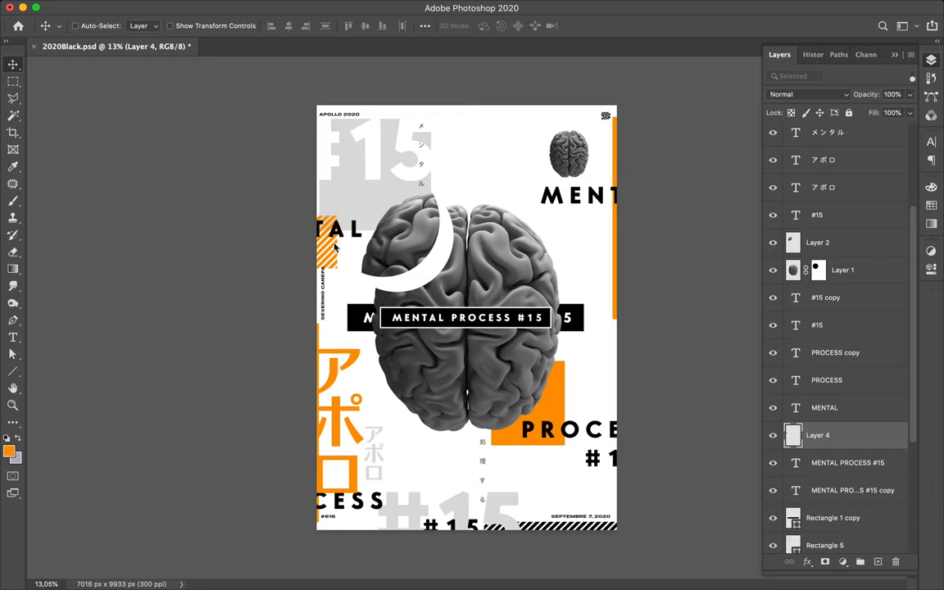
pyautogui.moveTo(590, 173)
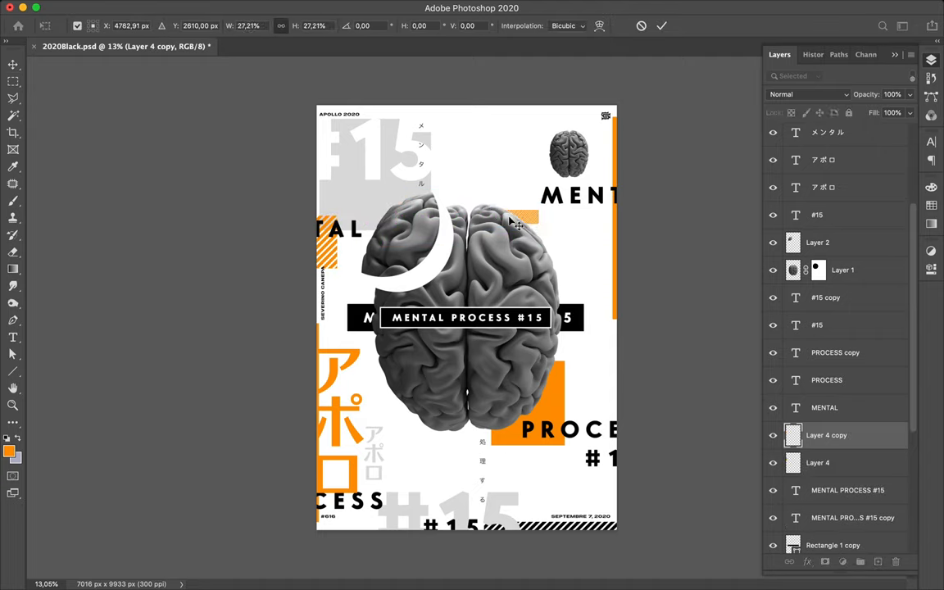
pyautogui.moveTo(523, 220); pyautogui.dragTo(545, 163)
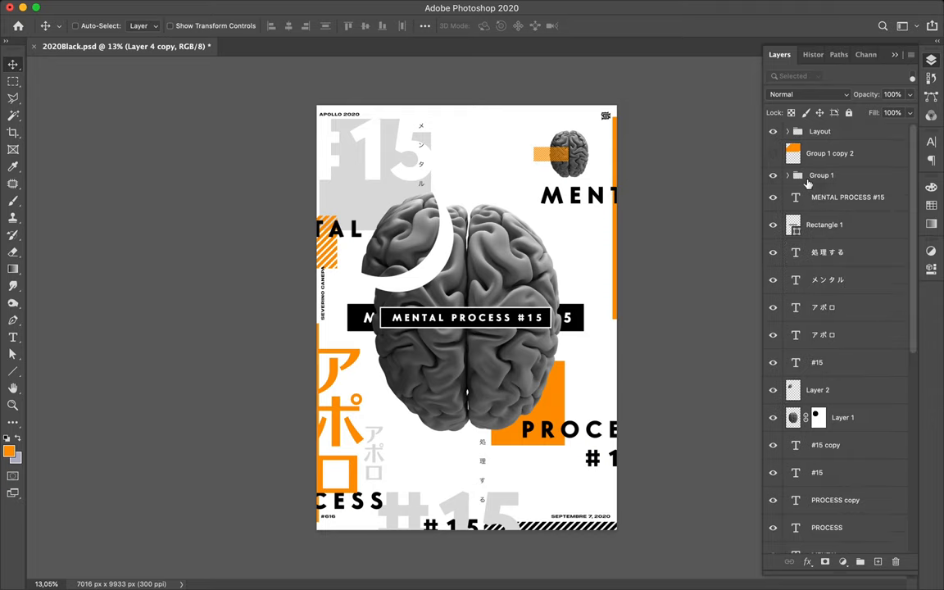
# Step: Duplicate the Group 1 stripe group and inspect its stripe shapes
pyautogui.click(821, 174)
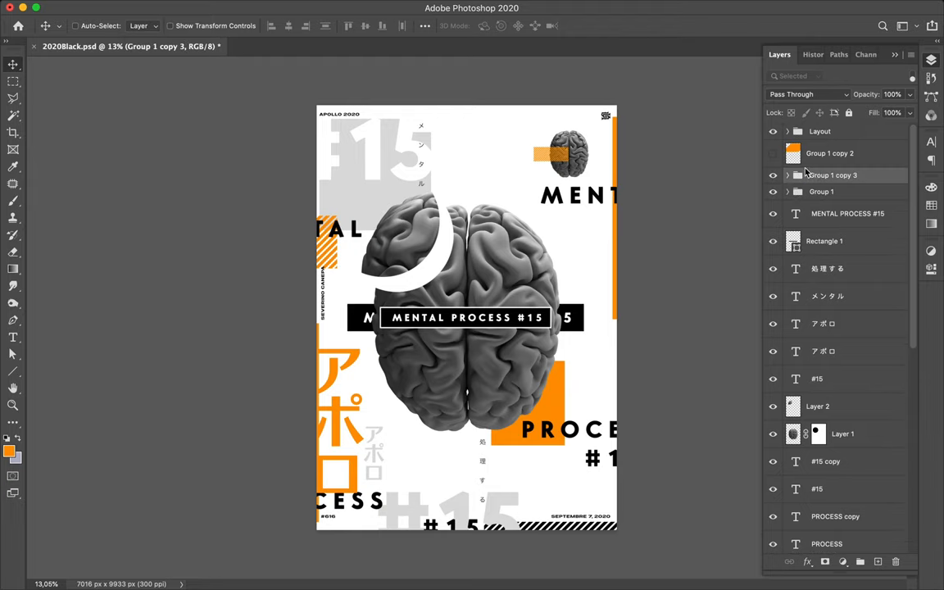
pyautogui.moveTo(777, 195)
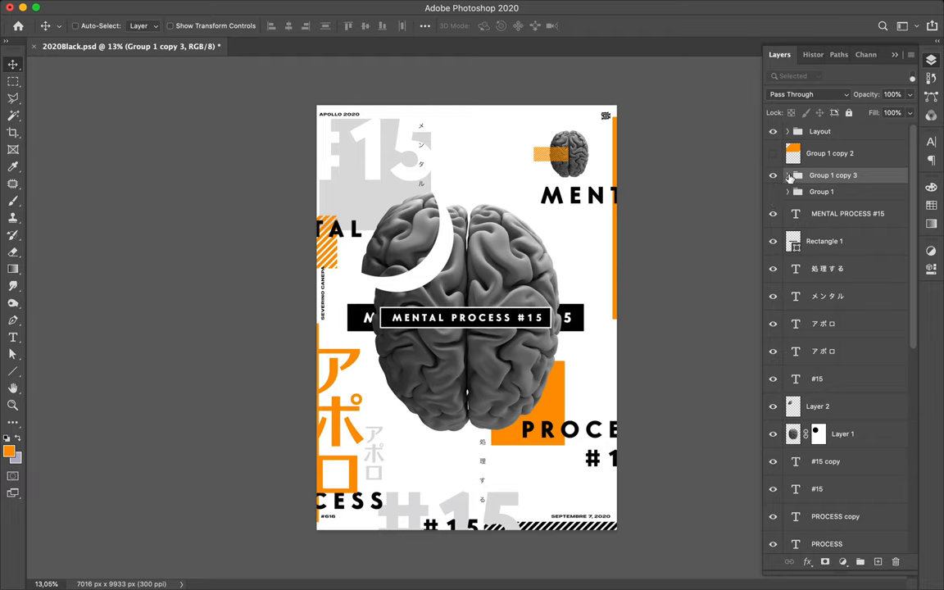
pyautogui.click(787, 175)
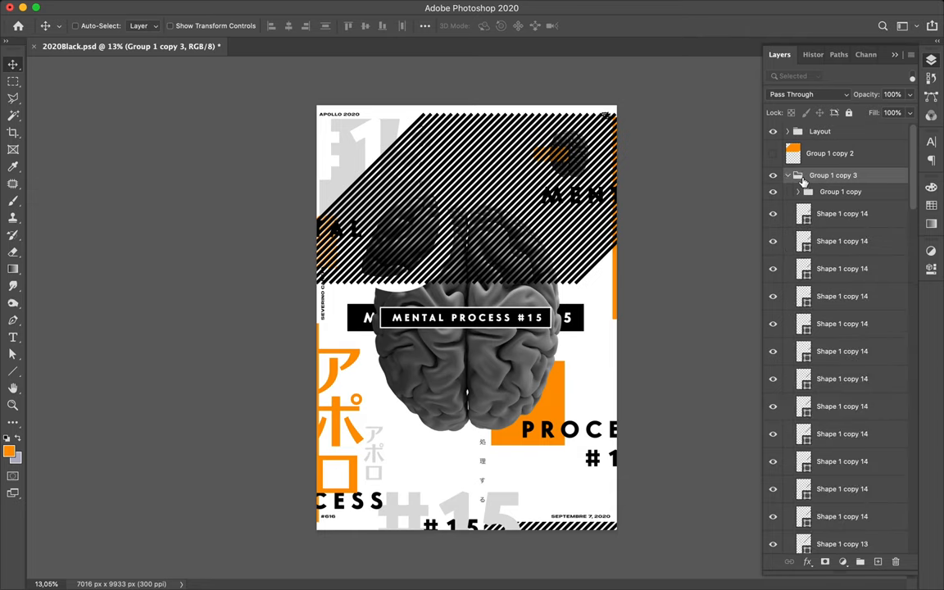
pyautogui.moveTo(810, 193)
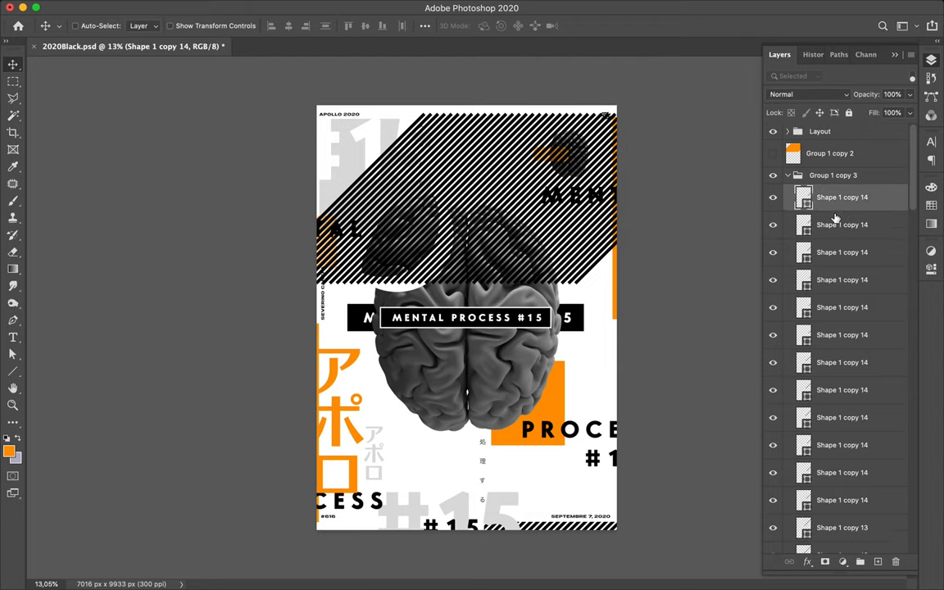
pyautogui.scroll(-3)
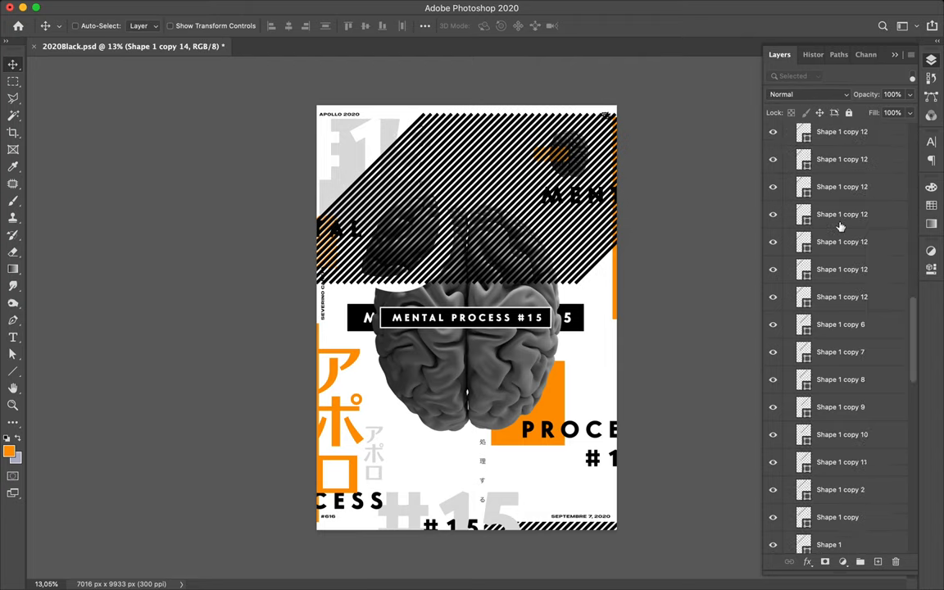
pyautogui.scroll(-3)
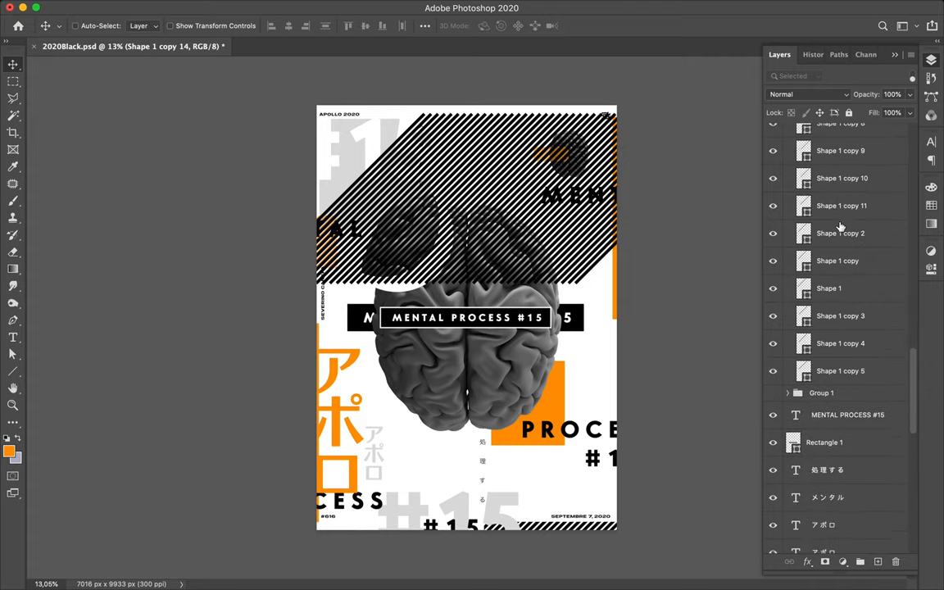
pyautogui.moveTo(826, 371)
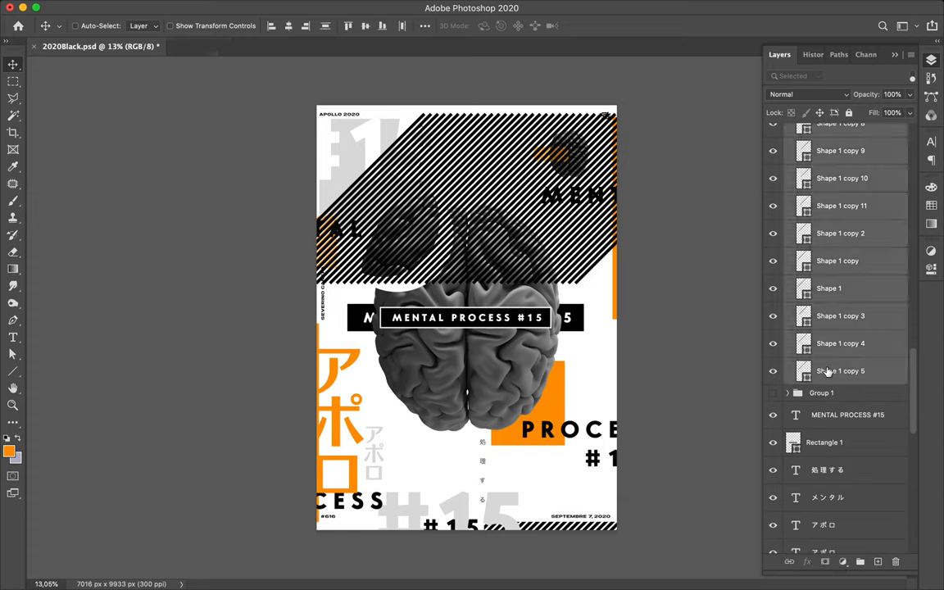
pyautogui.moveTo(860, 178)
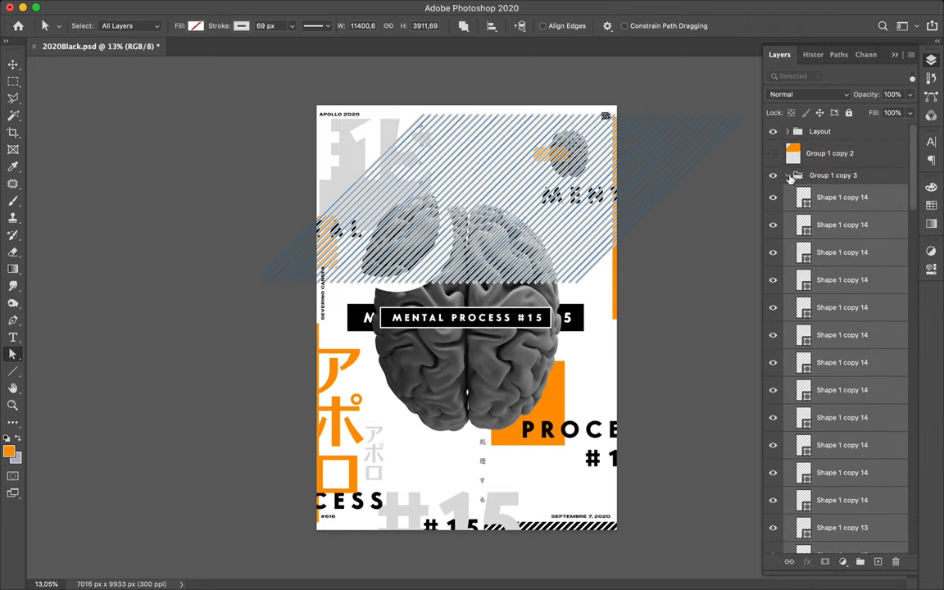
pyautogui.click(788, 174)
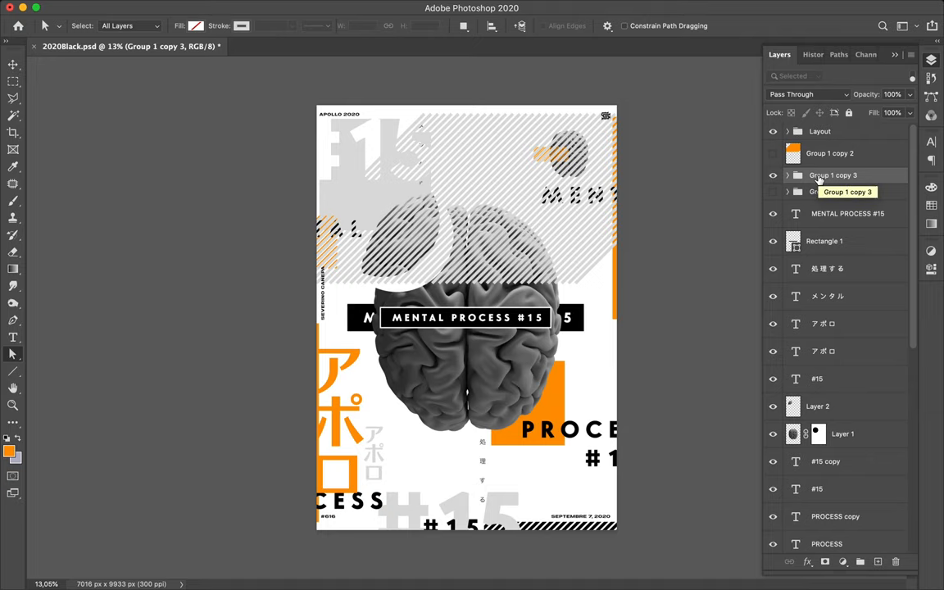
pyautogui.moveTo(821, 178)
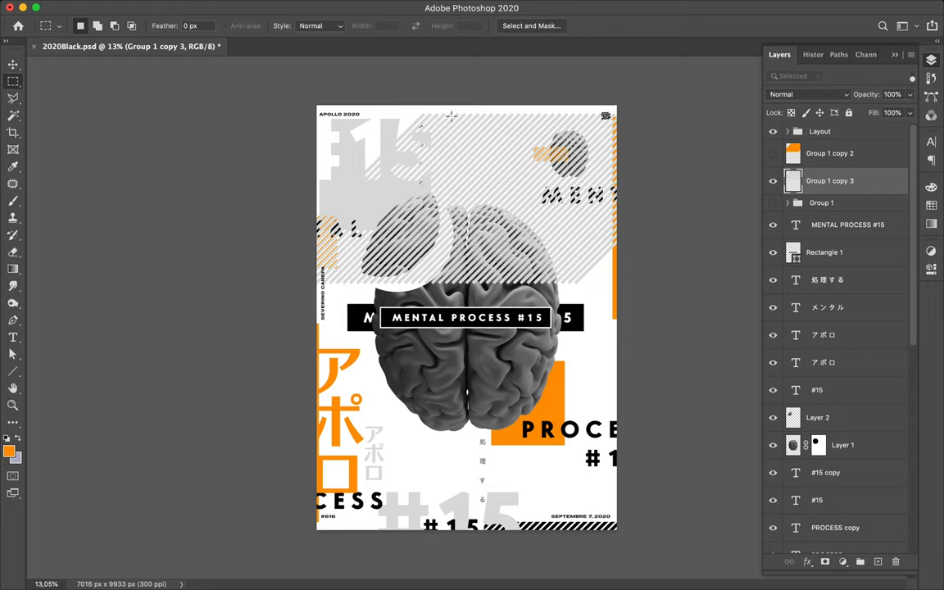
# Step: Marquee a rectangular area of the stripes and move that layer down the stack
pyautogui.moveTo(450, 113); pyautogui.dragTo(512, 275)
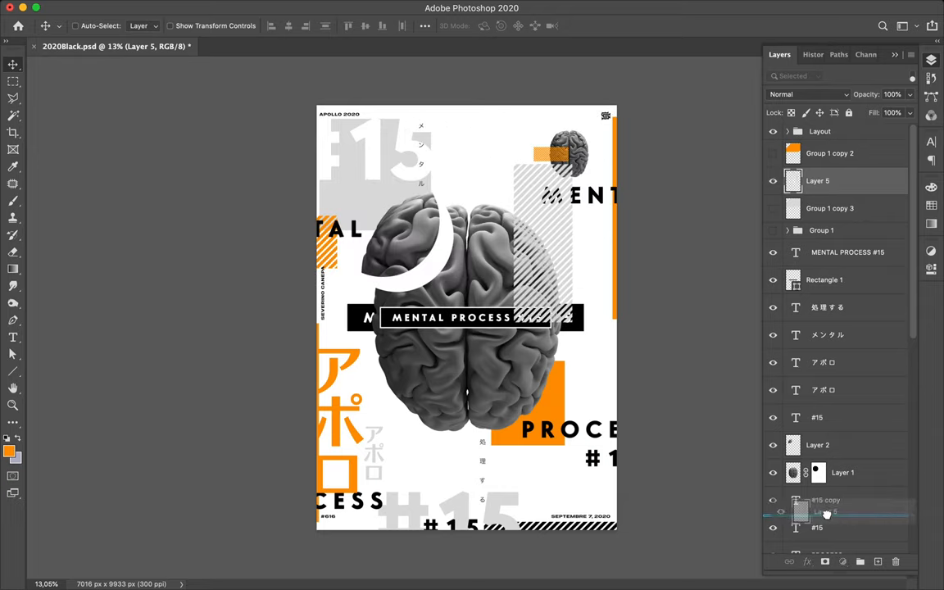
pyautogui.scroll(-3)
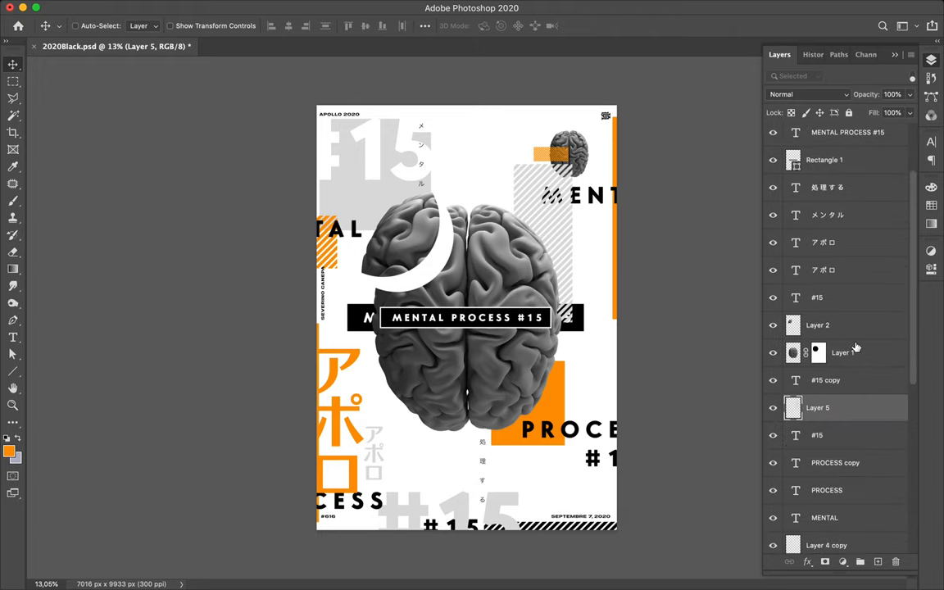
pyautogui.scroll(-3)
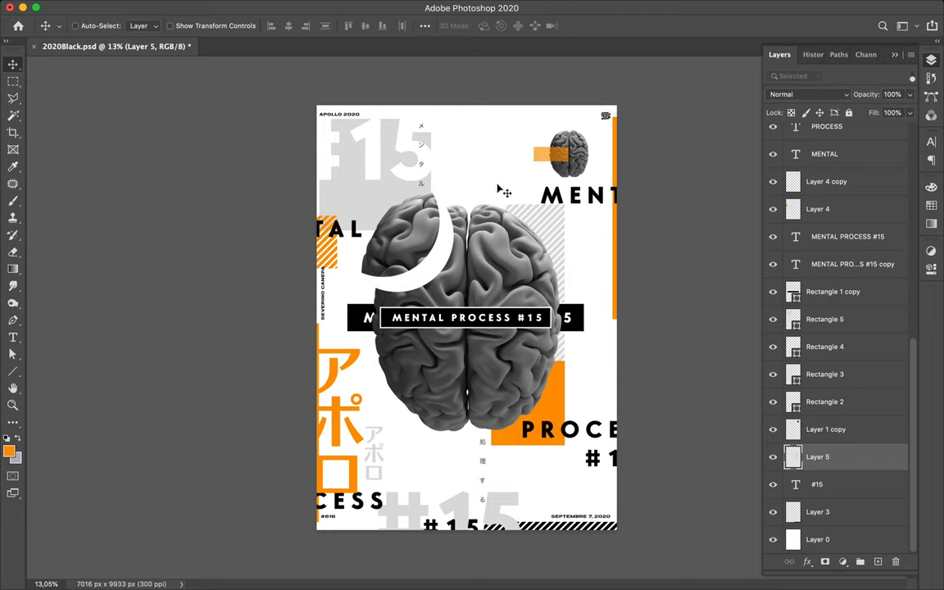
pyautogui.moveTo(504, 194)
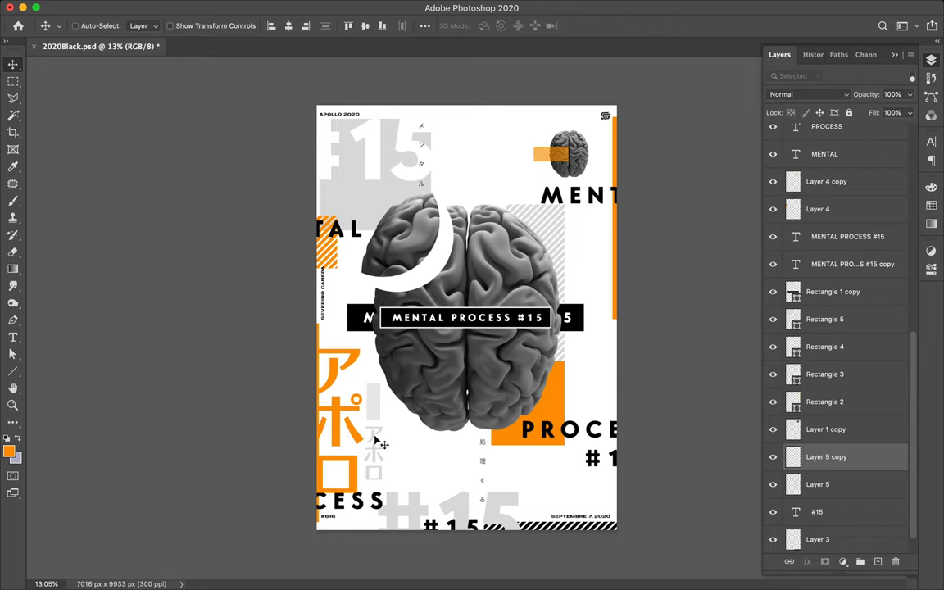
pyautogui.moveTo(434, 27)
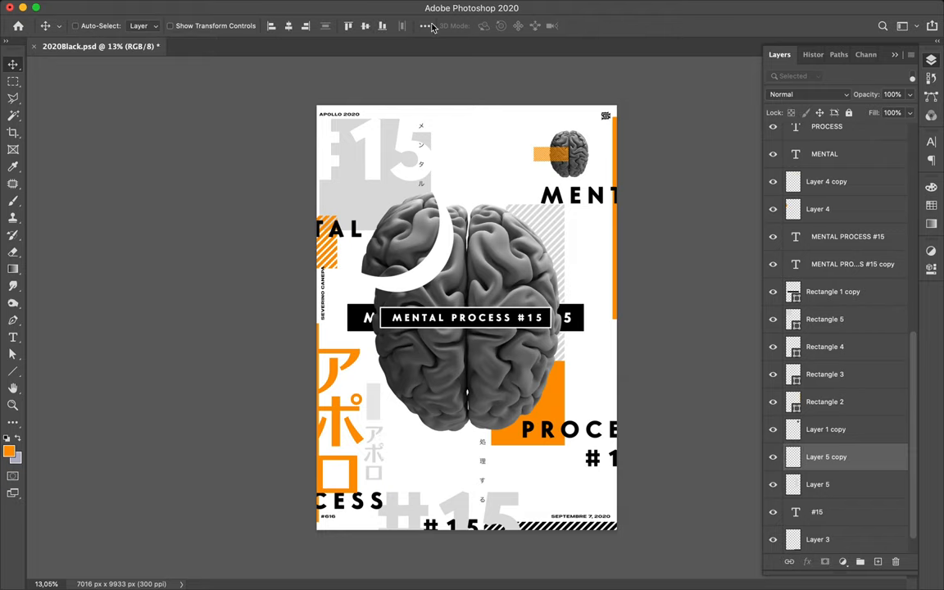
# Step: Choose the Formless_grunge_stripe_01 brush to paint the orange streak behind the title's left end
pyautogui.click(424, 26)
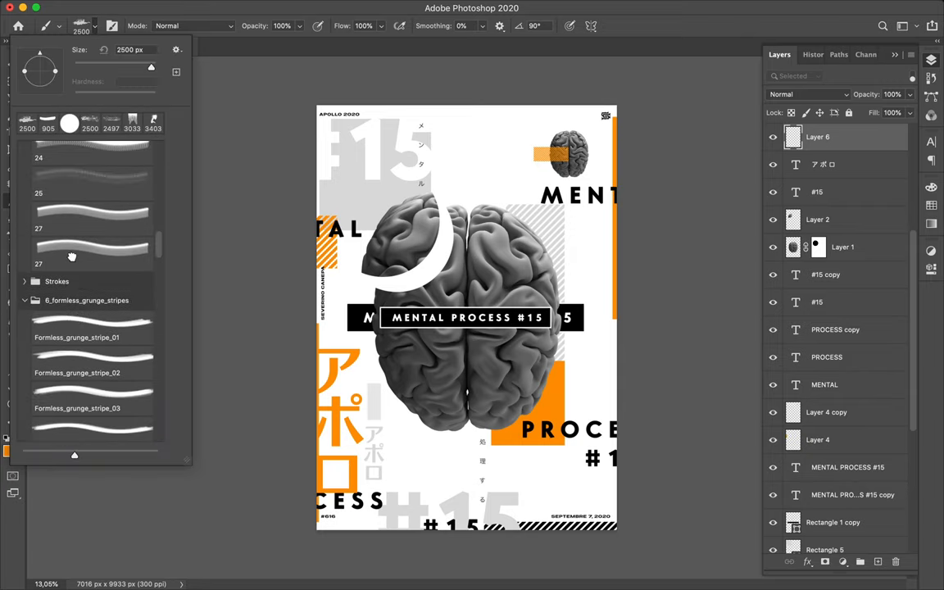
pyautogui.click(92, 250)
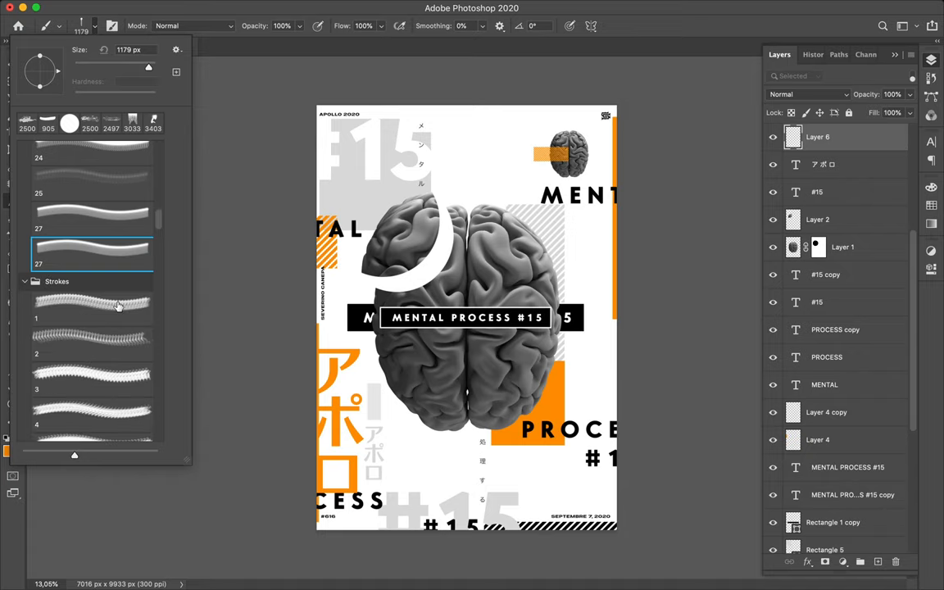
pyautogui.click(92, 307)
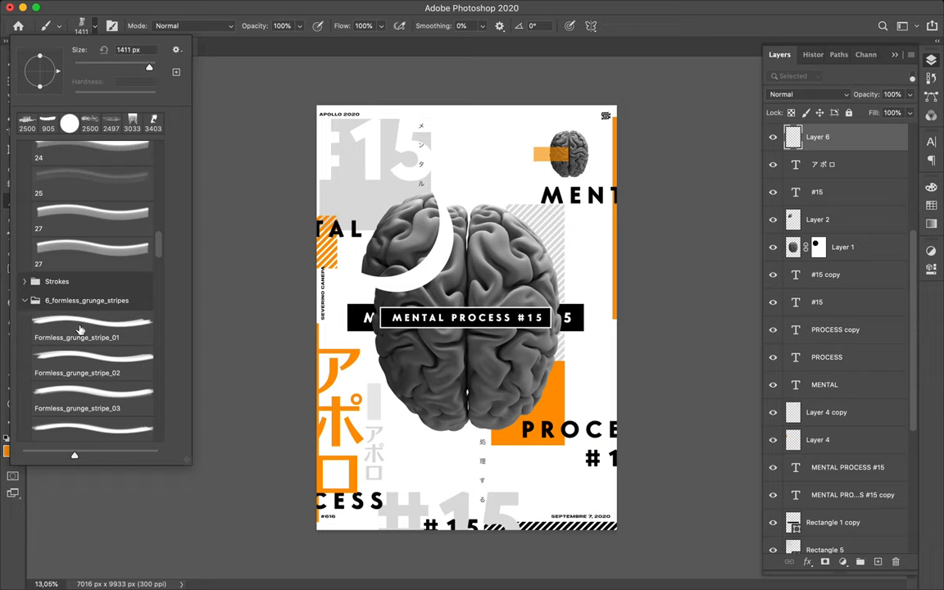
pyautogui.click(92, 398)
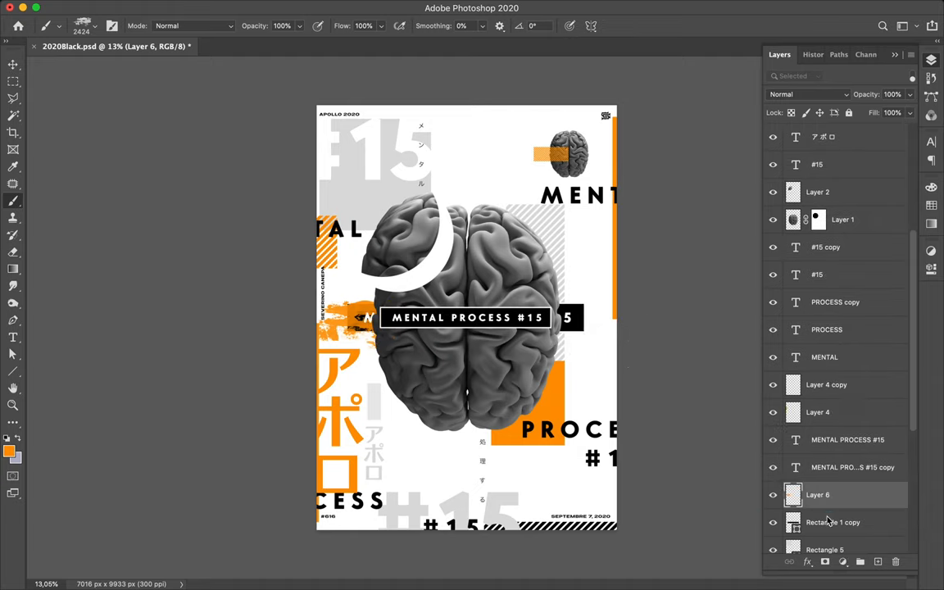
pyautogui.scroll(-3)
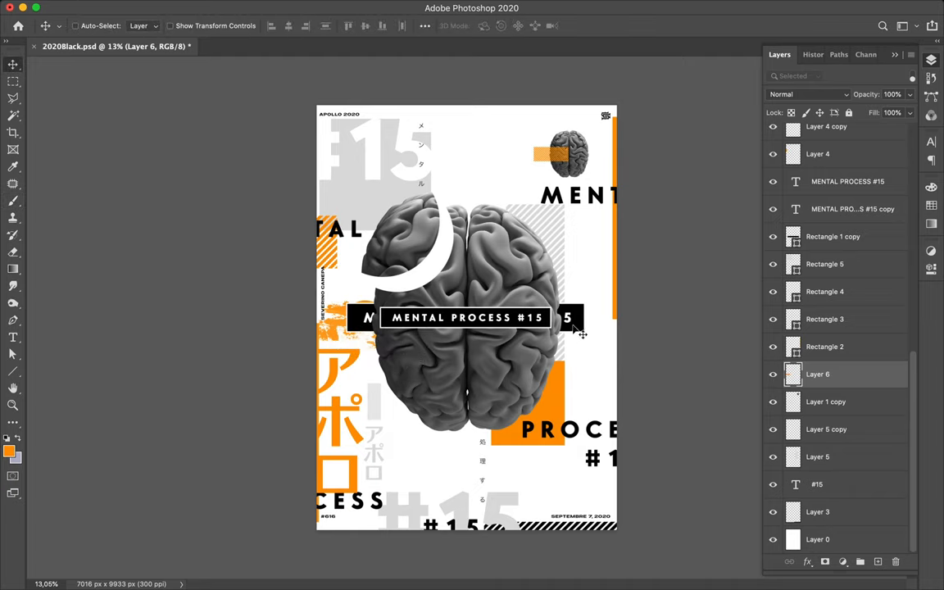
pyautogui.moveTo(523, 268)
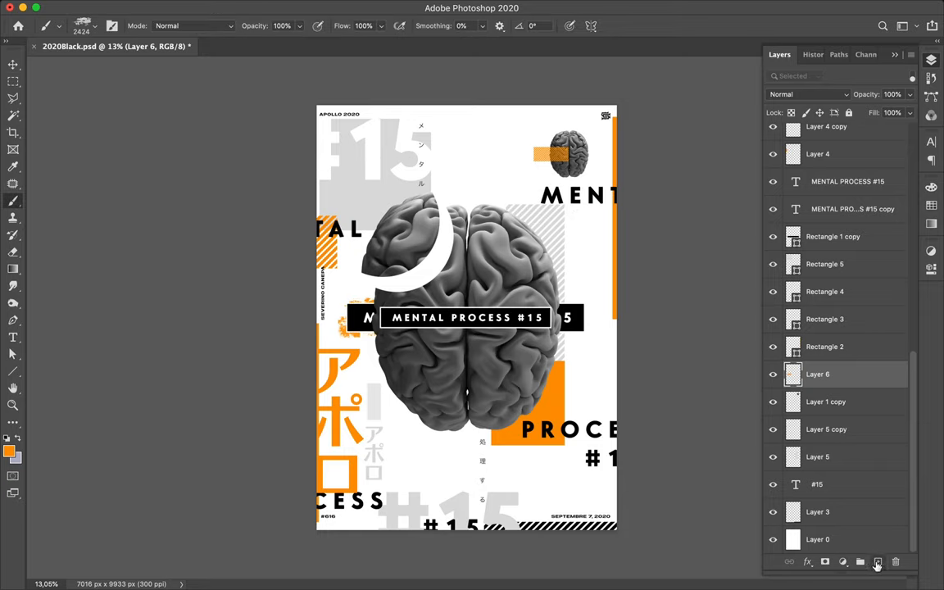
# Step: Add a new layer and browse the brush picker for Dusty_grunge_stripe brushes
pyautogui.click(877, 561)
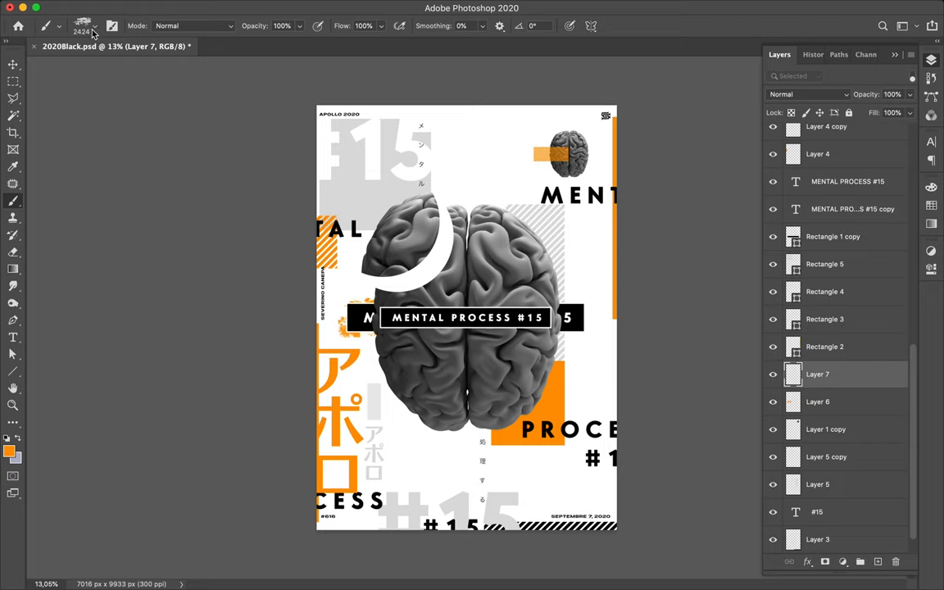
pyautogui.click(86, 25)
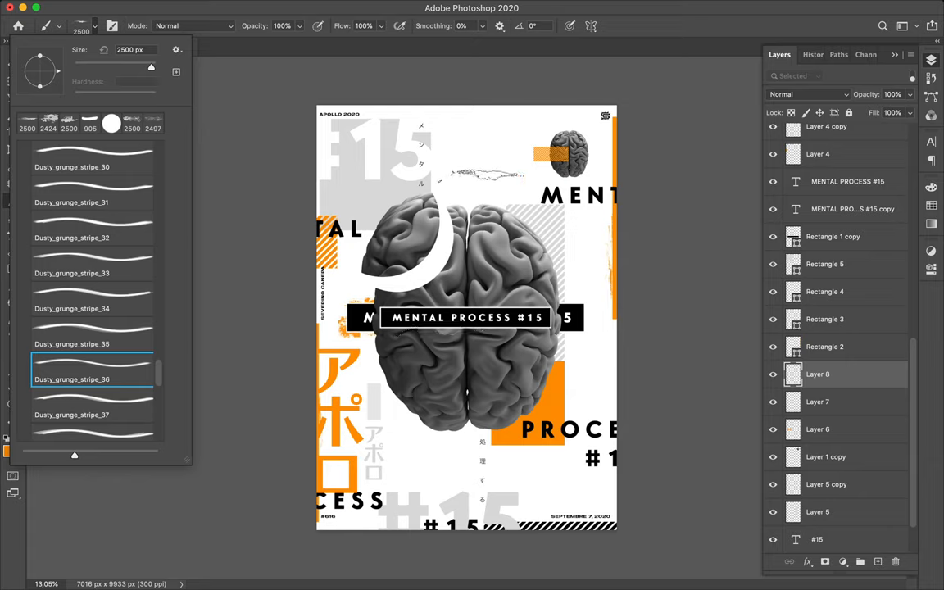
pyautogui.scroll(-3)
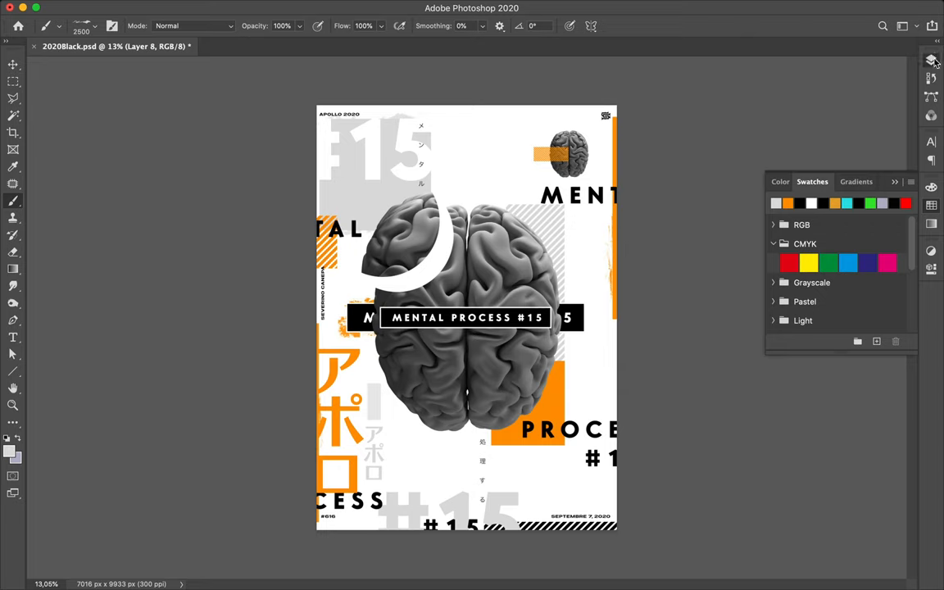
# Step: Load near-white as the paint colour and choose a dust-particle brush tip
pyautogui.click(930, 60)
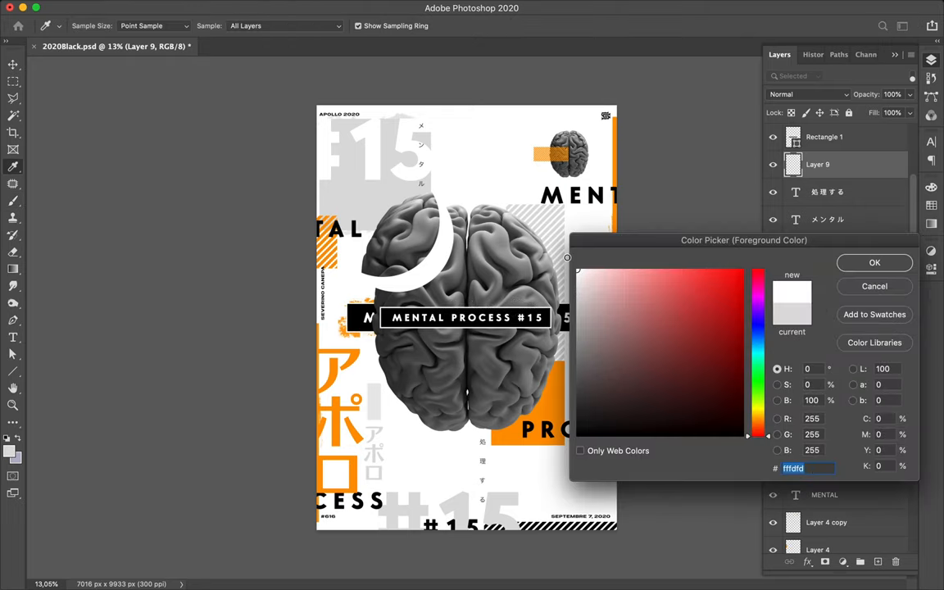
pyautogui.click(874, 262)
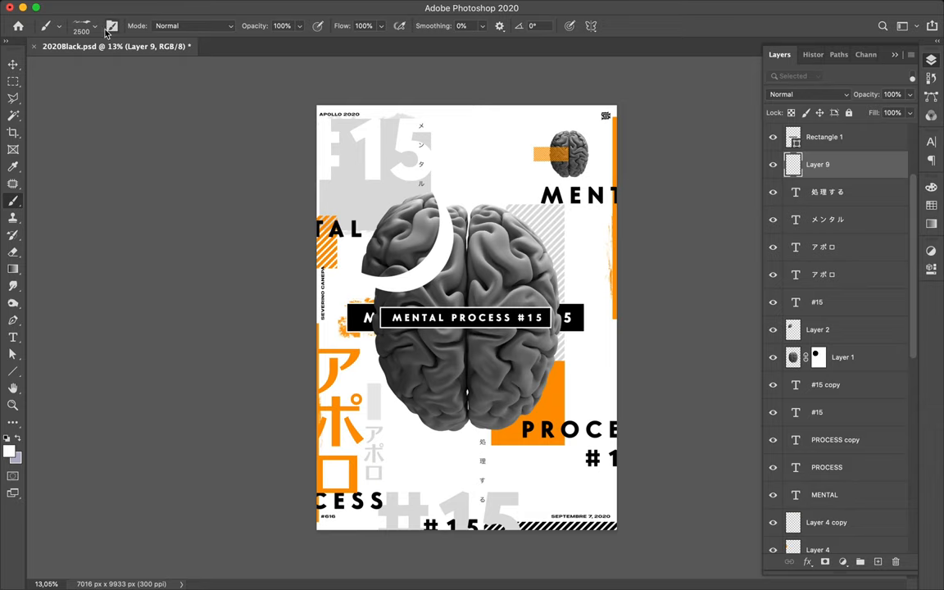
pyautogui.click(95, 26)
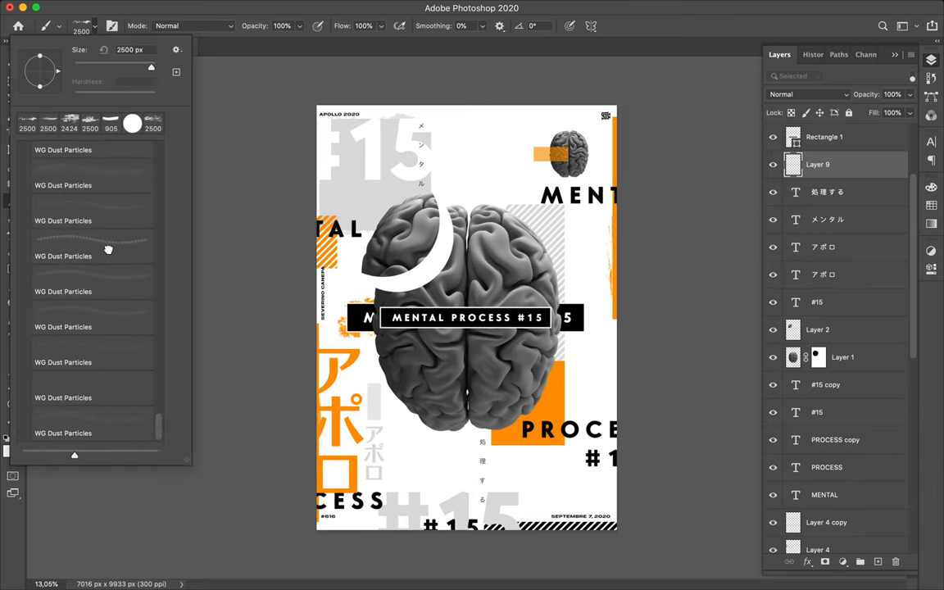
pyautogui.click(92, 256)
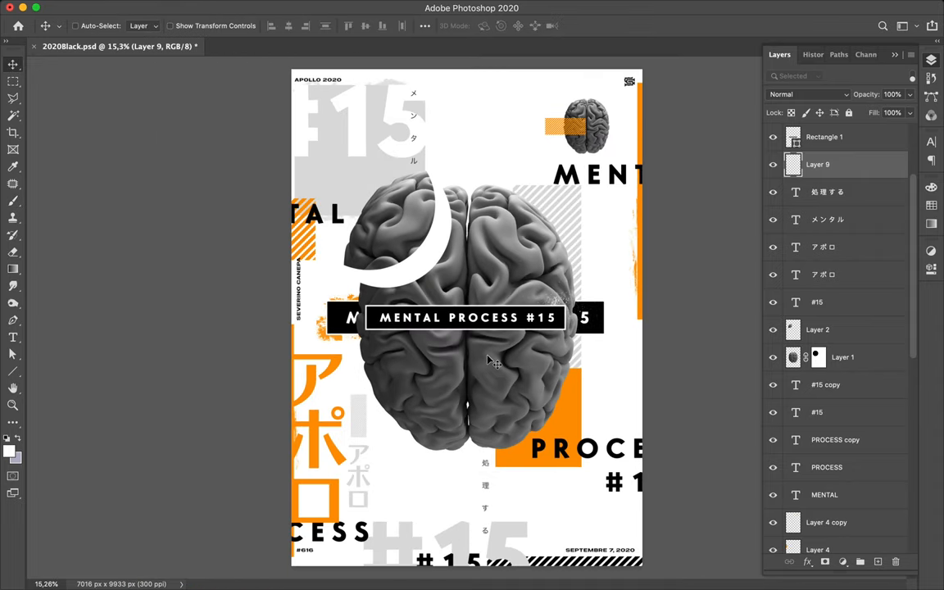
pyautogui.moveTo(537, 385)
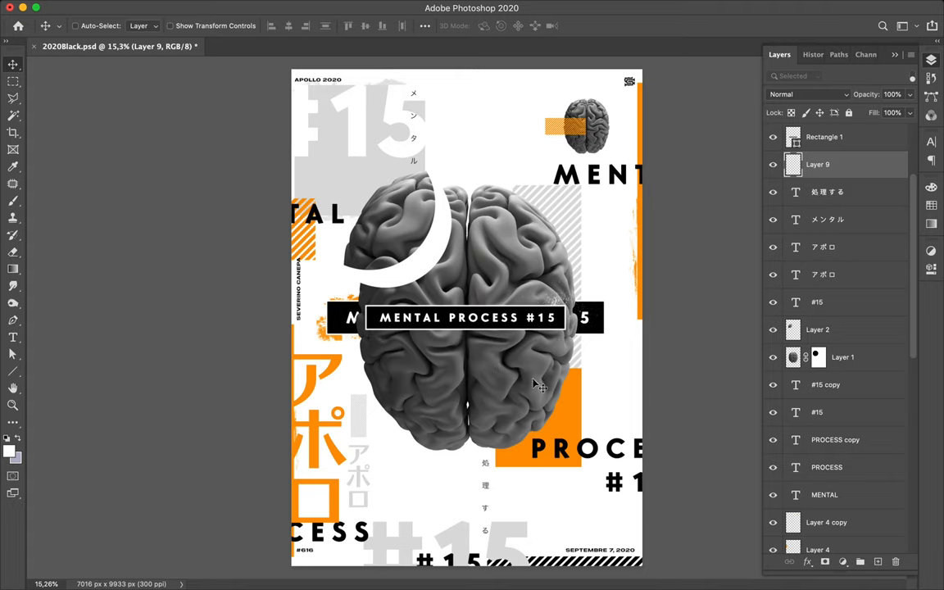
pyautogui.moveTo(528, 415)
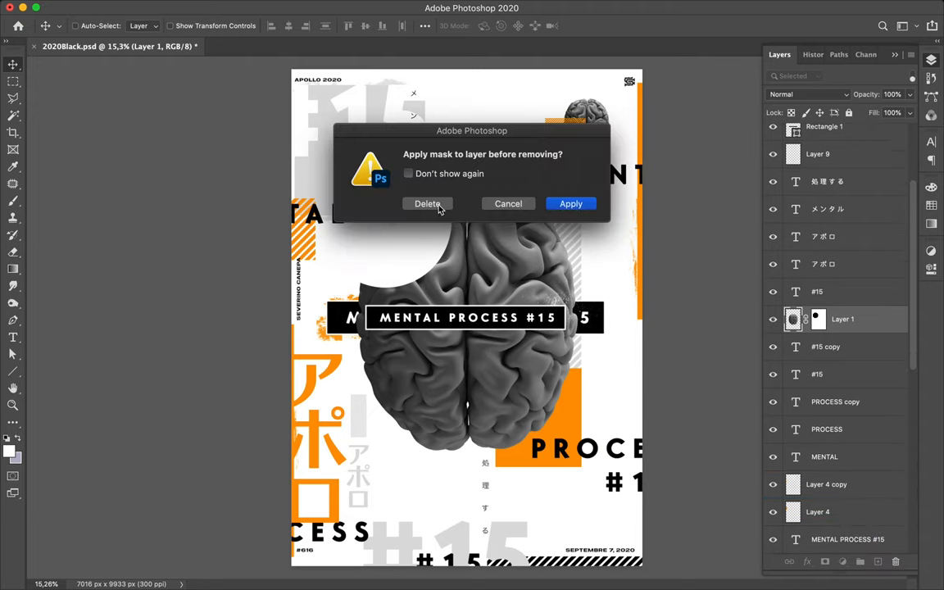
# Step: Delete the brain's circular mask without applying it
pyautogui.click(427, 203)
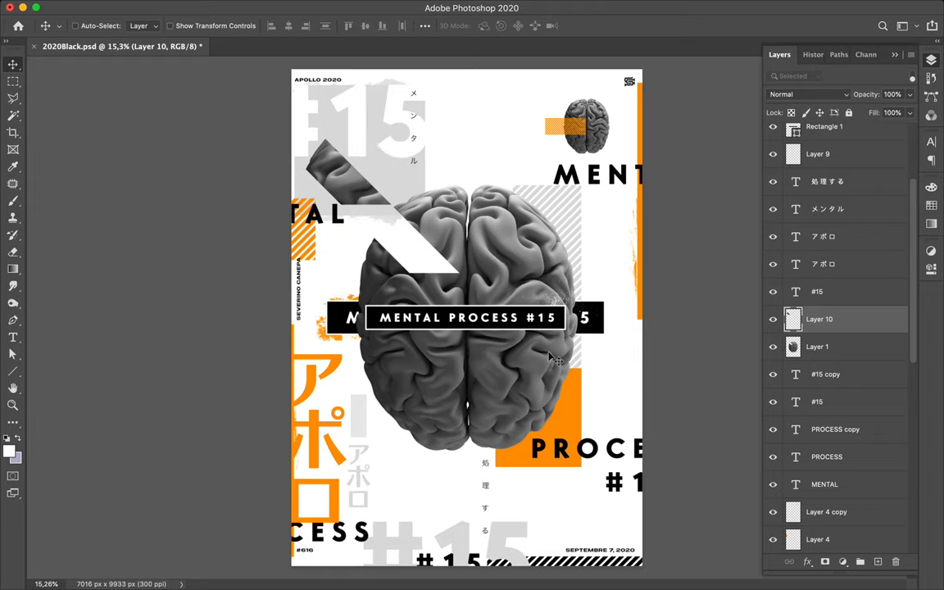
pyautogui.moveTo(551, 409)
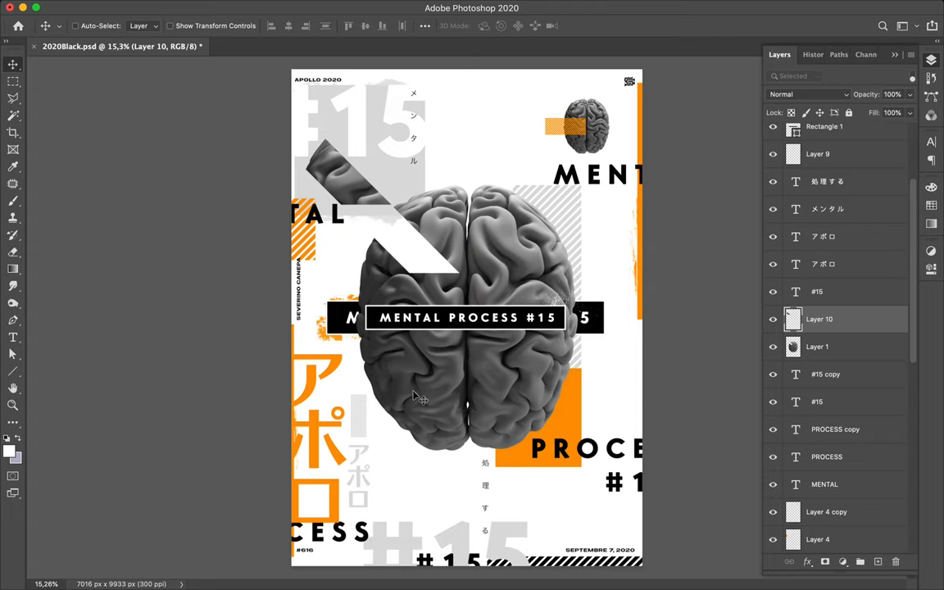
pyautogui.moveTo(439, 406)
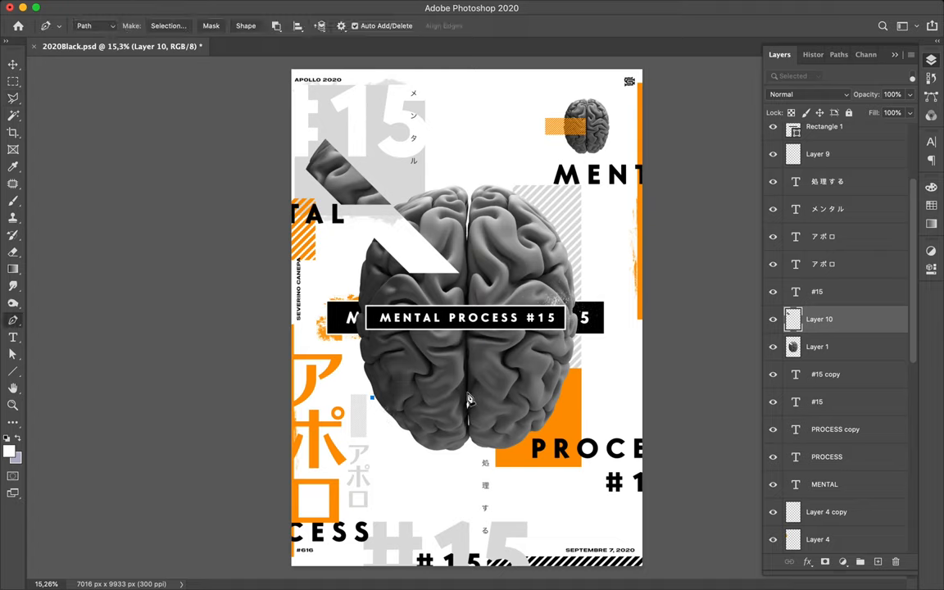
# Step: Outline the lower diagonal cut shape, then select it and the brain image layer
pyautogui.moveTo(371, 398); pyautogui.dragTo(471, 398)
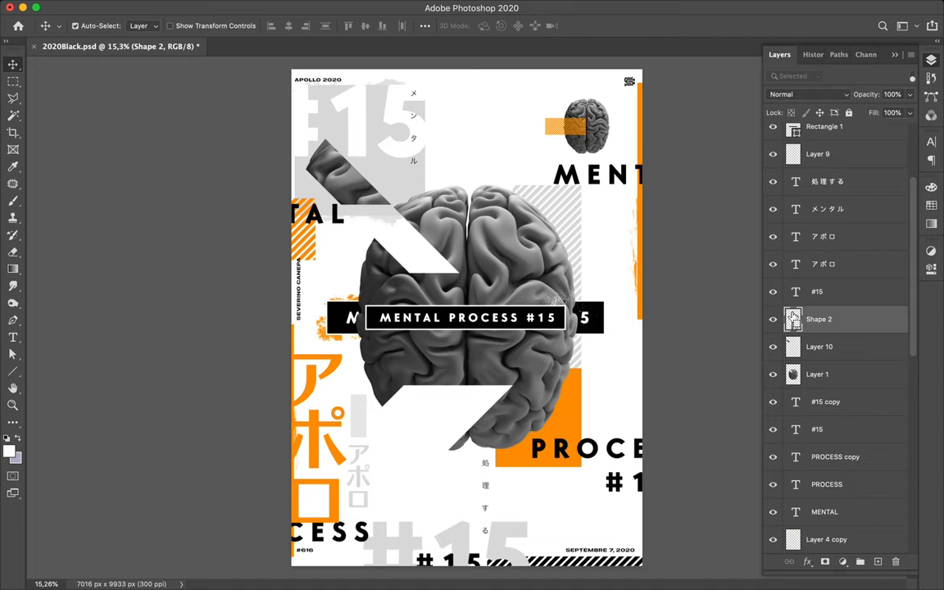
pyautogui.click(816, 374)
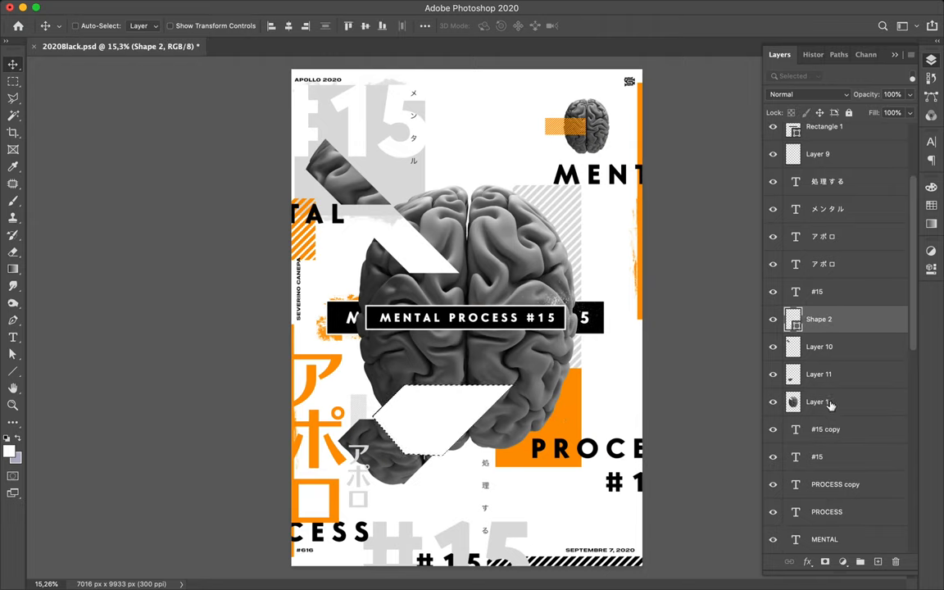
pyautogui.click(819, 402)
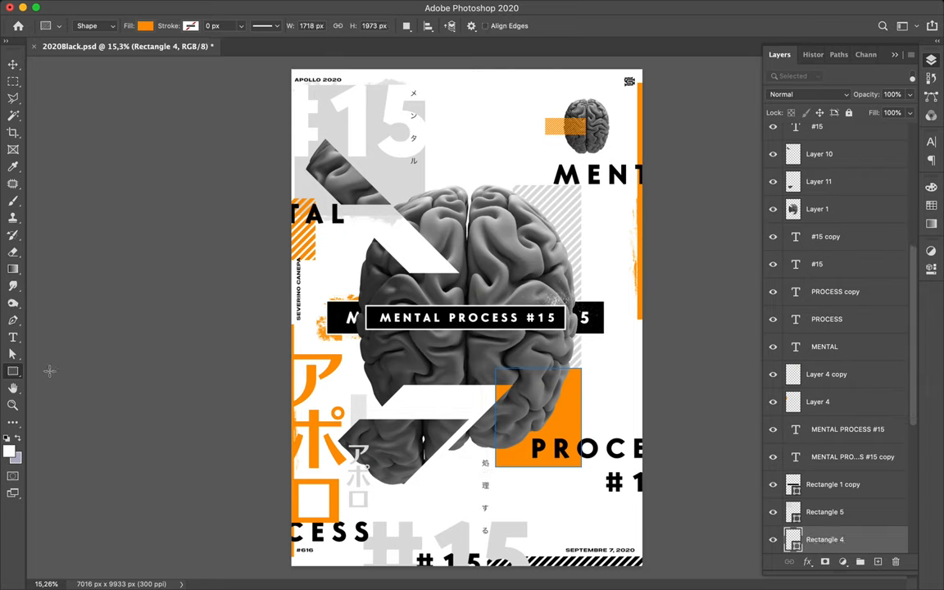
pyautogui.moveTo(479, 375)
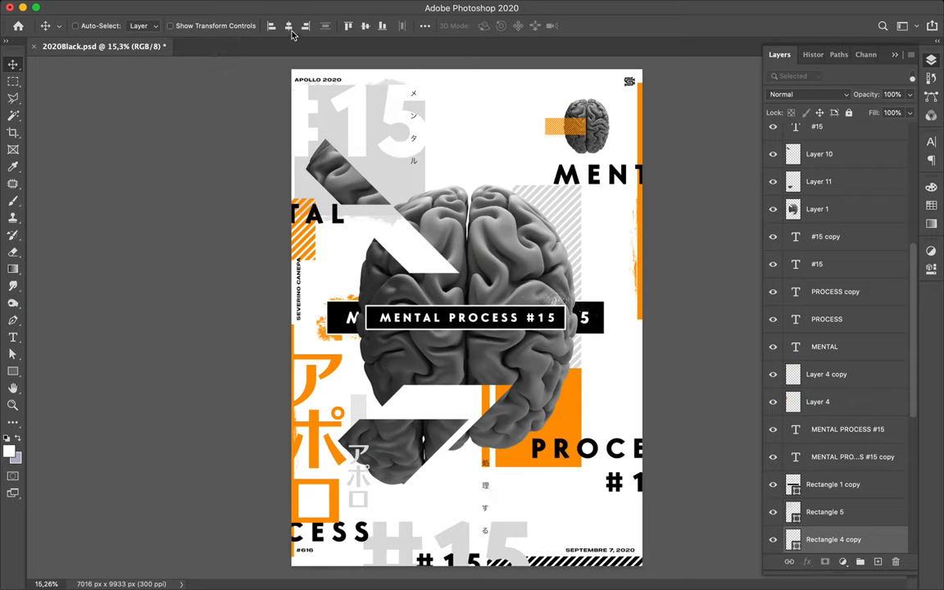
pyautogui.moveTo(522, 332)
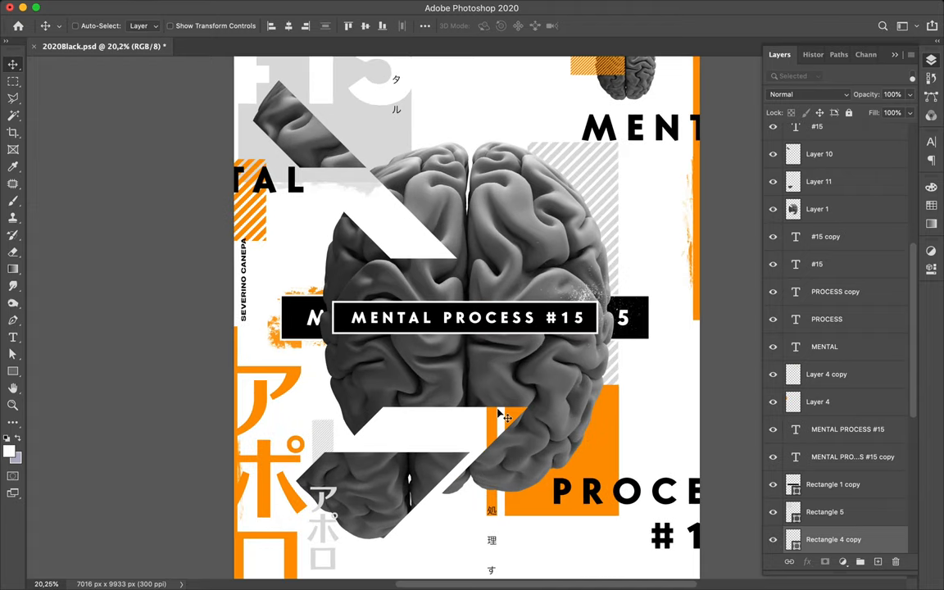
pyautogui.scroll(-3)
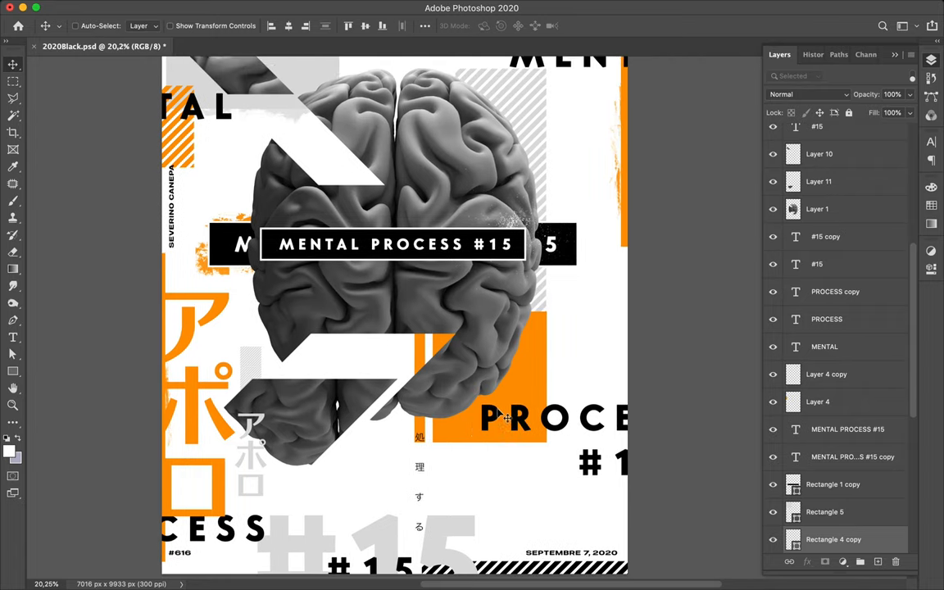
pyautogui.scroll(-3)
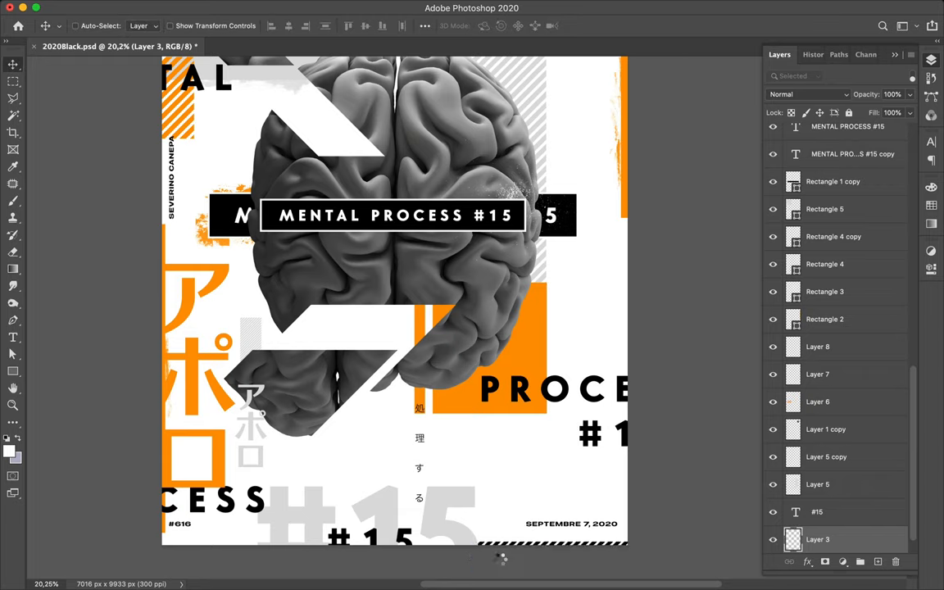
pyautogui.moveTo(506, 565)
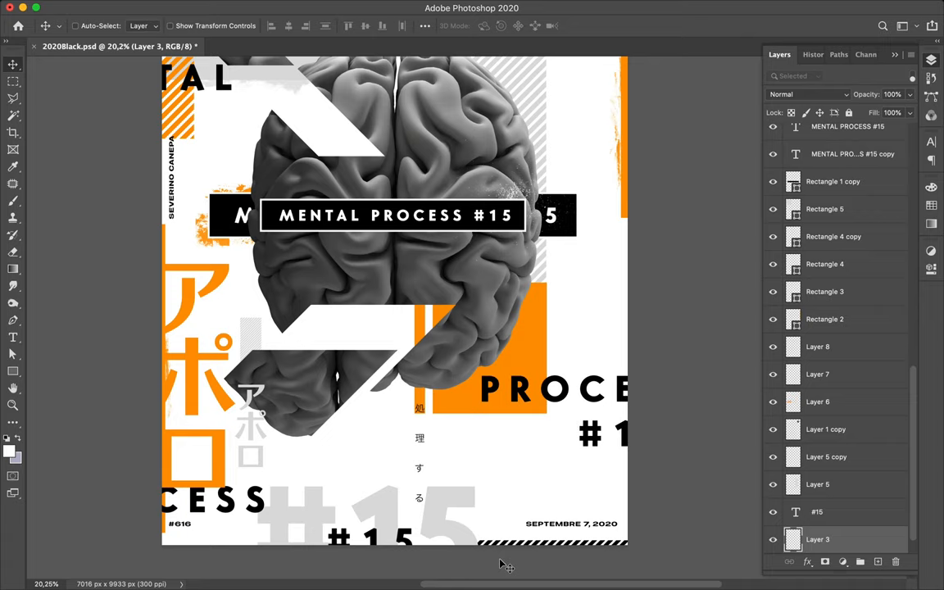
pyautogui.scroll(-3)
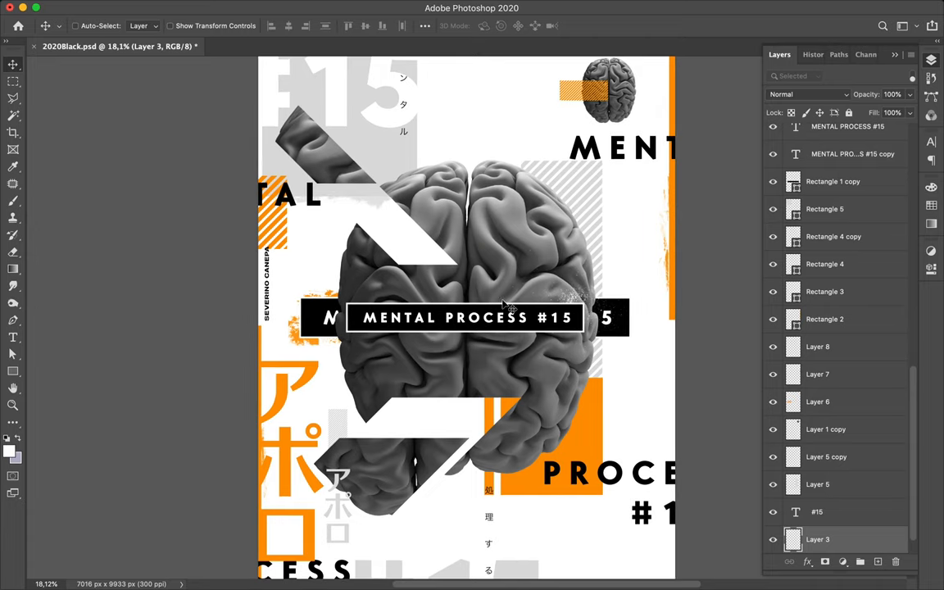
pyautogui.moveTo(543, 278)
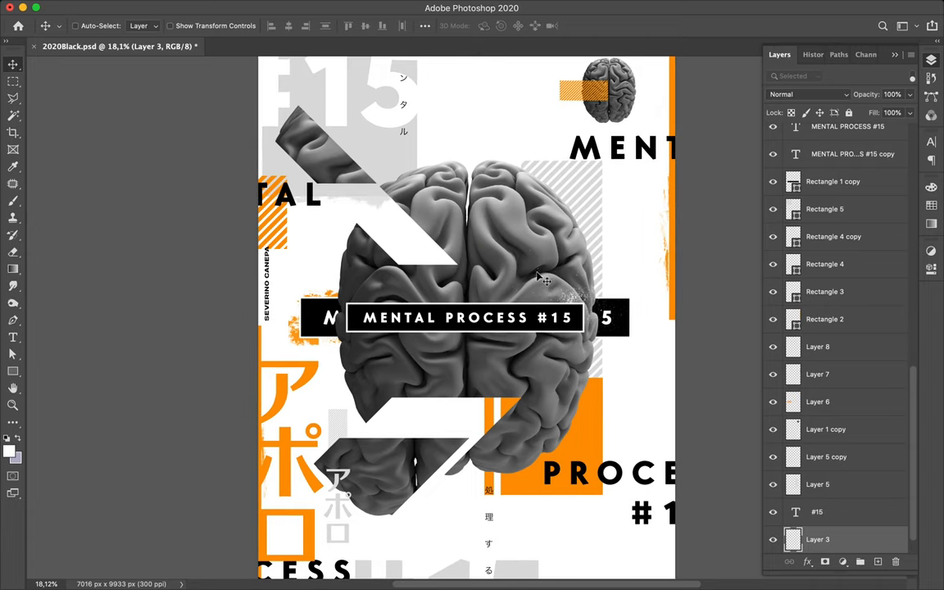
pyautogui.moveTo(528, 245)
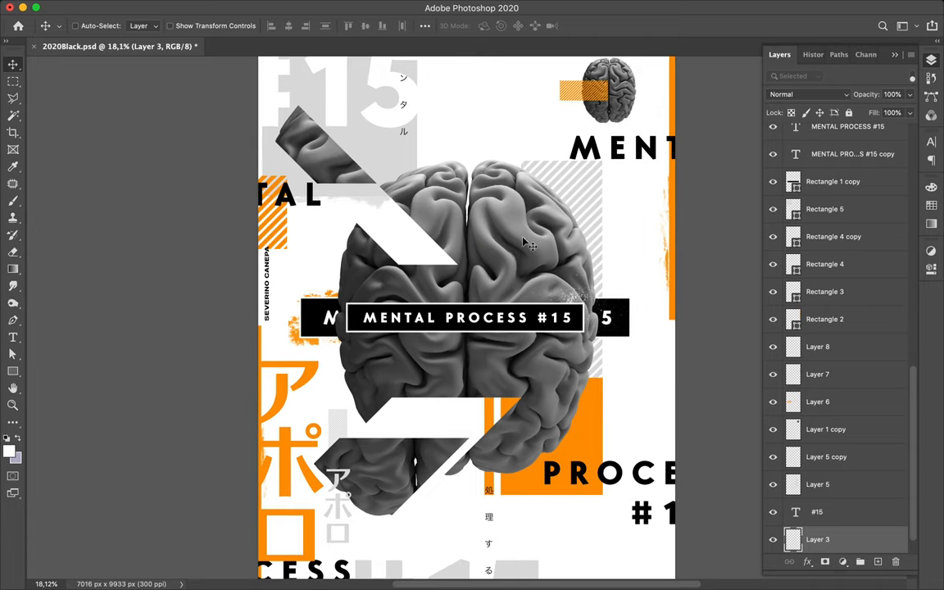
pyautogui.moveTo(589, 411)
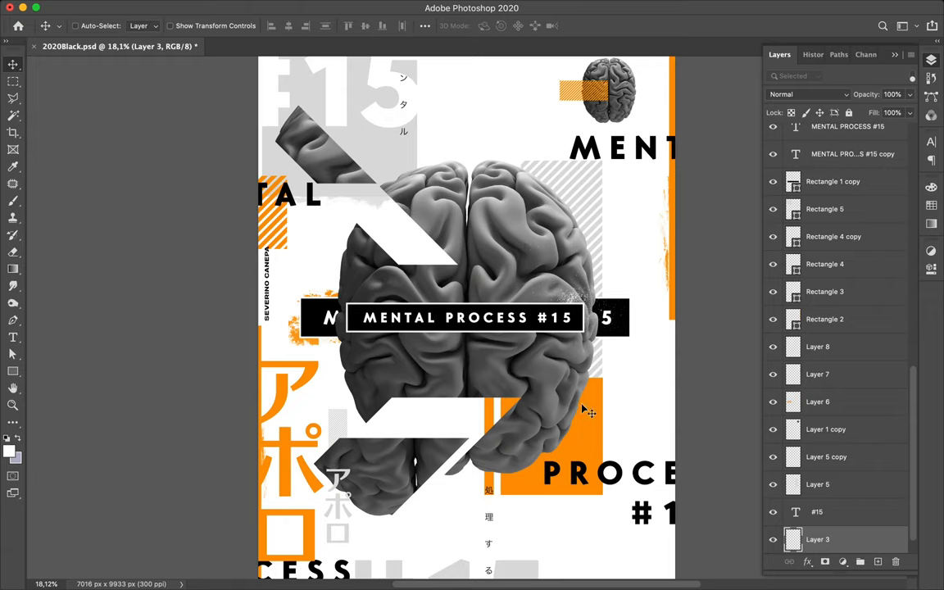
# Step: Set the orange rectangle copy to Color blend mode and shrink it onto the brain's upper right
pyautogui.click(825, 264)
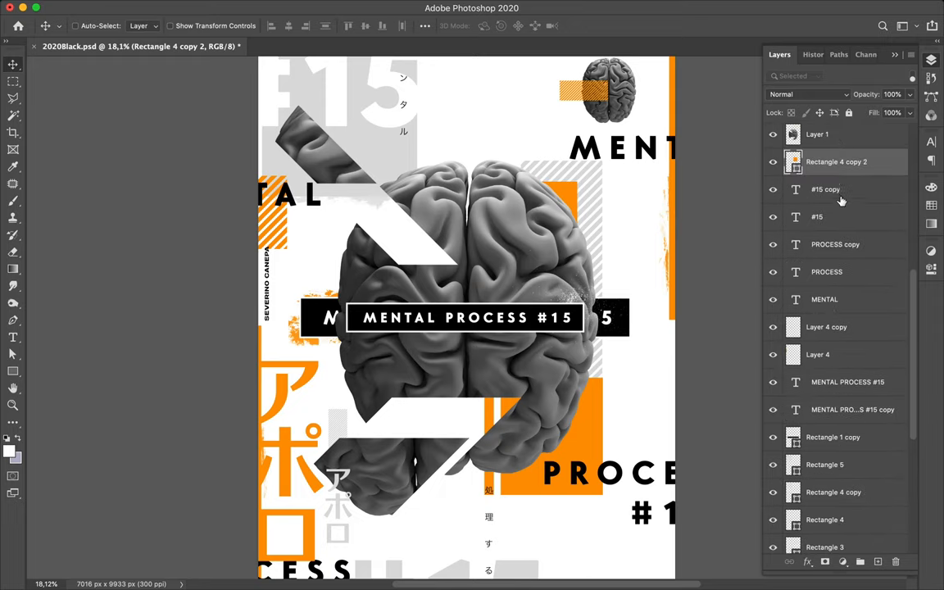
pyautogui.click(825, 189)
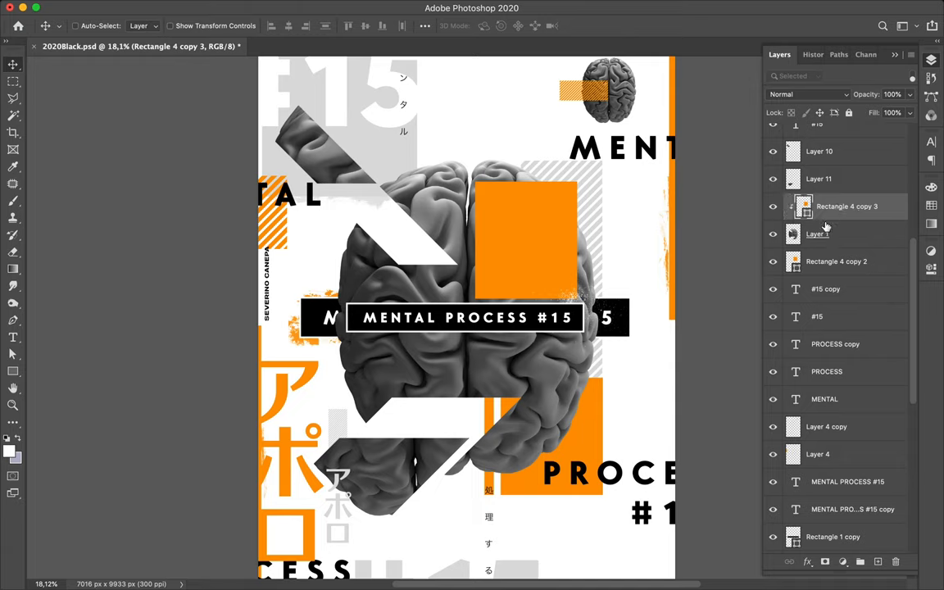
pyautogui.moveTo(845, 100)
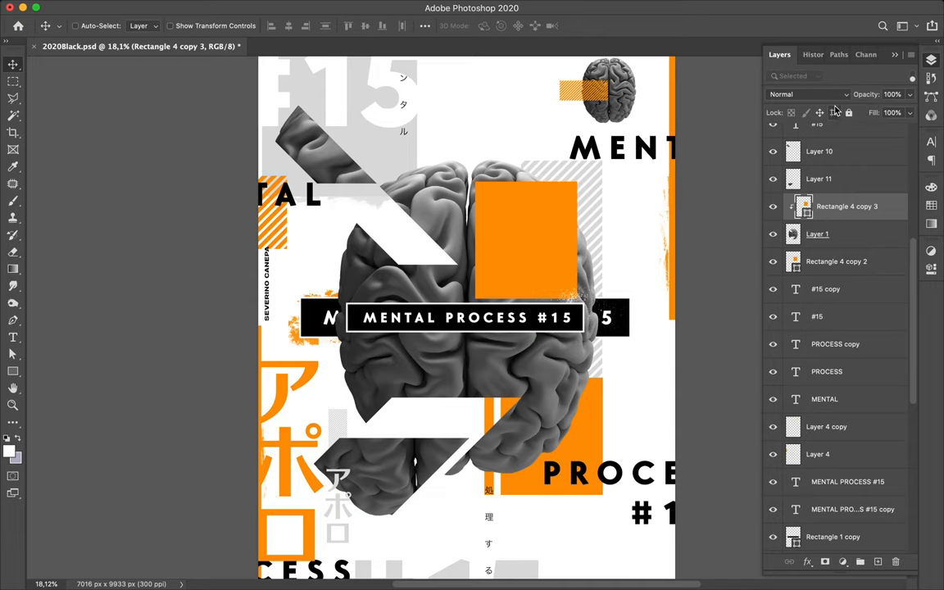
pyautogui.click(807, 94)
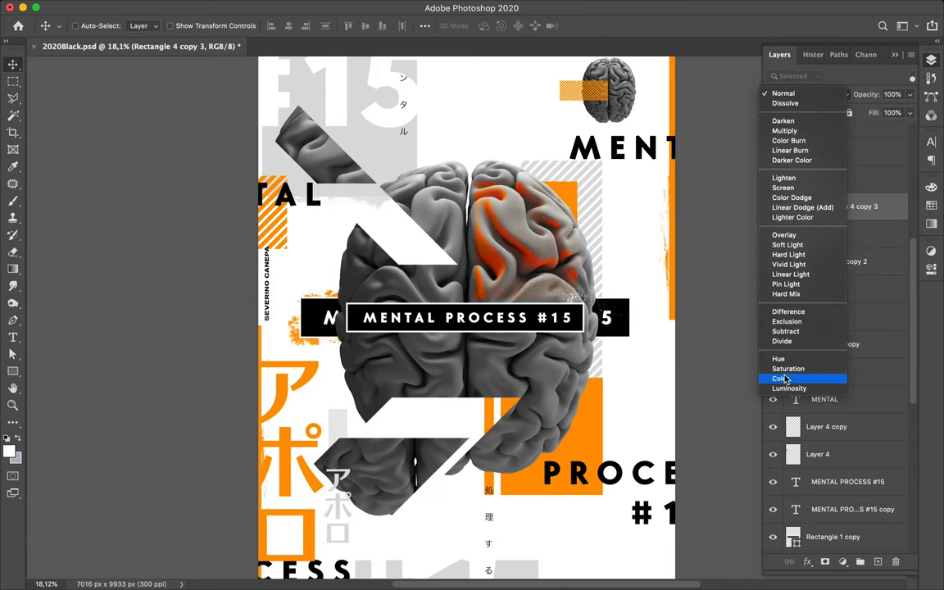
pyautogui.click(779, 378)
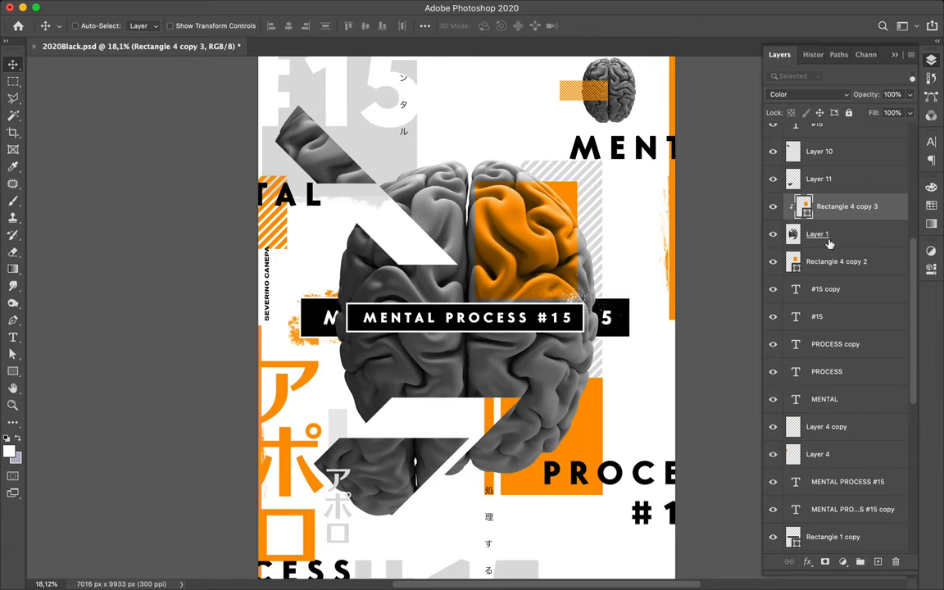
pyautogui.moveTo(692, 246)
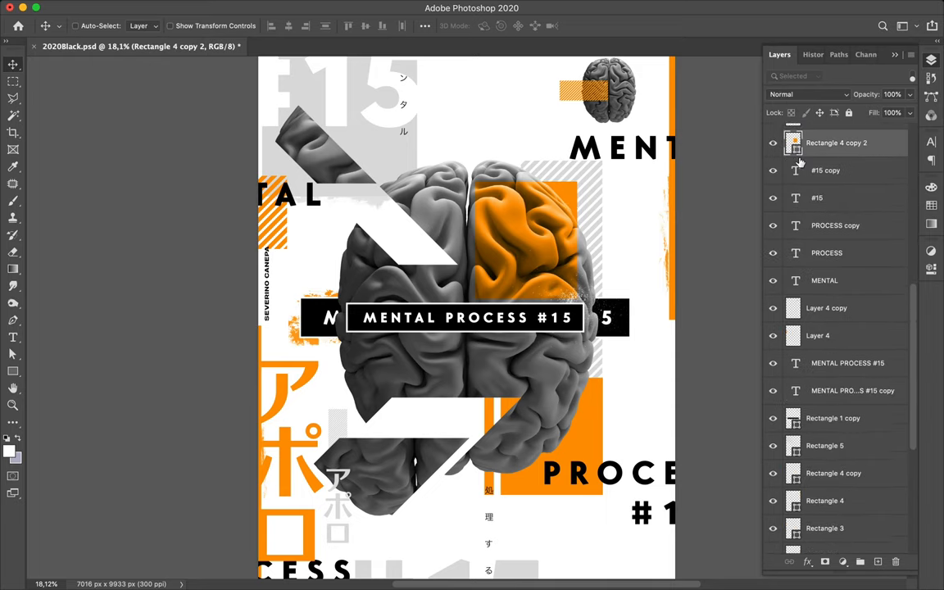
pyautogui.scroll(-3)
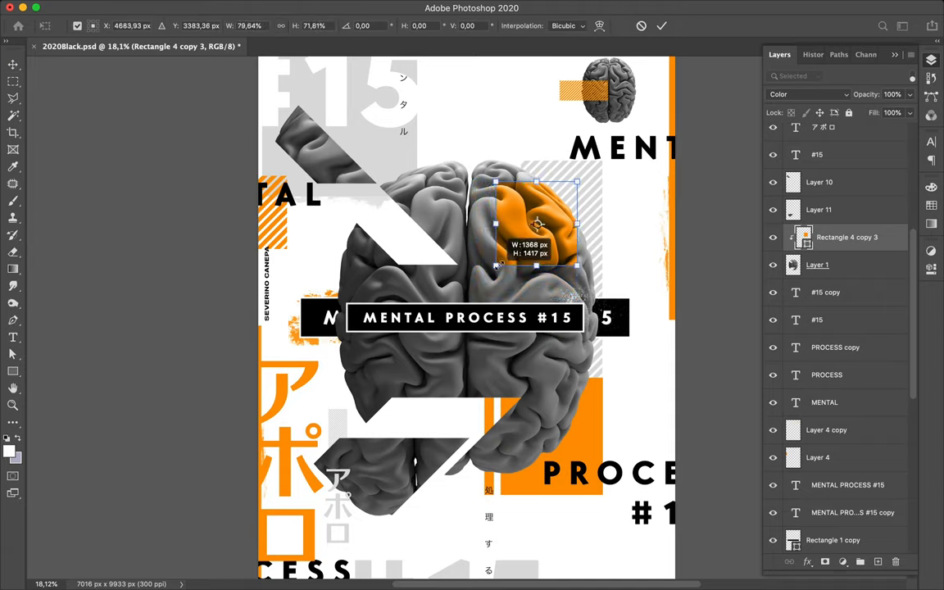
pyautogui.moveTo(576, 262); pyautogui.dragTo(574, 237)
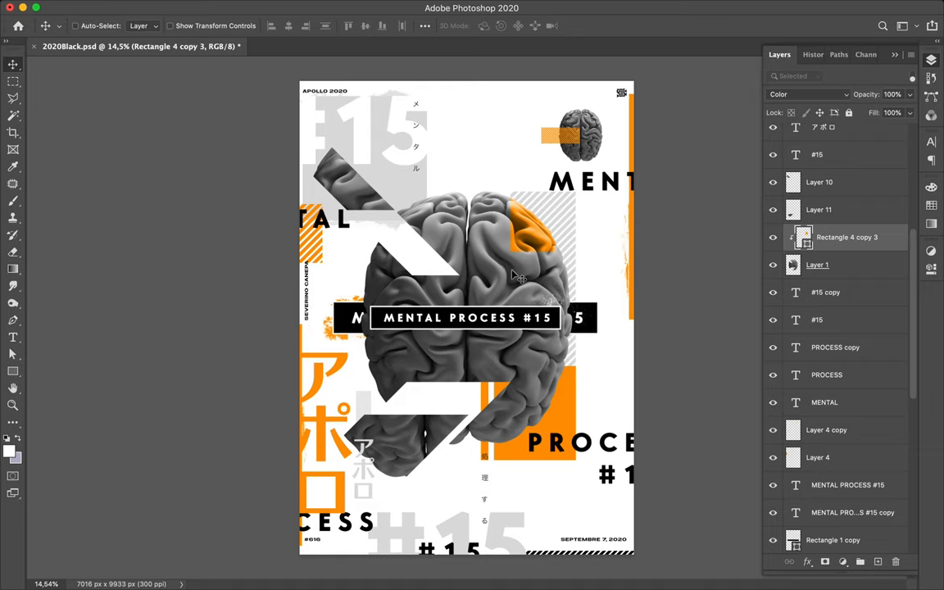
pyautogui.moveTo(740, 205)
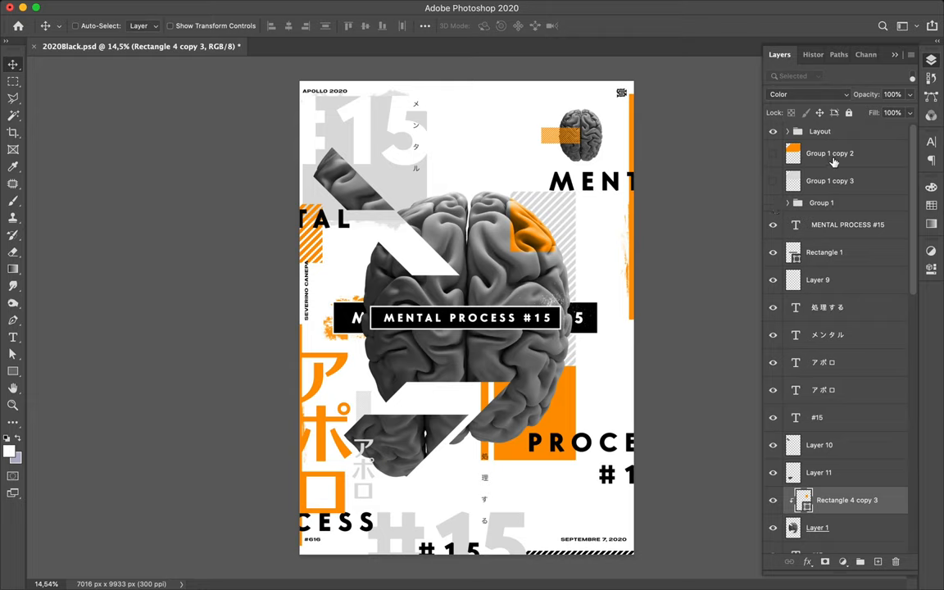
# Step: Expand the hidden Group 1 copy 2 stripes and set their stroke colour
pyautogui.click(830, 181)
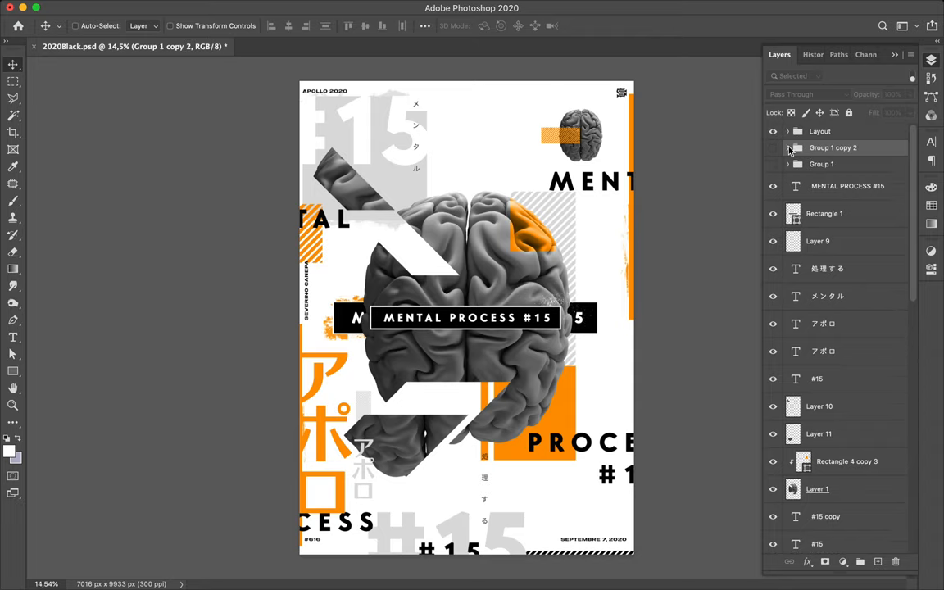
pyautogui.click(787, 147)
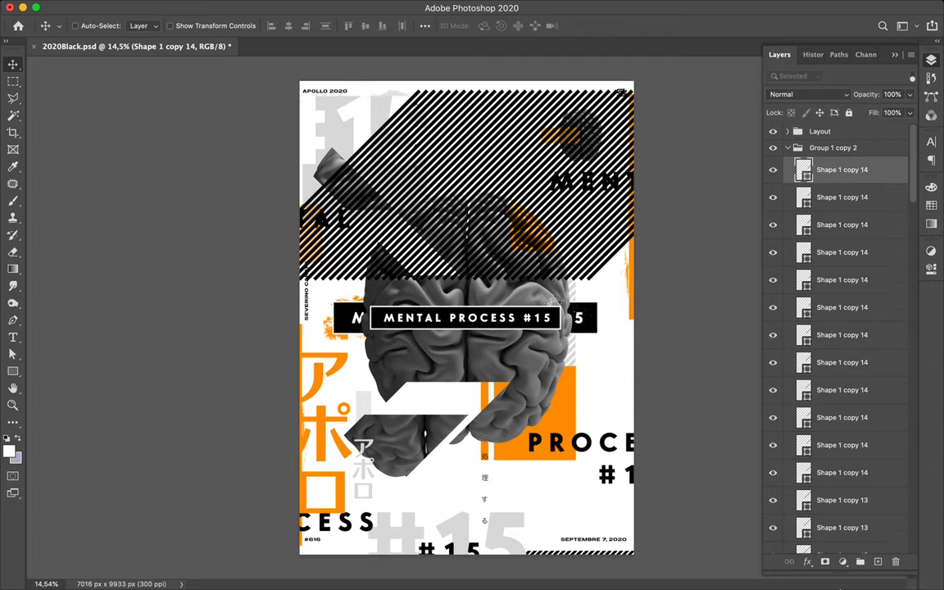
pyautogui.moveTo(881, 476)
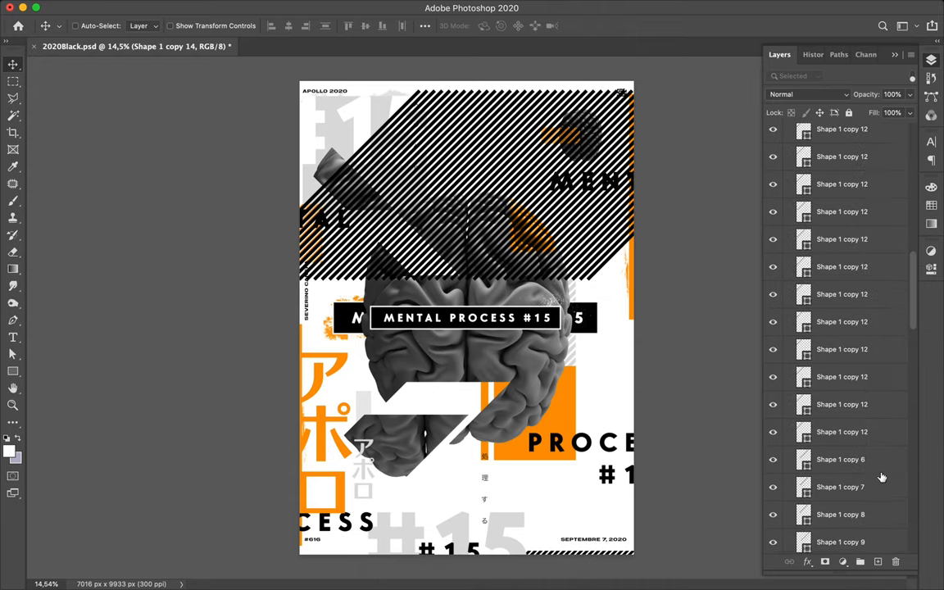
pyautogui.scroll(-3)
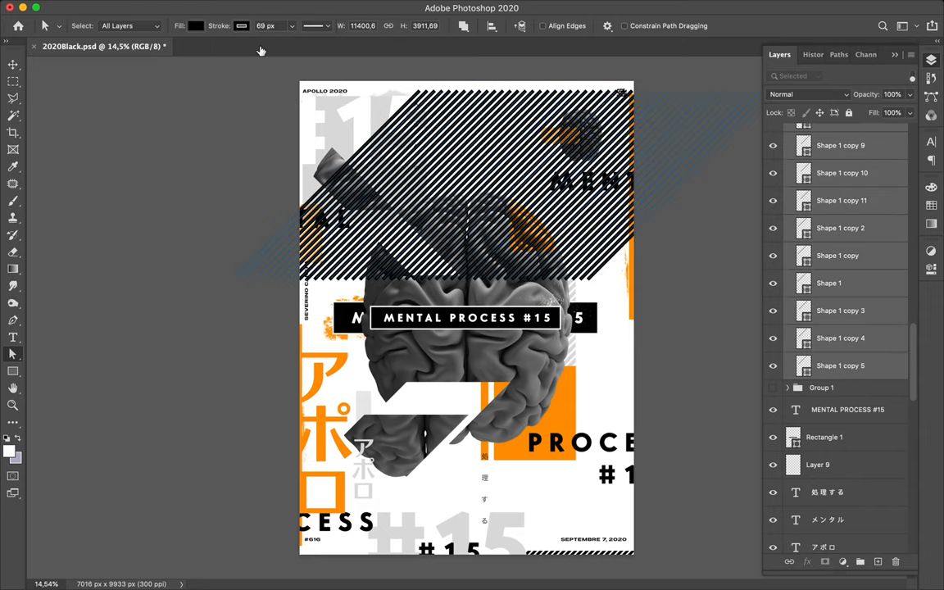
pyautogui.click(195, 25)
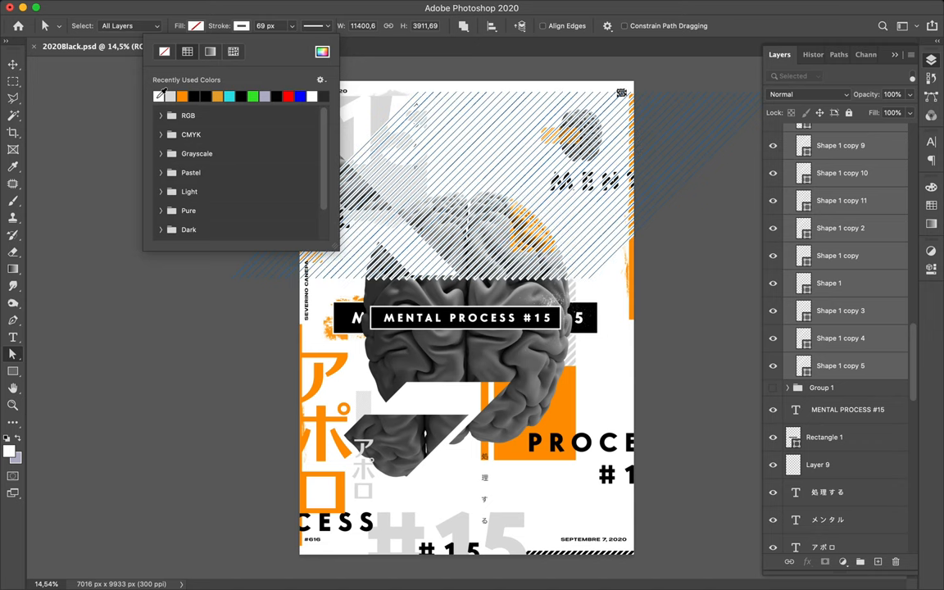
pyautogui.moveTo(393, 38)
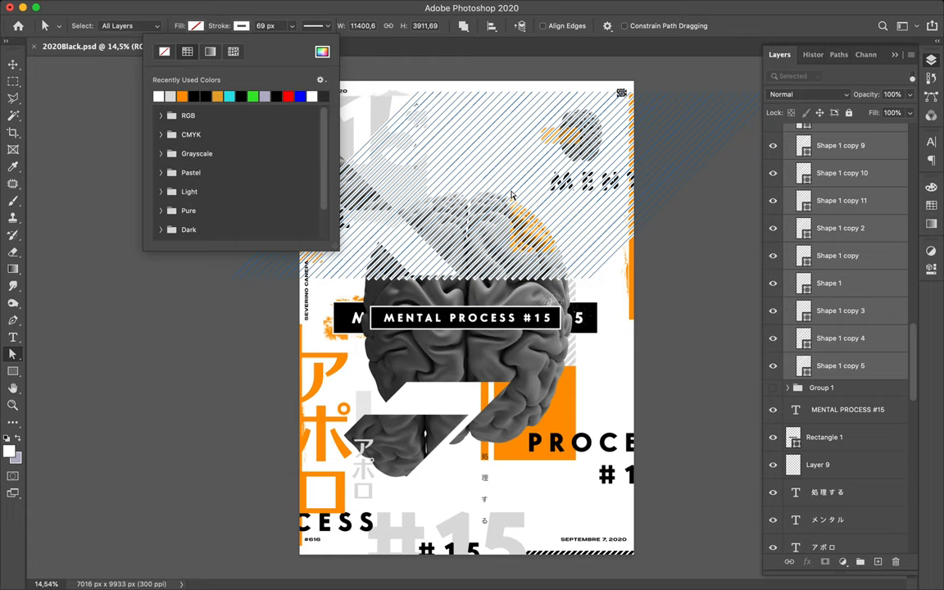
pyautogui.moveTo(604, 225)
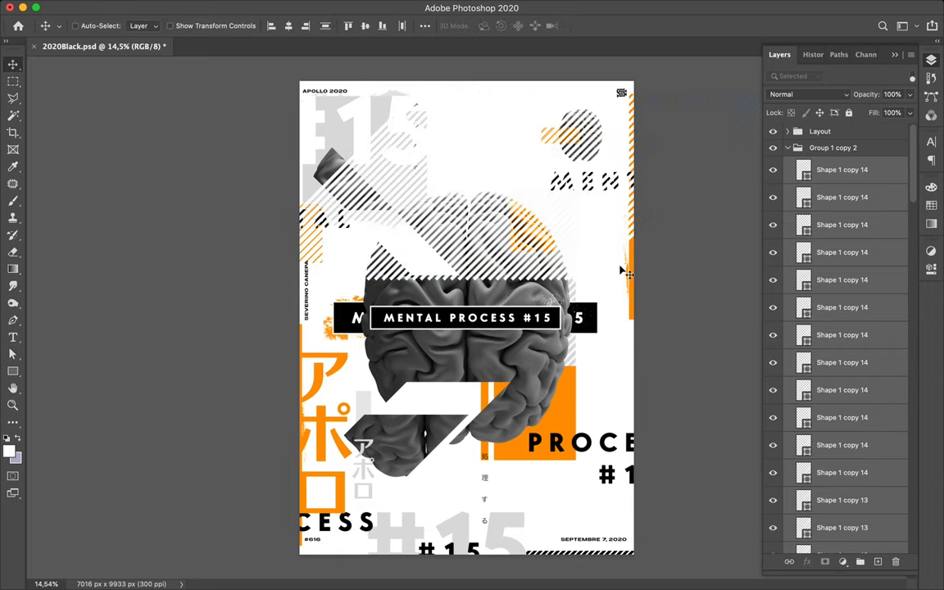
# Step: Select a rectangular band of stripes and copy it onto its own layer
pyautogui.click(12, 80)
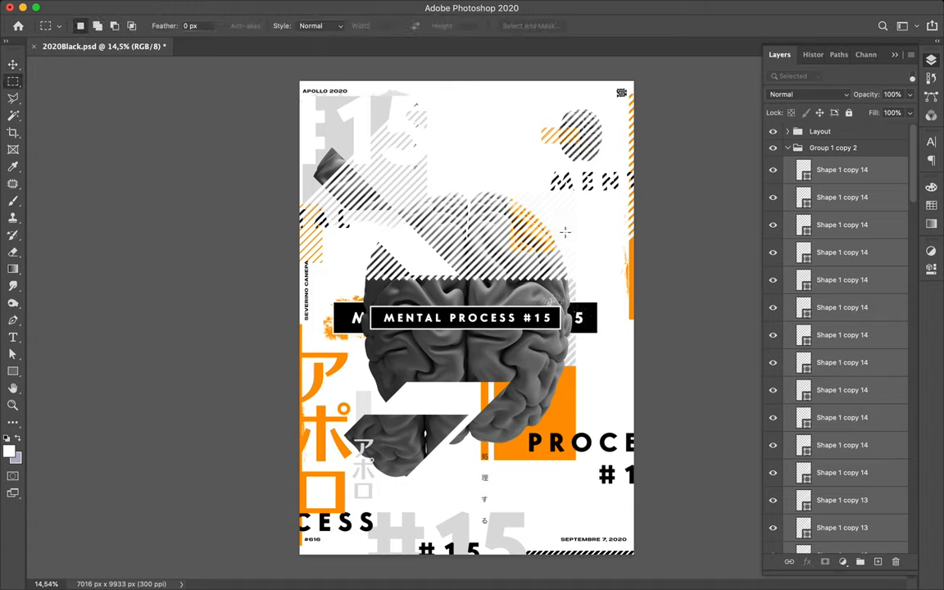
pyautogui.moveTo(353, 158)
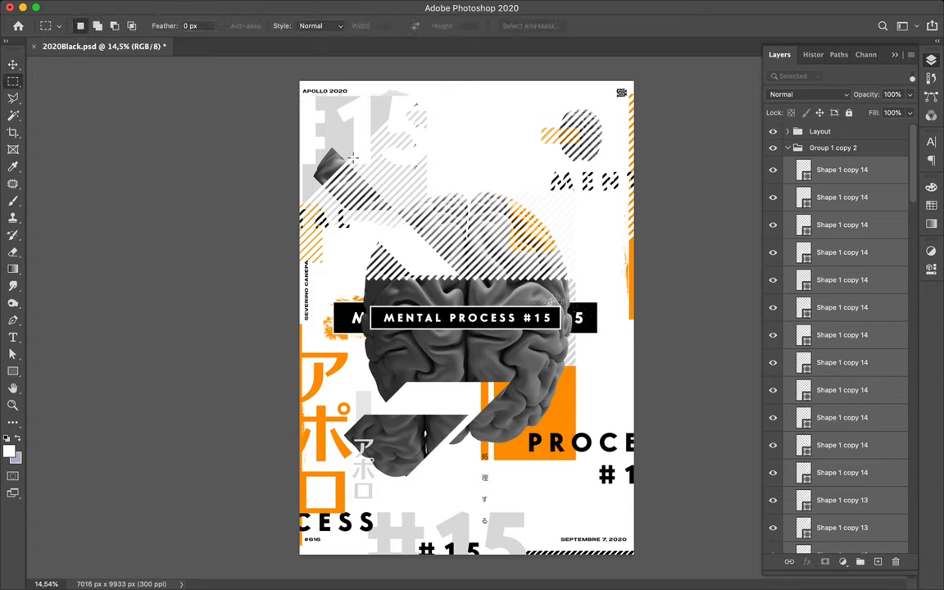
pyautogui.moveTo(354, 158)
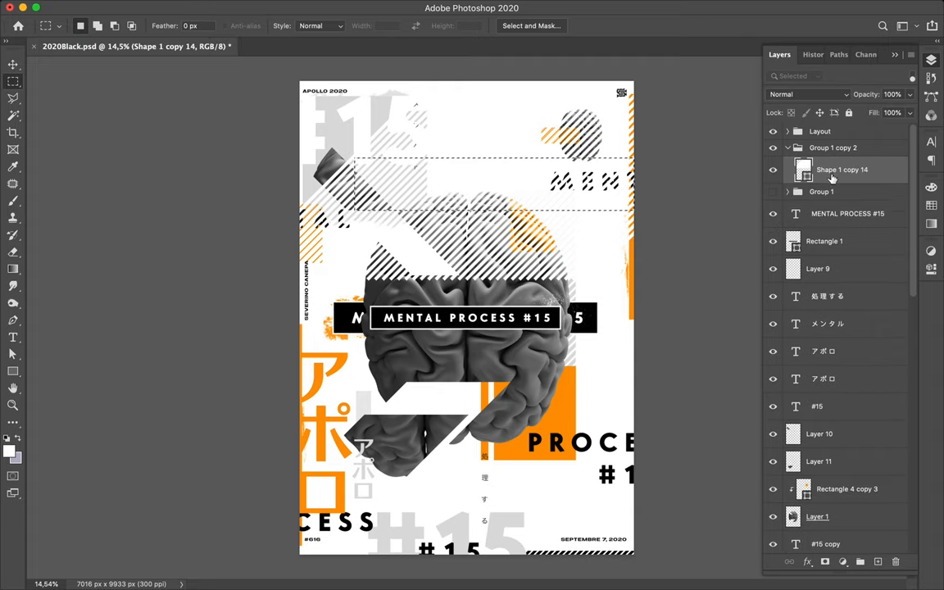
pyautogui.rightClick(841, 169)
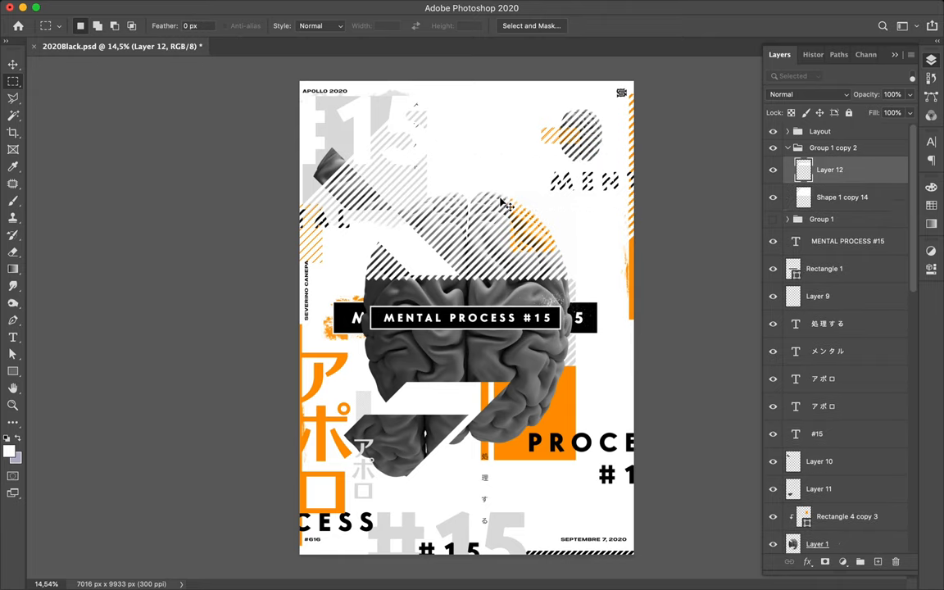
pyautogui.click(12, 65)
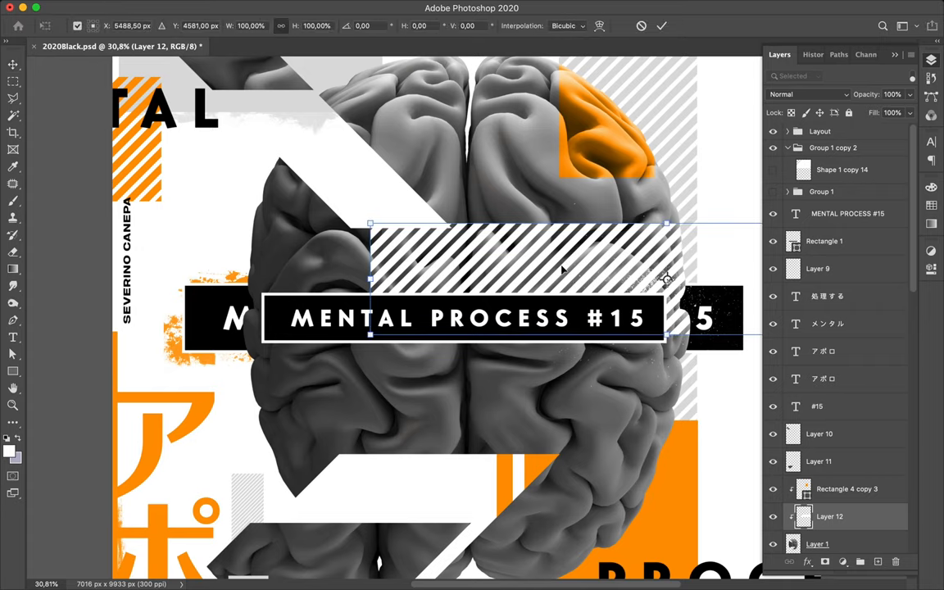
pyautogui.moveTo(644, 254)
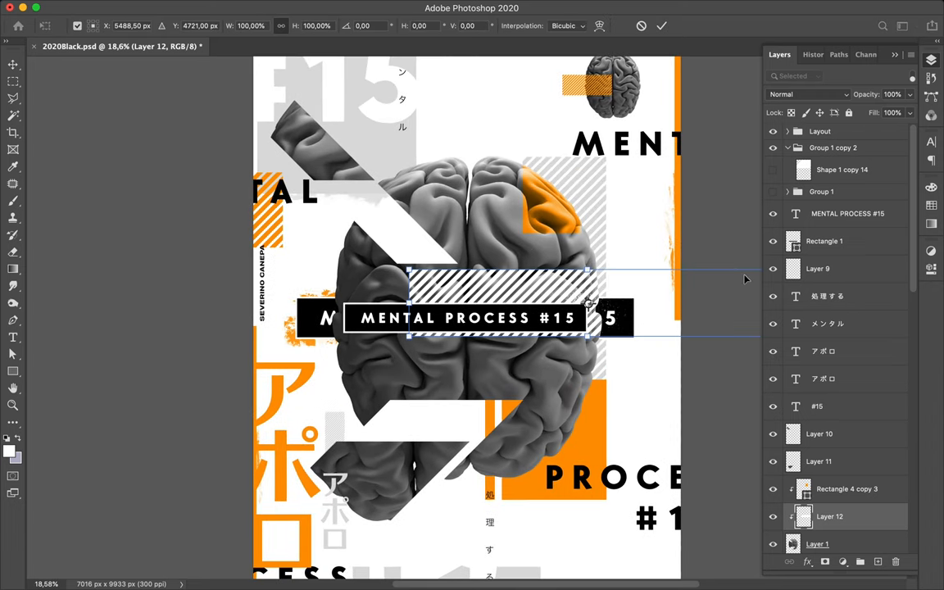
# Step: Scale the stripe patch to about 45% and move it onto the title box's top edge
pyautogui.moveTo(594, 272); pyautogui.dragTo(592, 271)
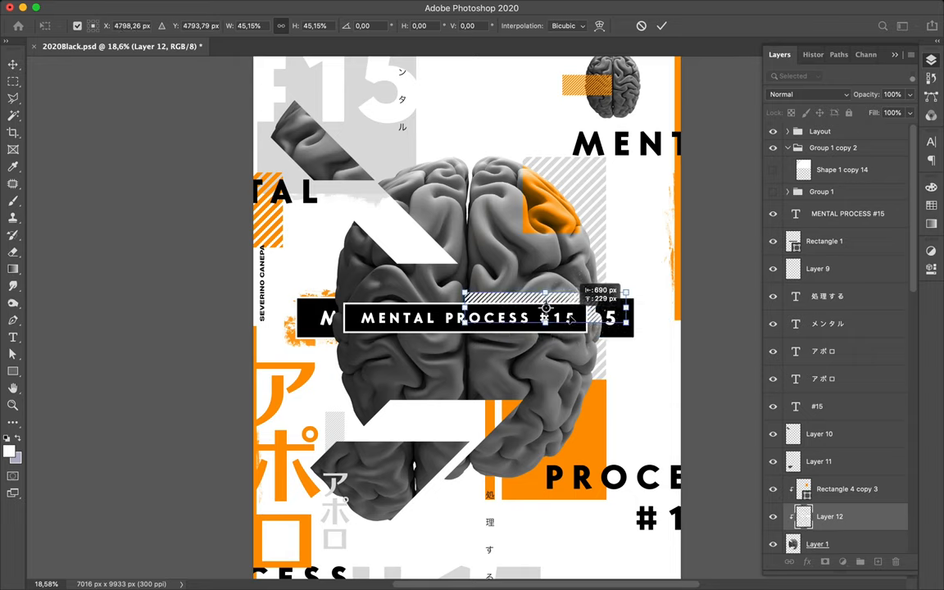
pyautogui.moveTo(547, 318); pyautogui.dragTo(530, 318)
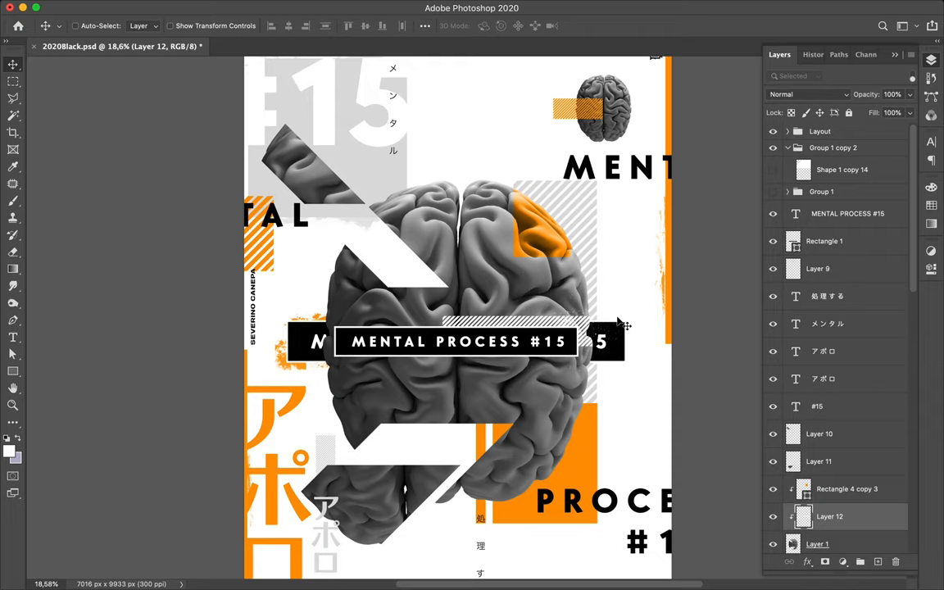
pyautogui.moveTo(580, 384)
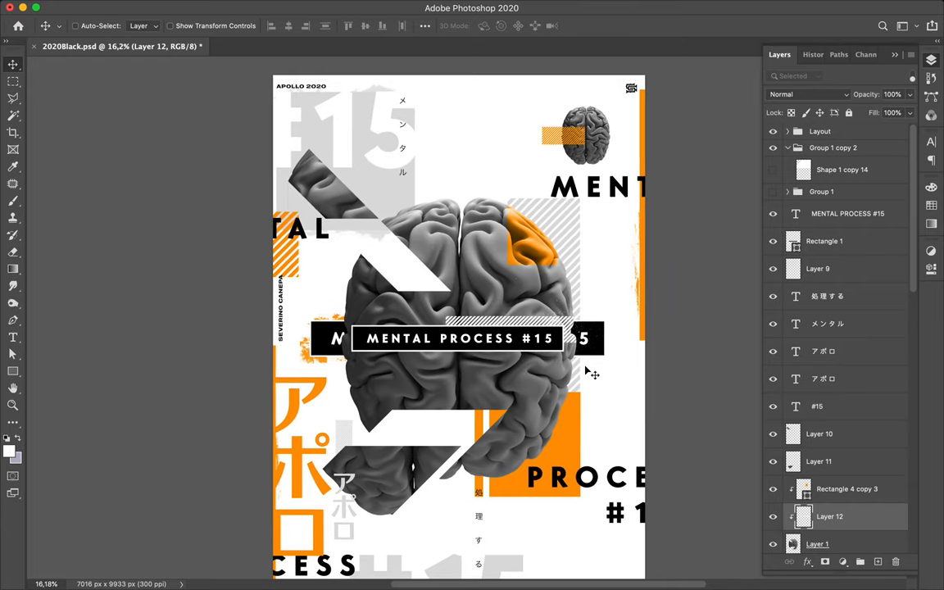
# Step: Fit the whole poster in view and slightly reposition the orange patch on the brain
pyautogui.scroll(-3)
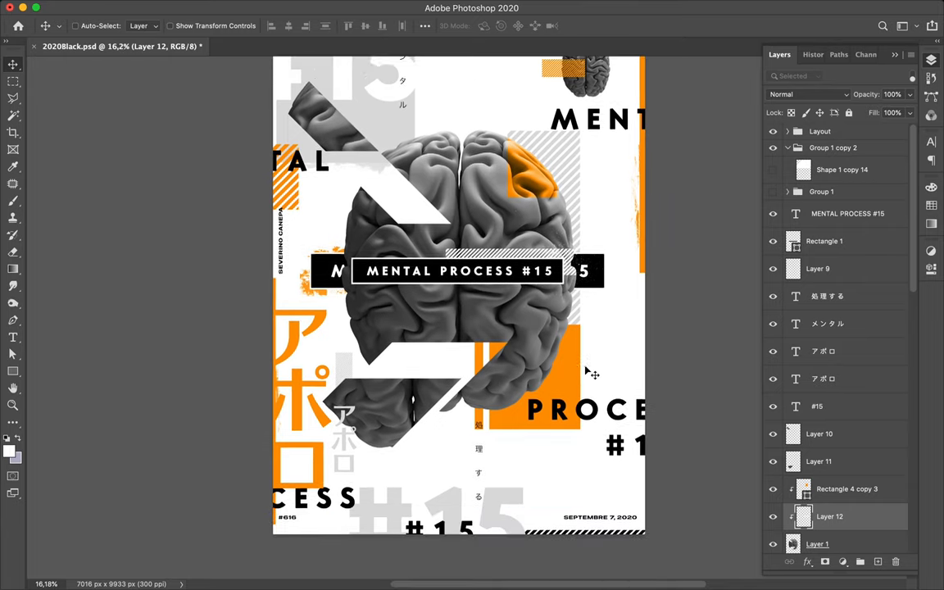
pyautogui.scroll(-3)
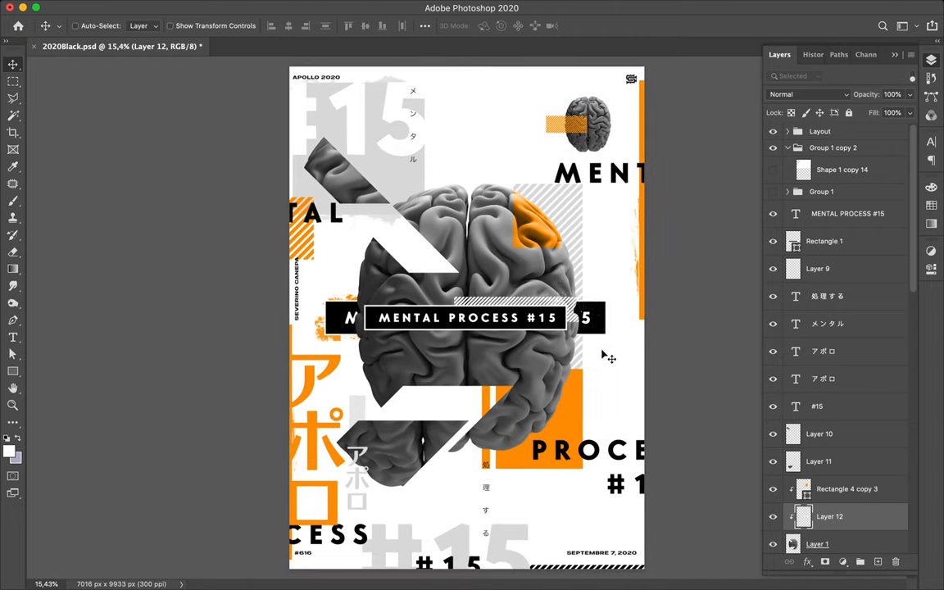
pyautogui.press('cmd+t')
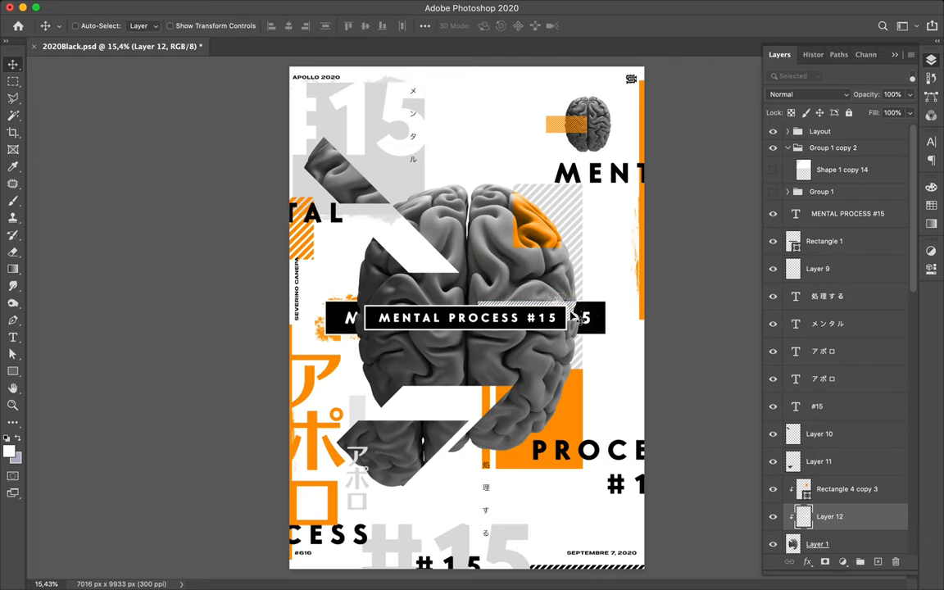
pyautogui.moveTo(638, 305)
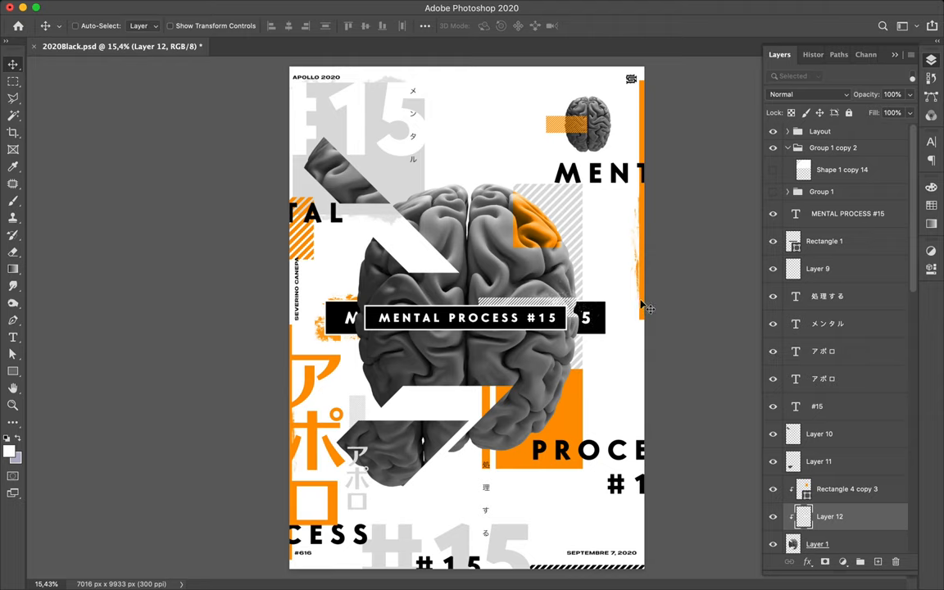
pyautogui.moveTo(645, 308)
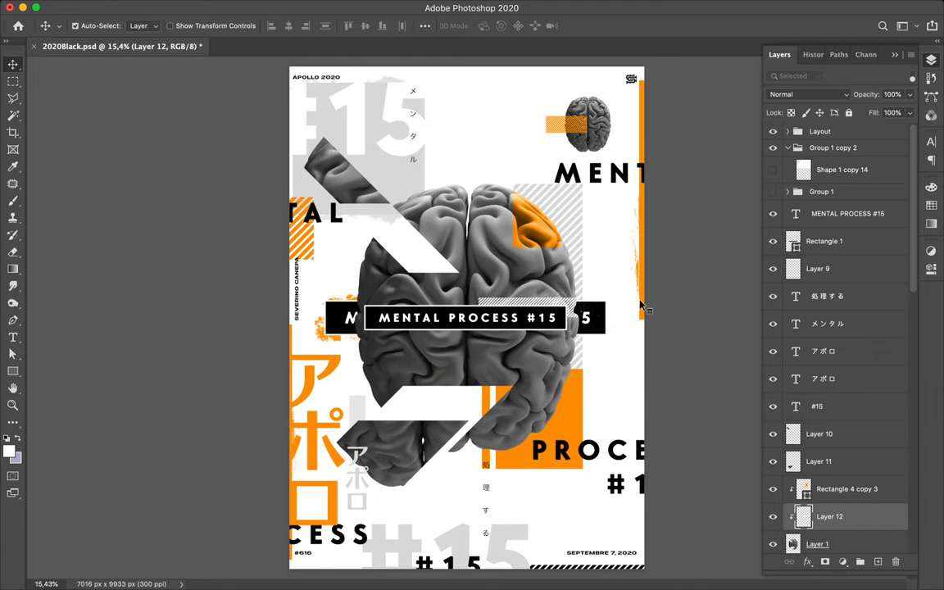
pyautogui.click(846, 489)
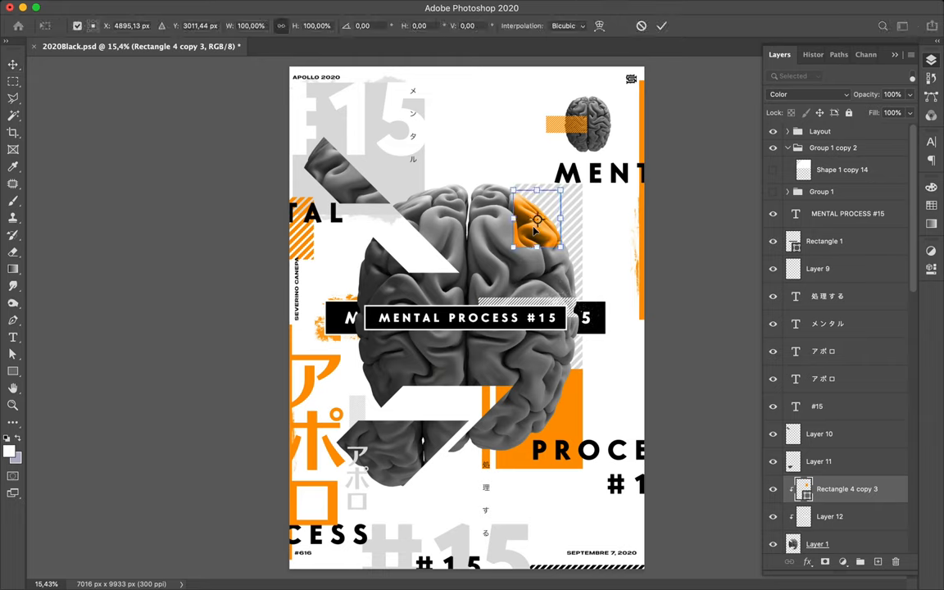
pyautogui.moveTo(563, 220); pyautogui.dragTo(567, 220)
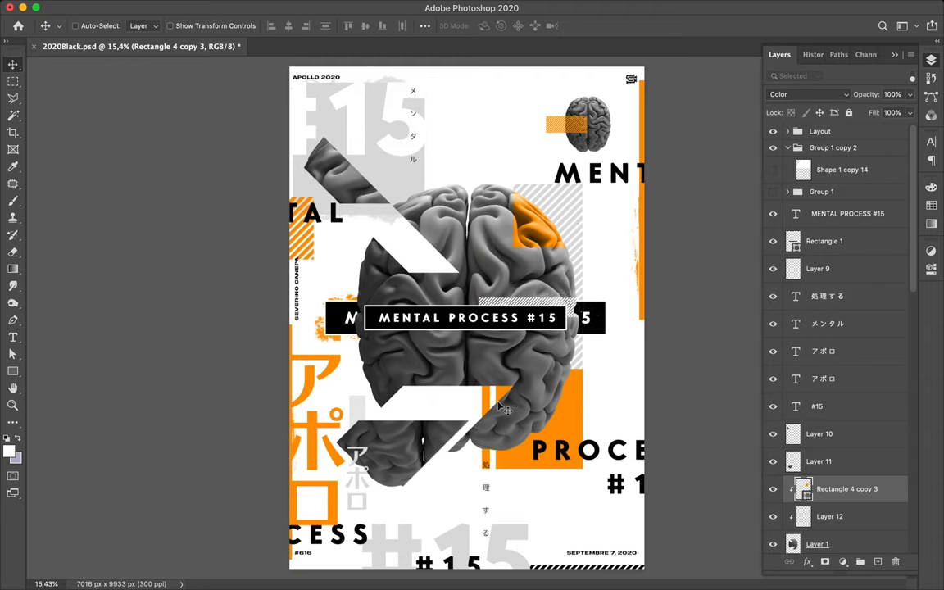
pyautogui.moveTo(568, 391)
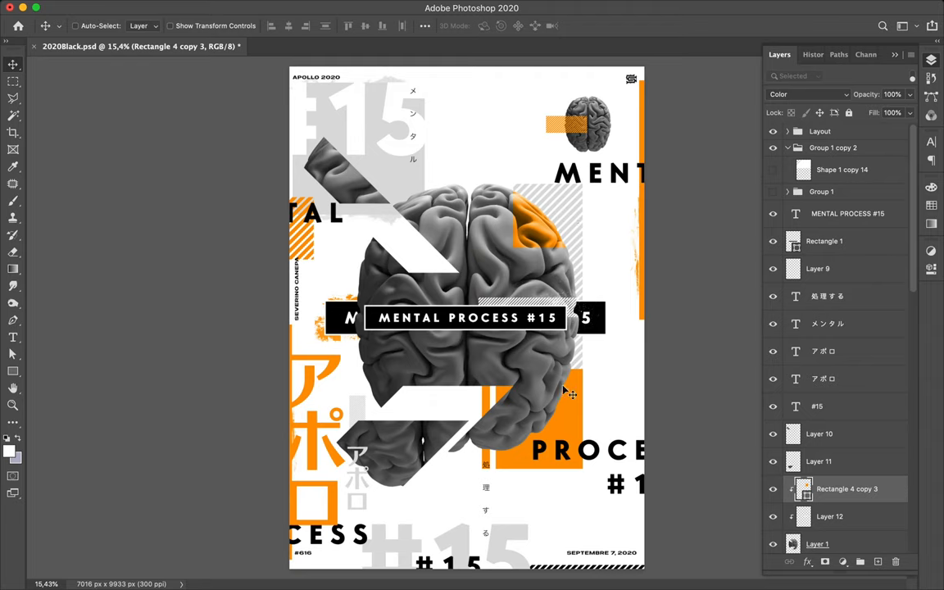